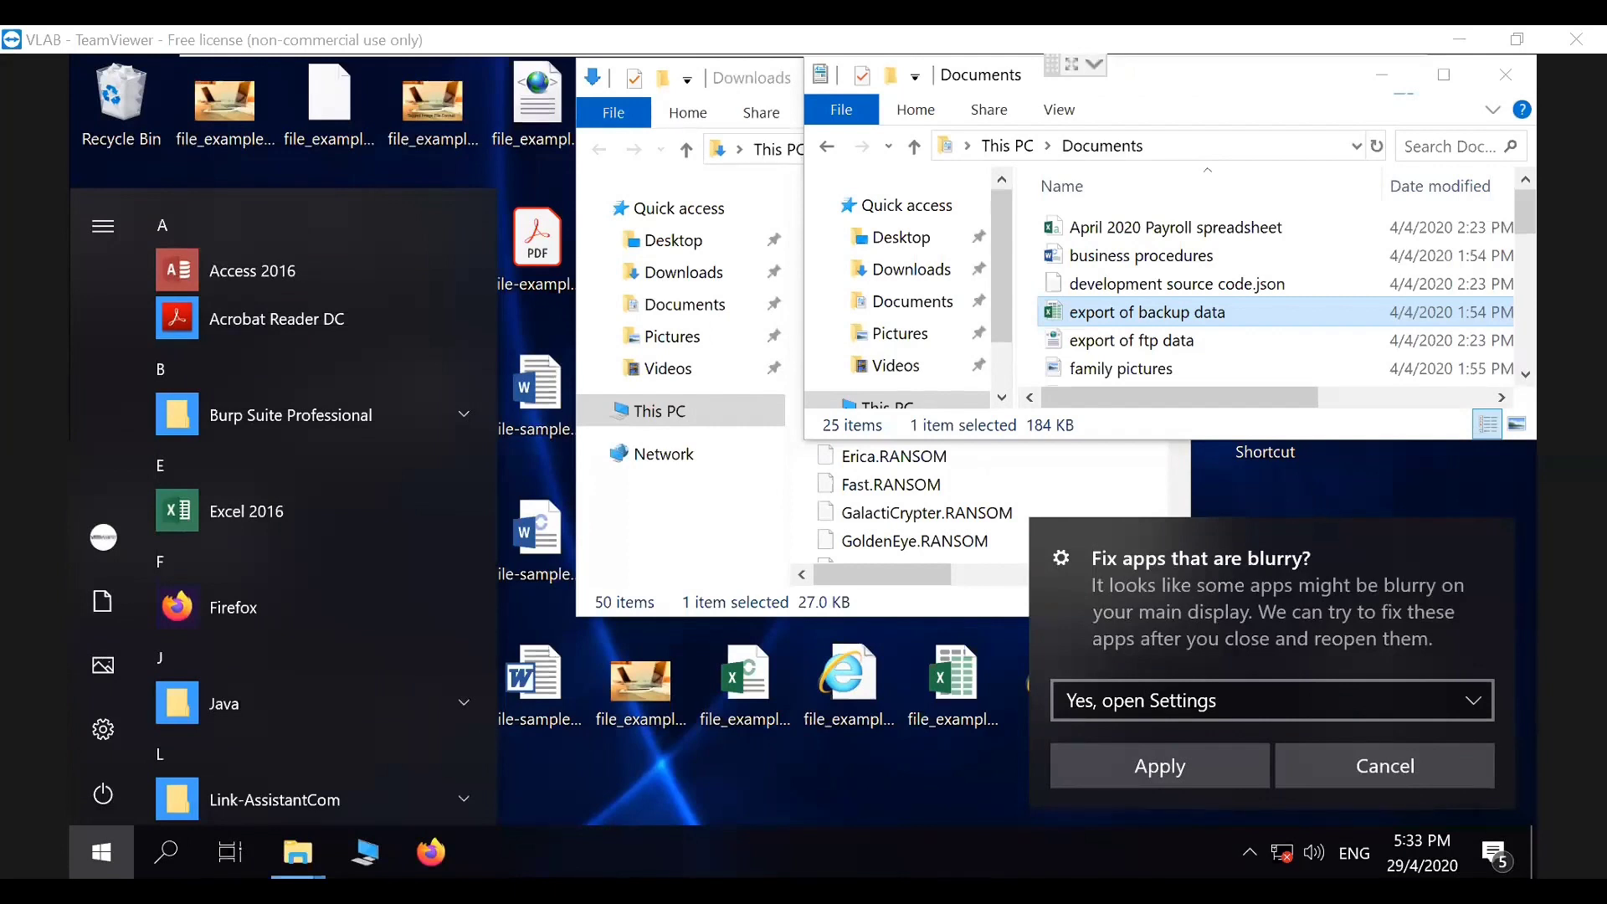
mouse_move(666, 195)
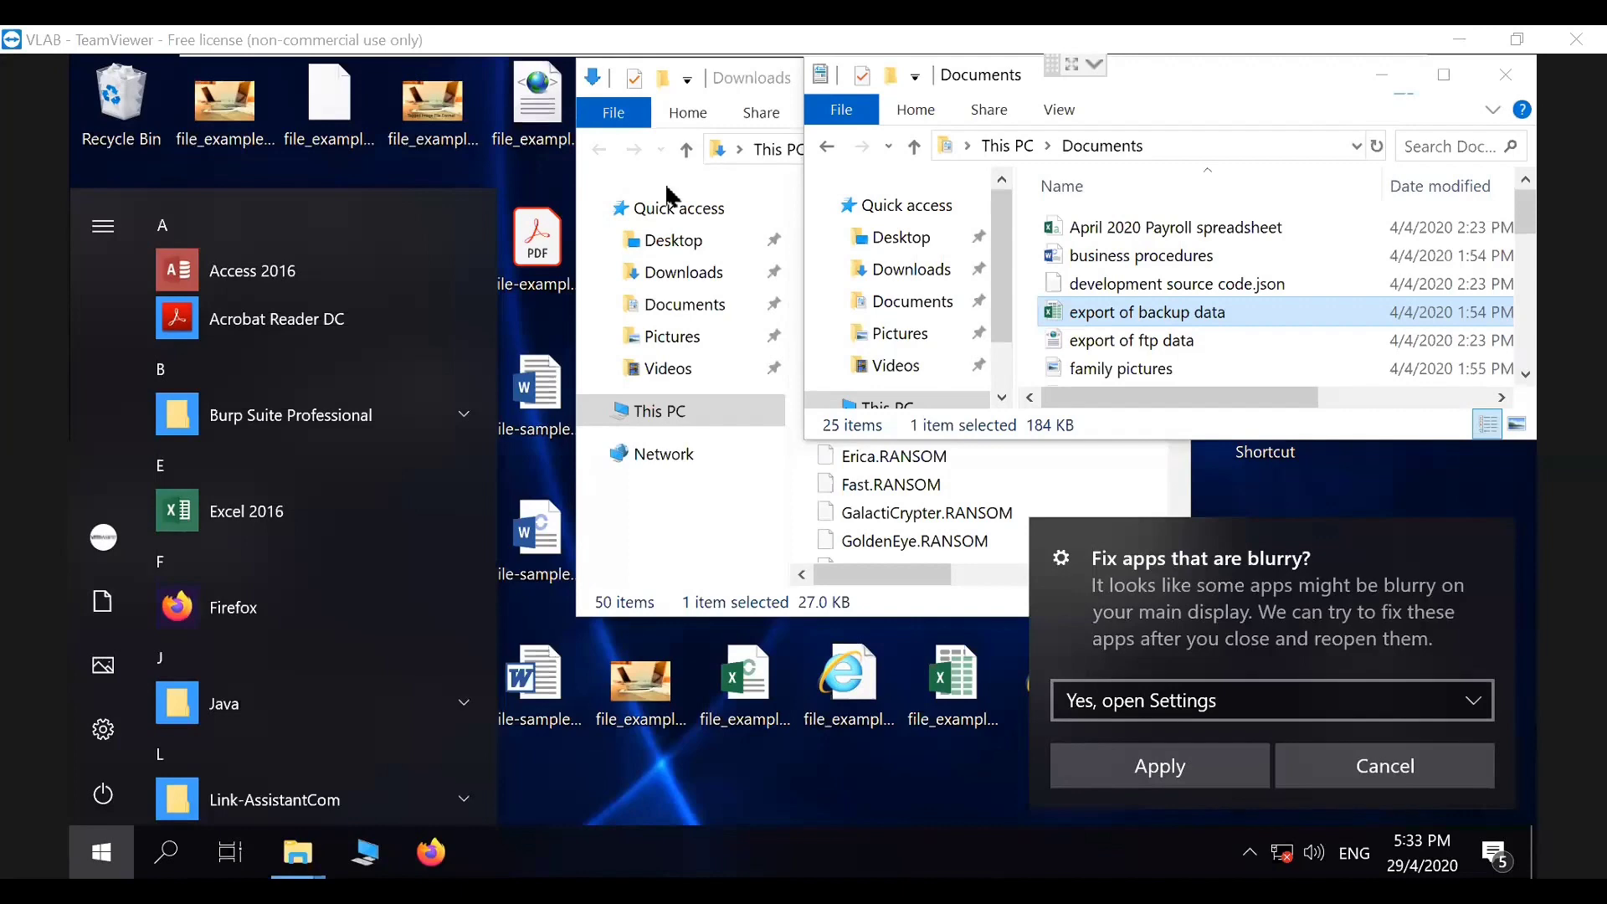
Step: Dismiss the Start menu and the desktop notification
click(1148, 283)
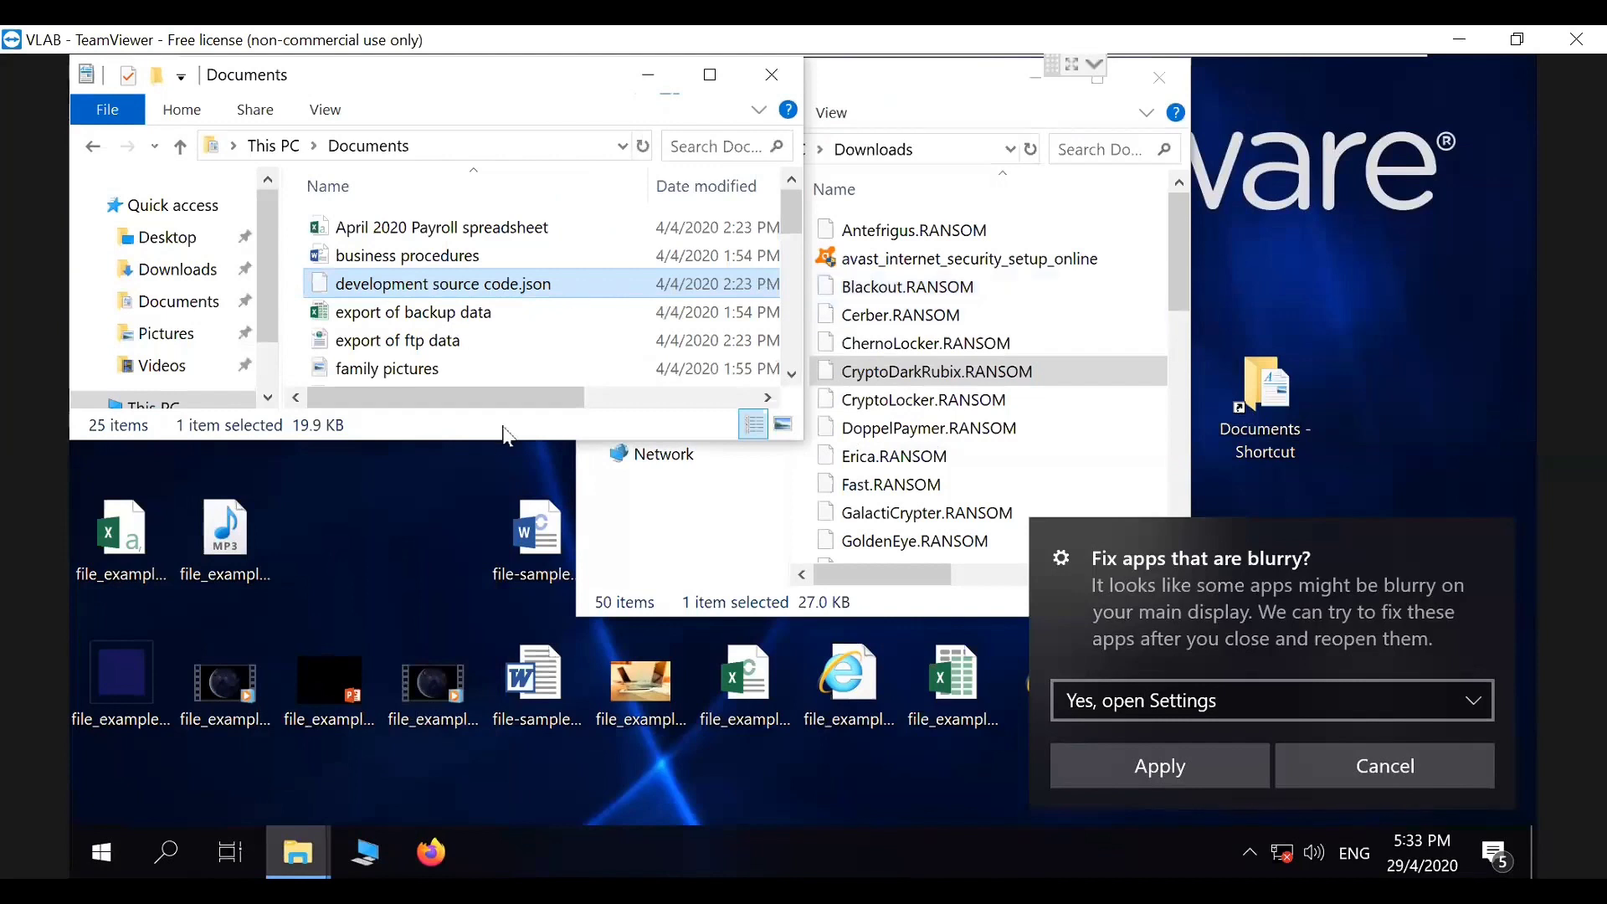
mouse_move(494, 443)
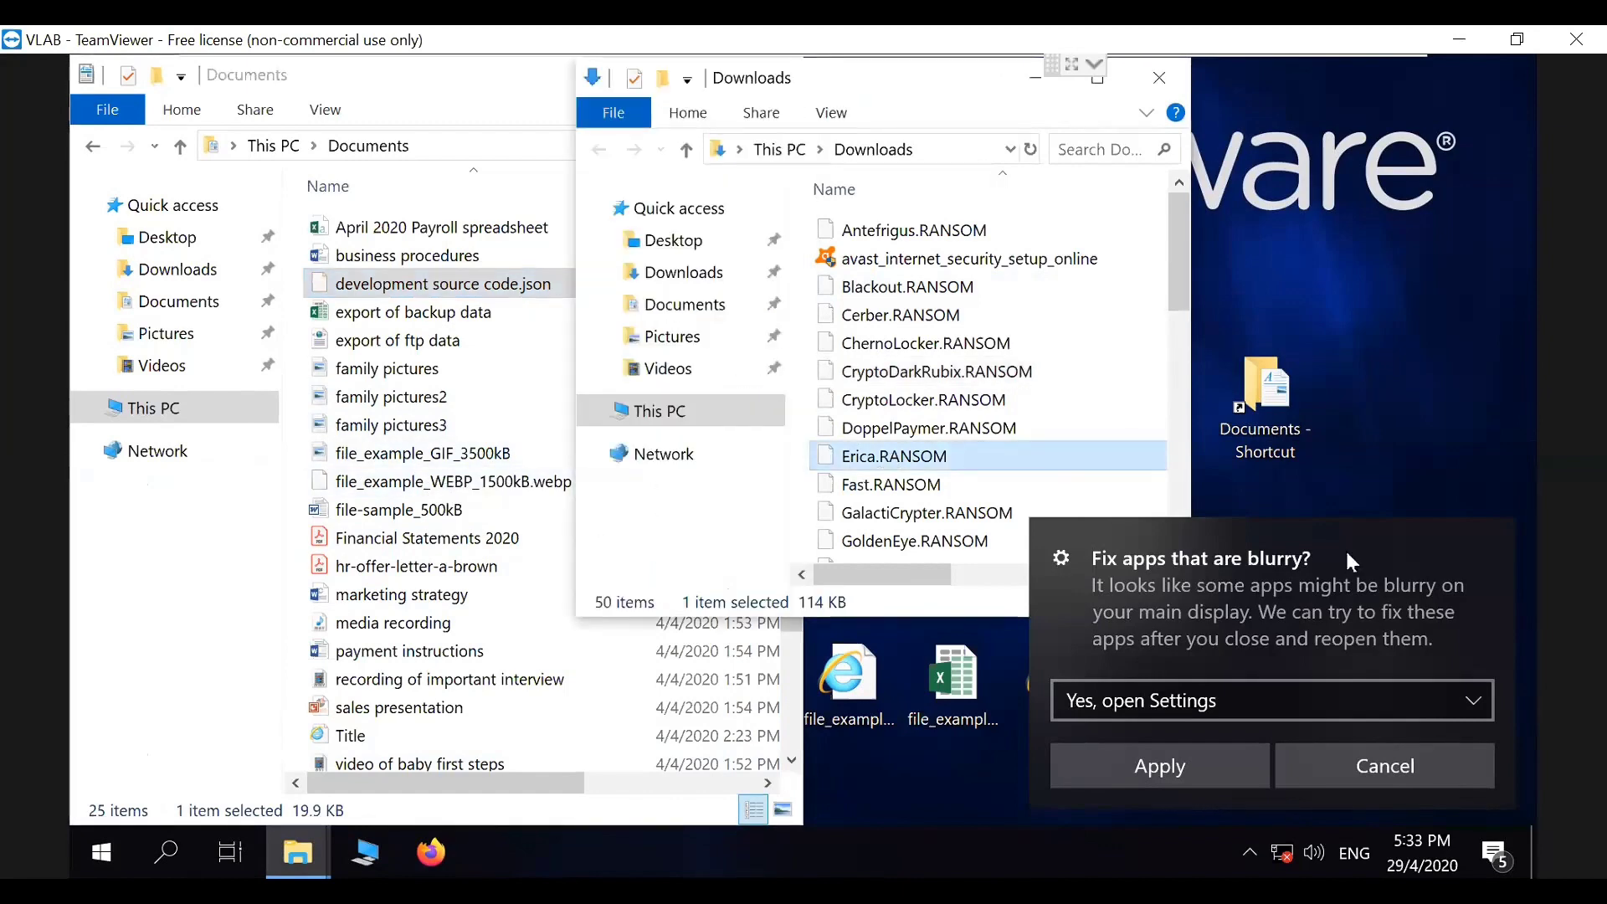
click(1383, 766)
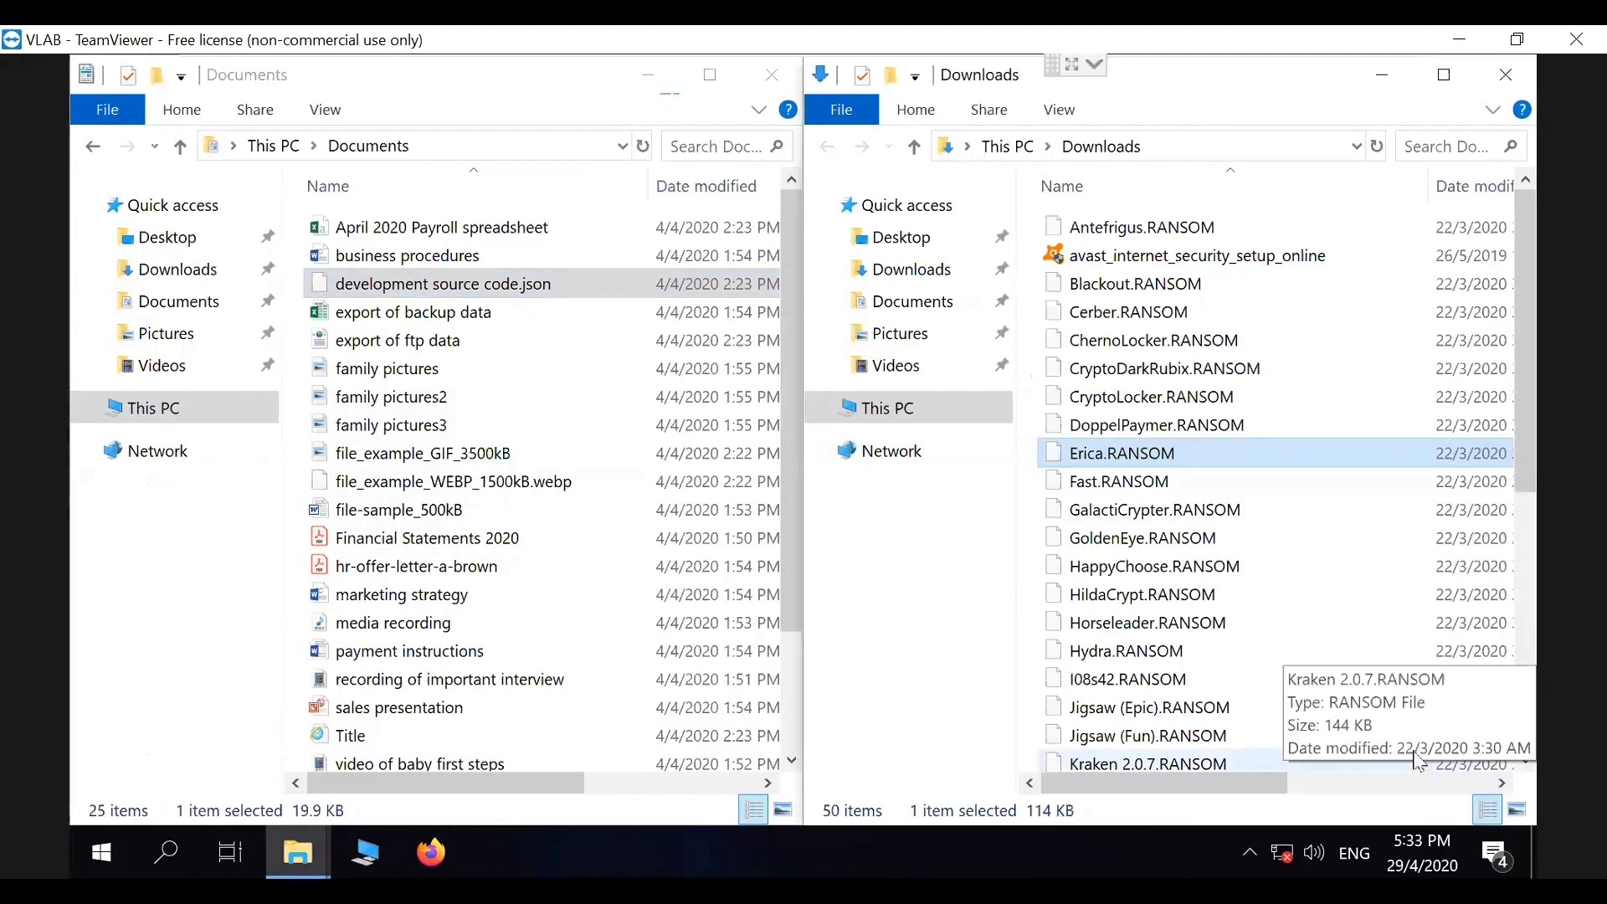
mouse_move(597, 483)
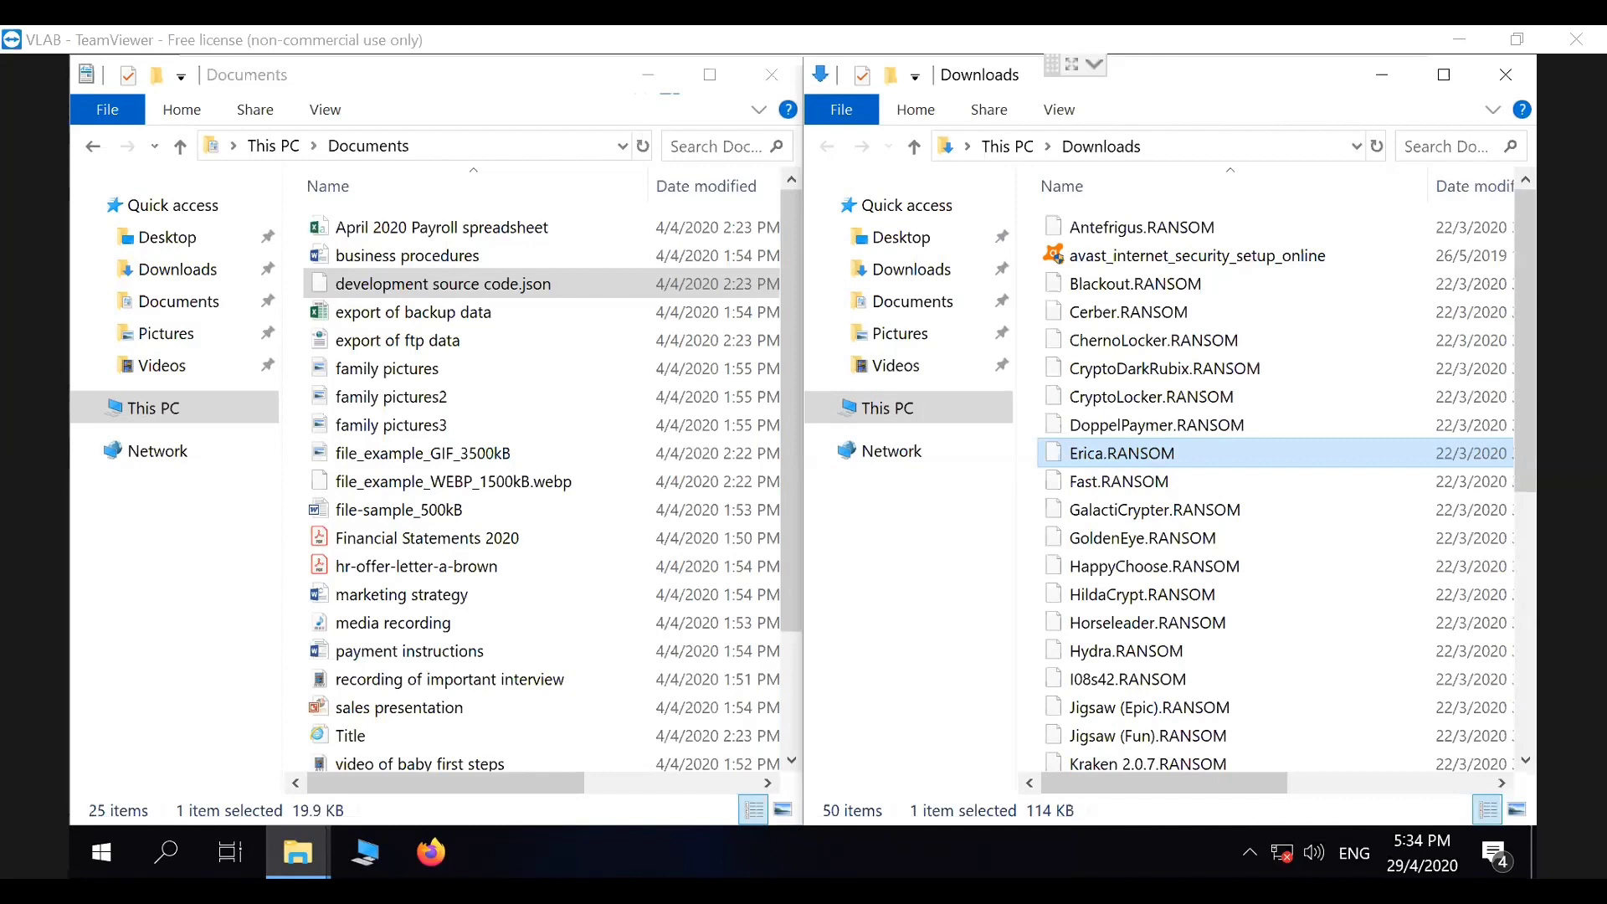
click(392, 397)
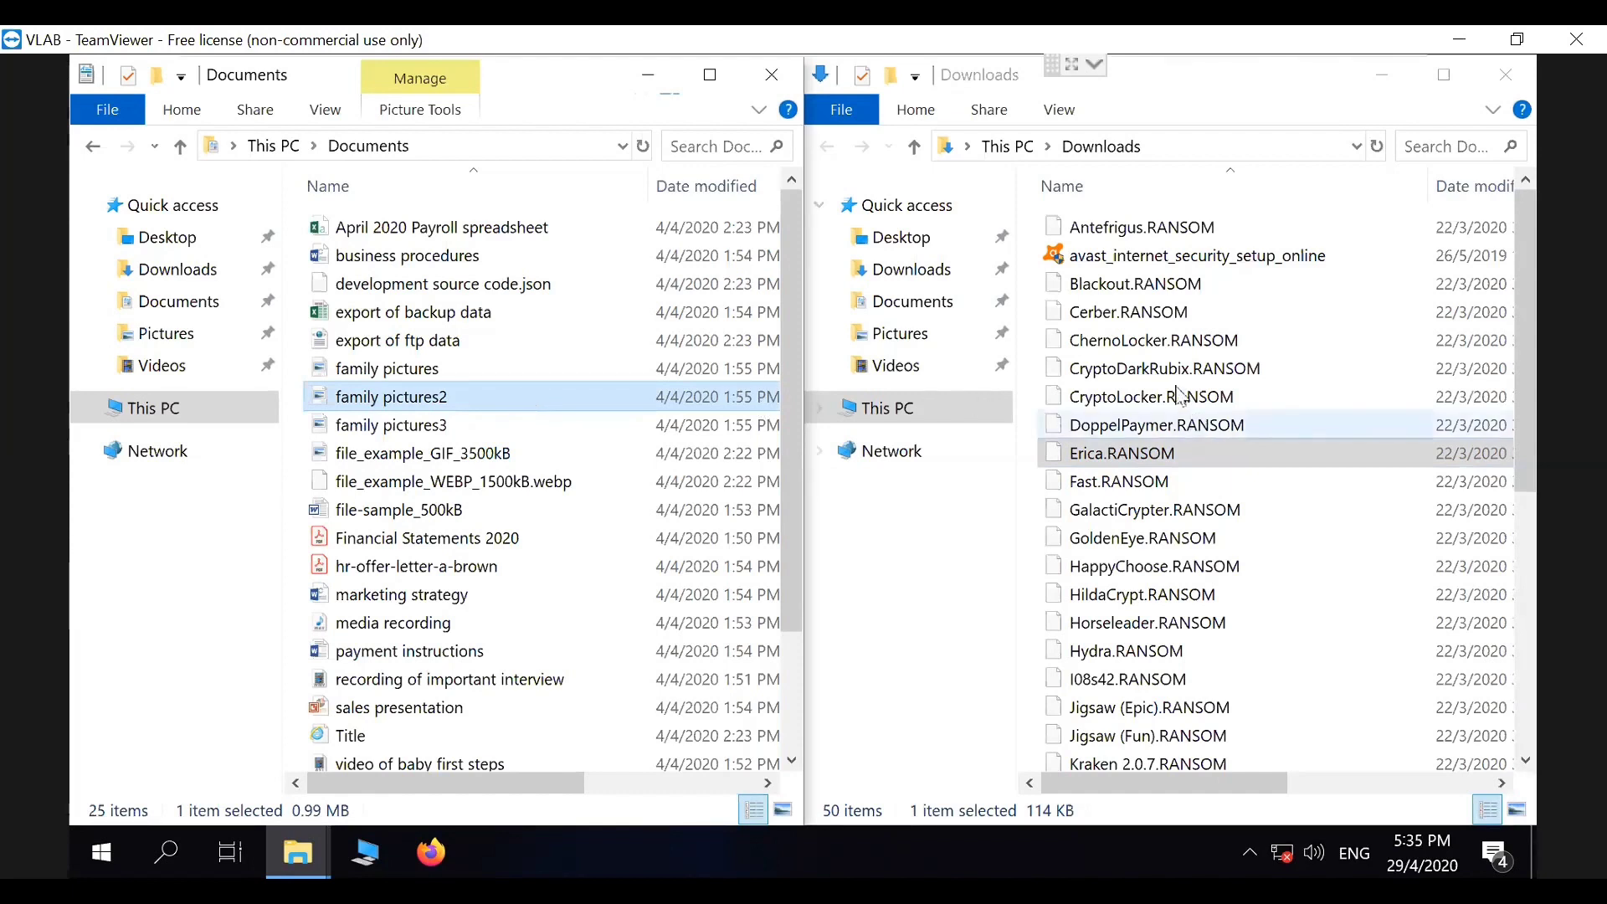
mouse_move(1178, 400)
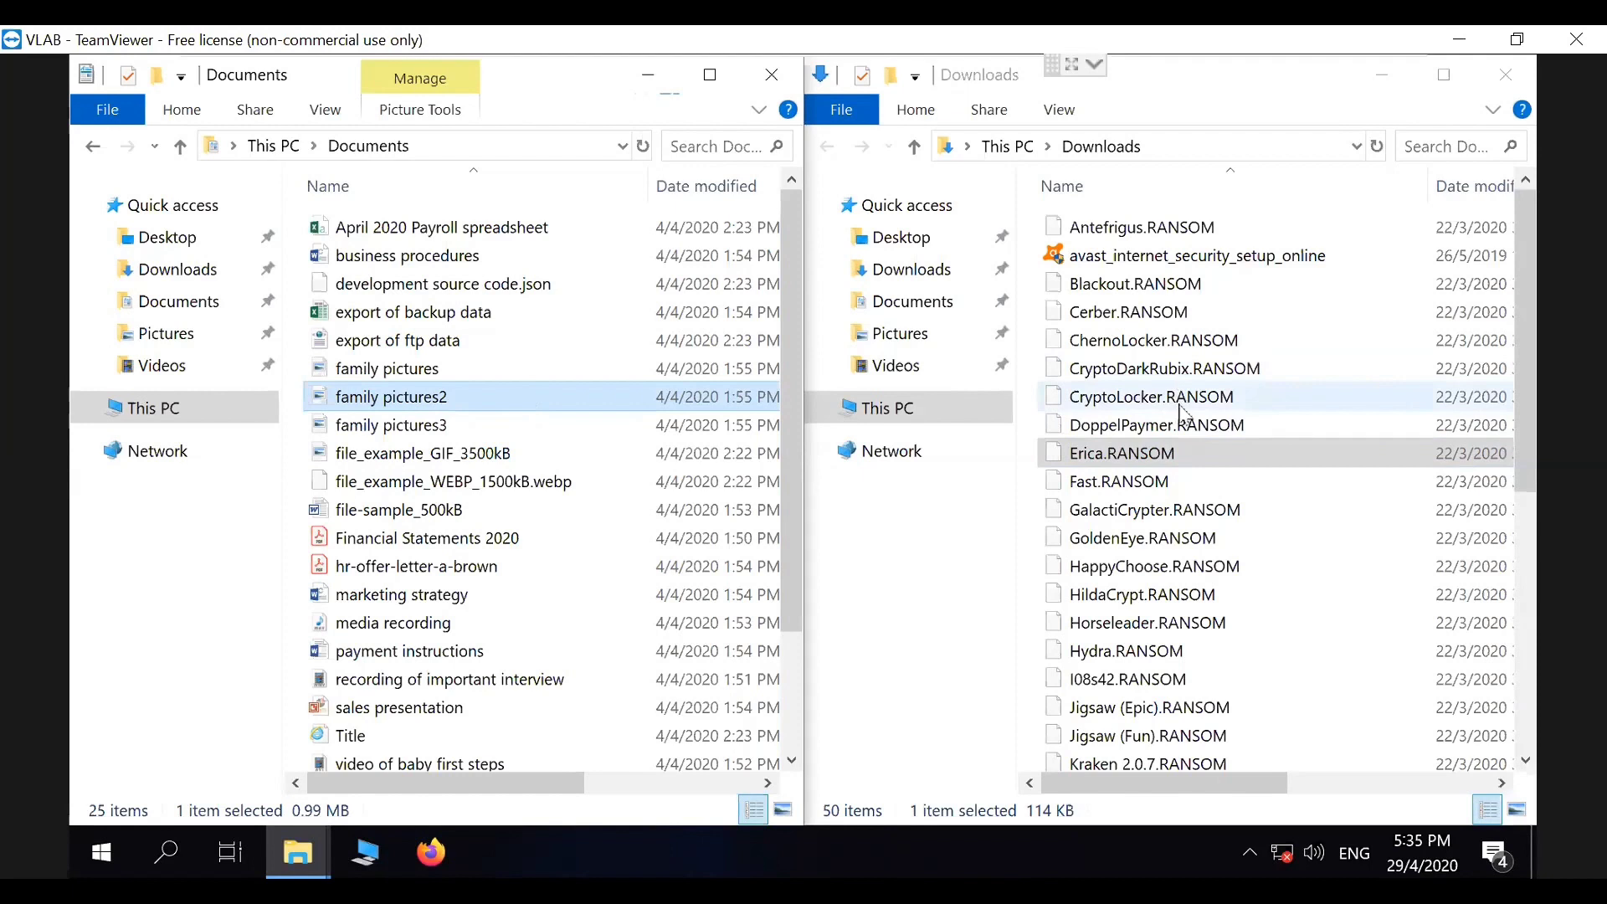
mouse_move(1179, 424)
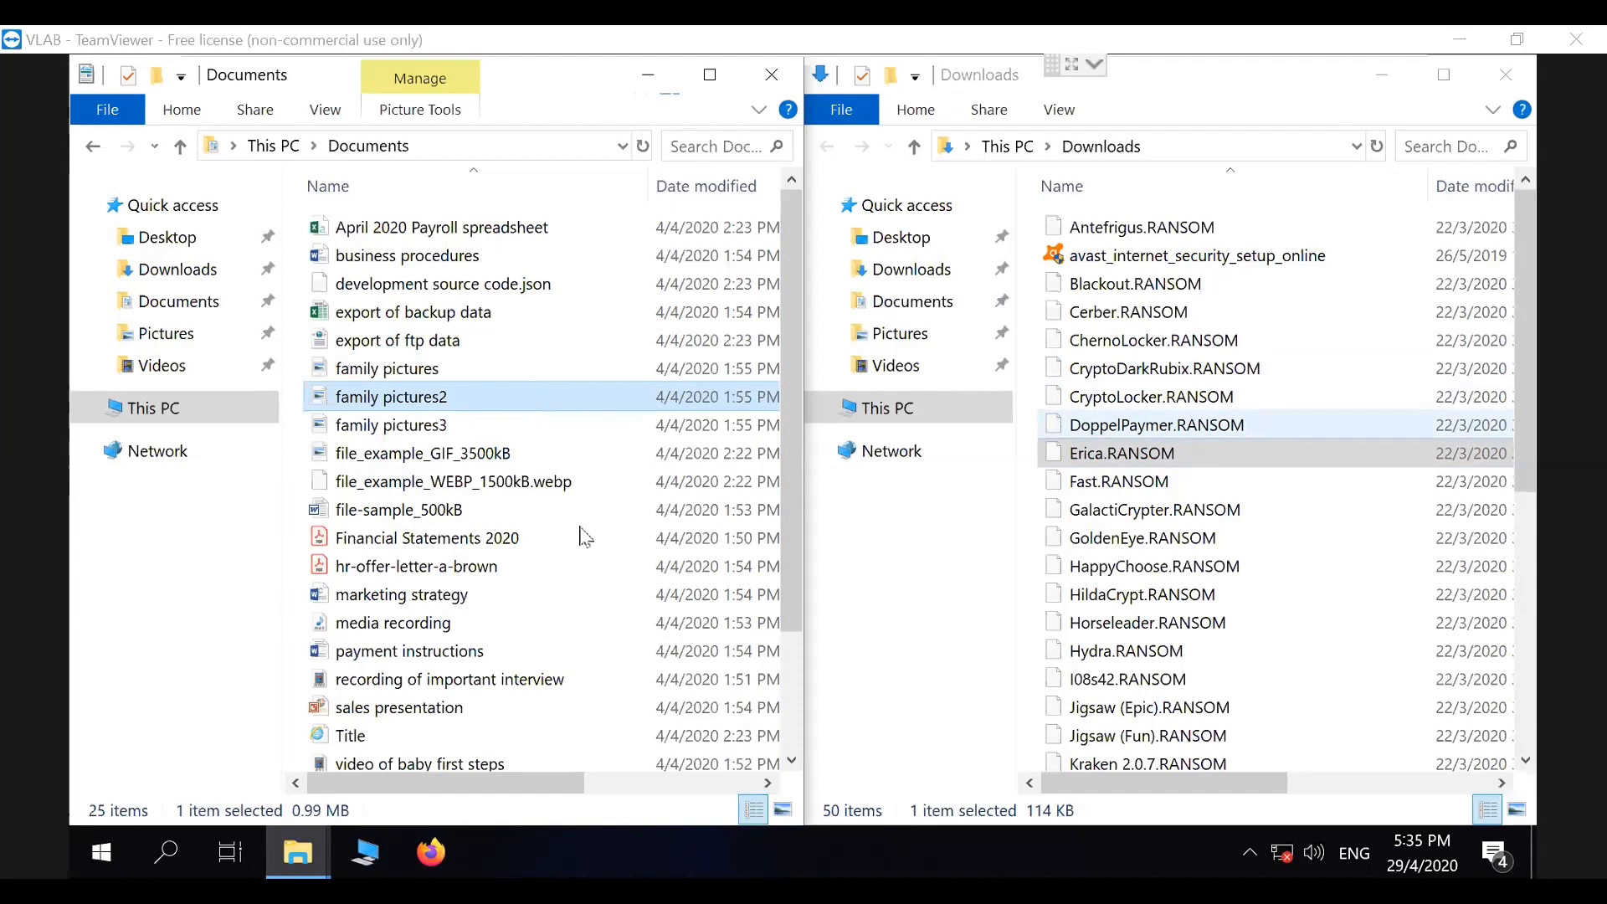
mouse_move(1191, 408)
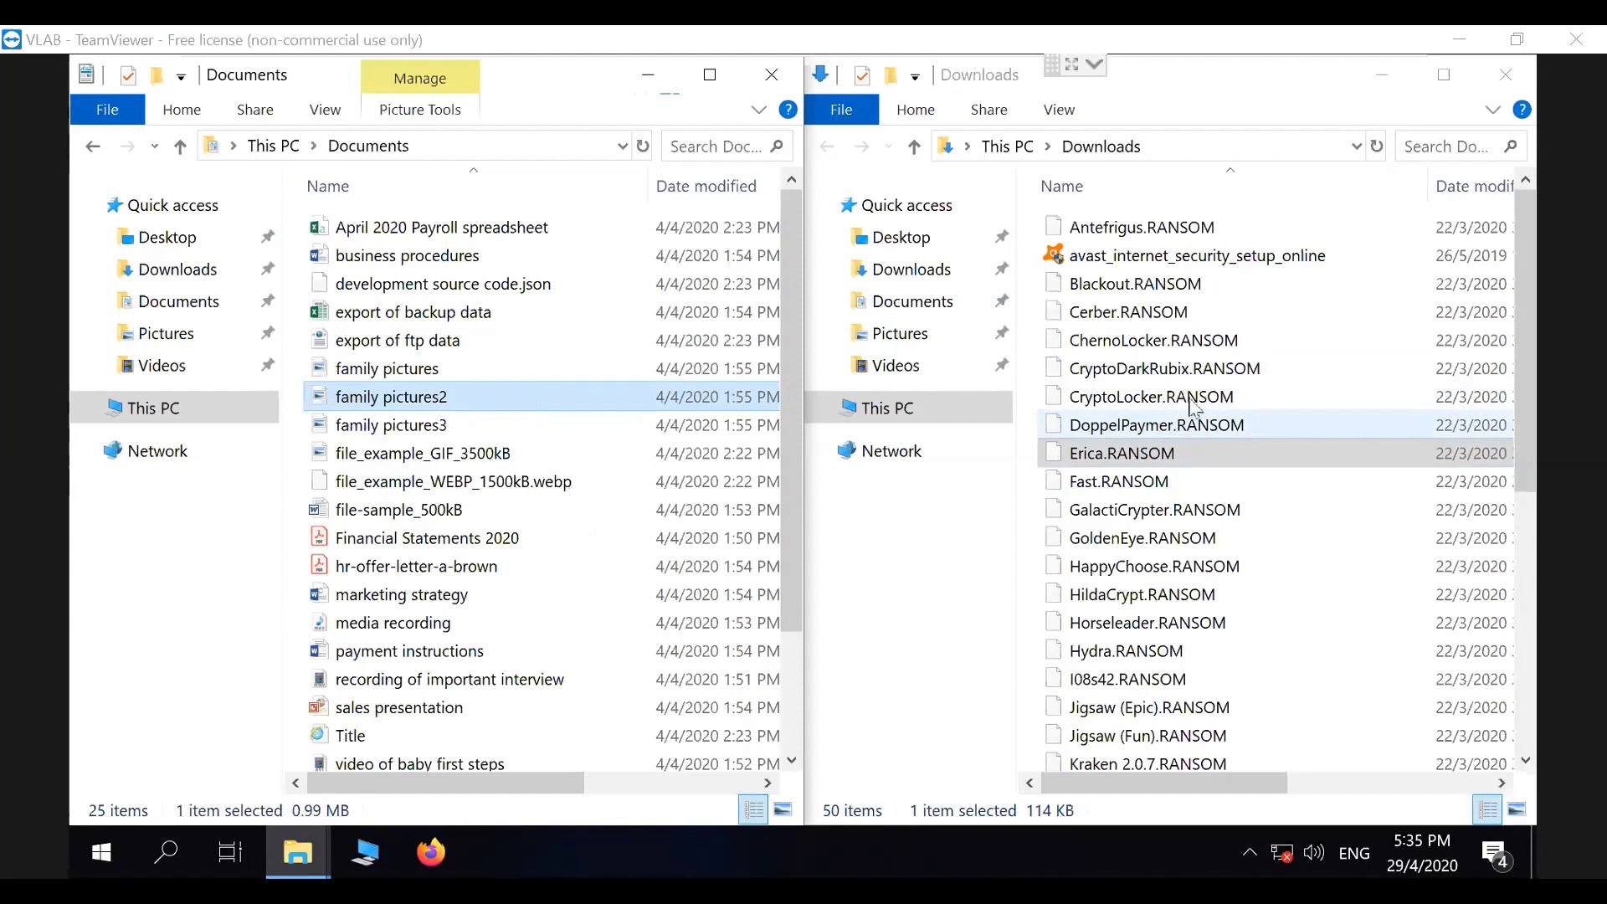
Step: Select CryptoLocker.RANSOM in Downloads and scroll through the sample list
click(1151, 397)
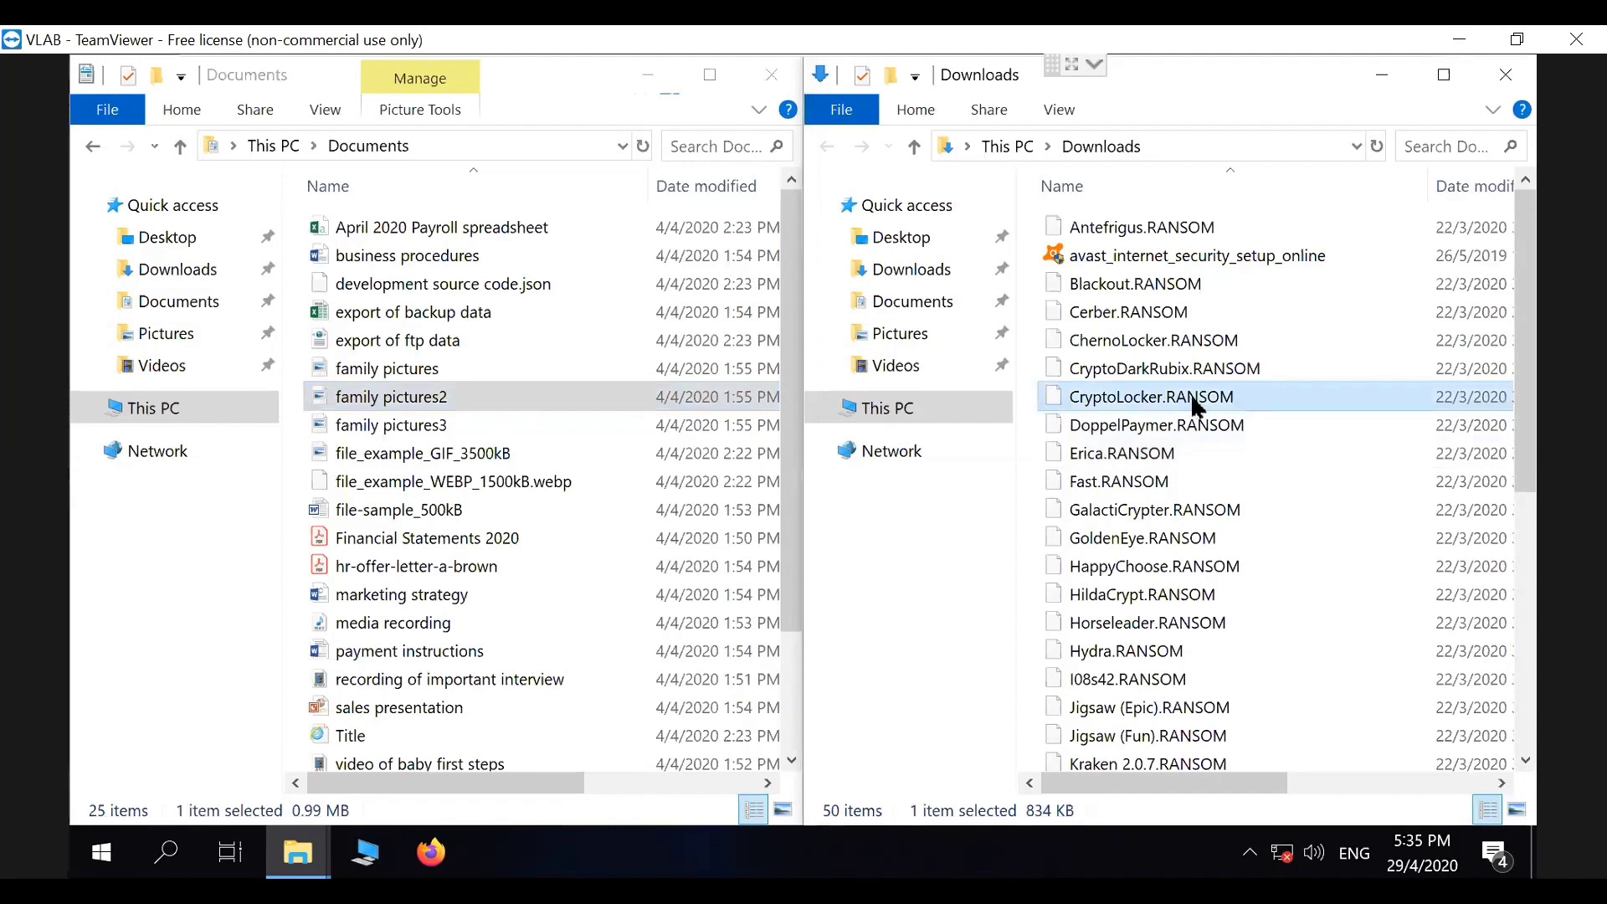
scroll(down, 3)
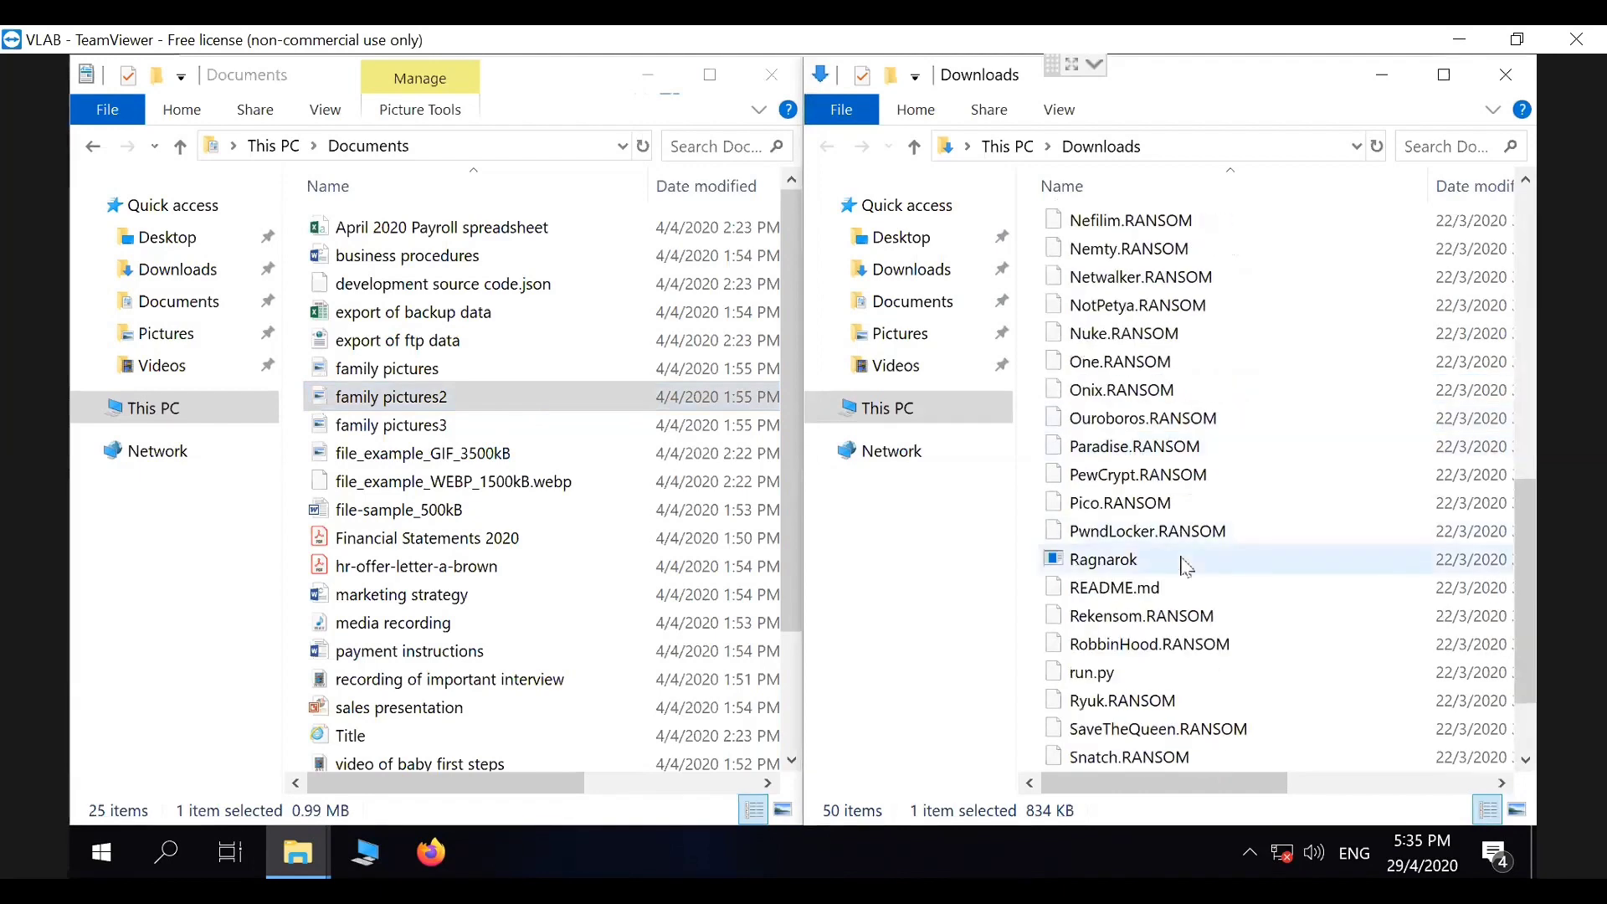
scroll(up, 3)
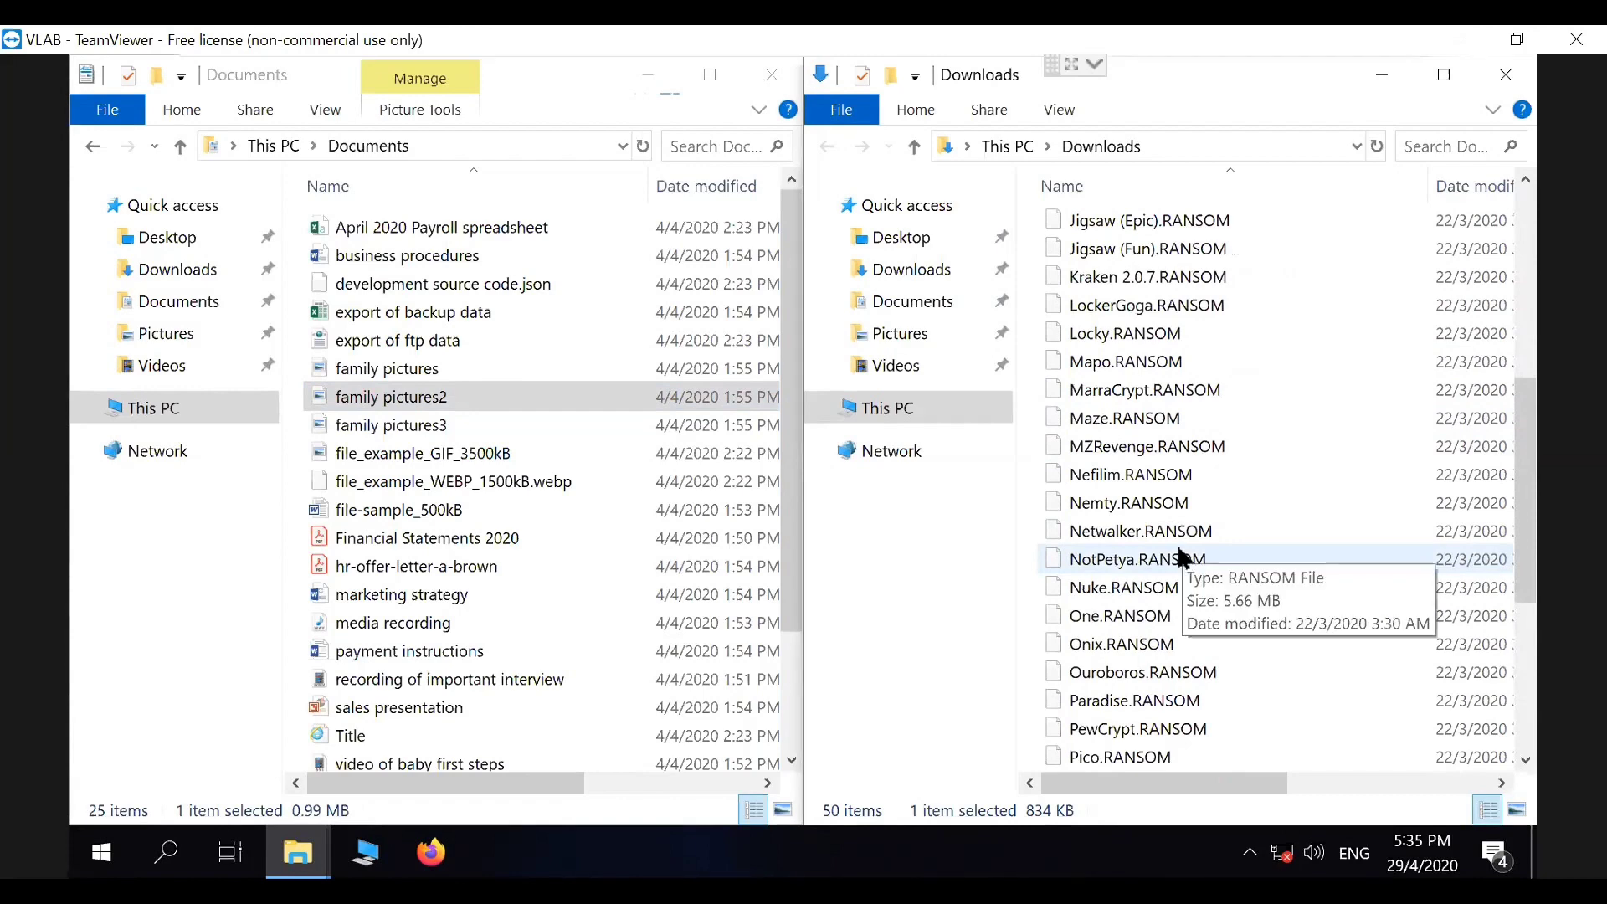
scroll(down, 3)
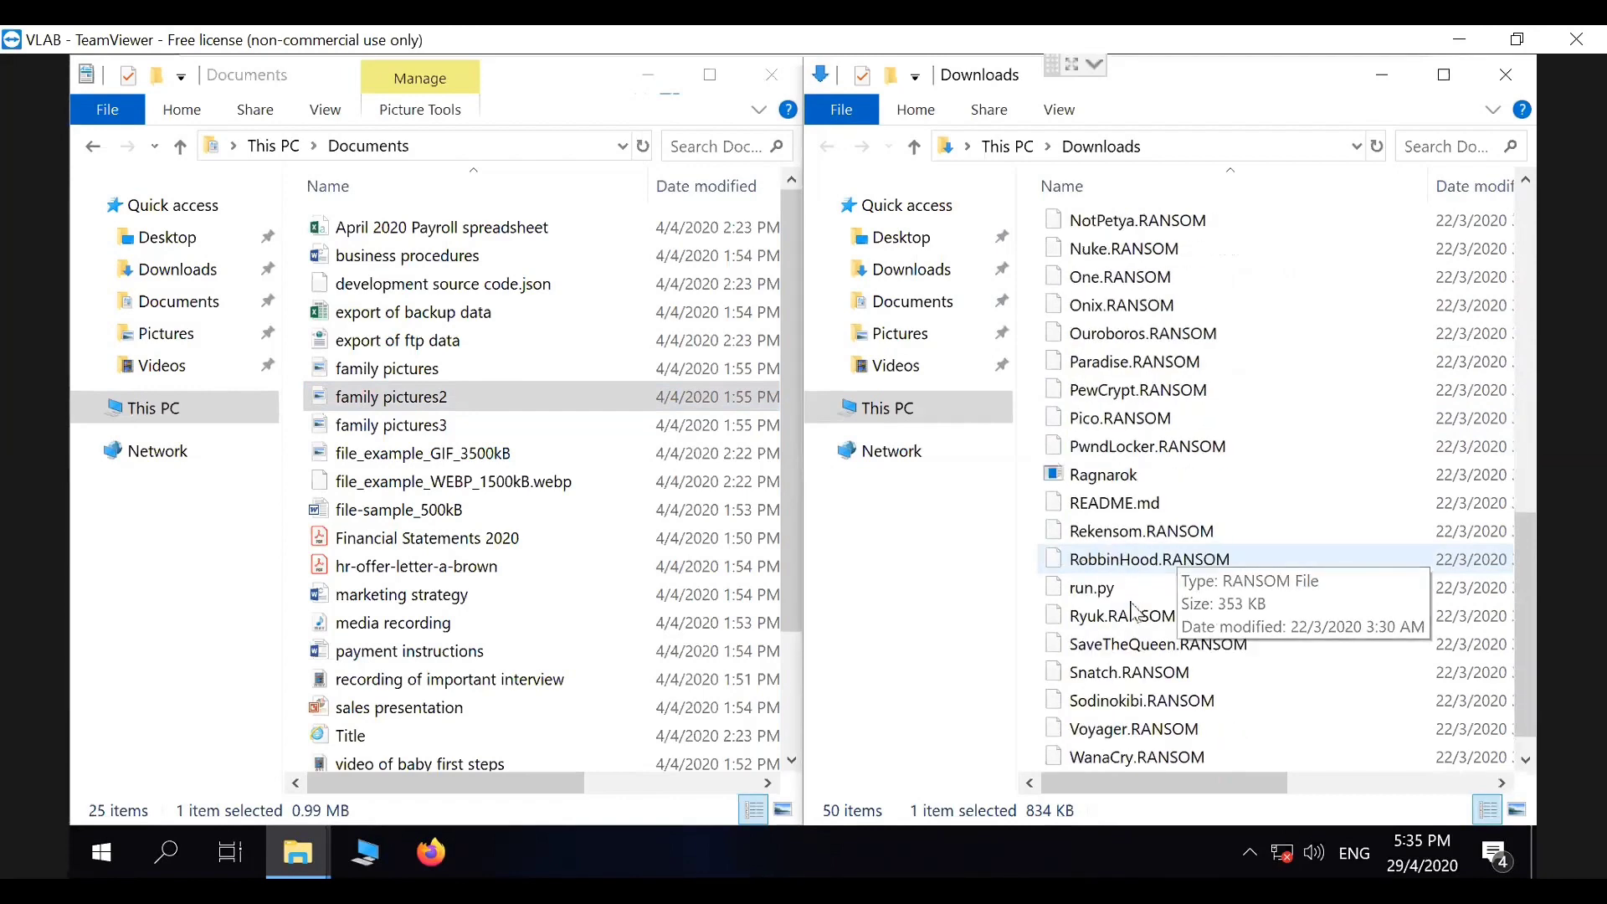
scroll(up, 3)
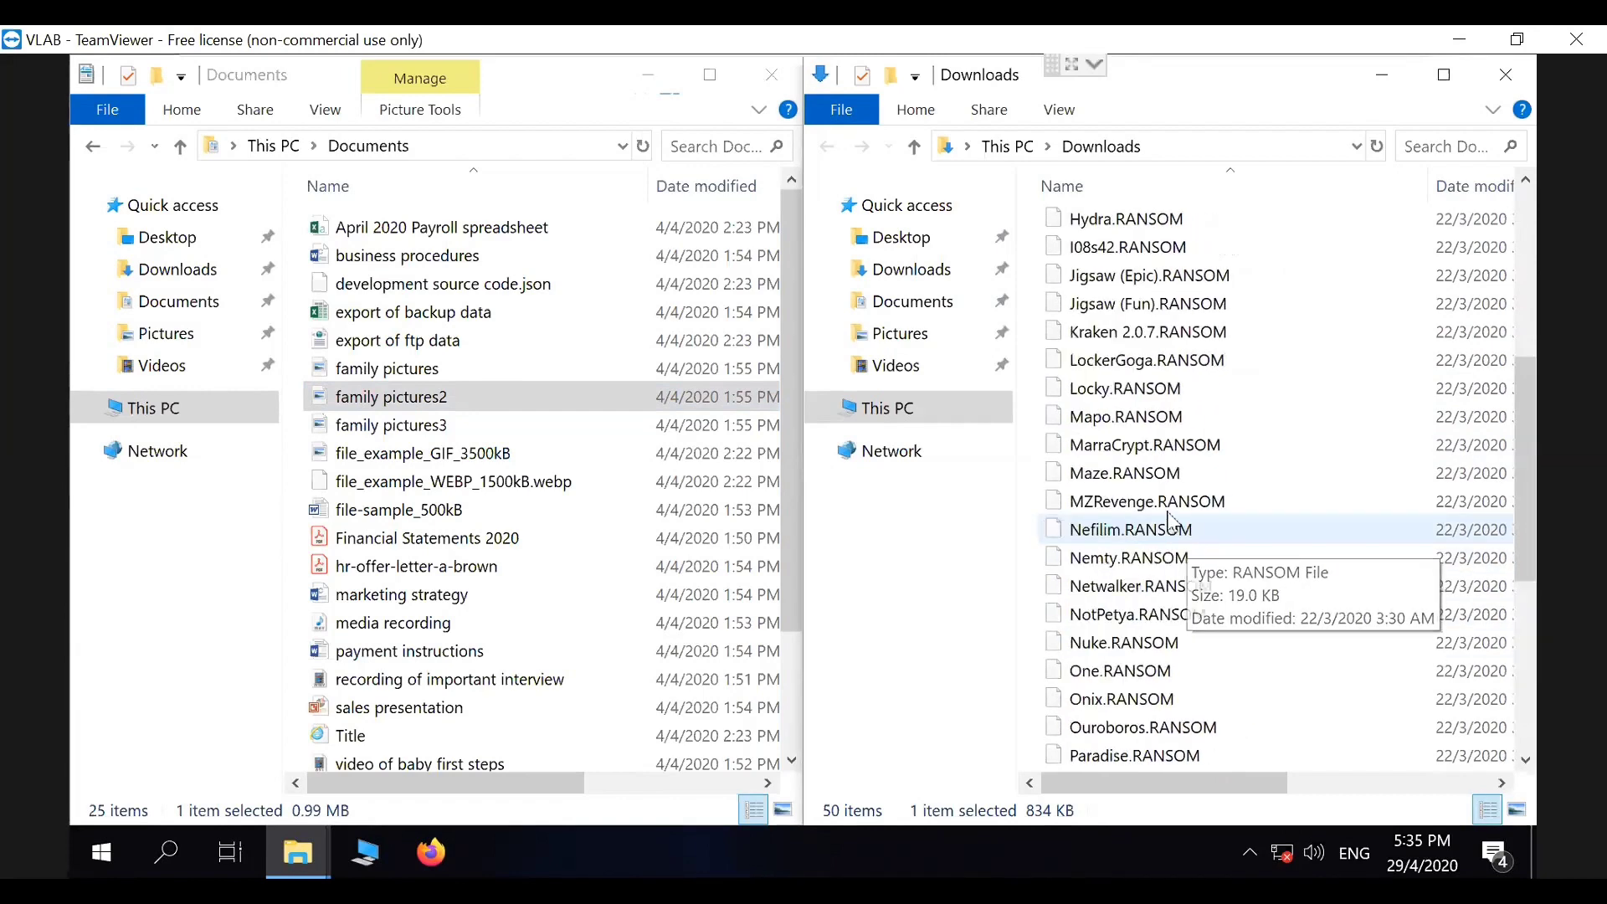
scroll(up, 3)
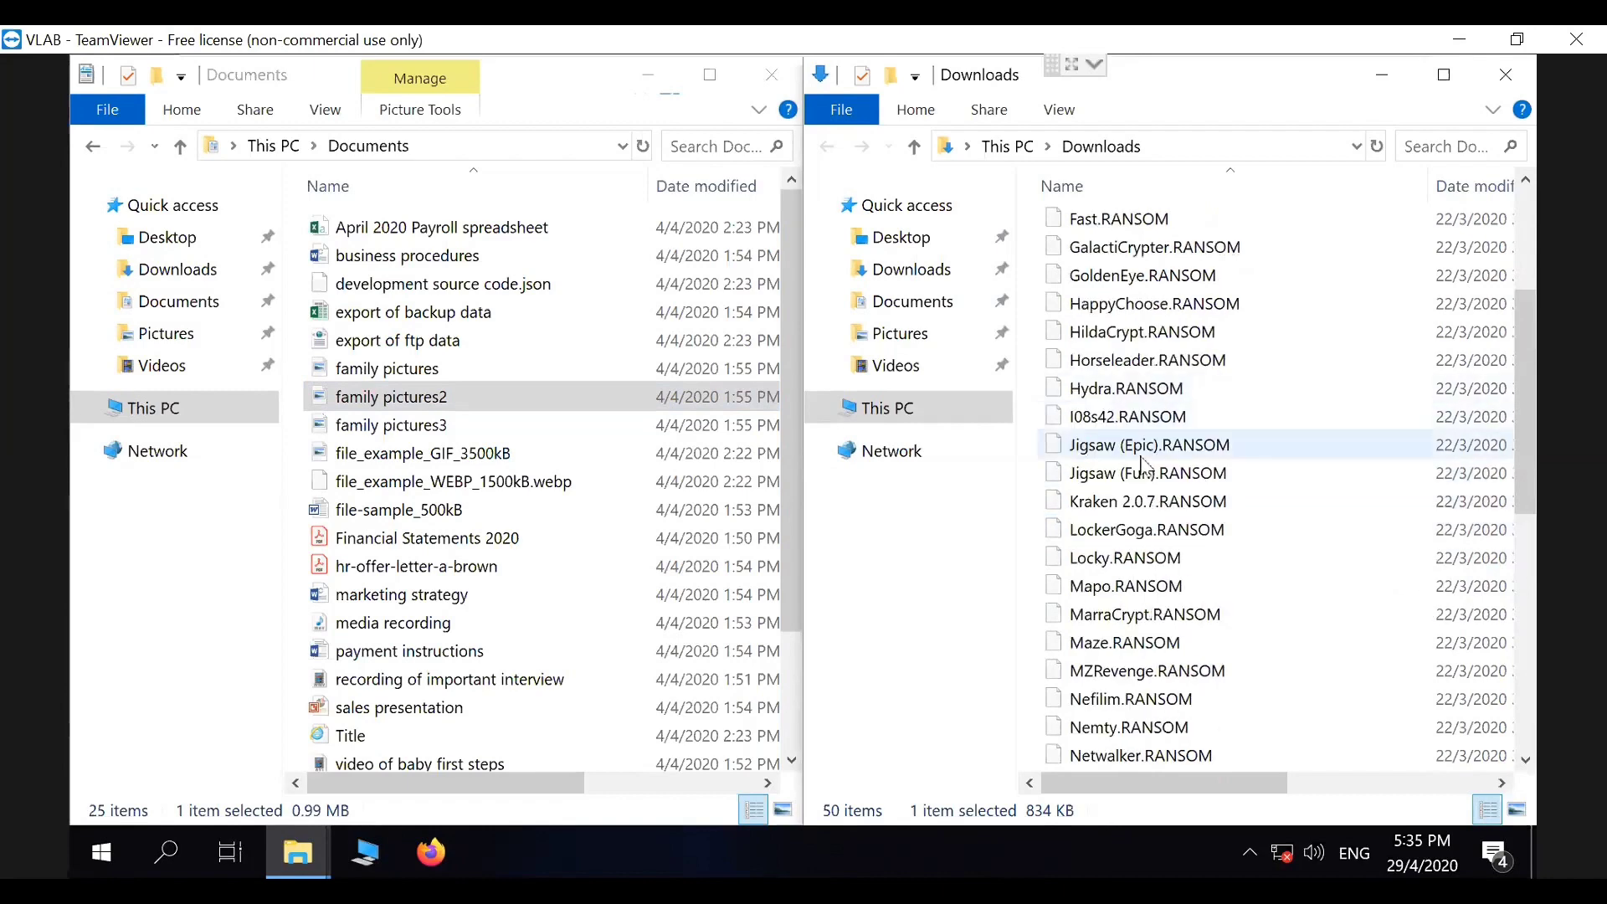
scroll(up, 3)
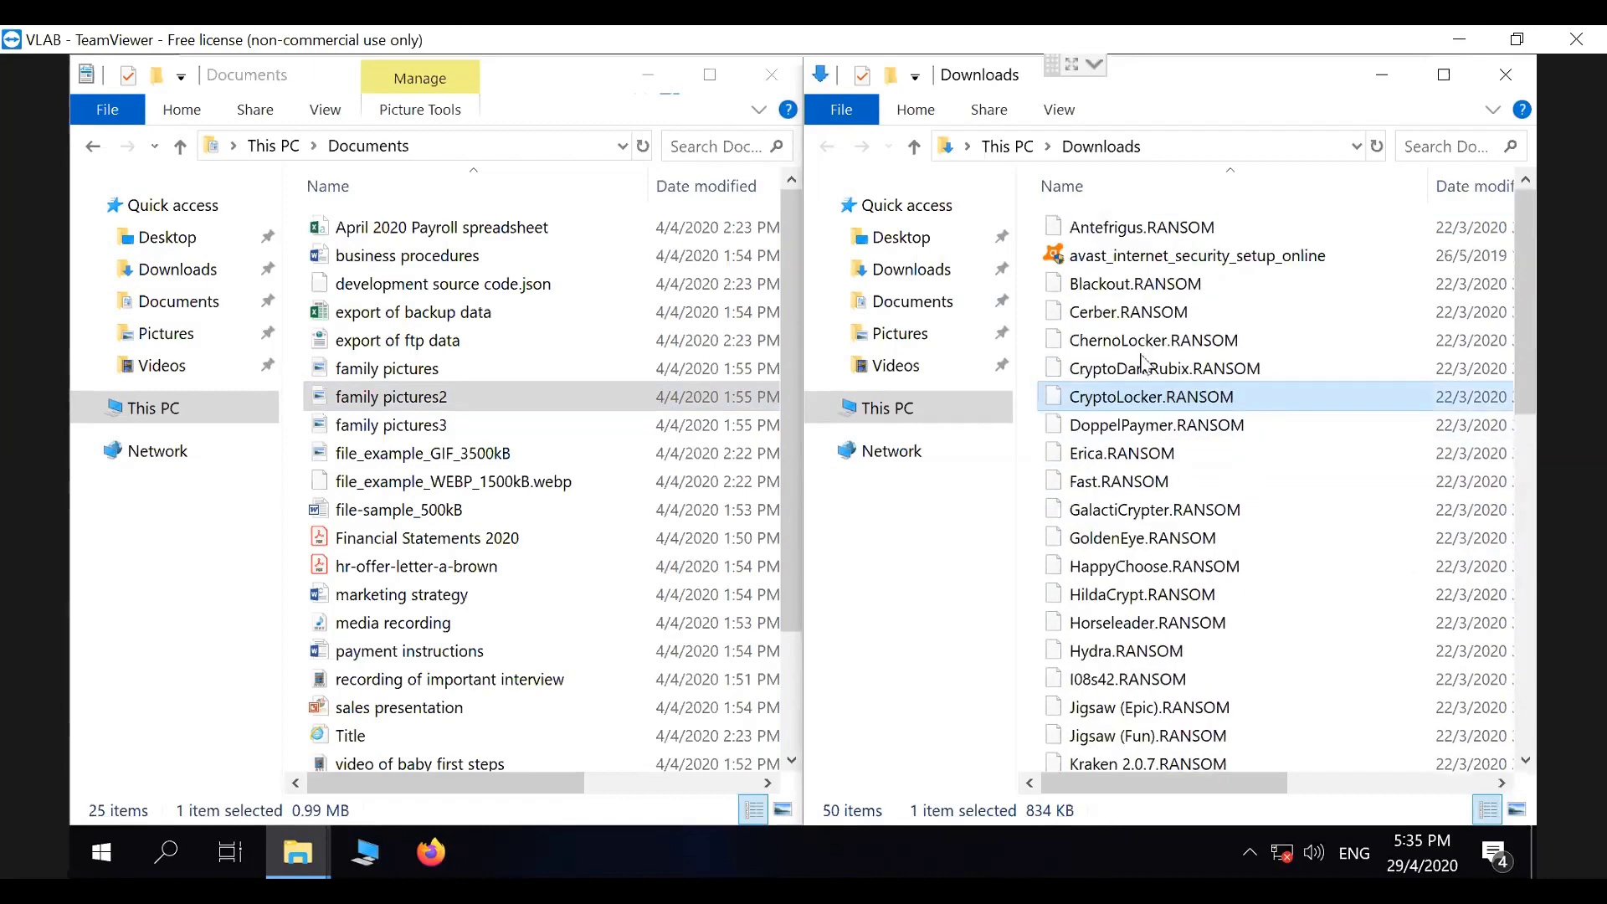
mouse_move(1154, 400)
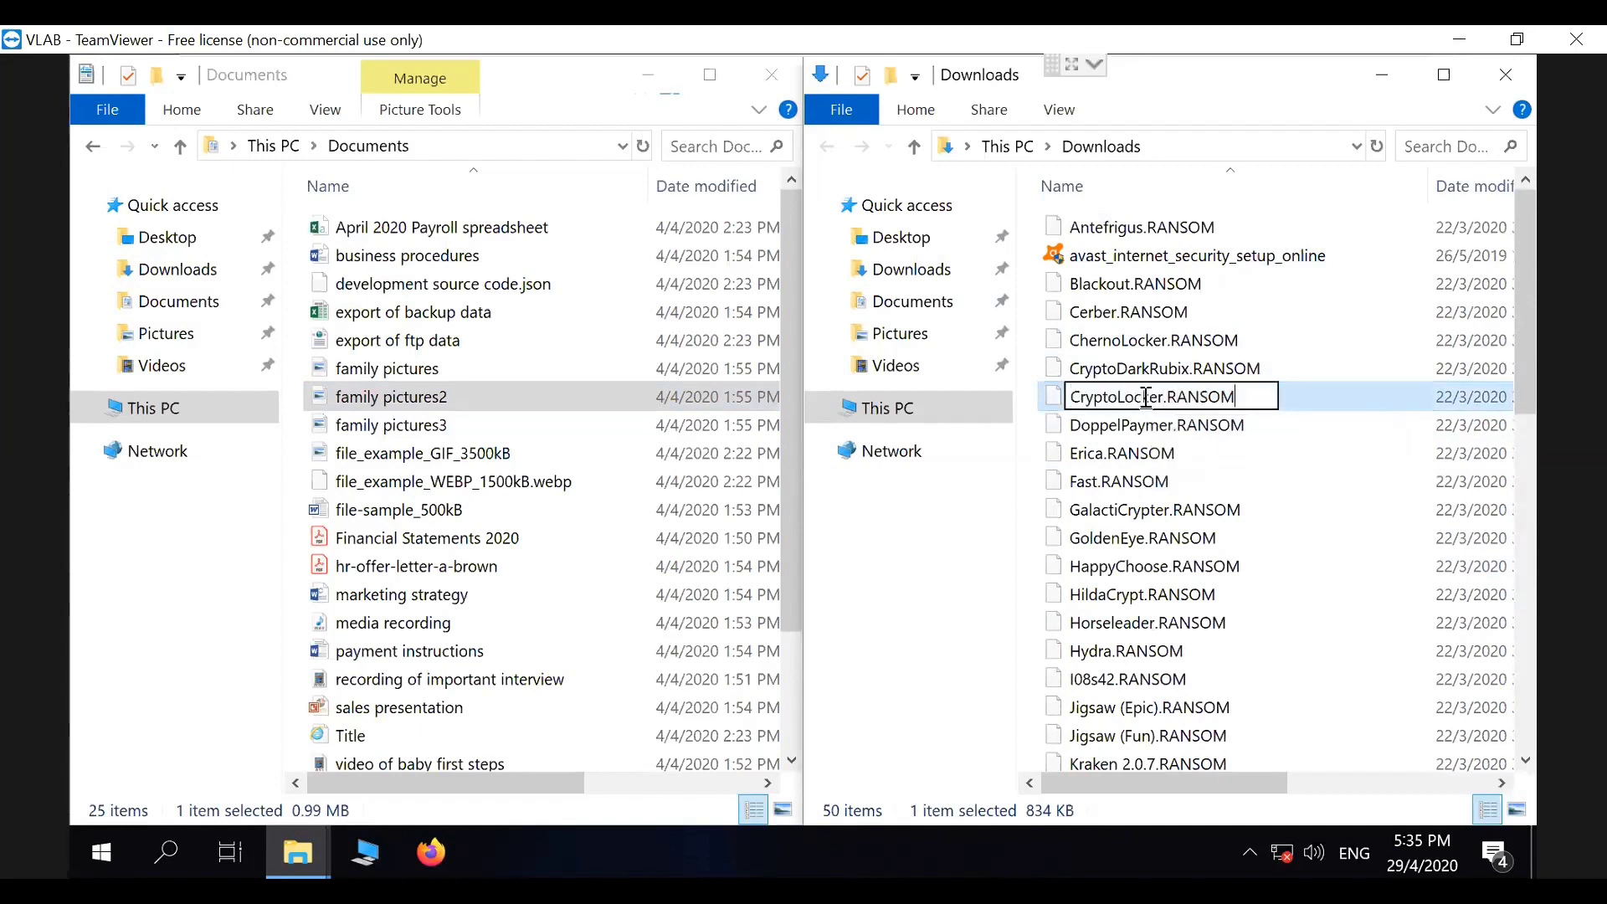
Step: Change the CryptoLocker extension from RANSOM to exe and confirm the extension warning
key(Backspace)
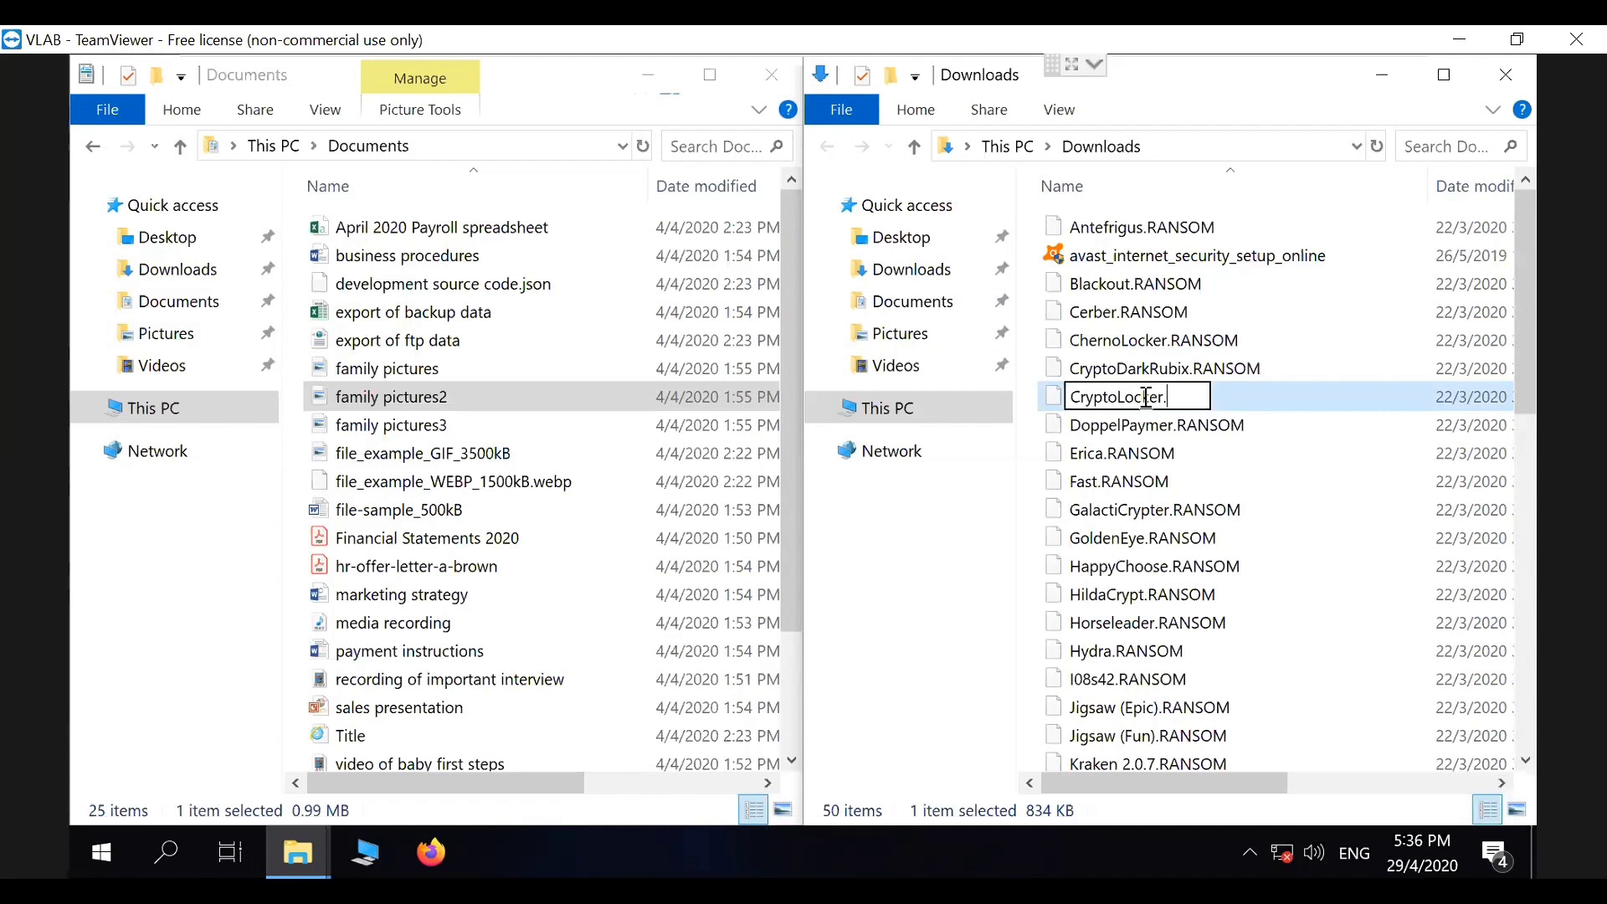
text(E)
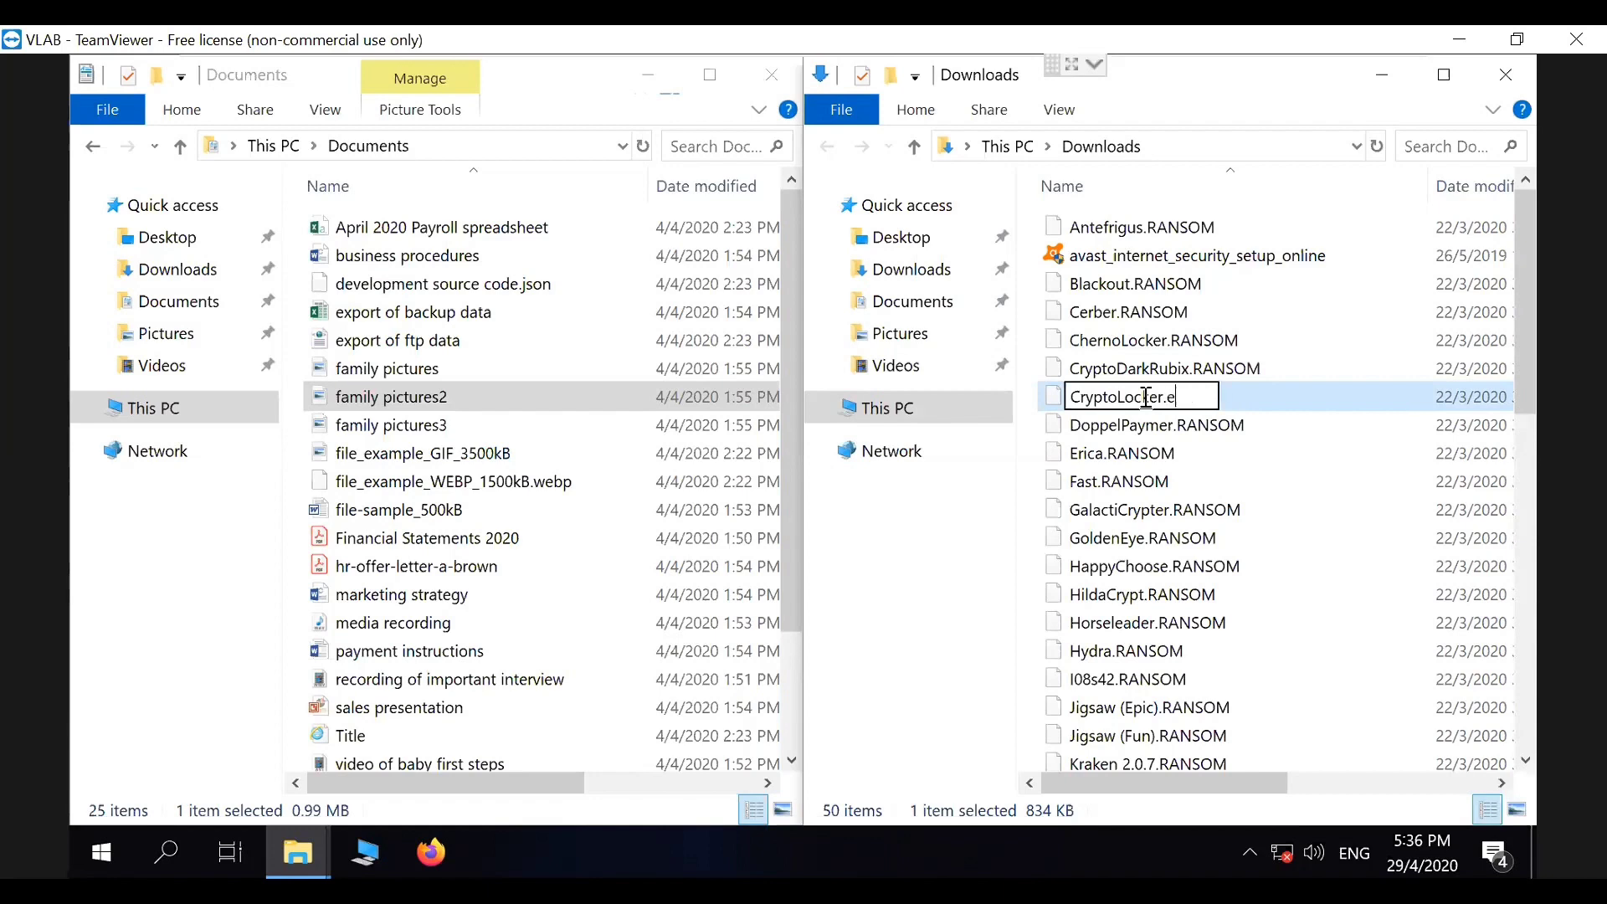
key(Return)
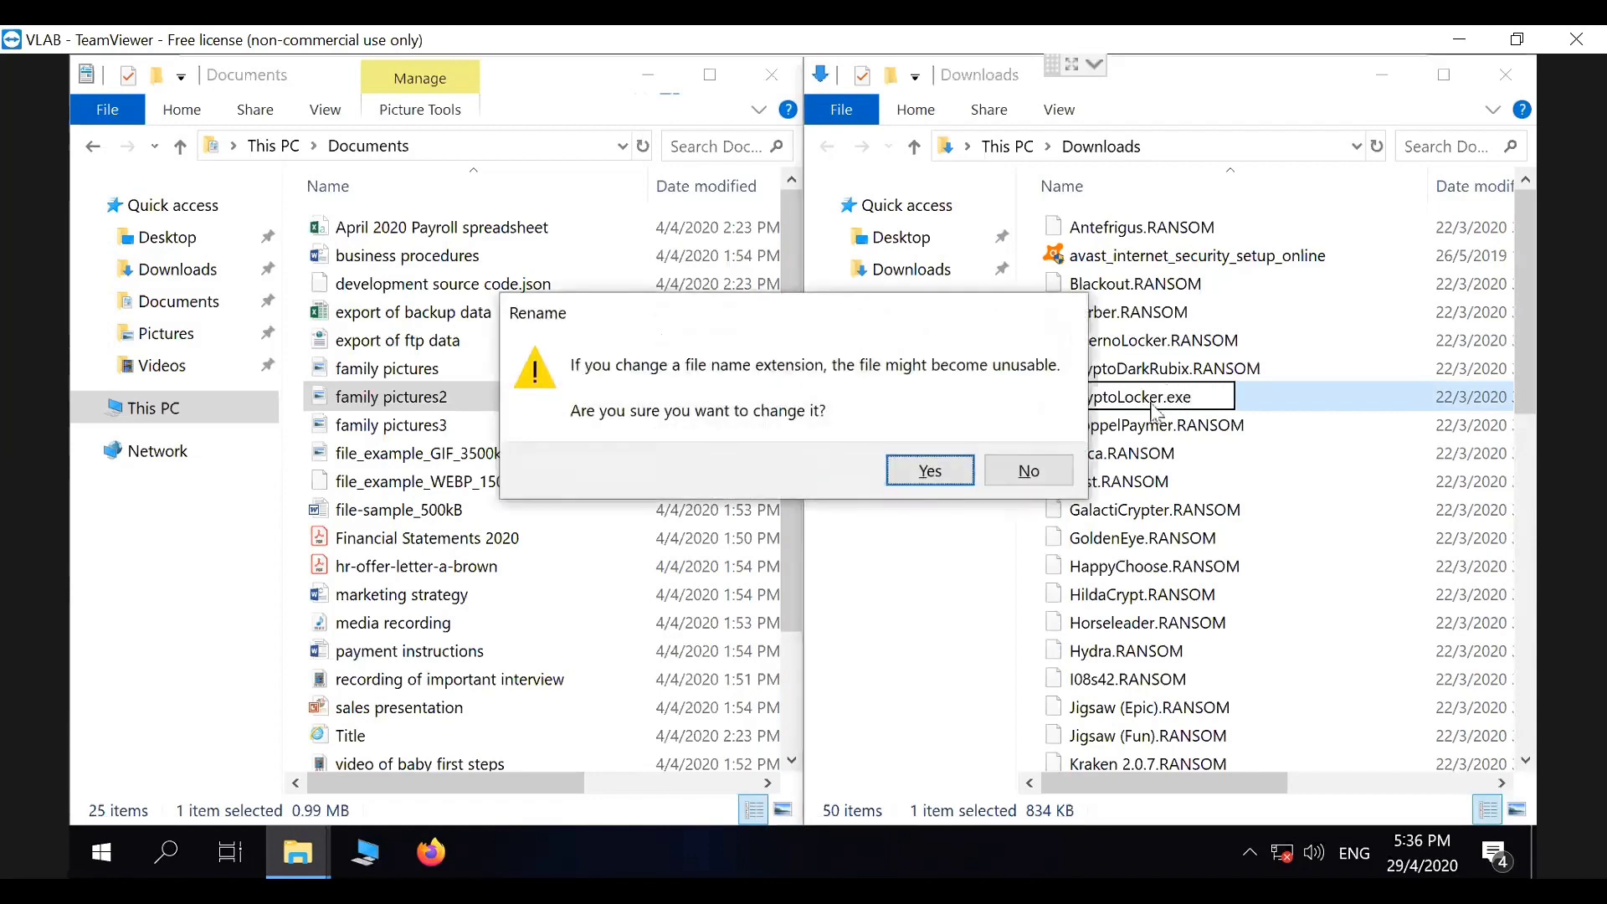
click(927, 470)
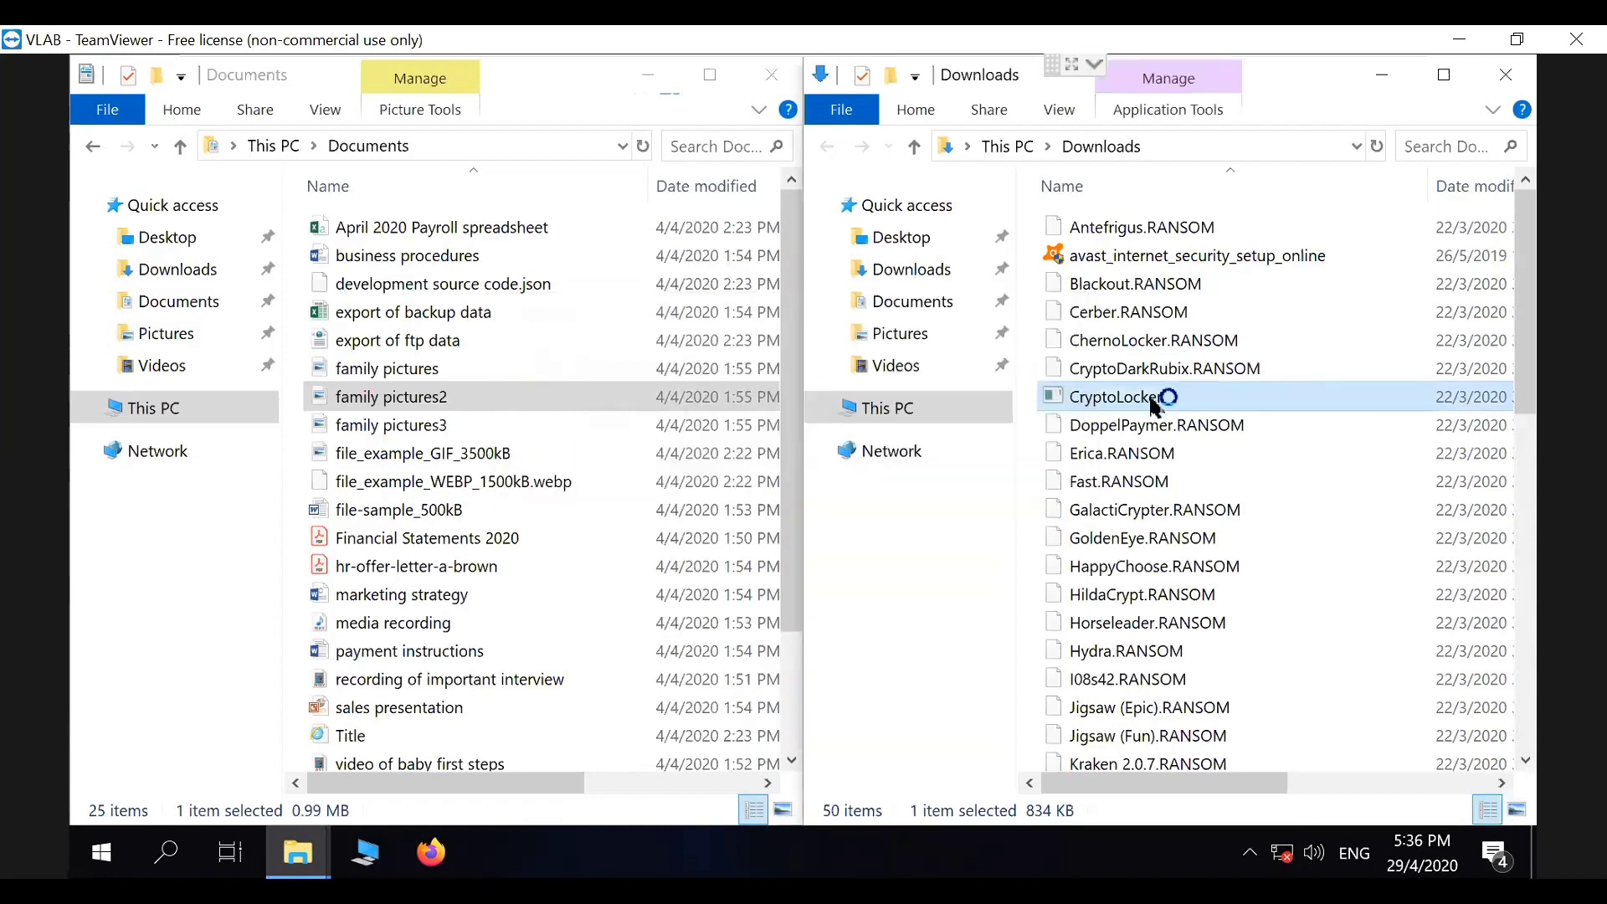
Step: Launch CryptoLocker.exe, approve User Account Control, and confirm the open-with dialog
double_click(1117, 397)
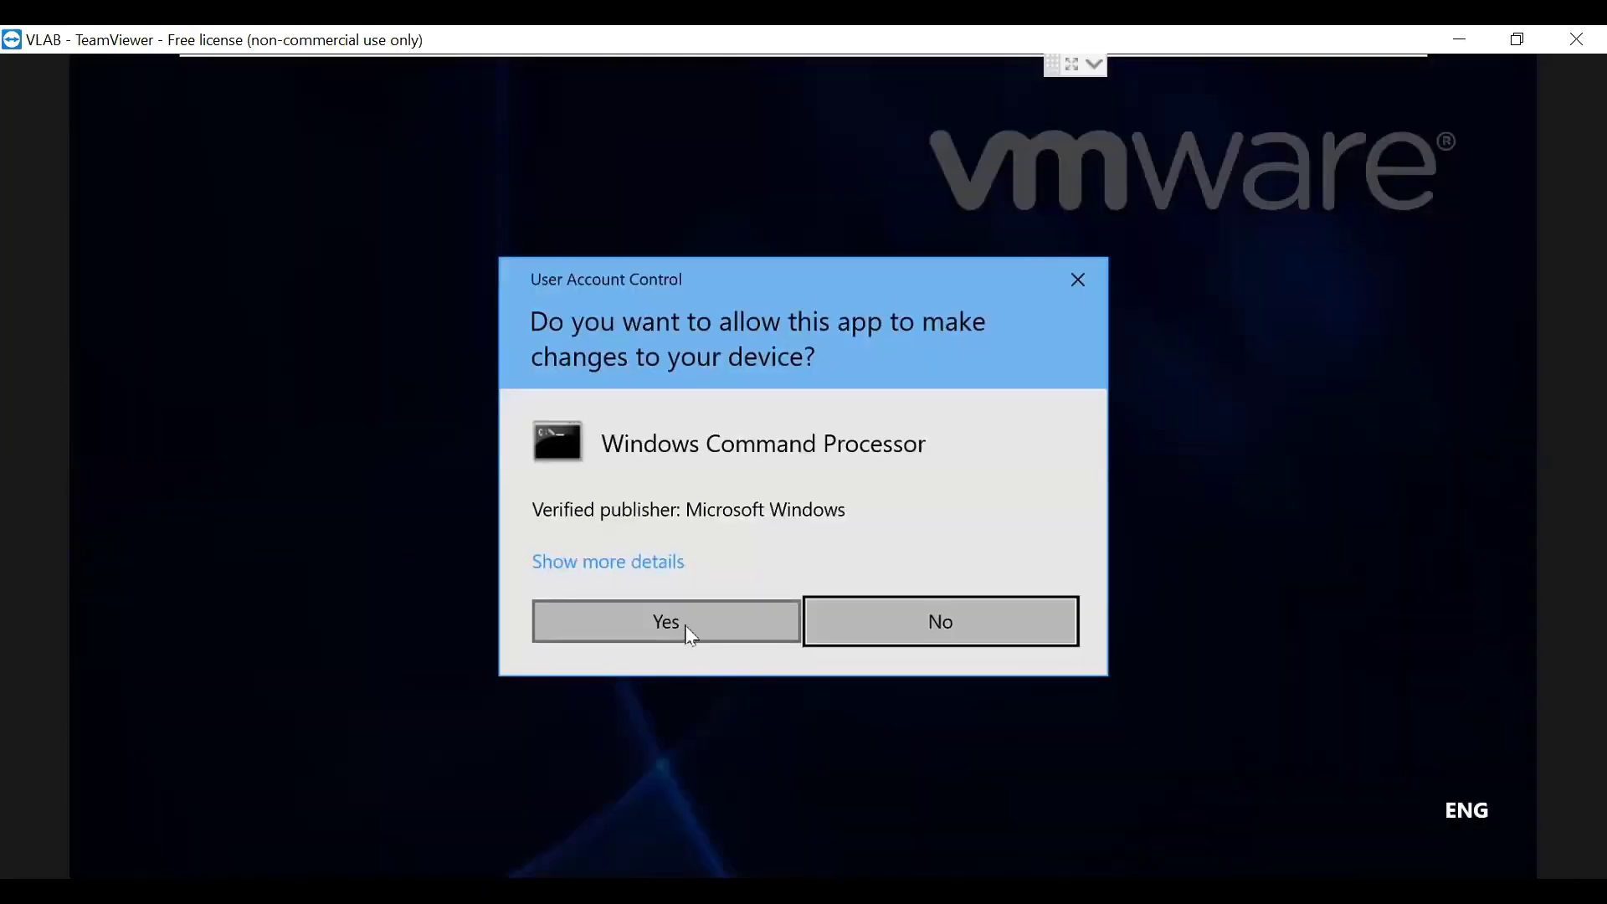
click(666, 621)
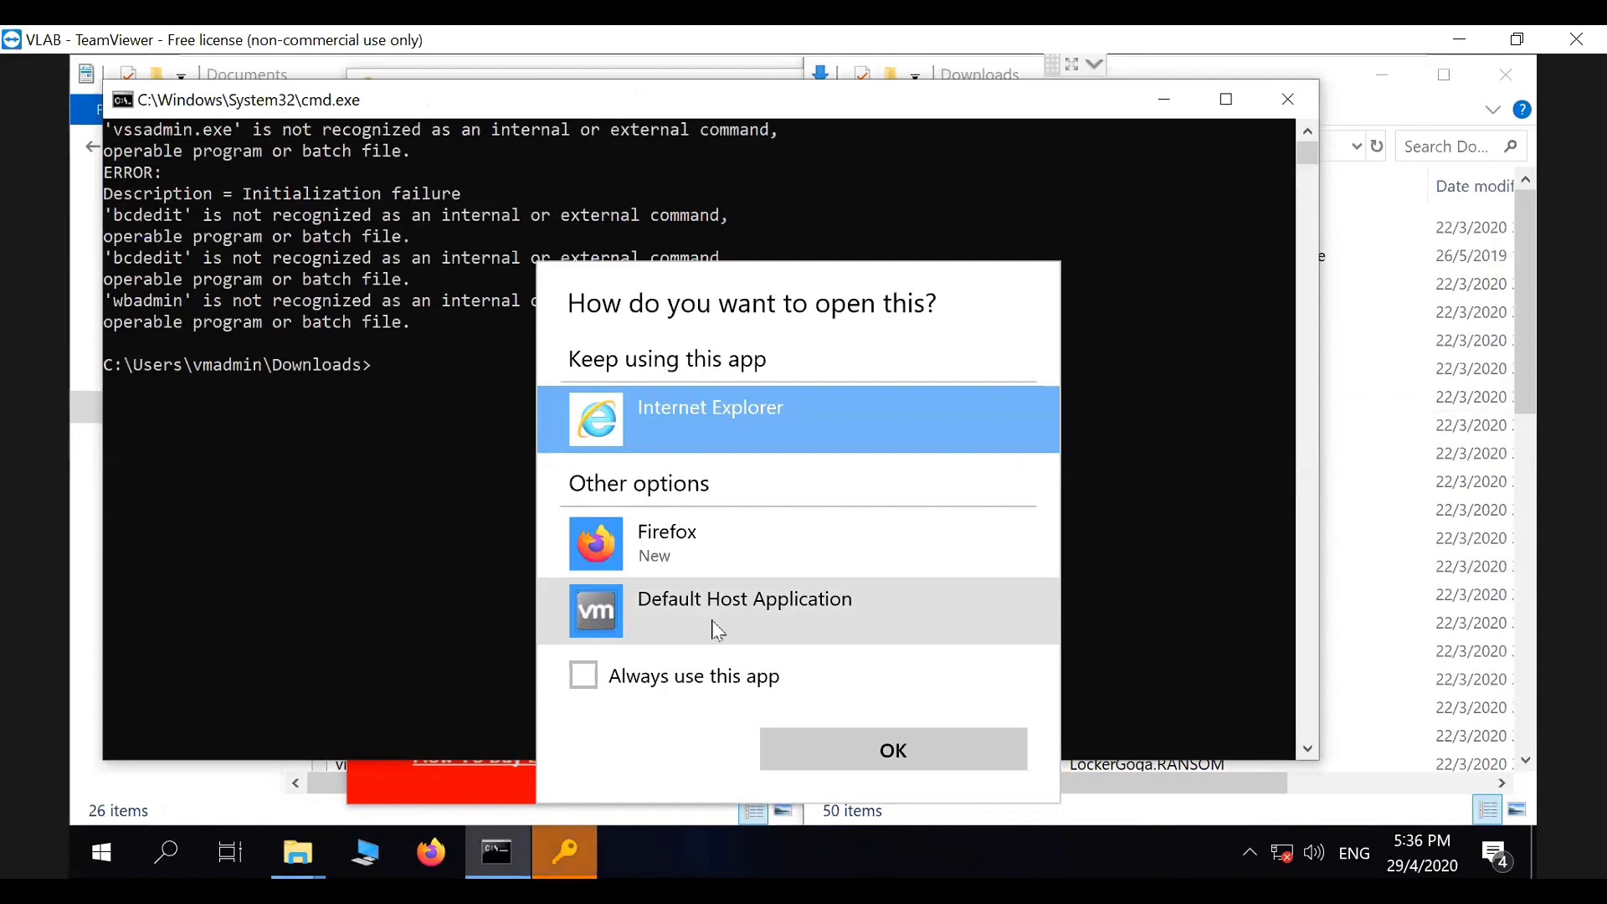
mouse_move(892, 748)
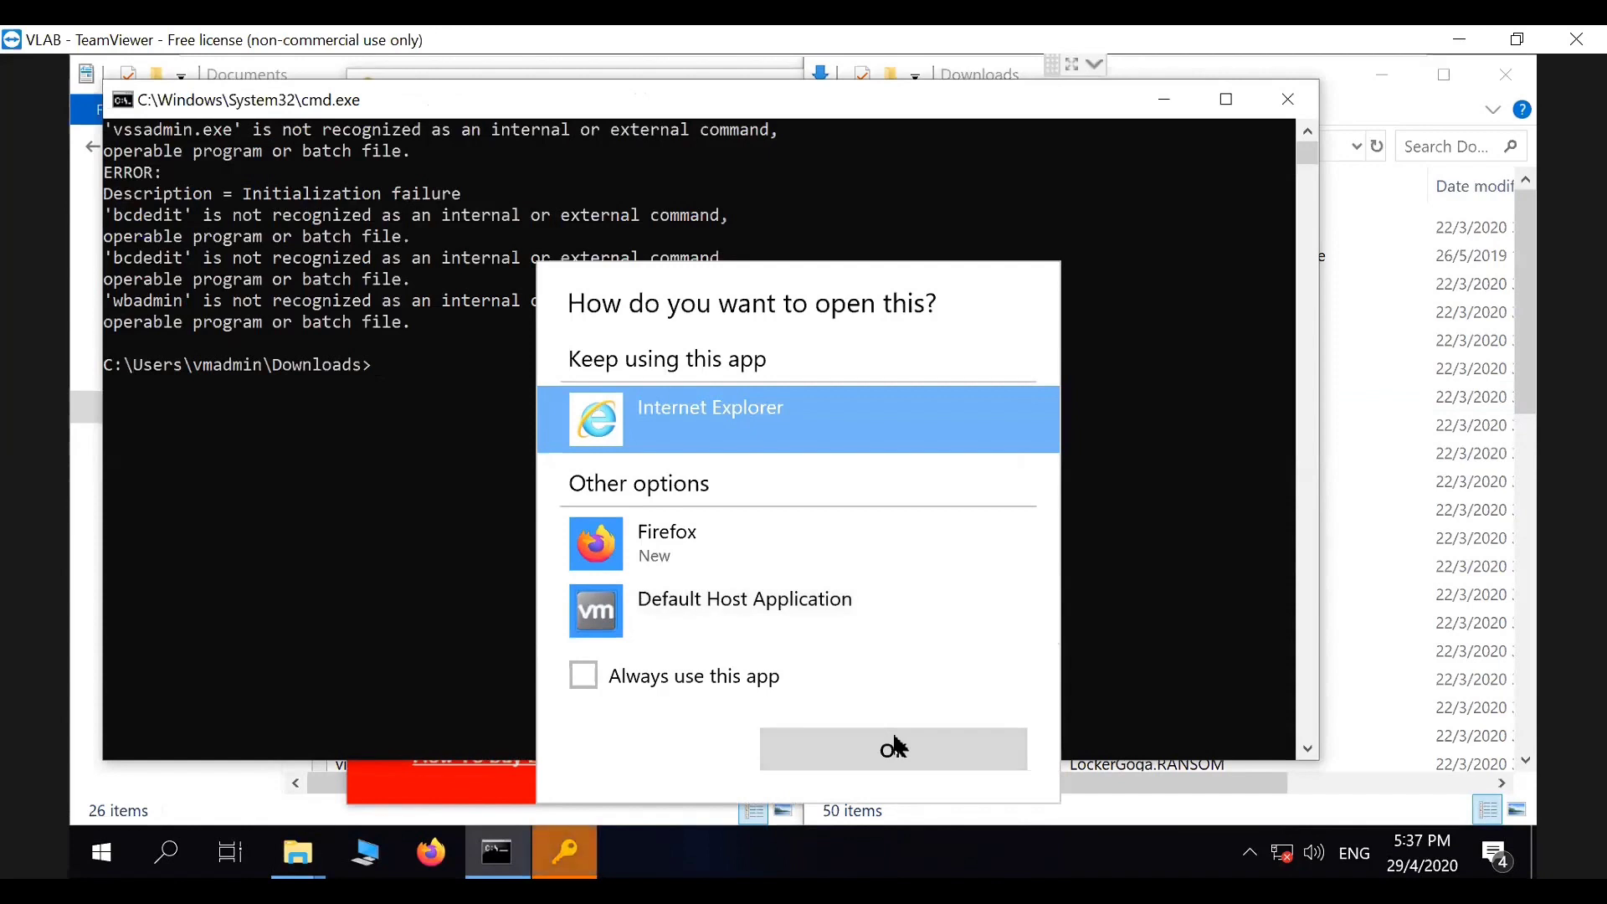
mouse_move(845, 735)
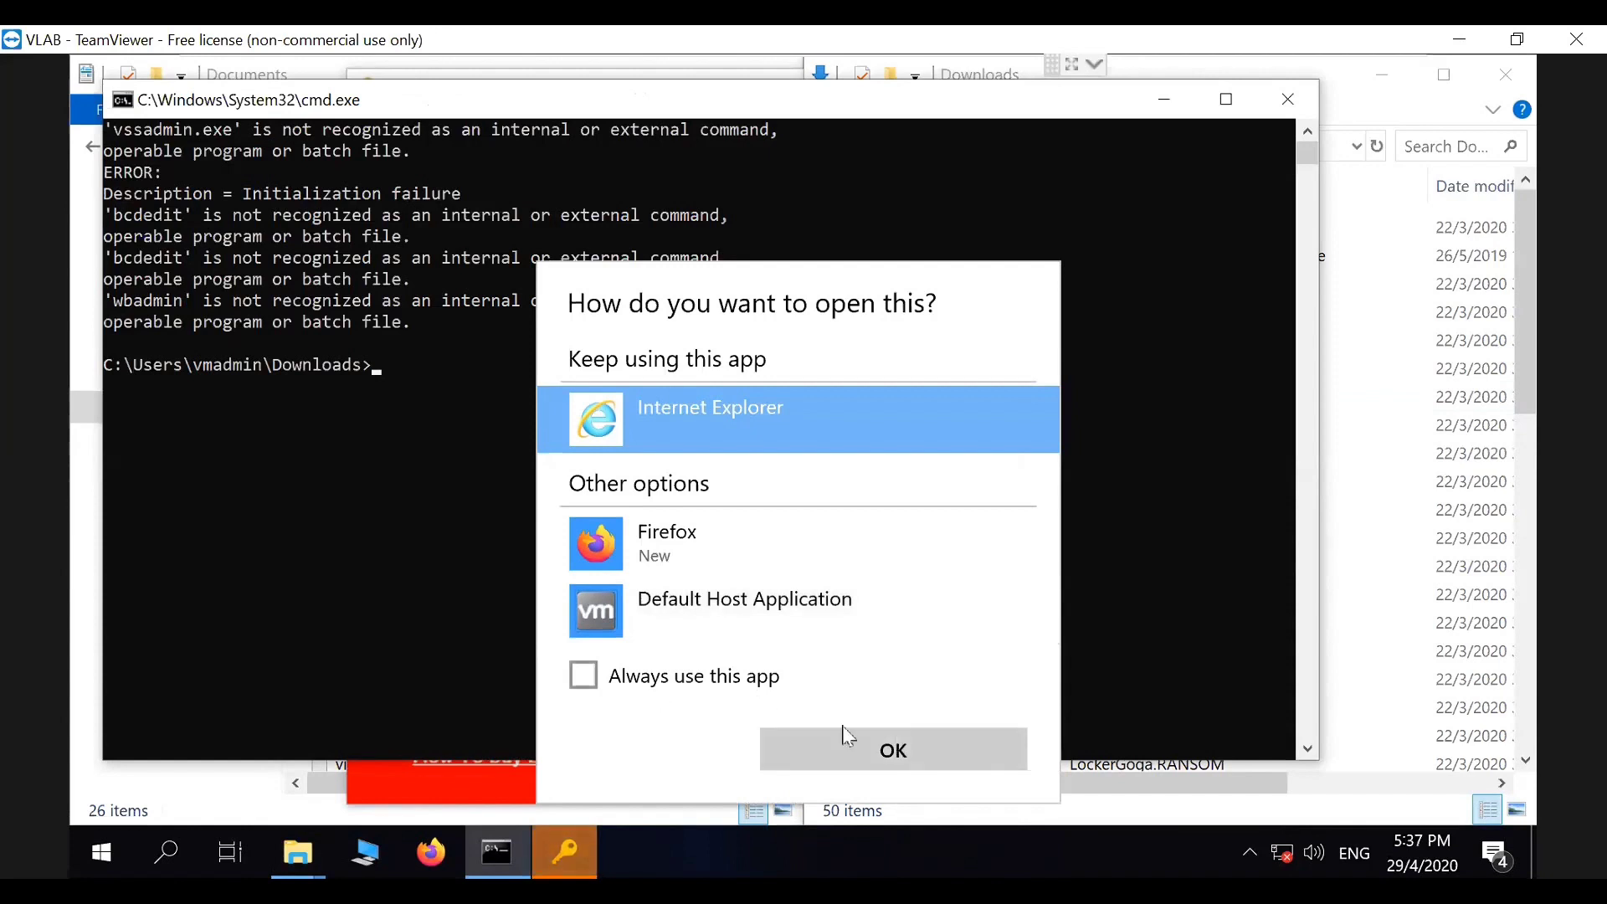
click(891, 749)
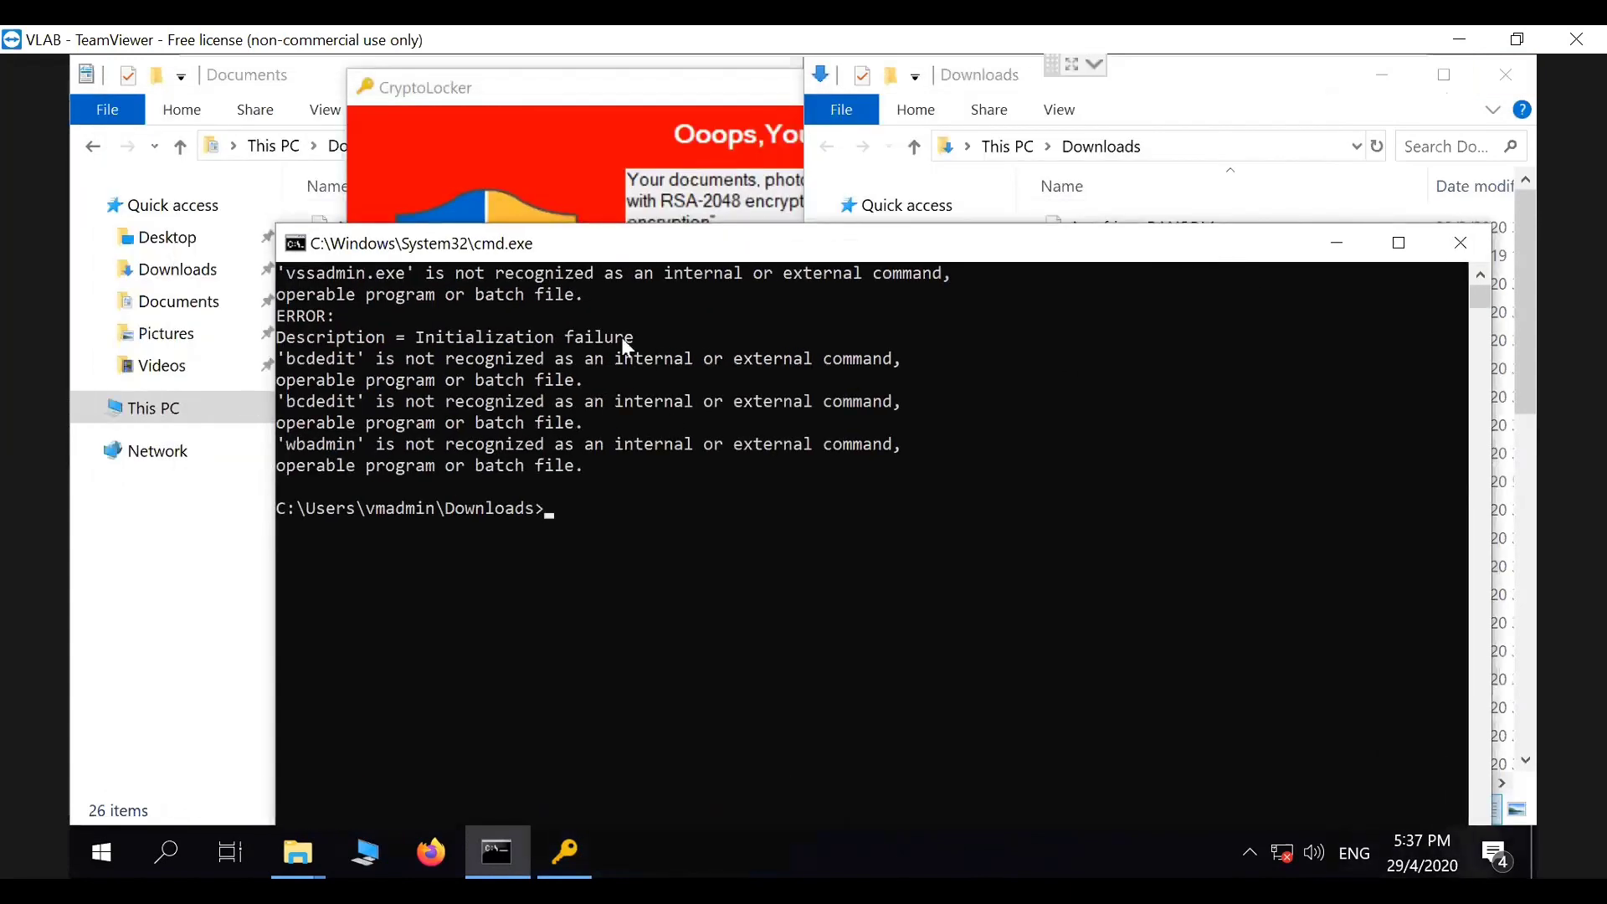
mouse_move(1460, 244)
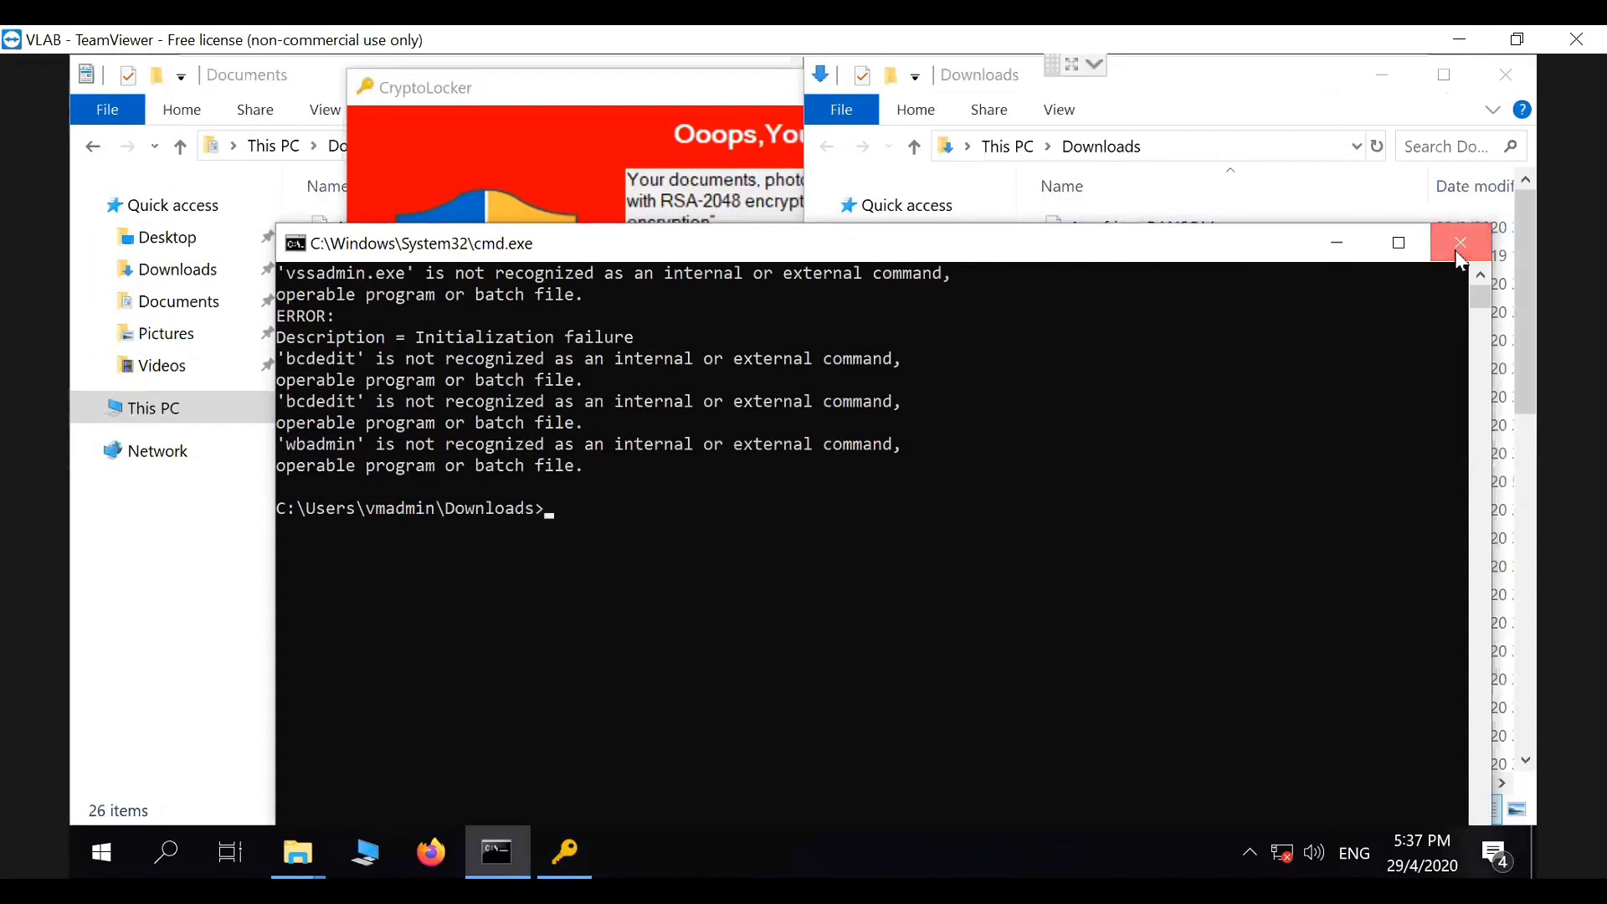
Step: Close the command window, select an encrypted family pictures file, and highlight the ransom contact address
click(1459, 243)
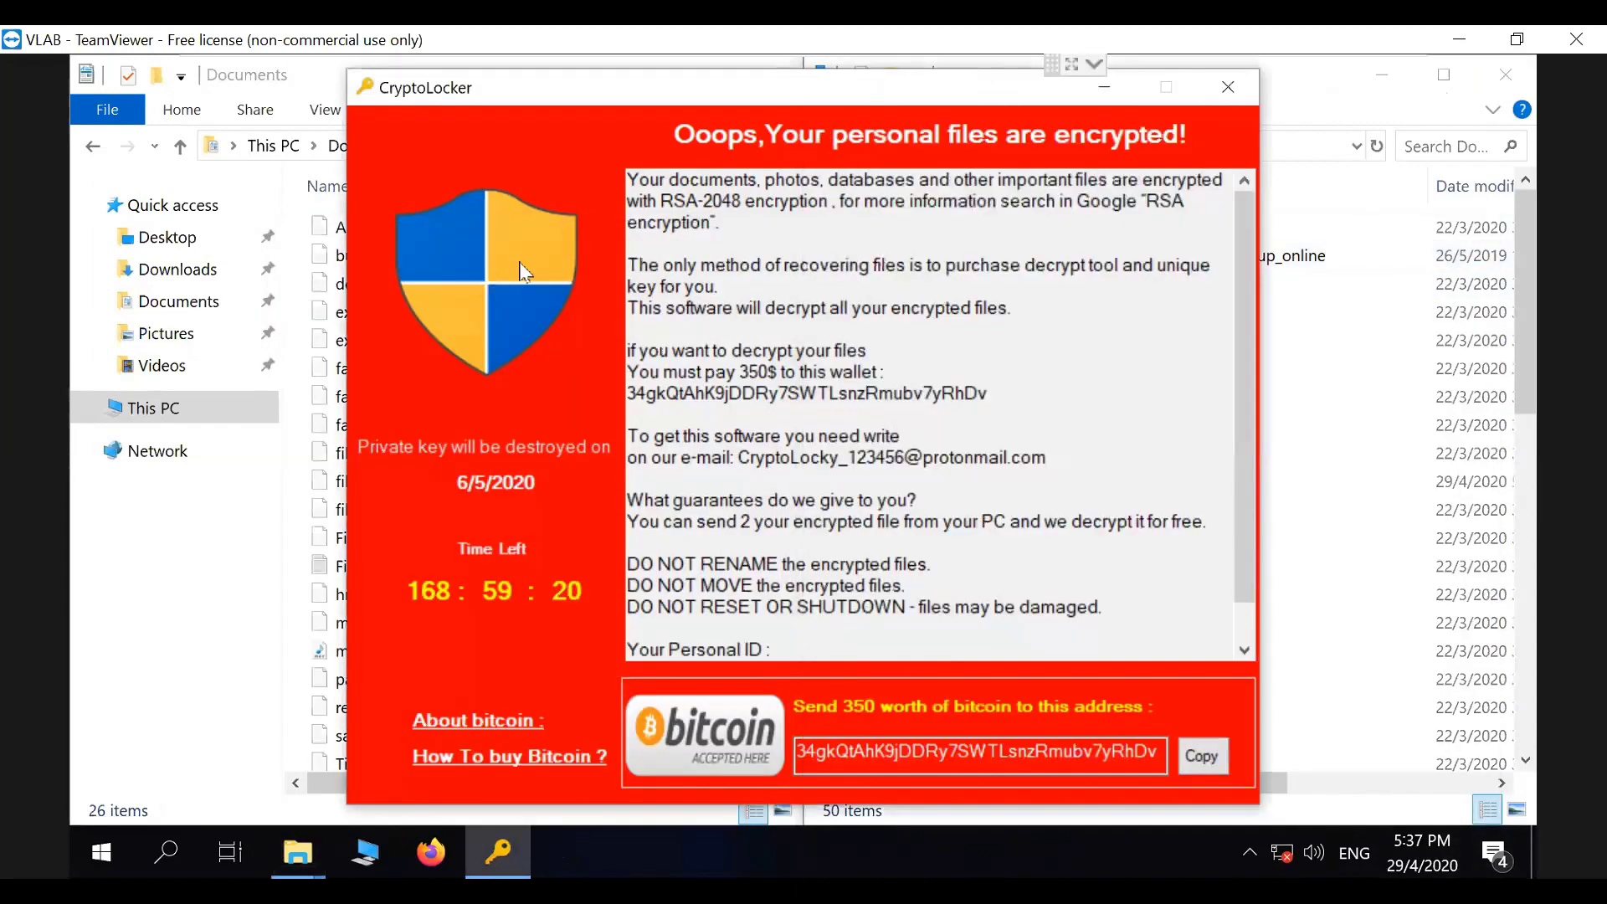
mouse_move(1189, 123)
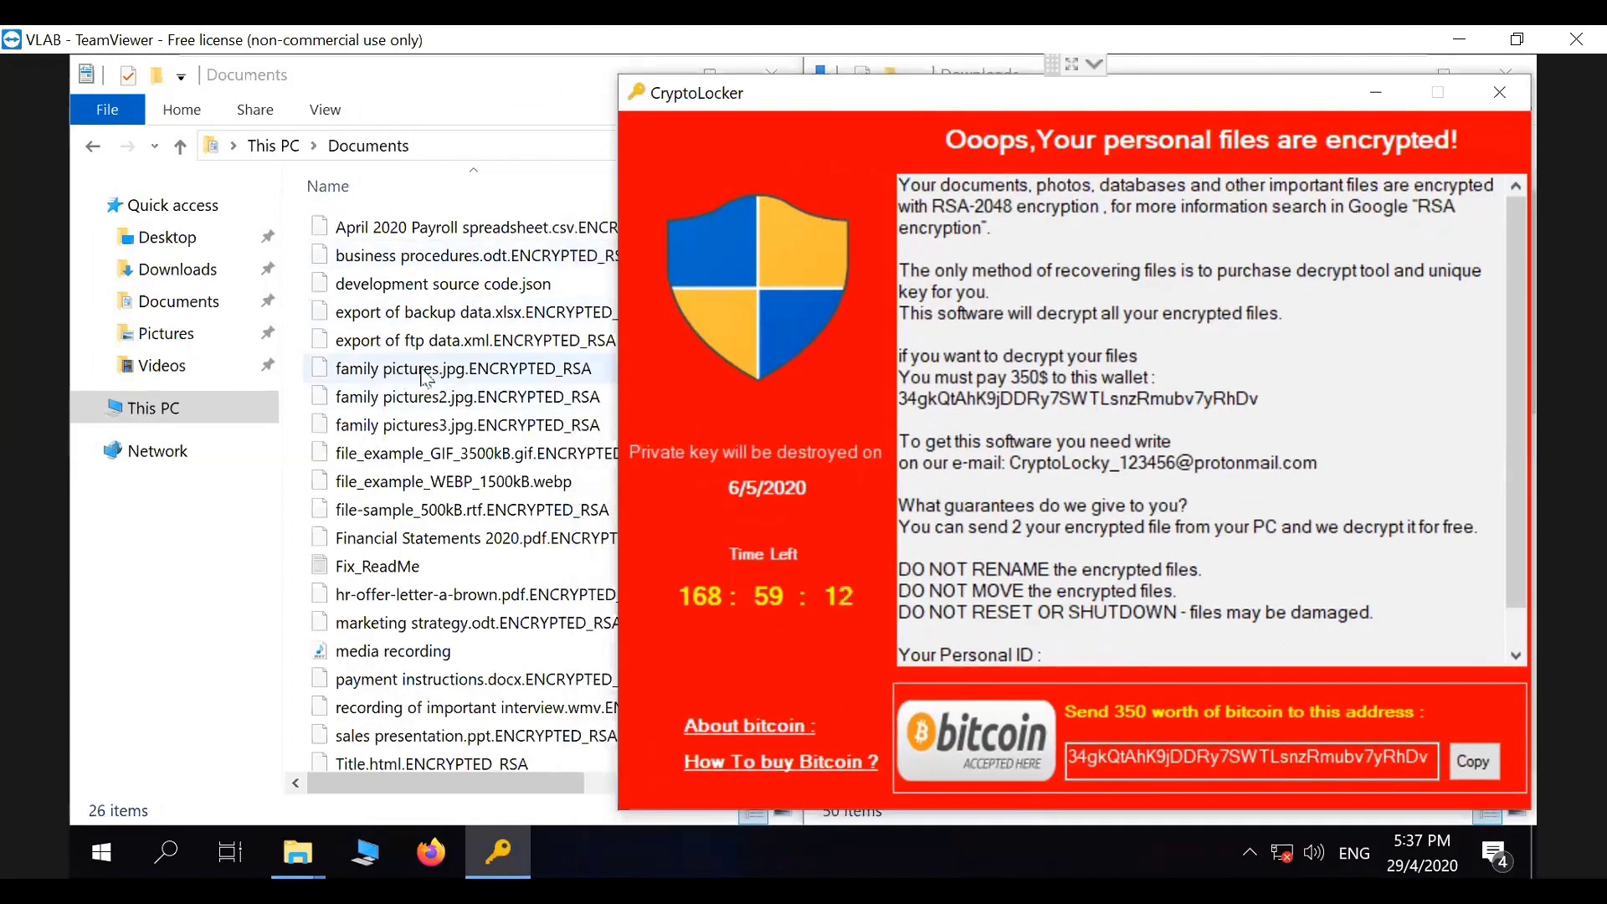
click(465, 368)
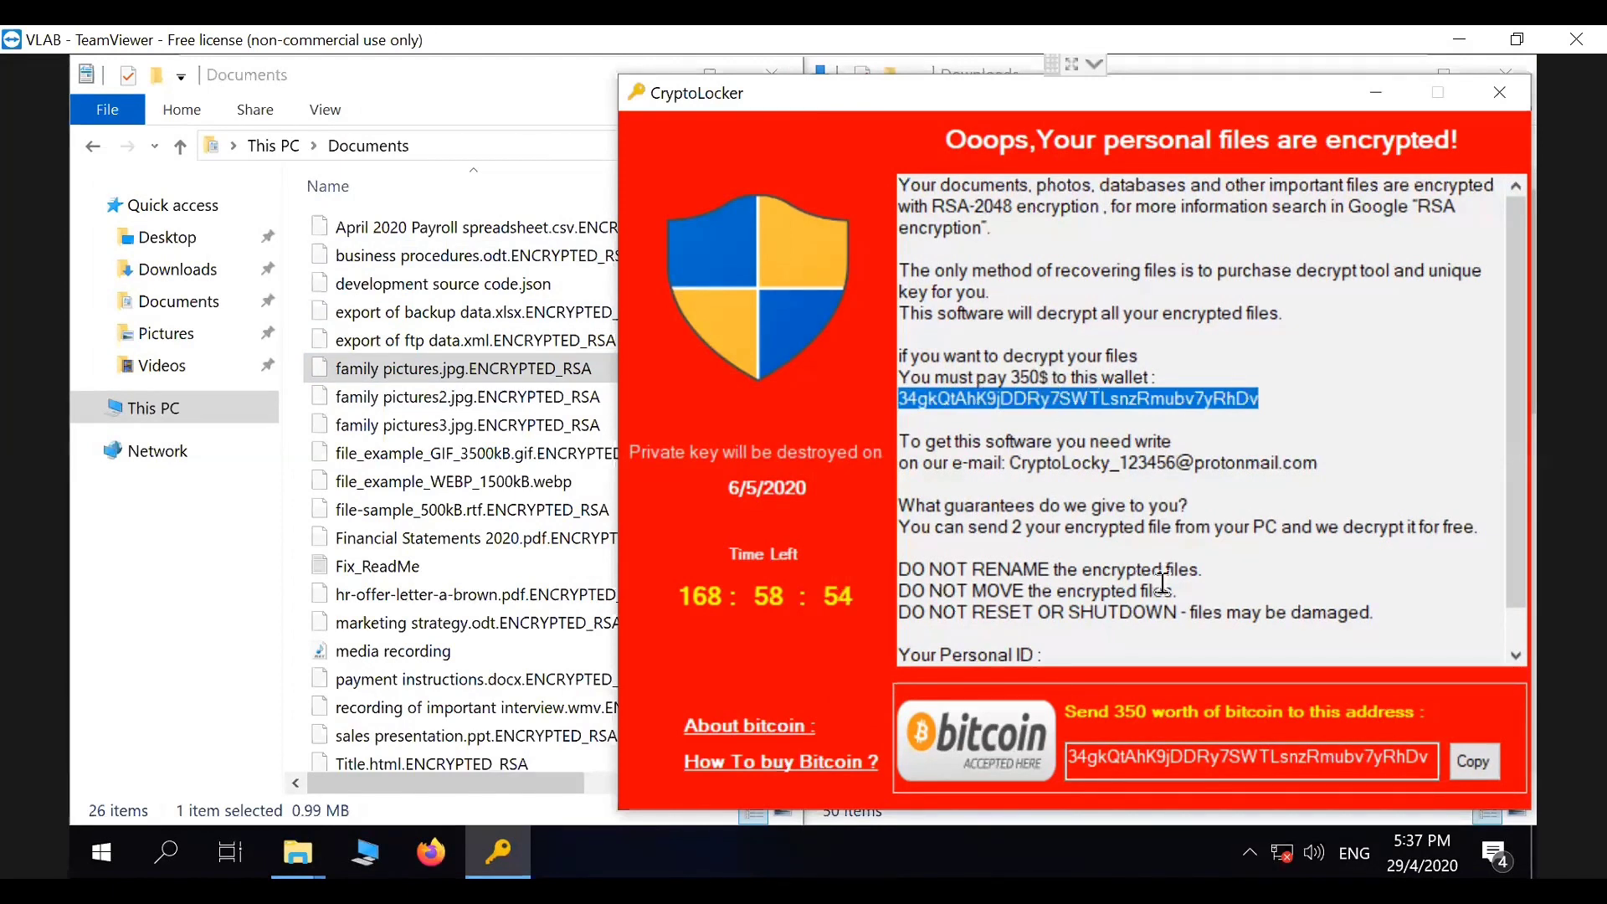
scroll(down, 3)
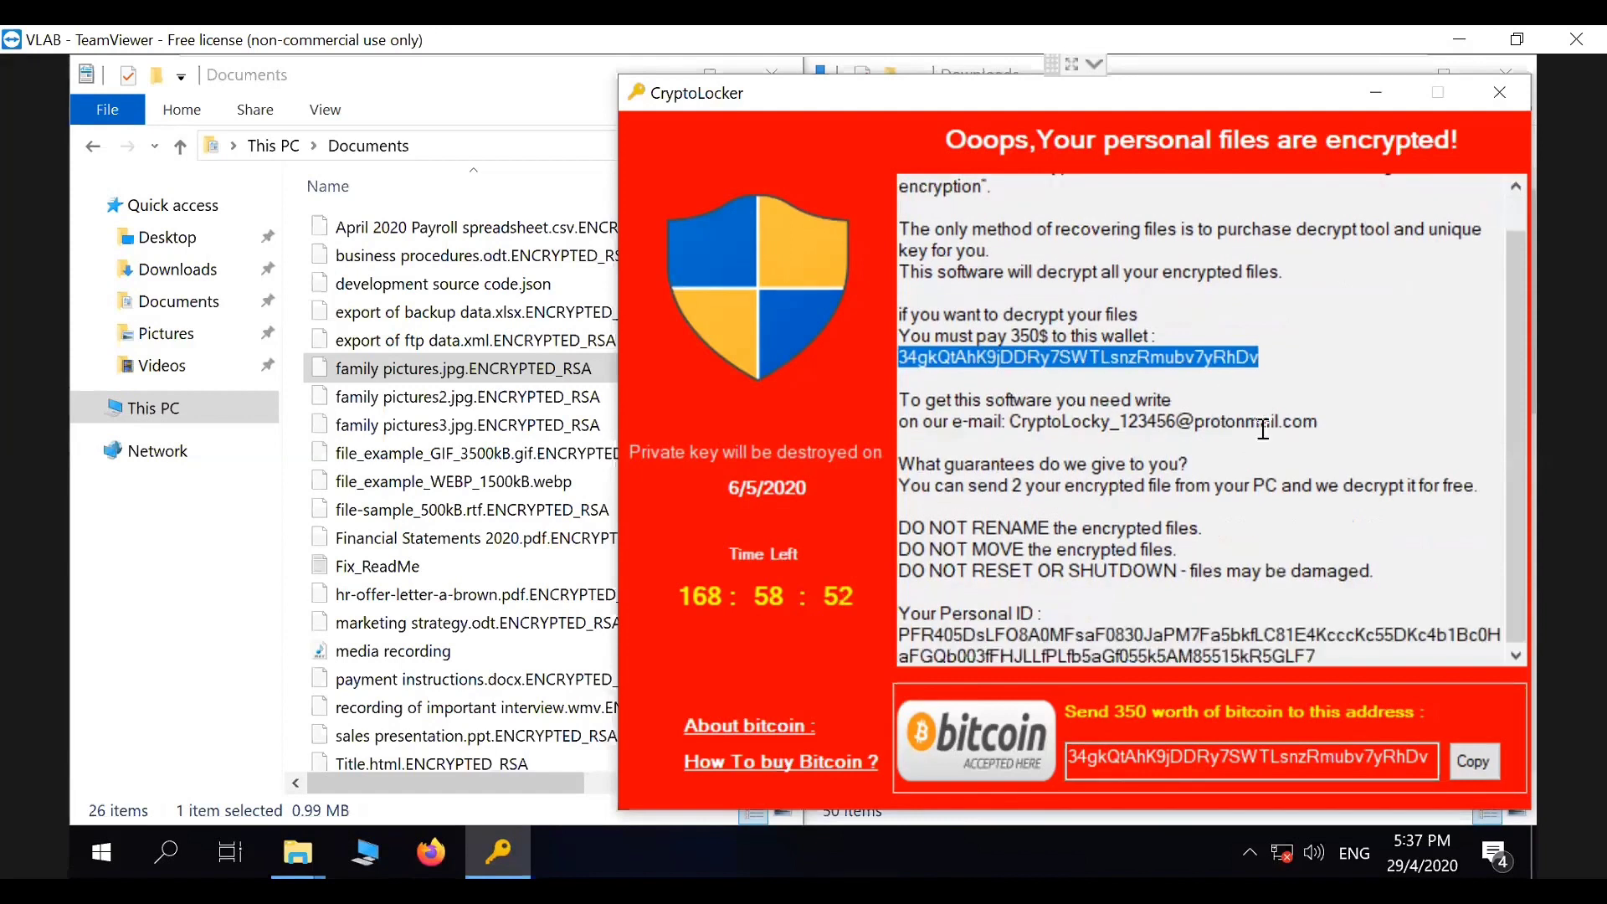
double_click(1163, 421)
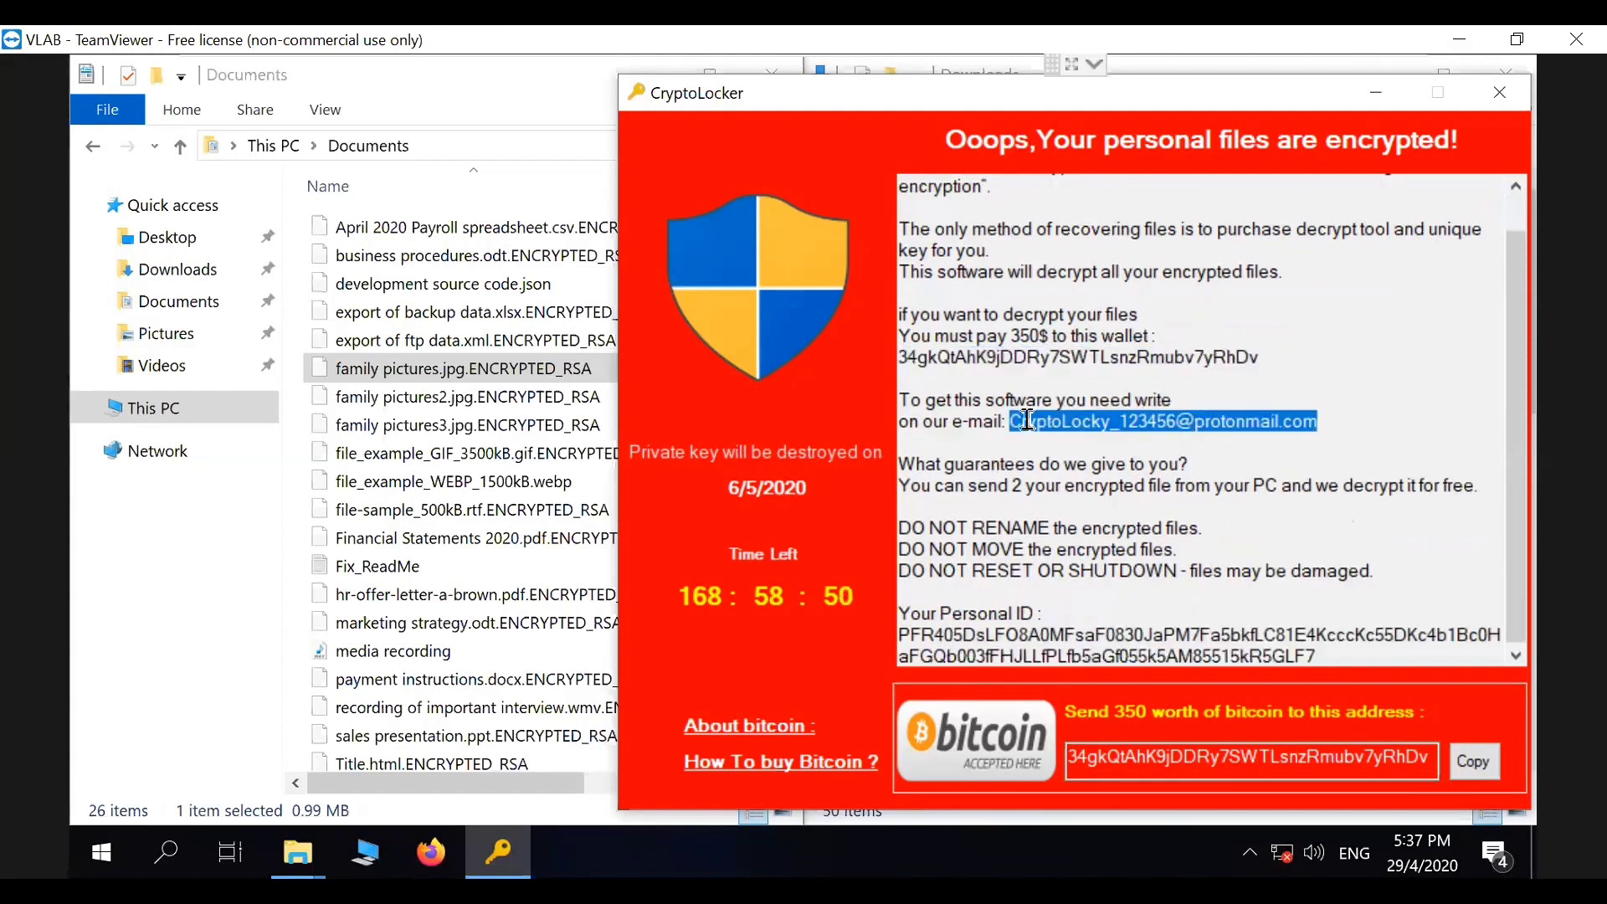
mouse_move(1038, 548)
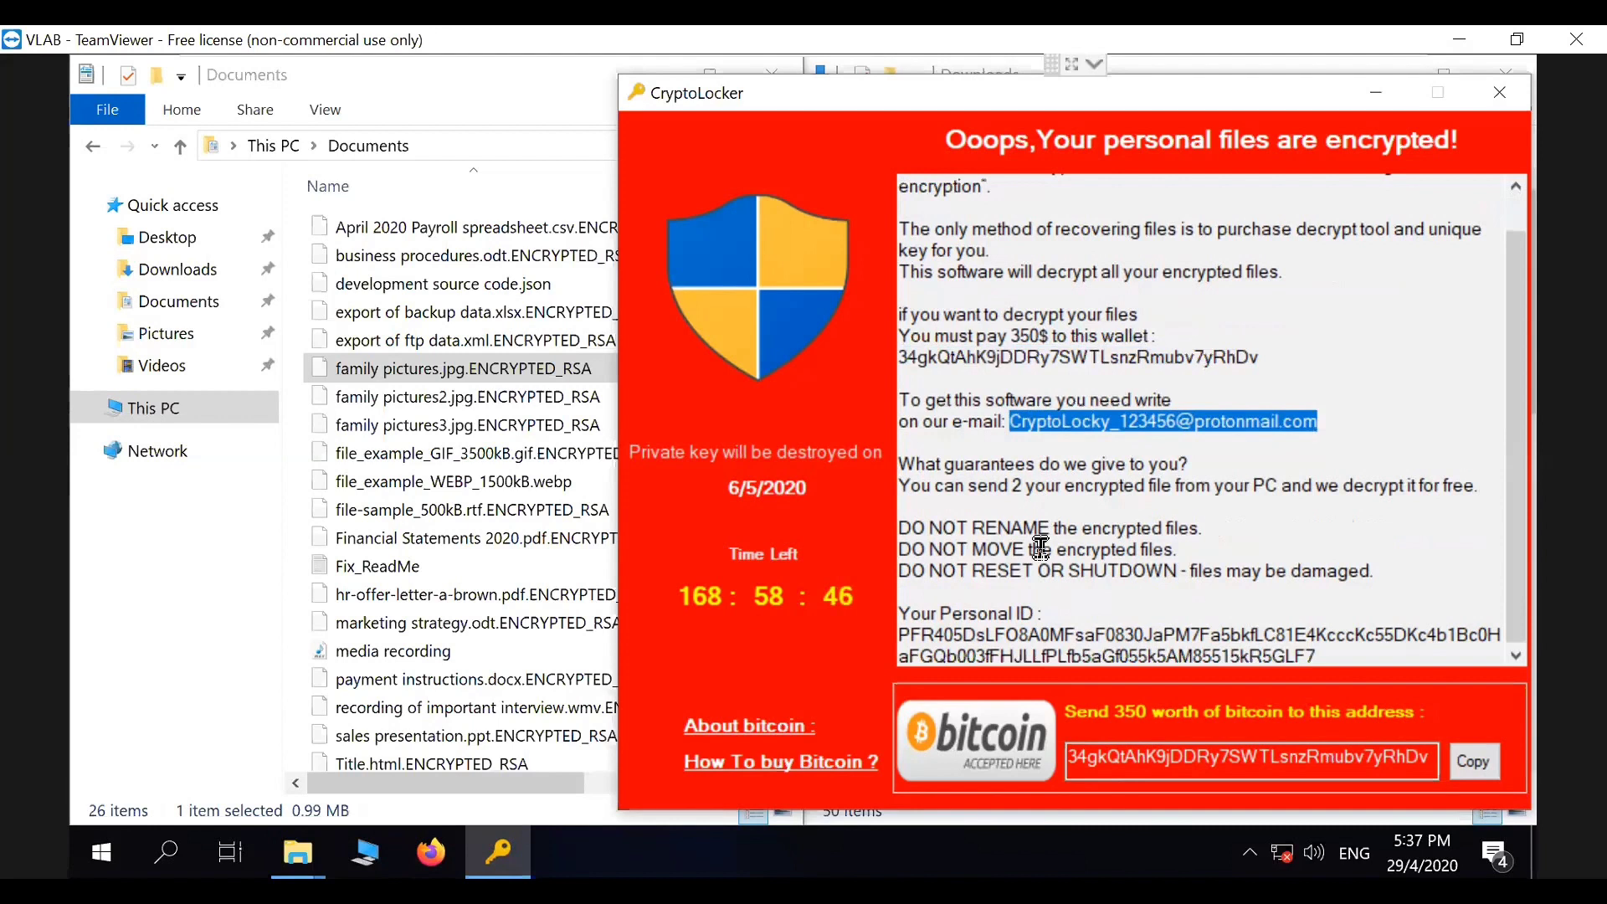
mouse_move(679, 605)
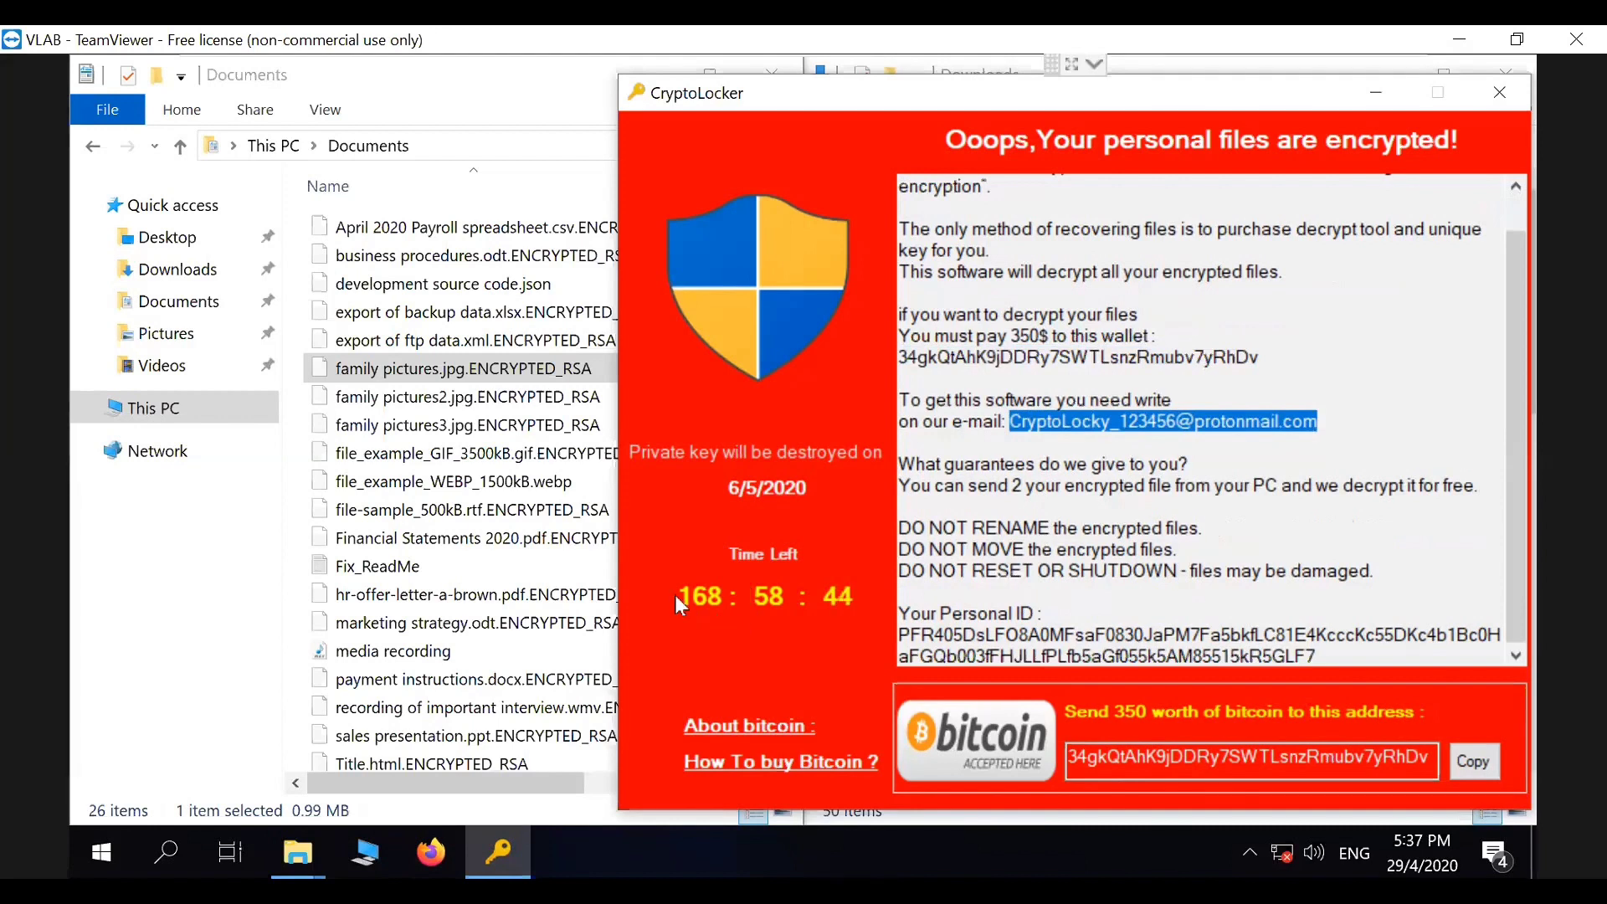
mouse_move(716, 612)
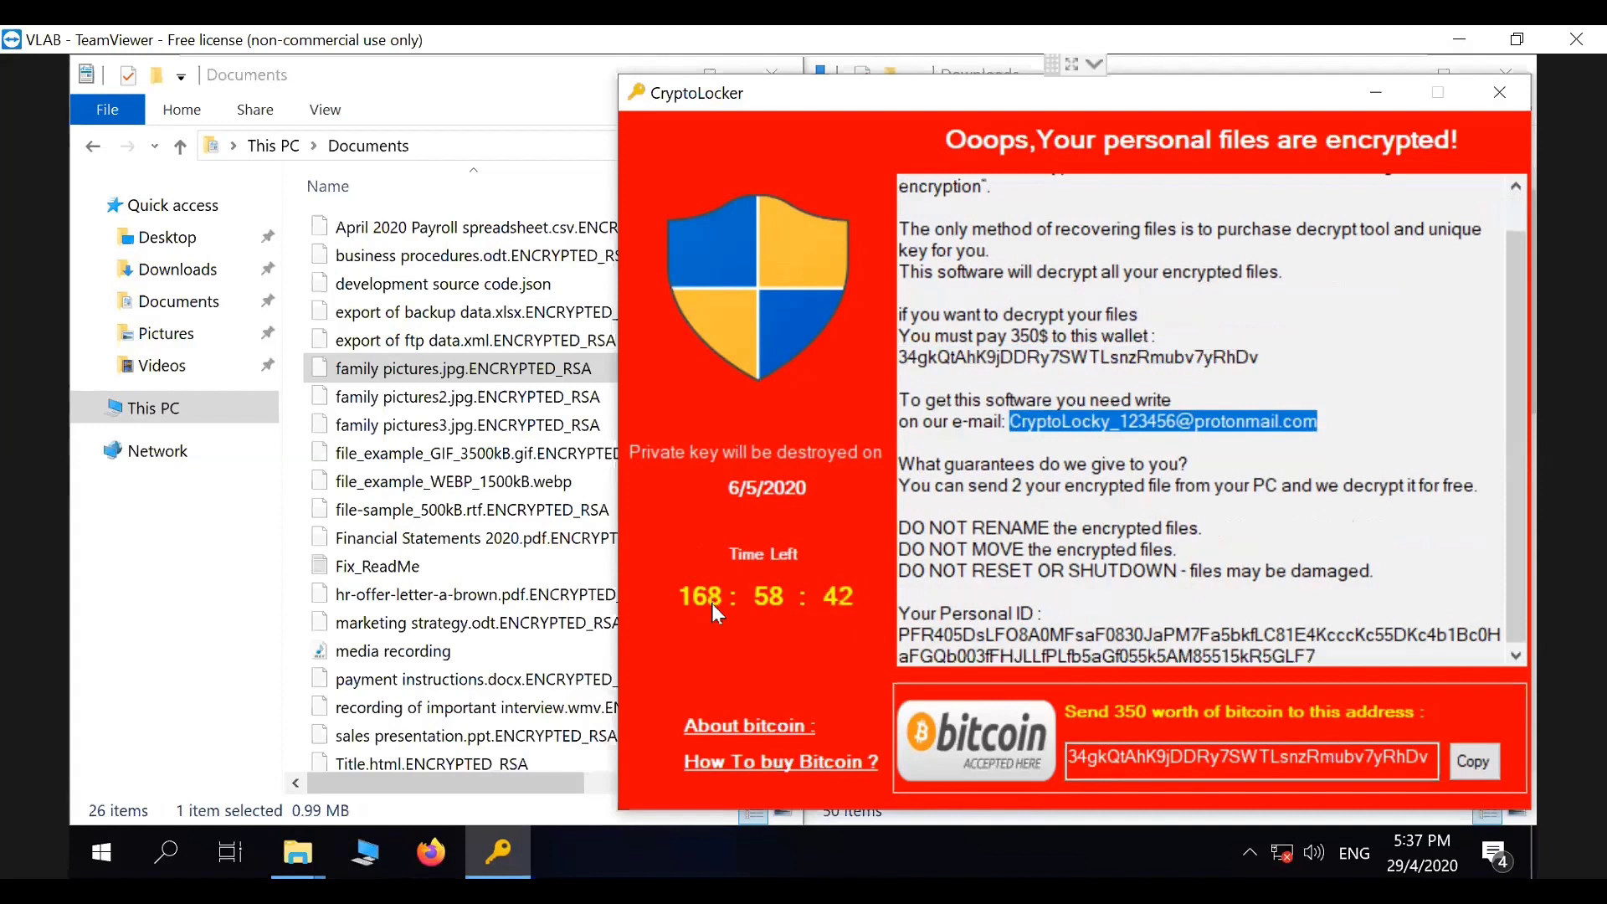
mouse_move(866, 607)
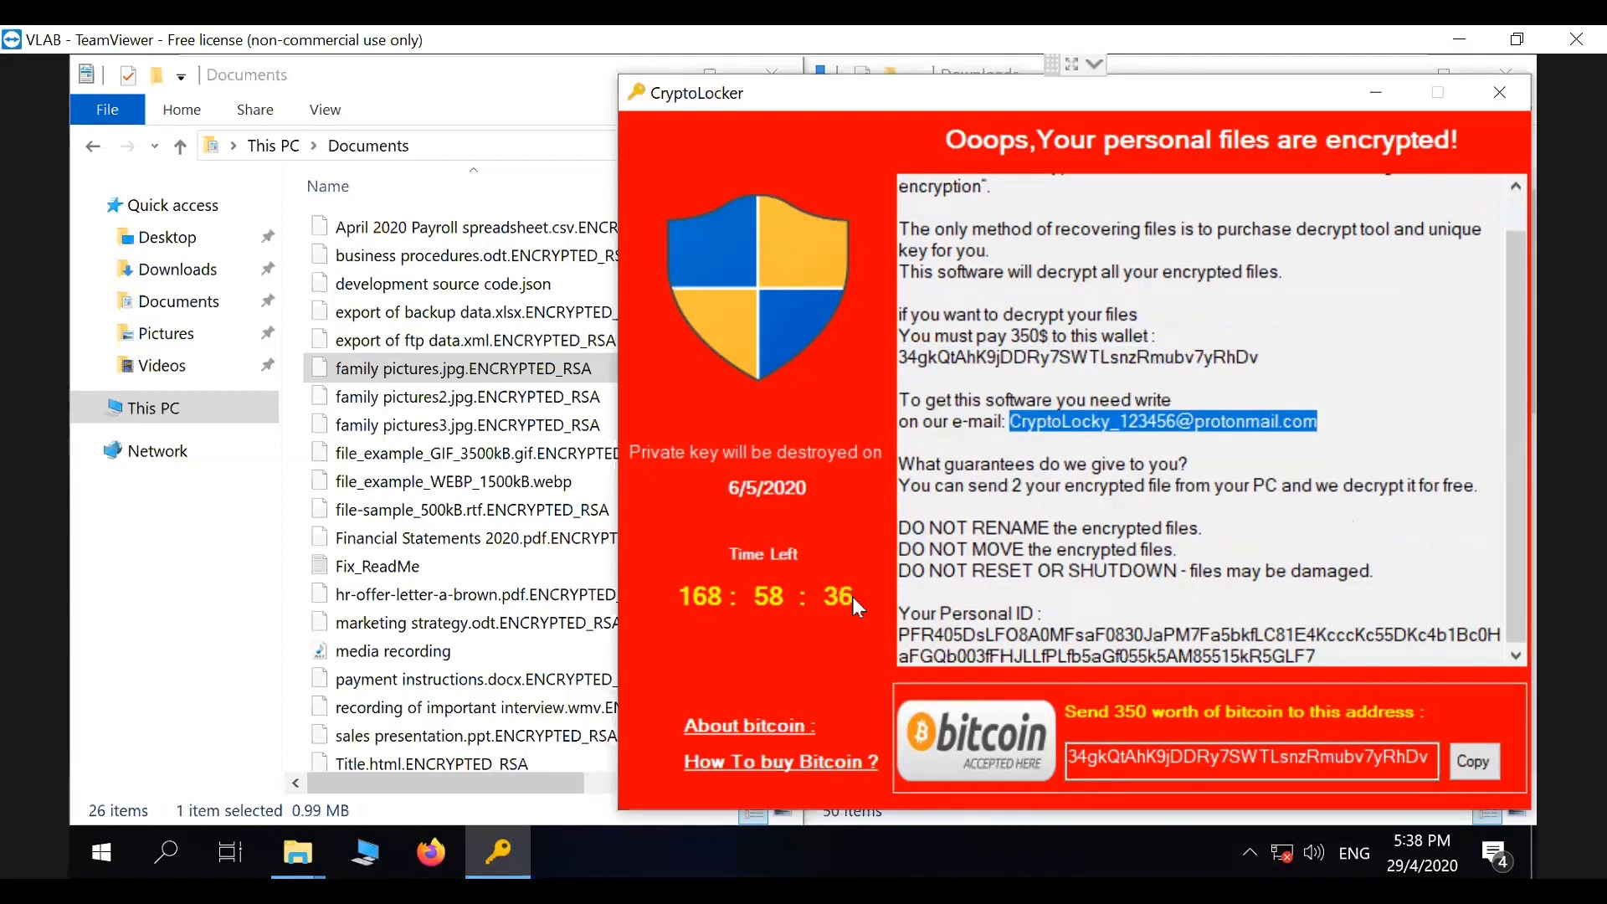
mouse_move(900, 249)
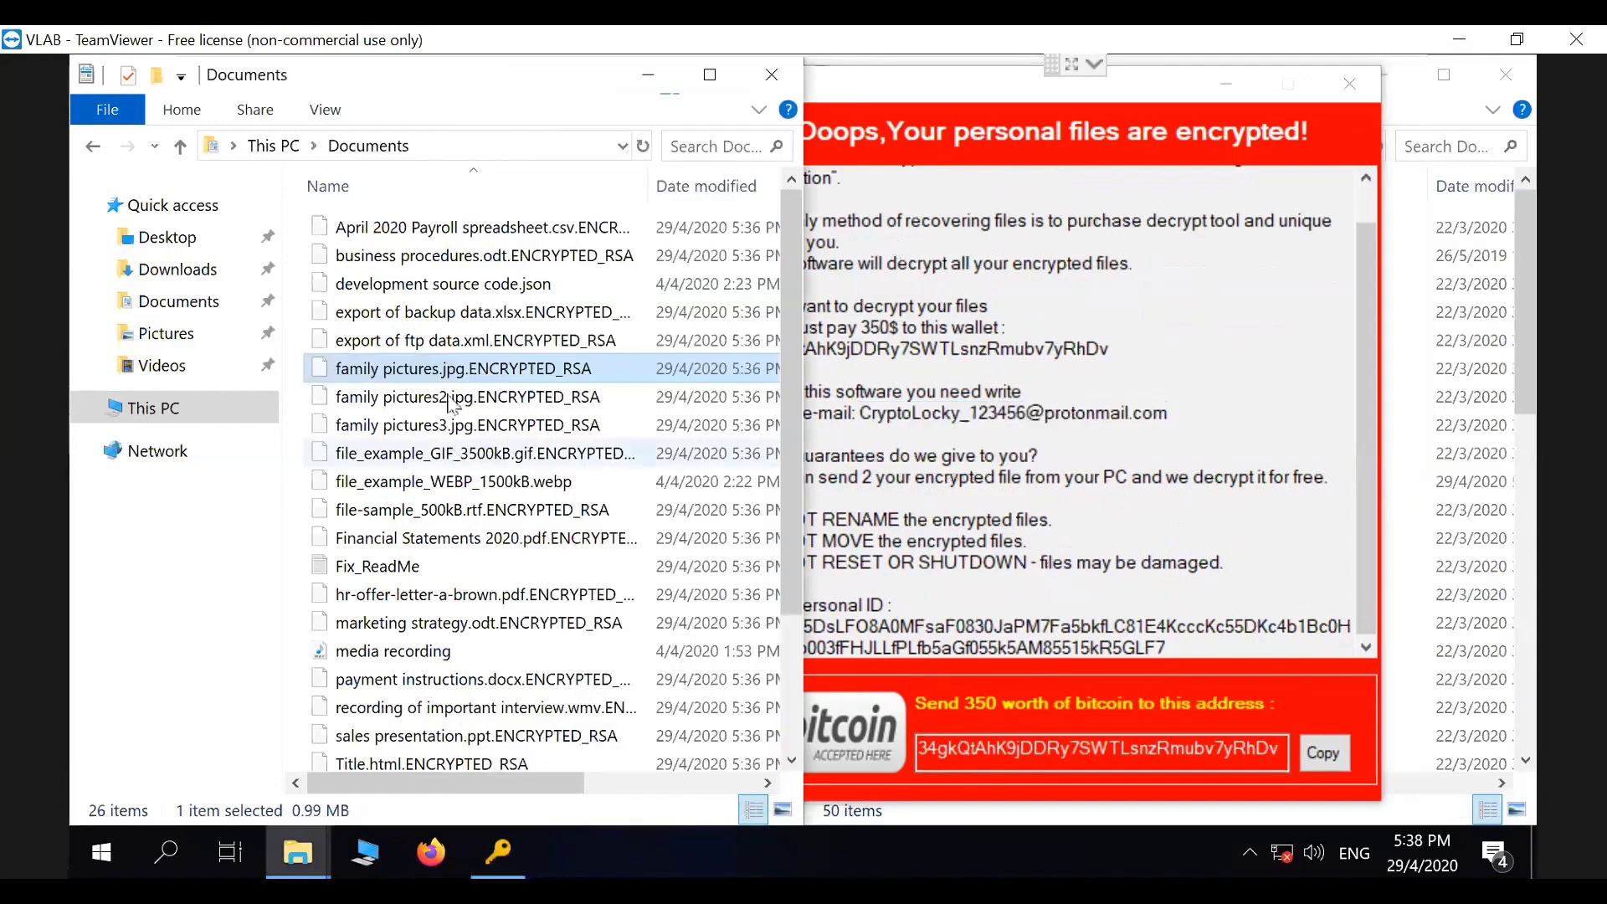
click(478, 227)
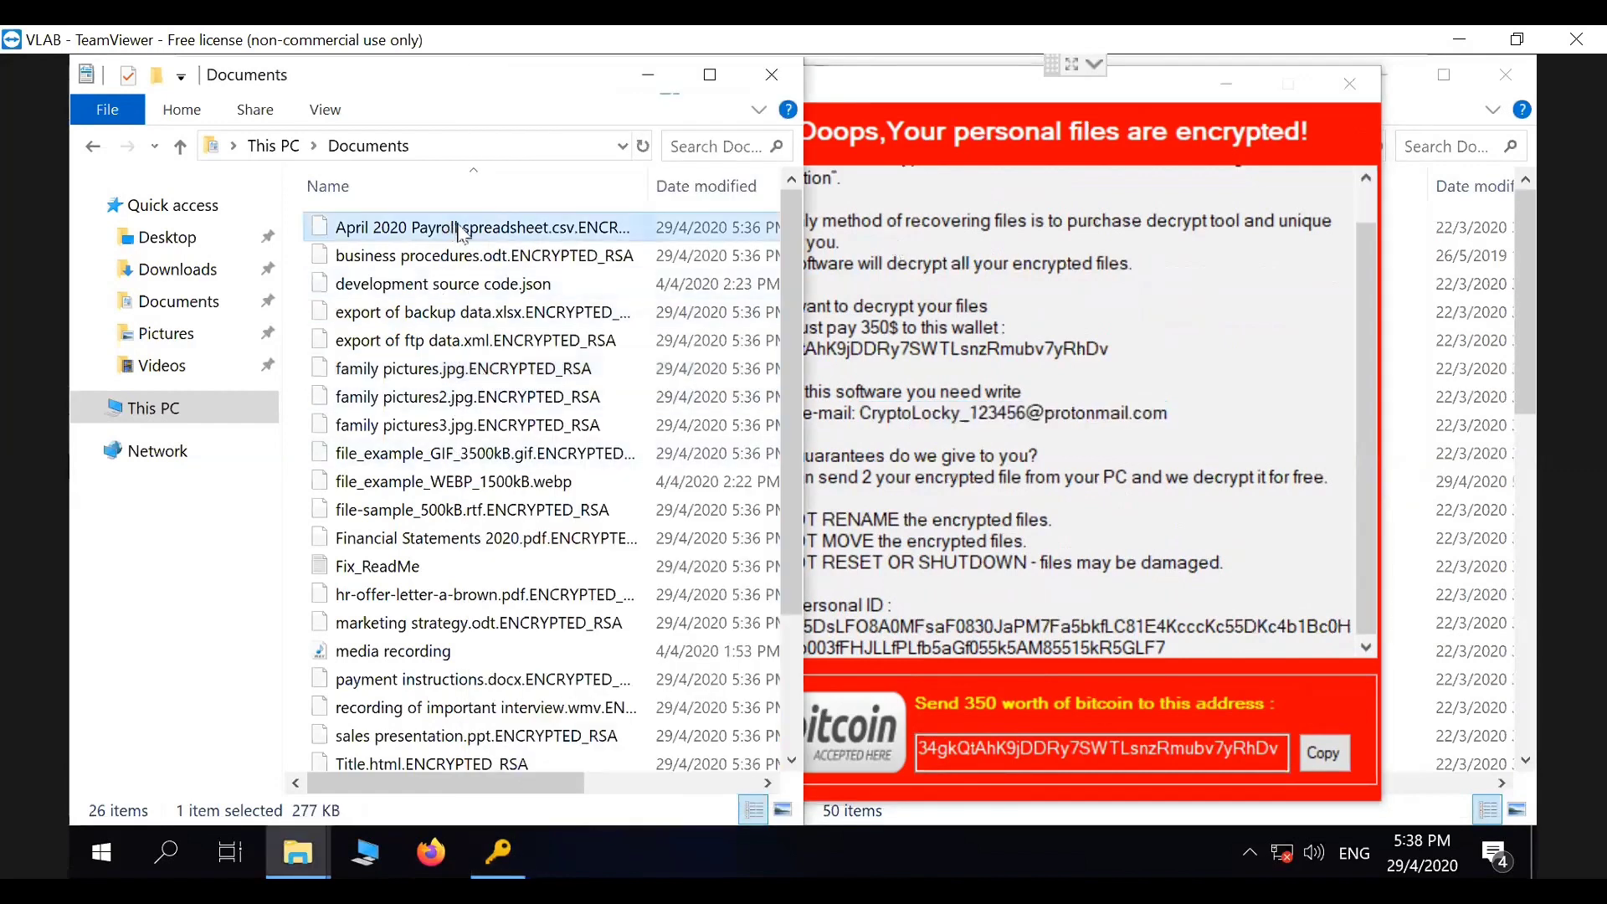
mouse_move(482, 226)
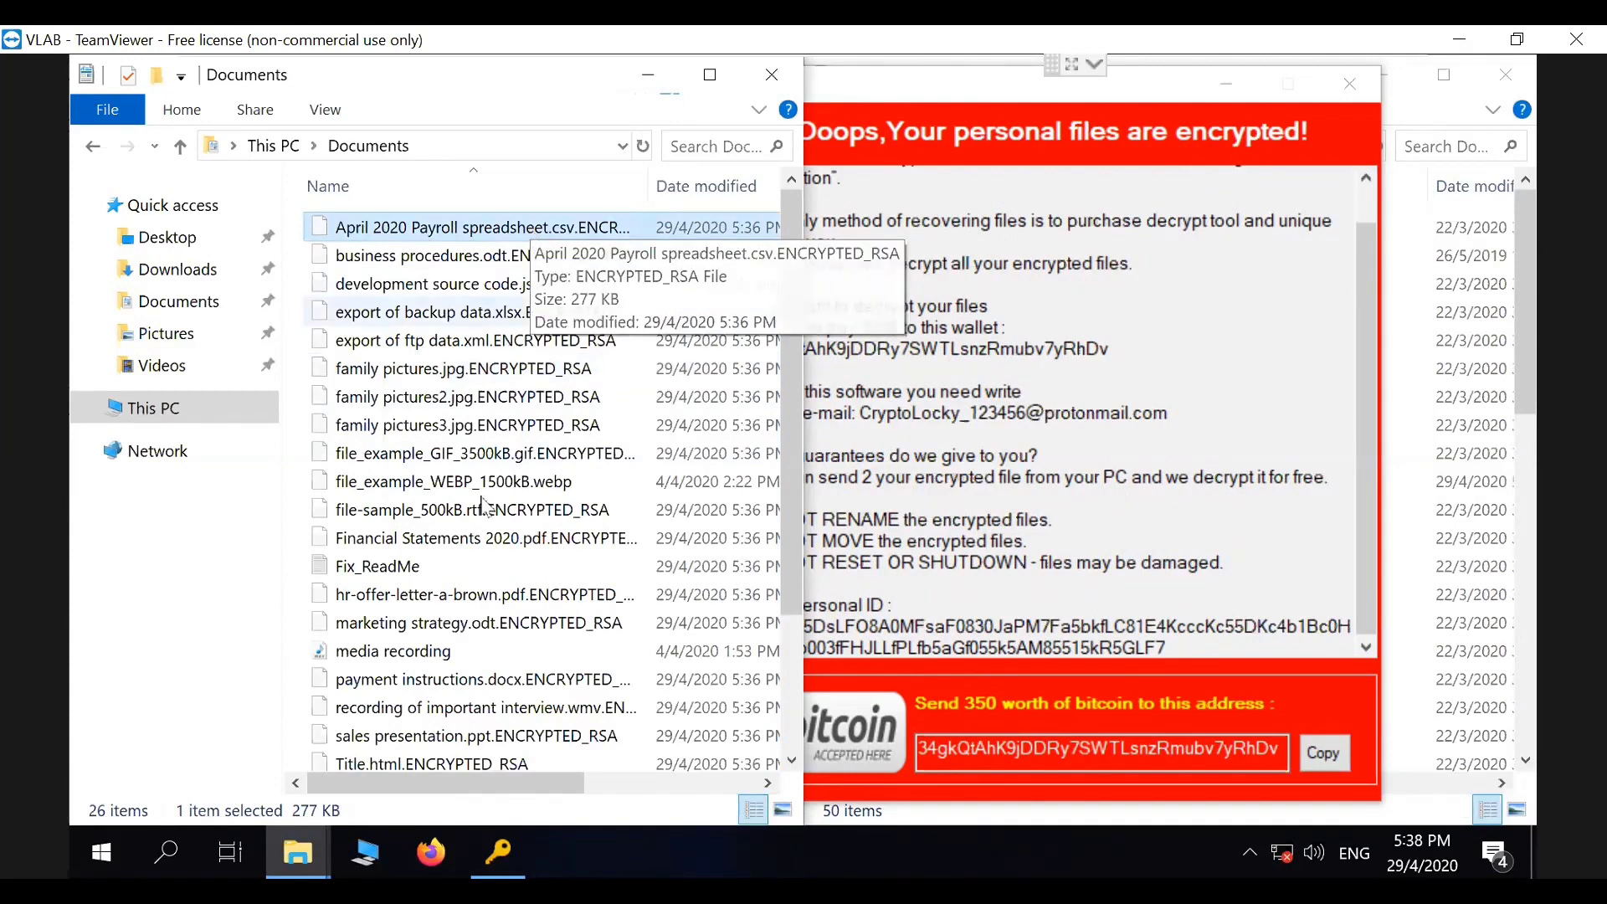
mouse_move(482, 602)
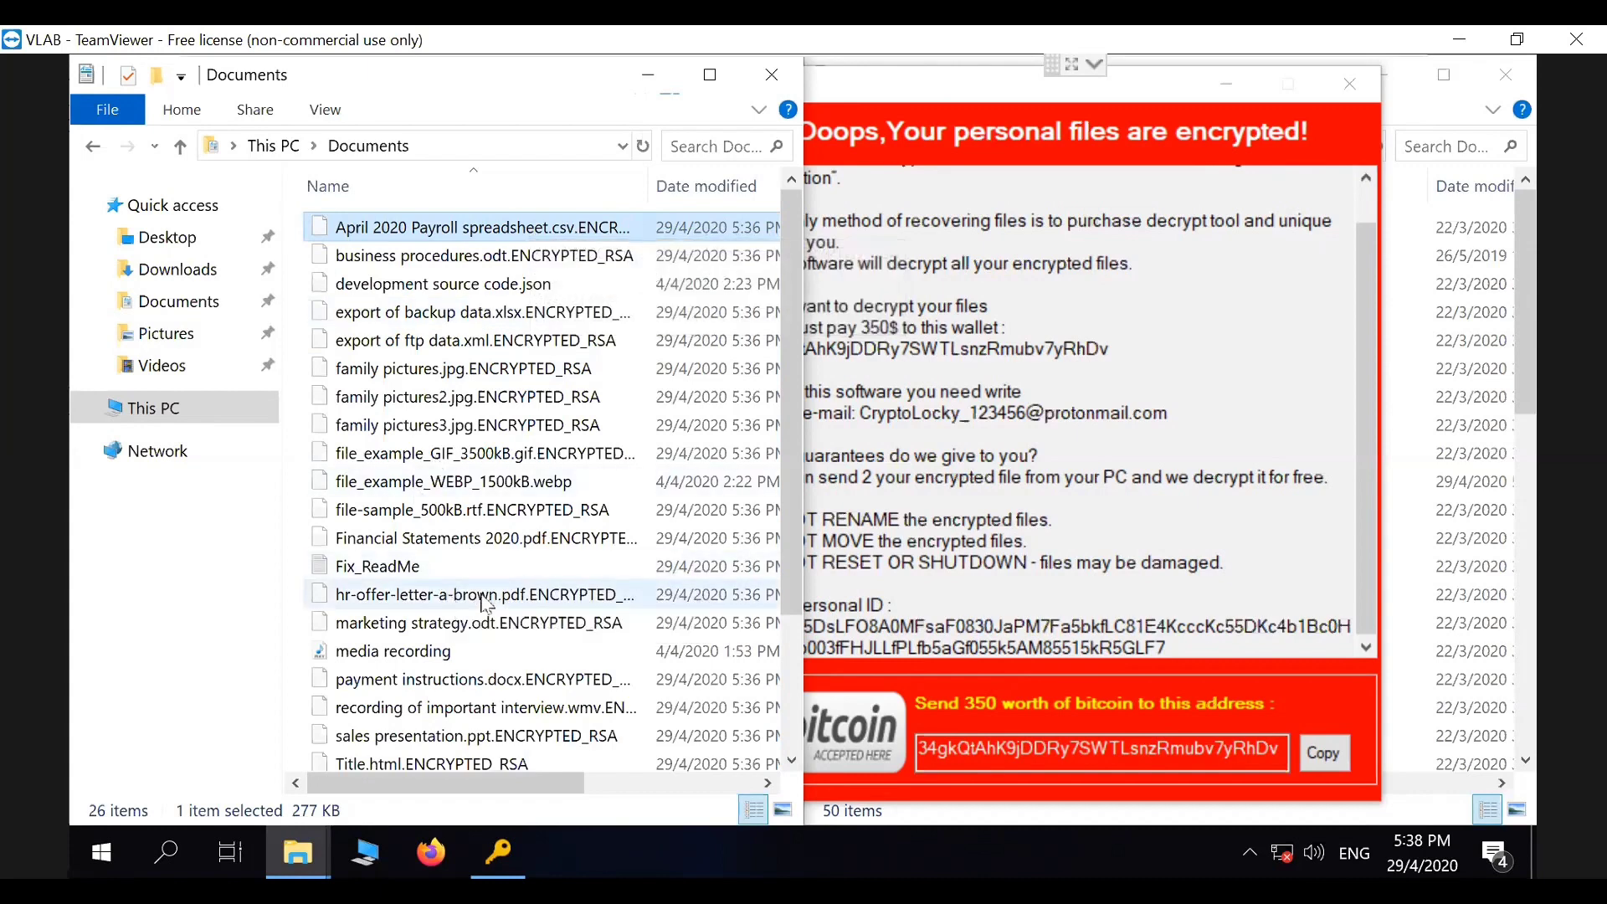
click(482, 594)
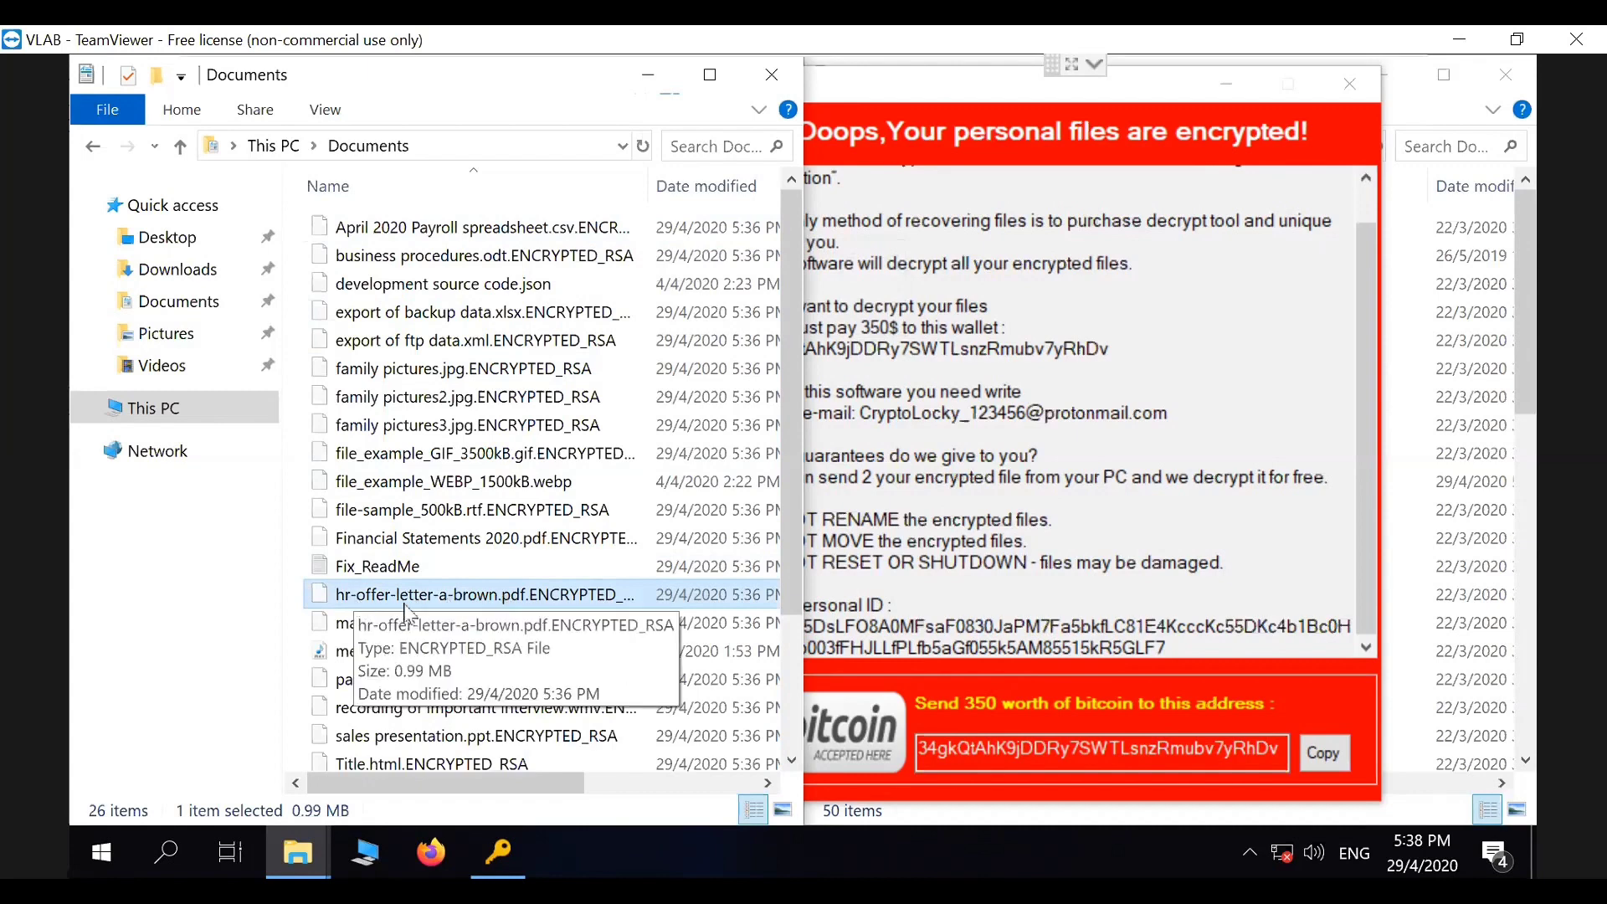
scroll(down, 3)
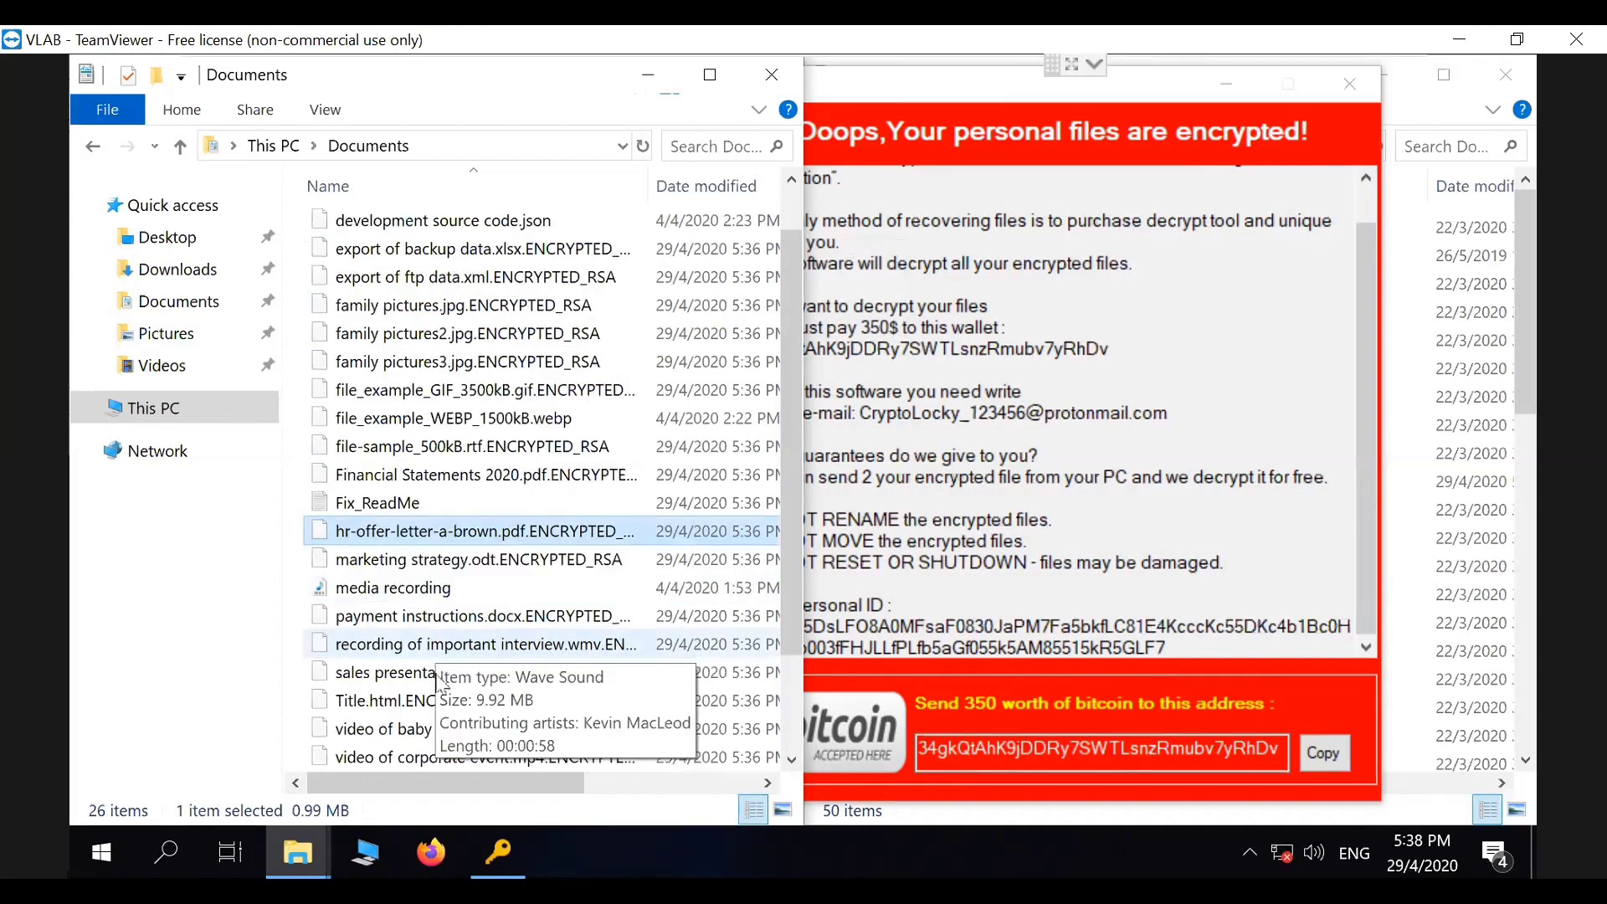
scroll(down, 3)
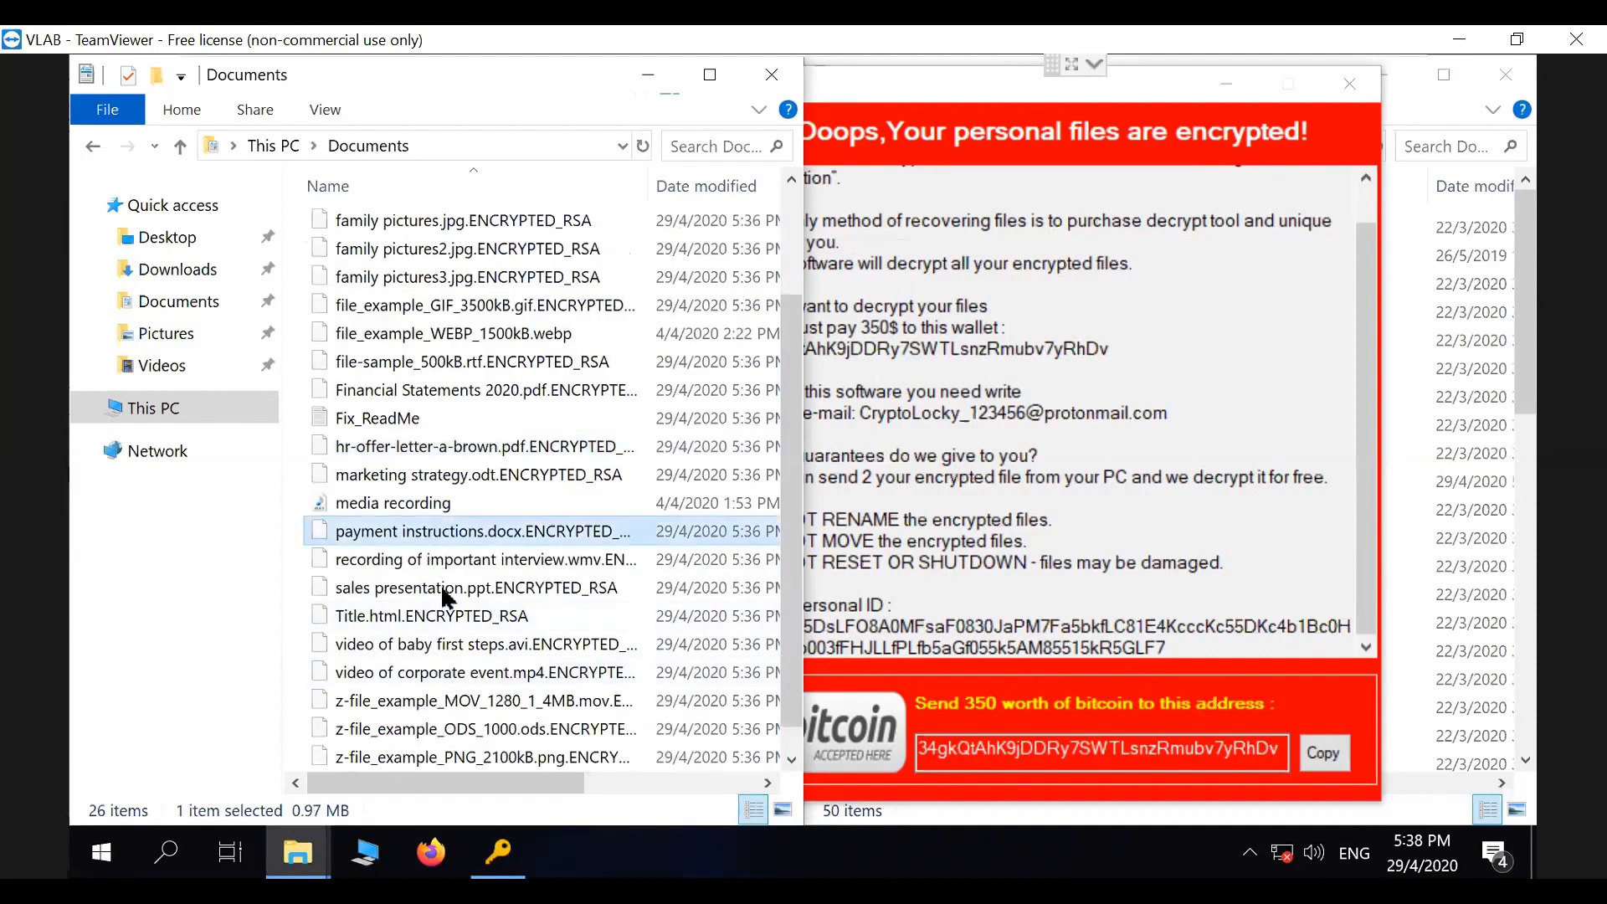
scroll(down, 3)
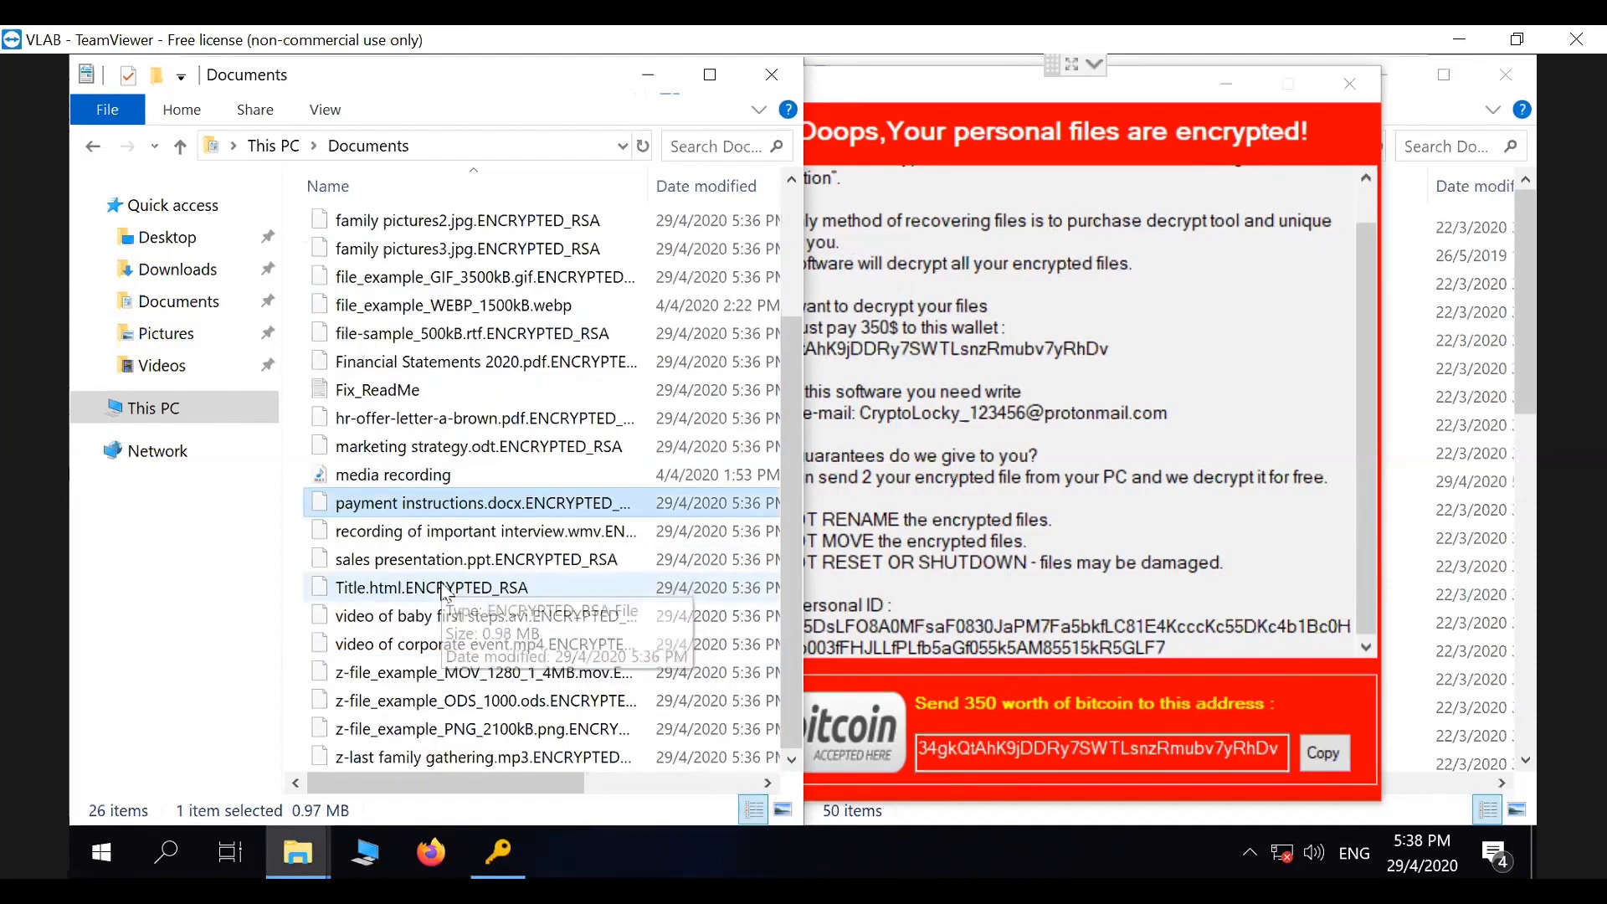
scroll(up, 3)
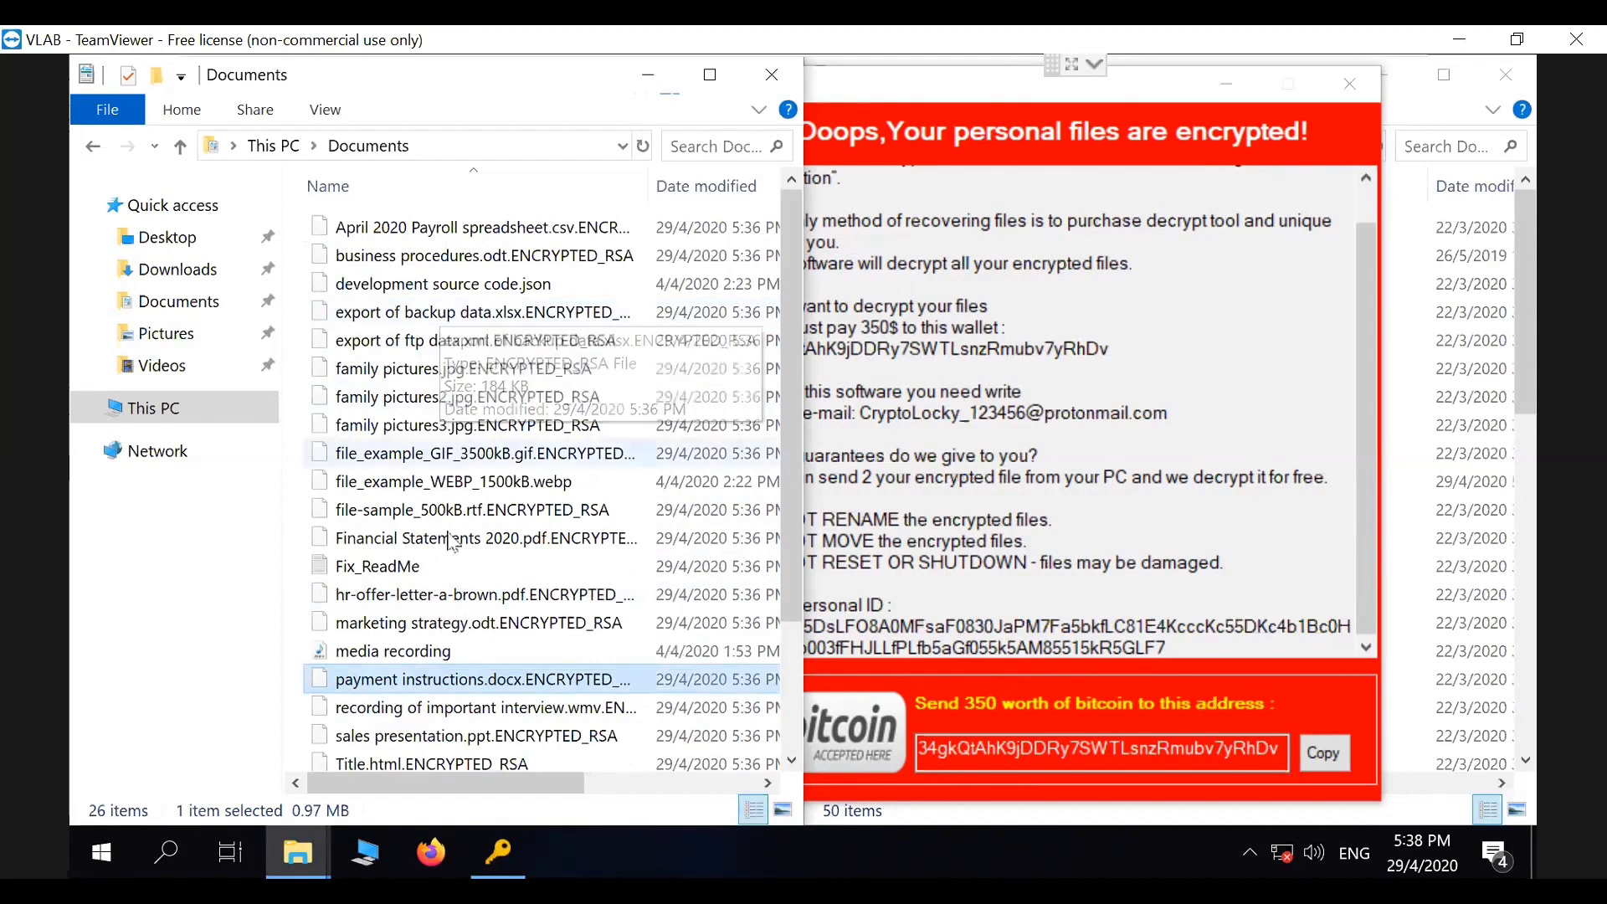
mouse_move(461, 359)
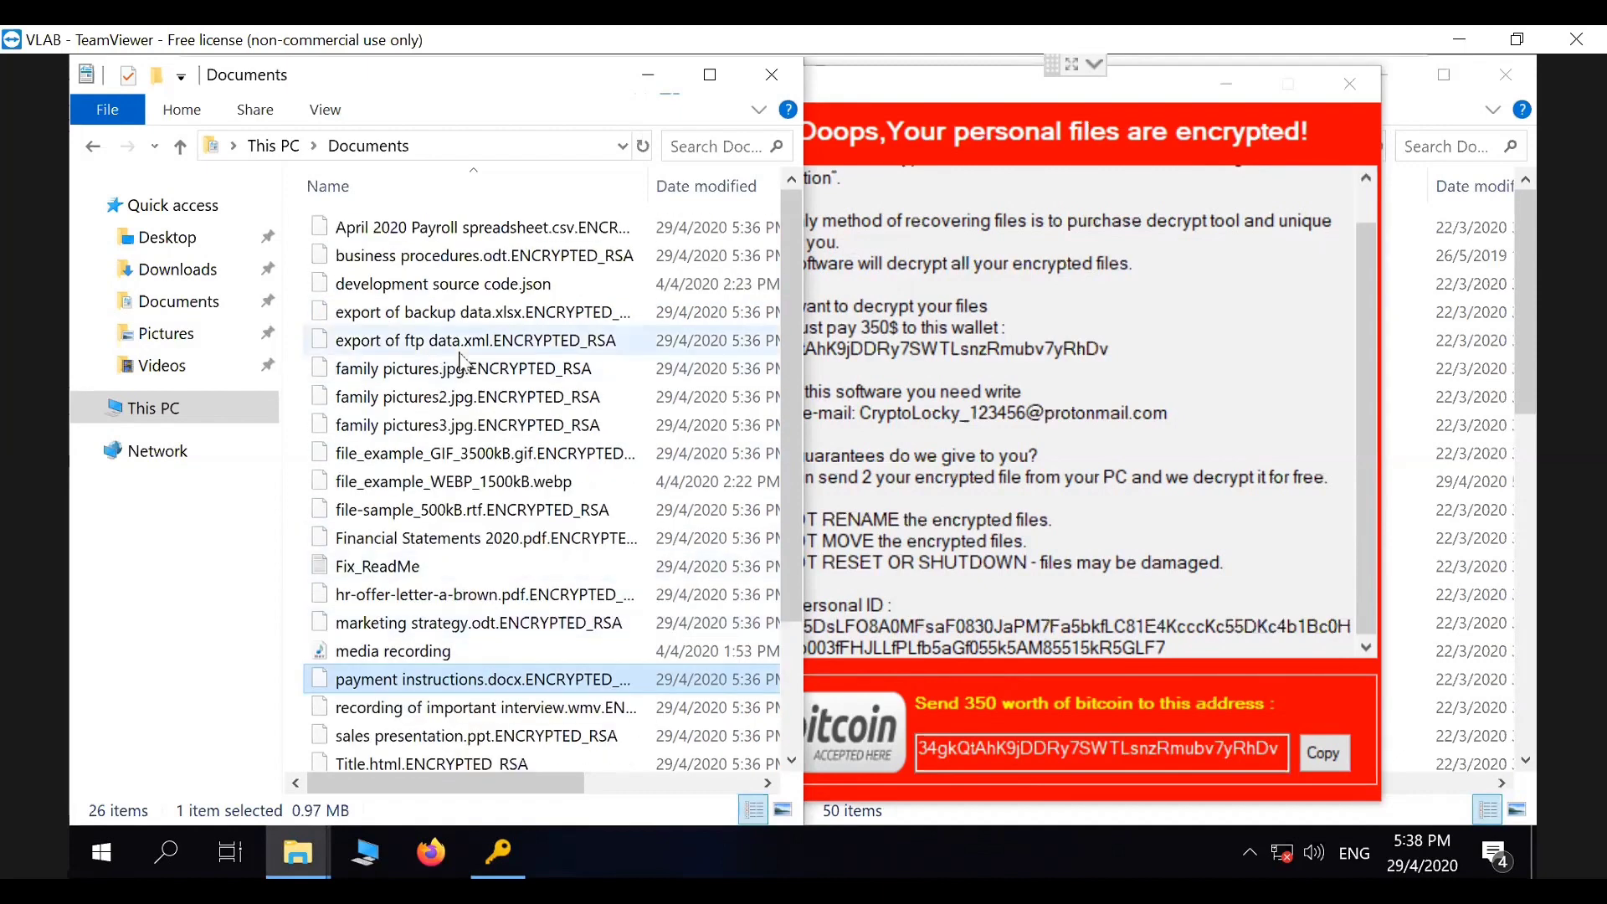
scroll(down, 3)
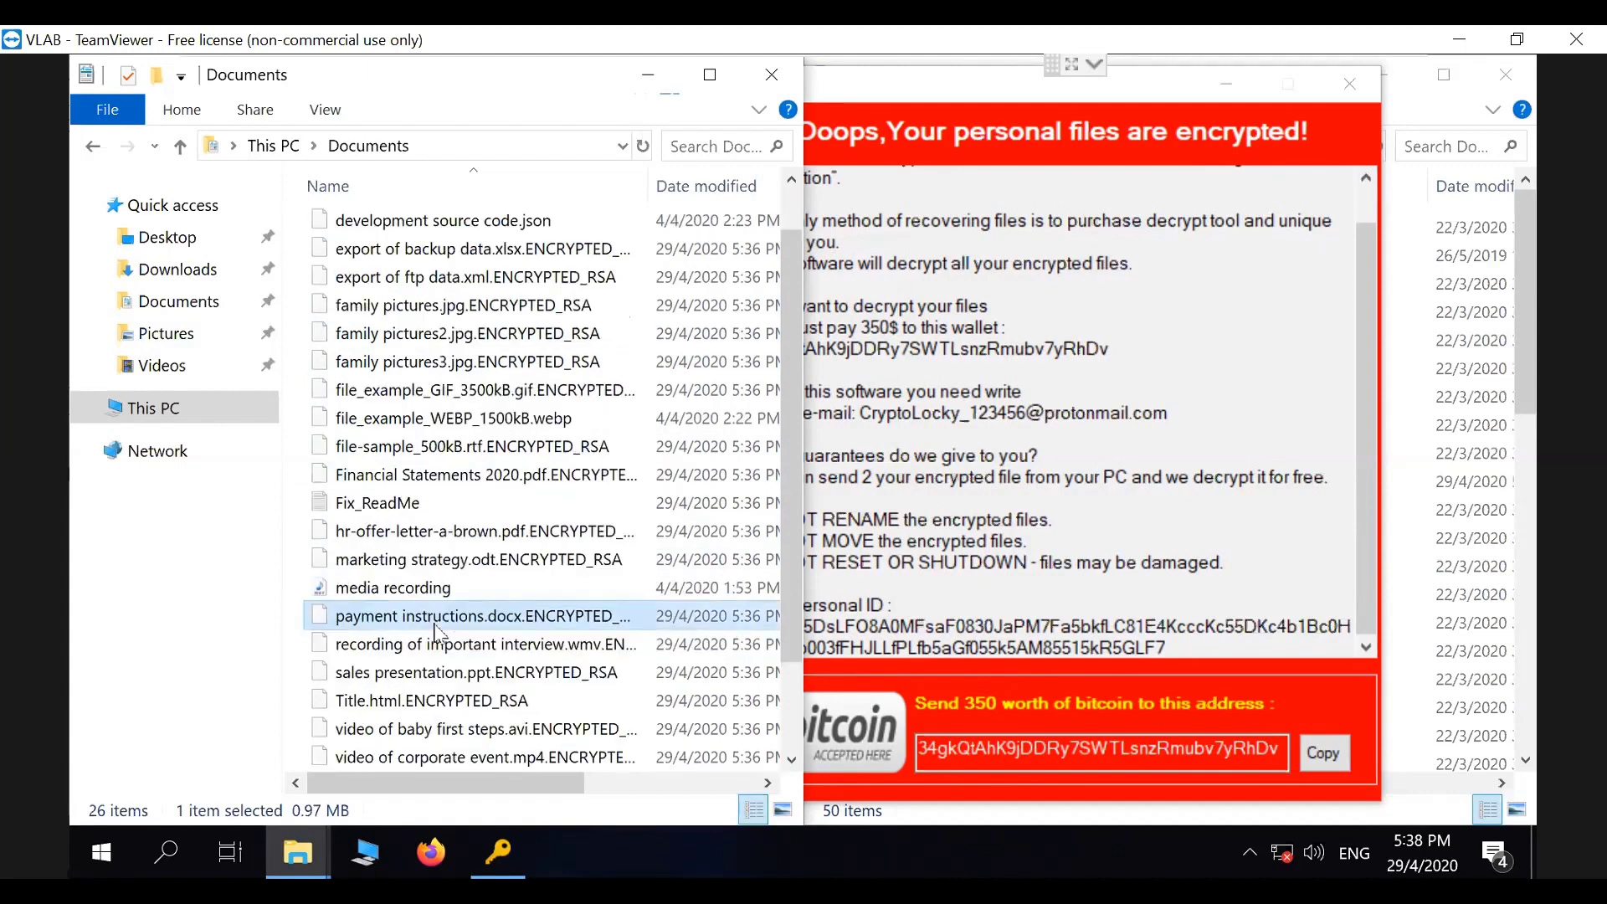
scroll(down, 3)
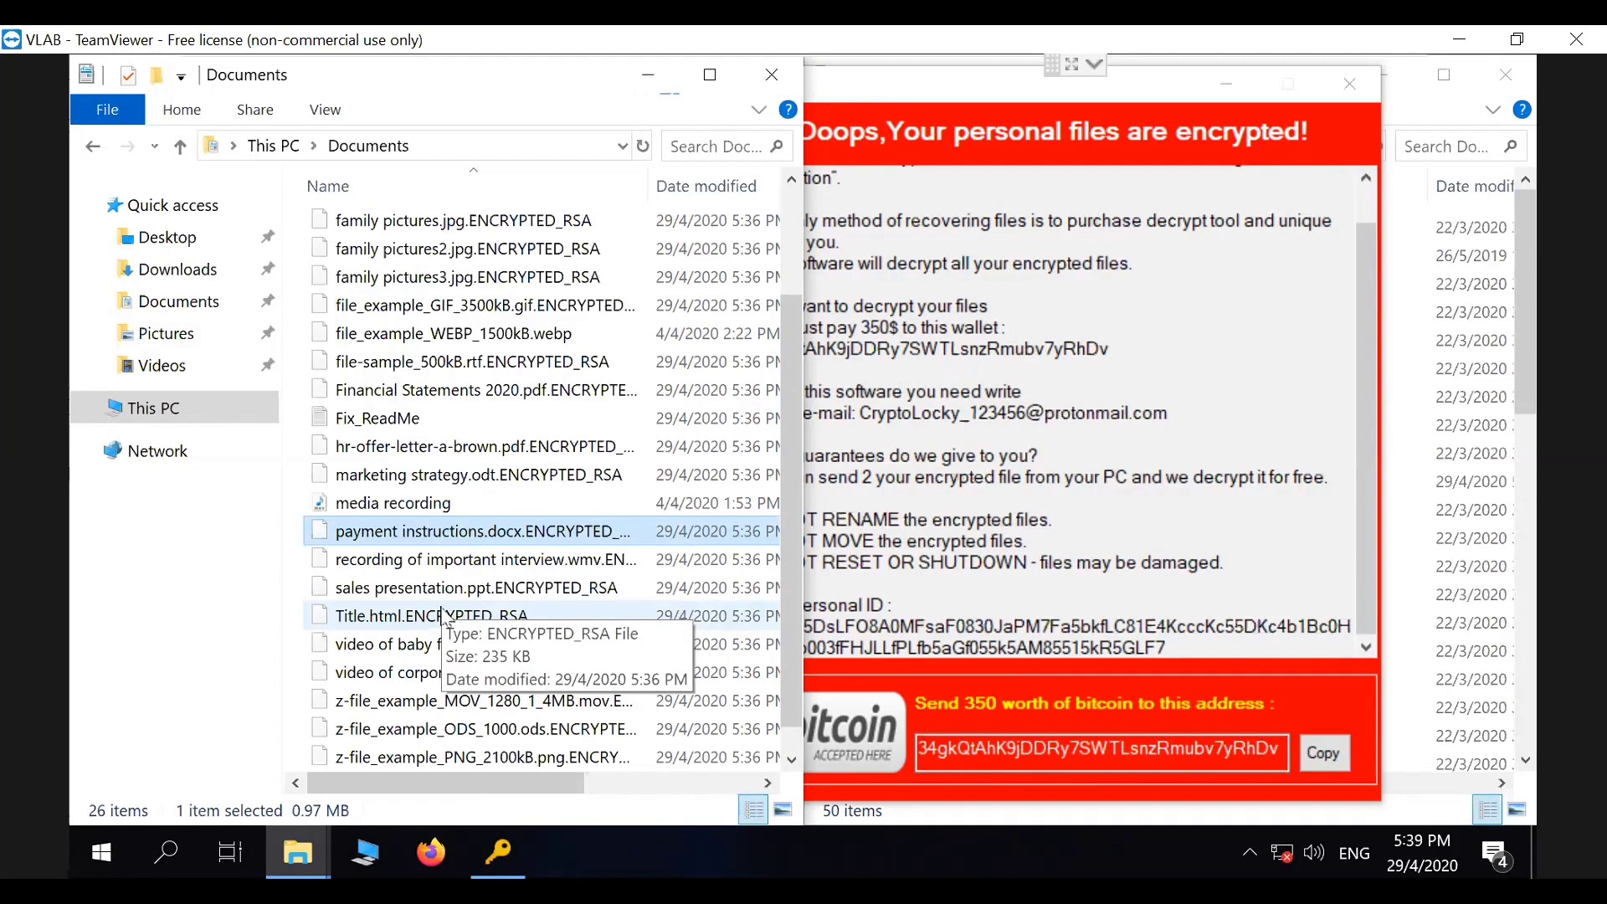
mouse_move(1155, 536)
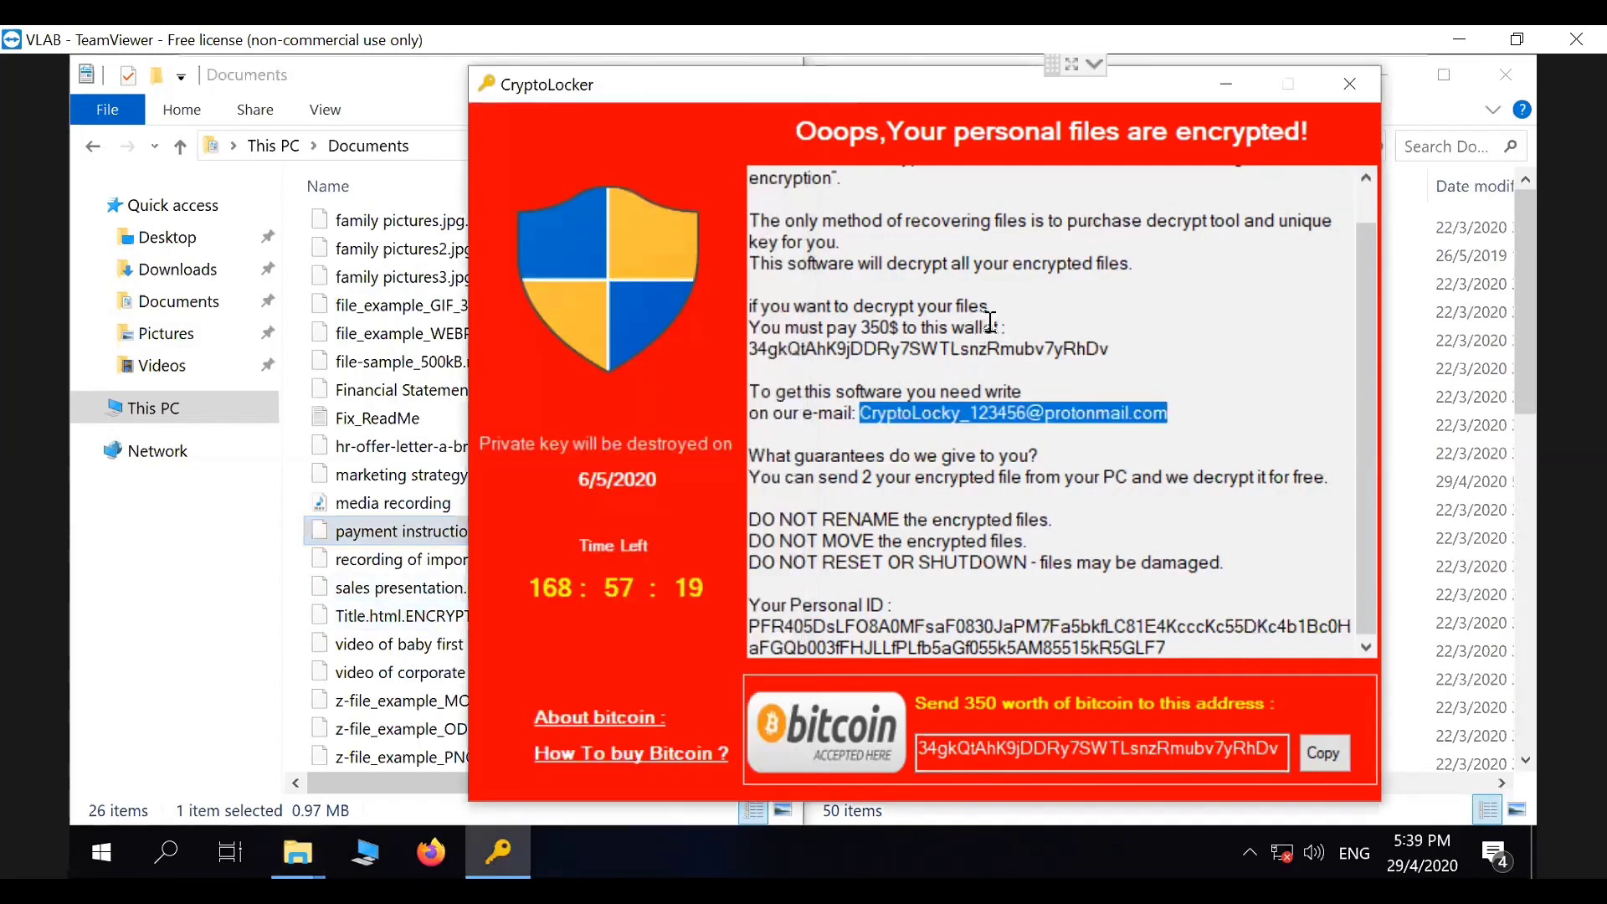
mouse_move(1211, 210)
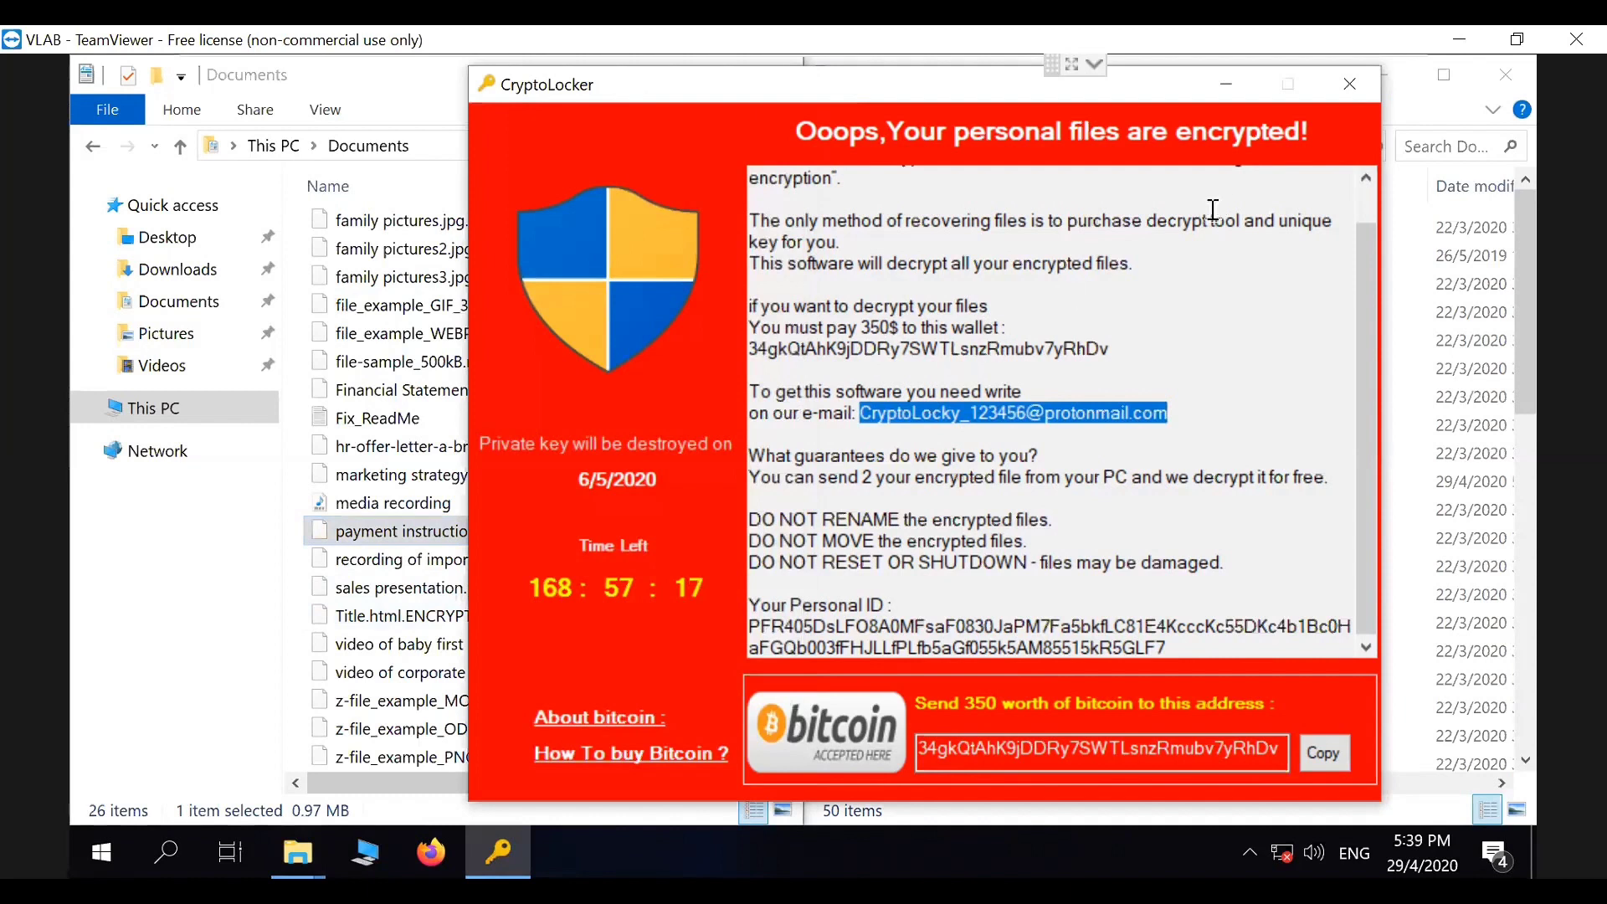
mouse_move(1017, 355)
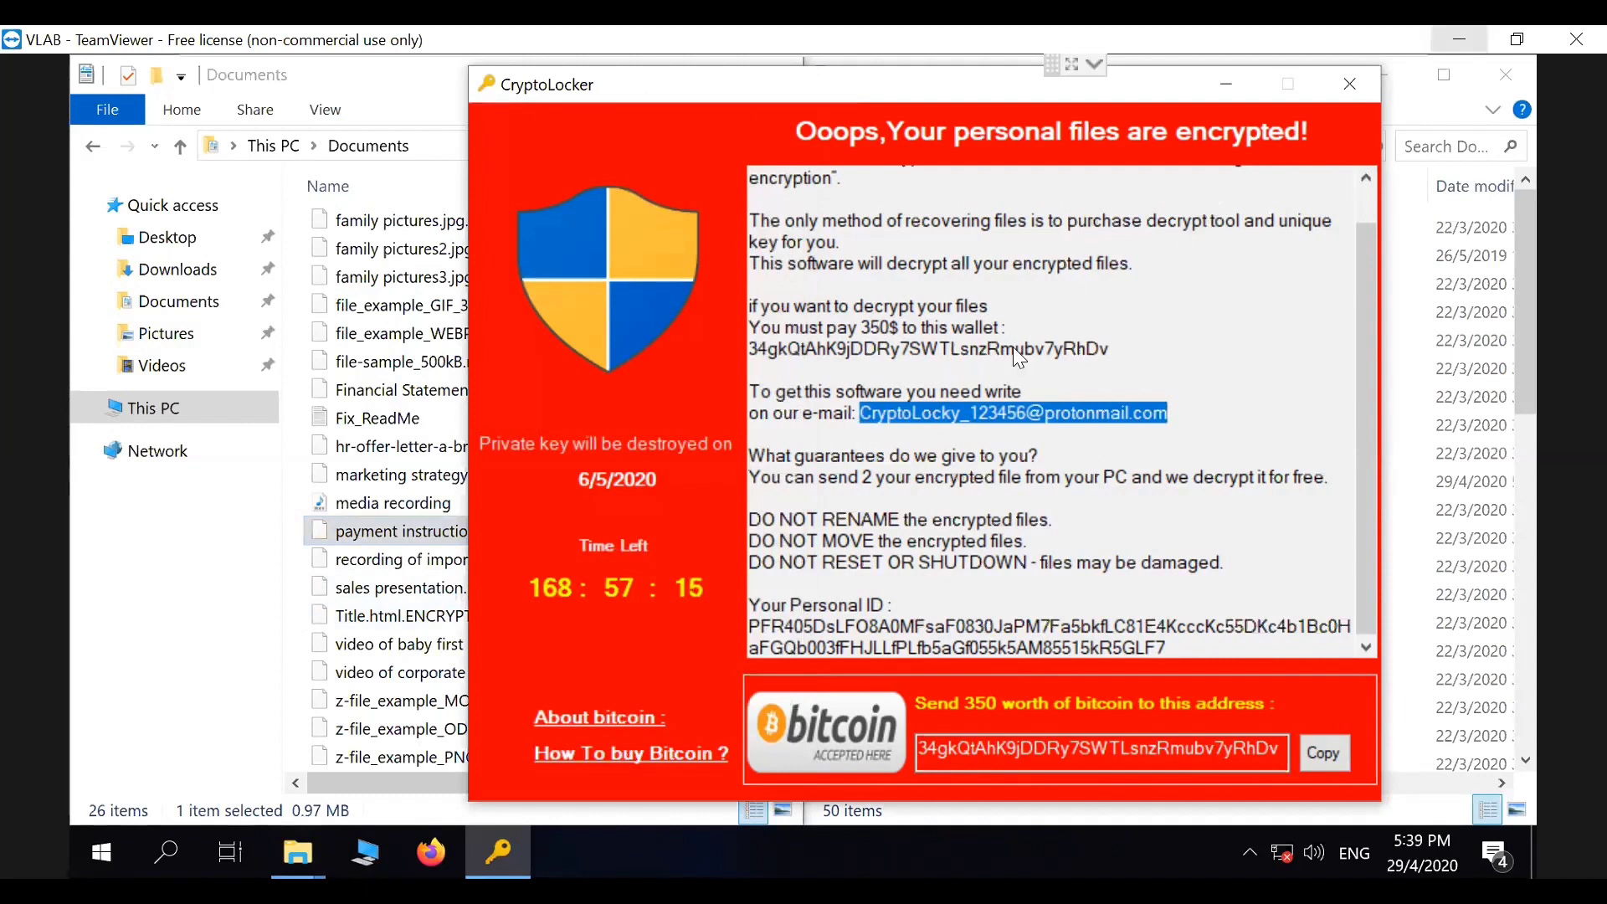
mouse_move(1269, 118)
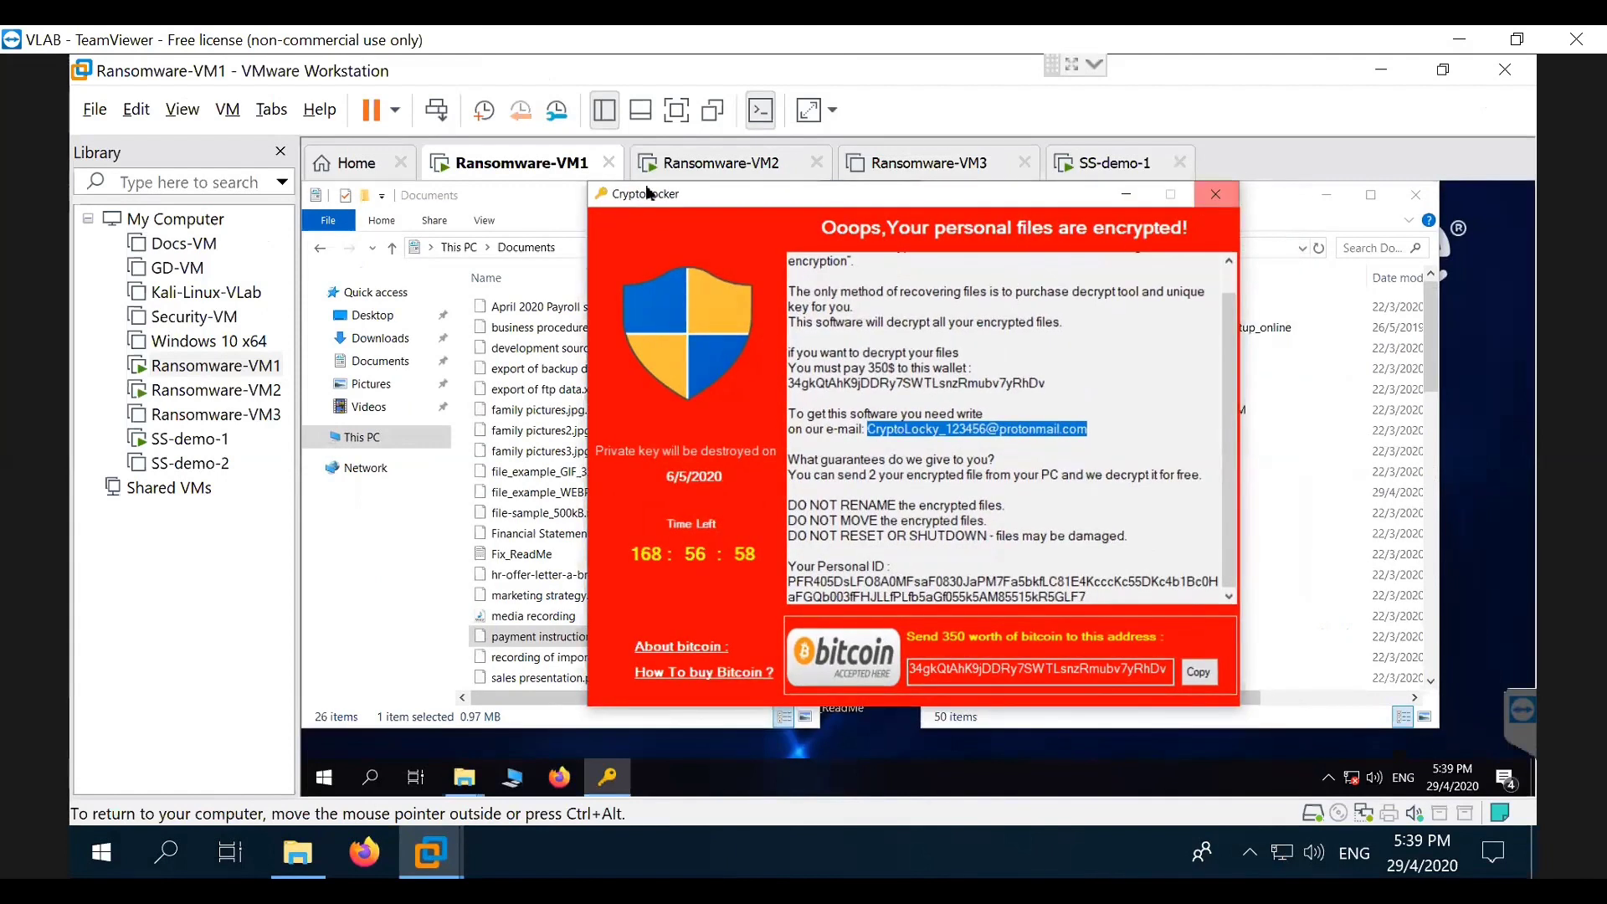
Step: Switch from Ransomware-VM1 to the protected machine's session
click(728, 162)
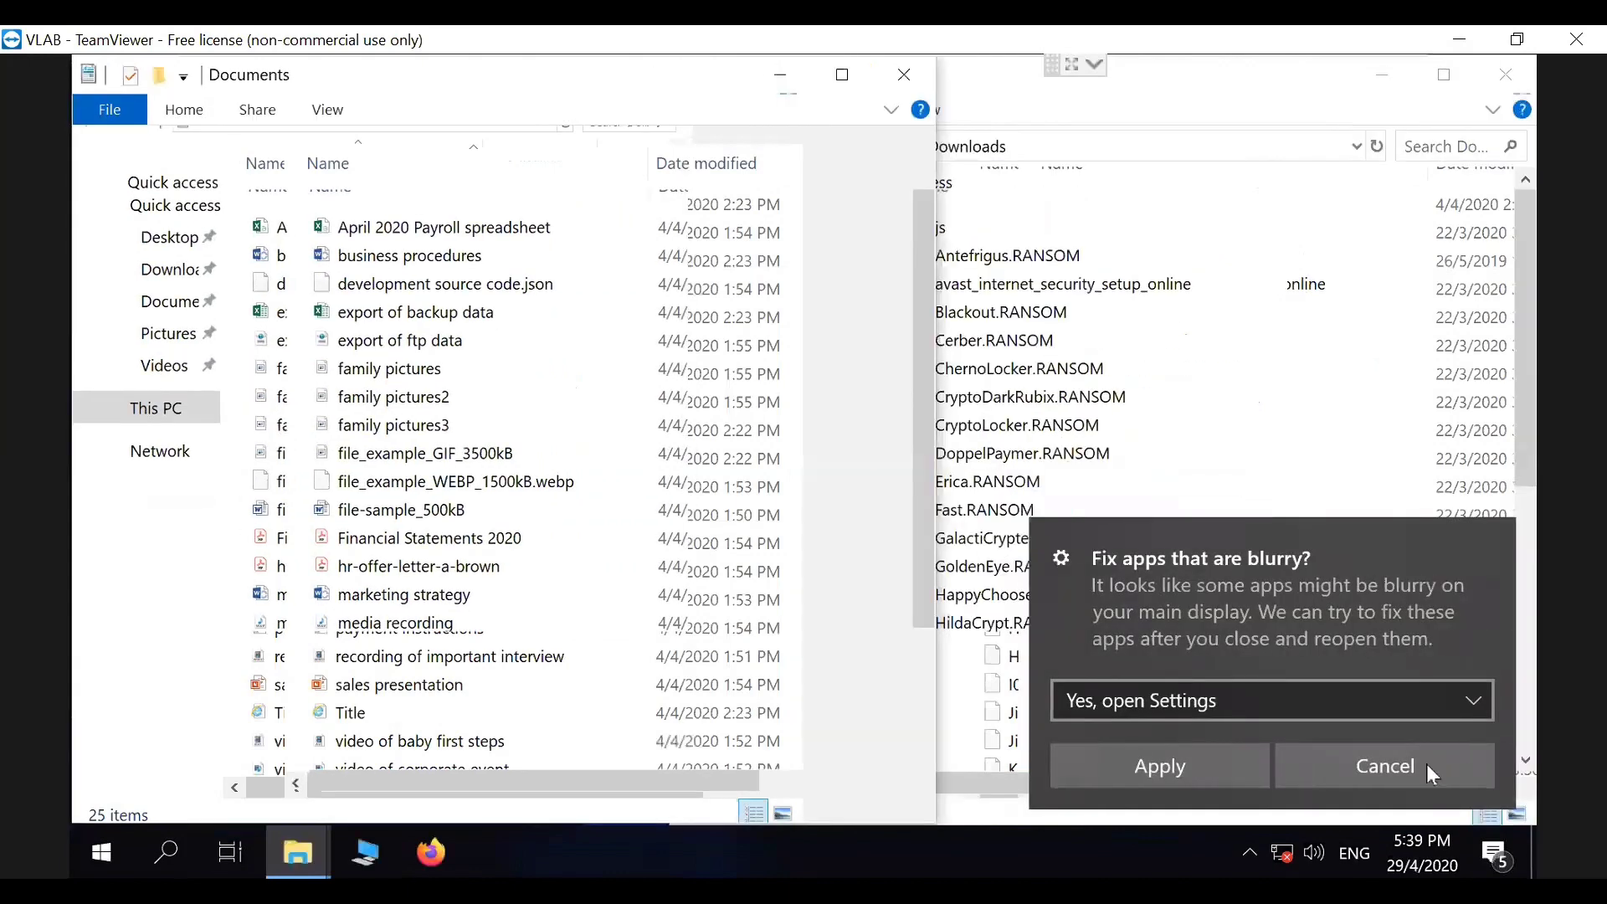
Step: Dismiss the blurry-apps prompt, check unencrypted Payroll and family pictures, then select CryptoLocker.RANSOM
click(1384, 766)
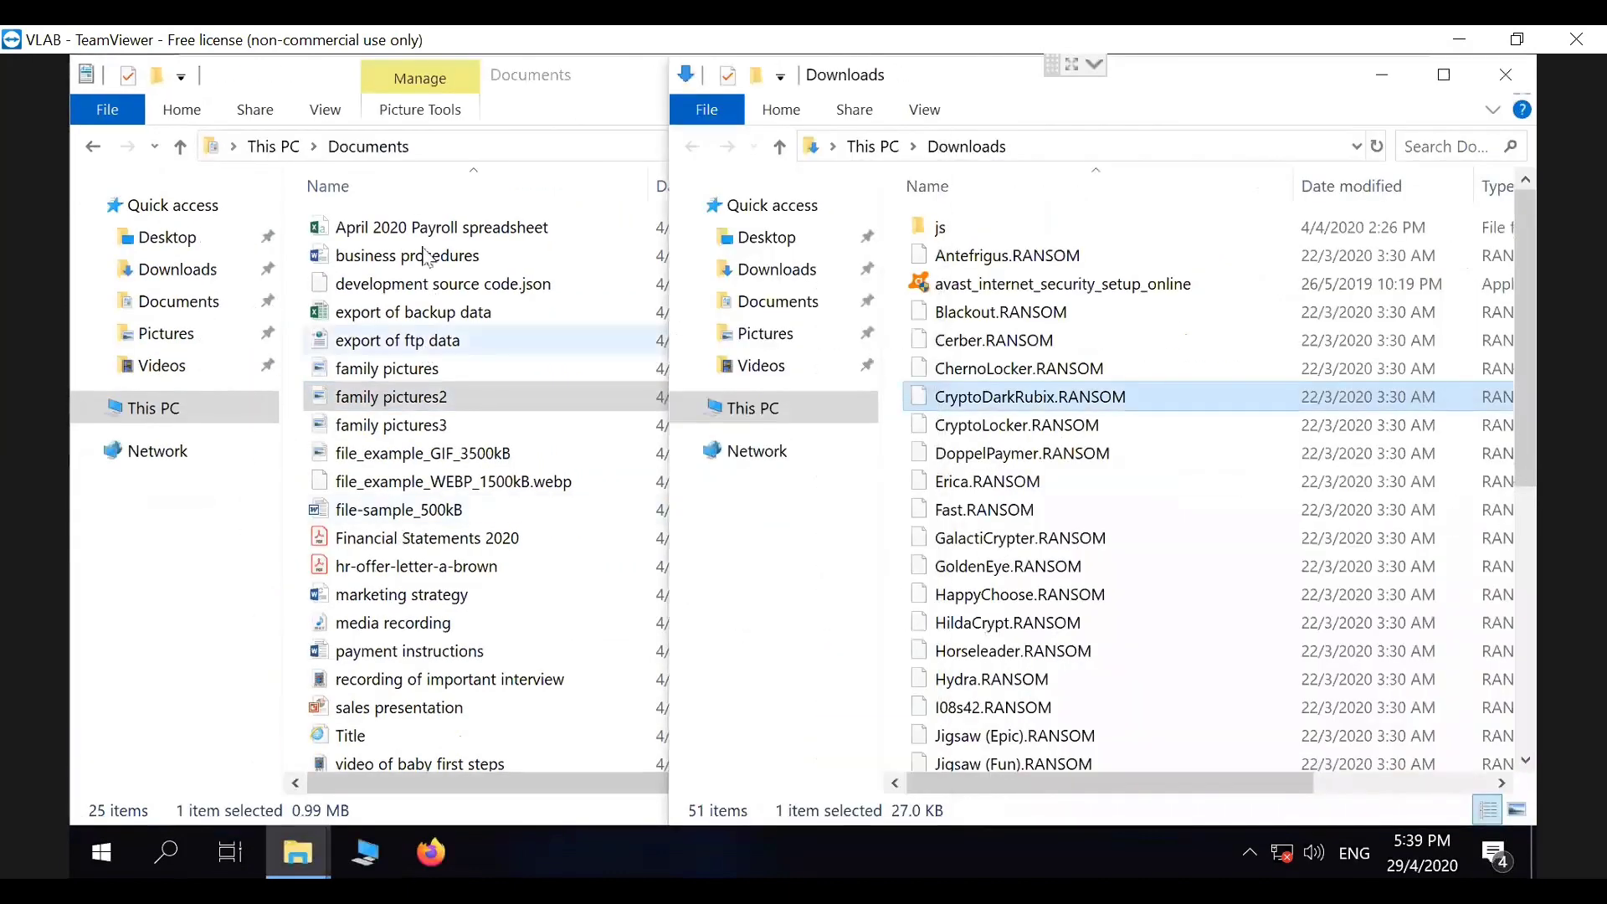
click(441, 228)
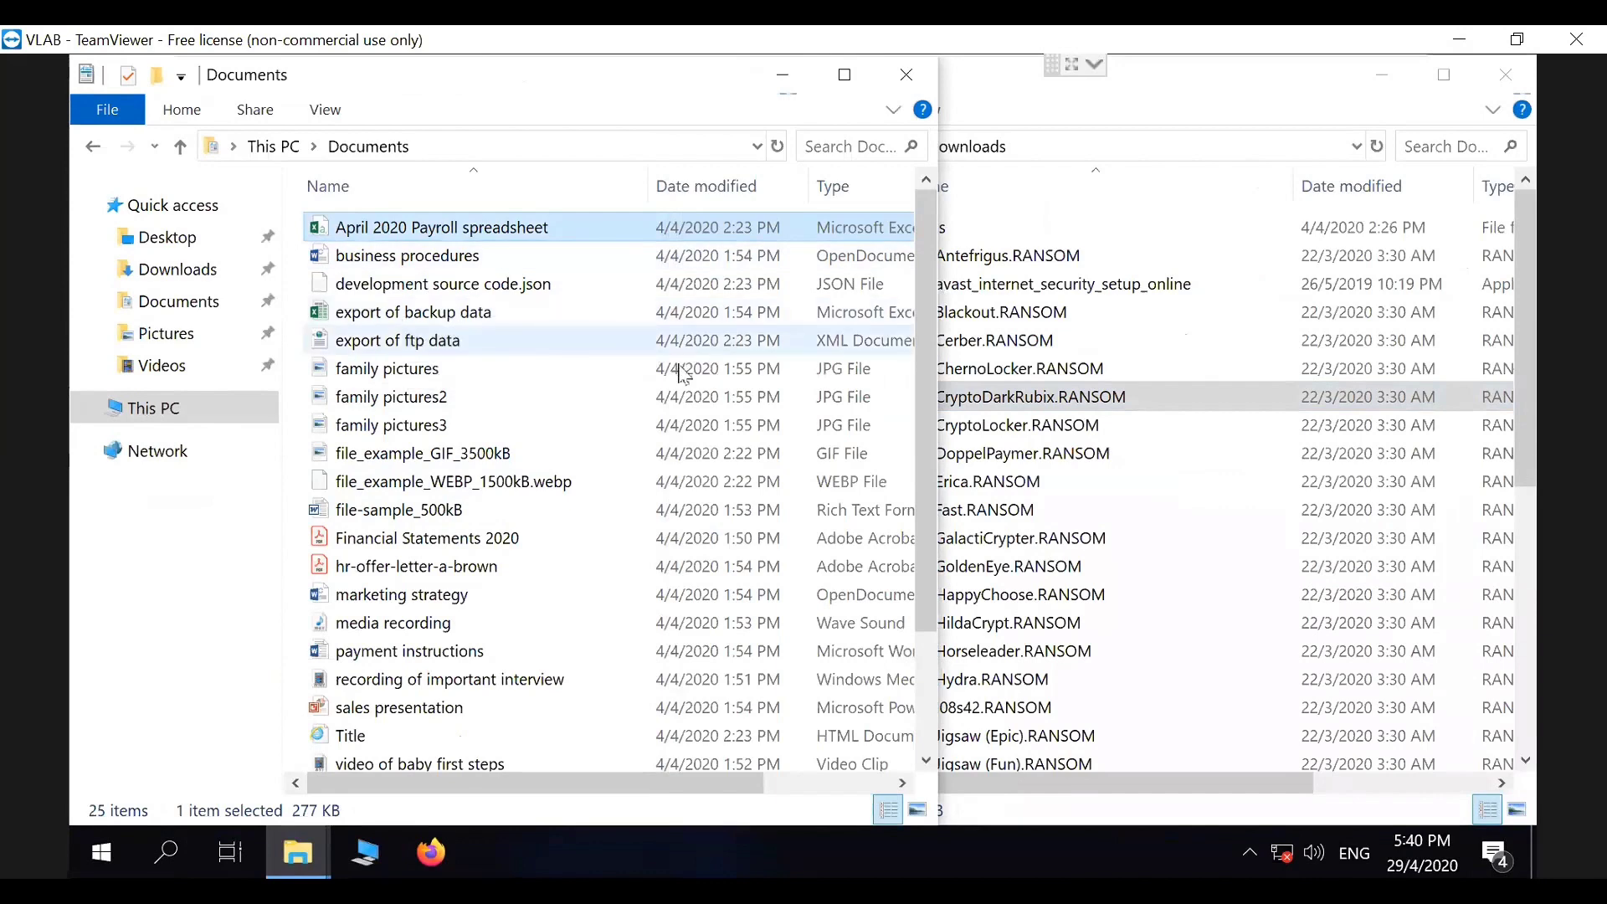
click(387, 368)
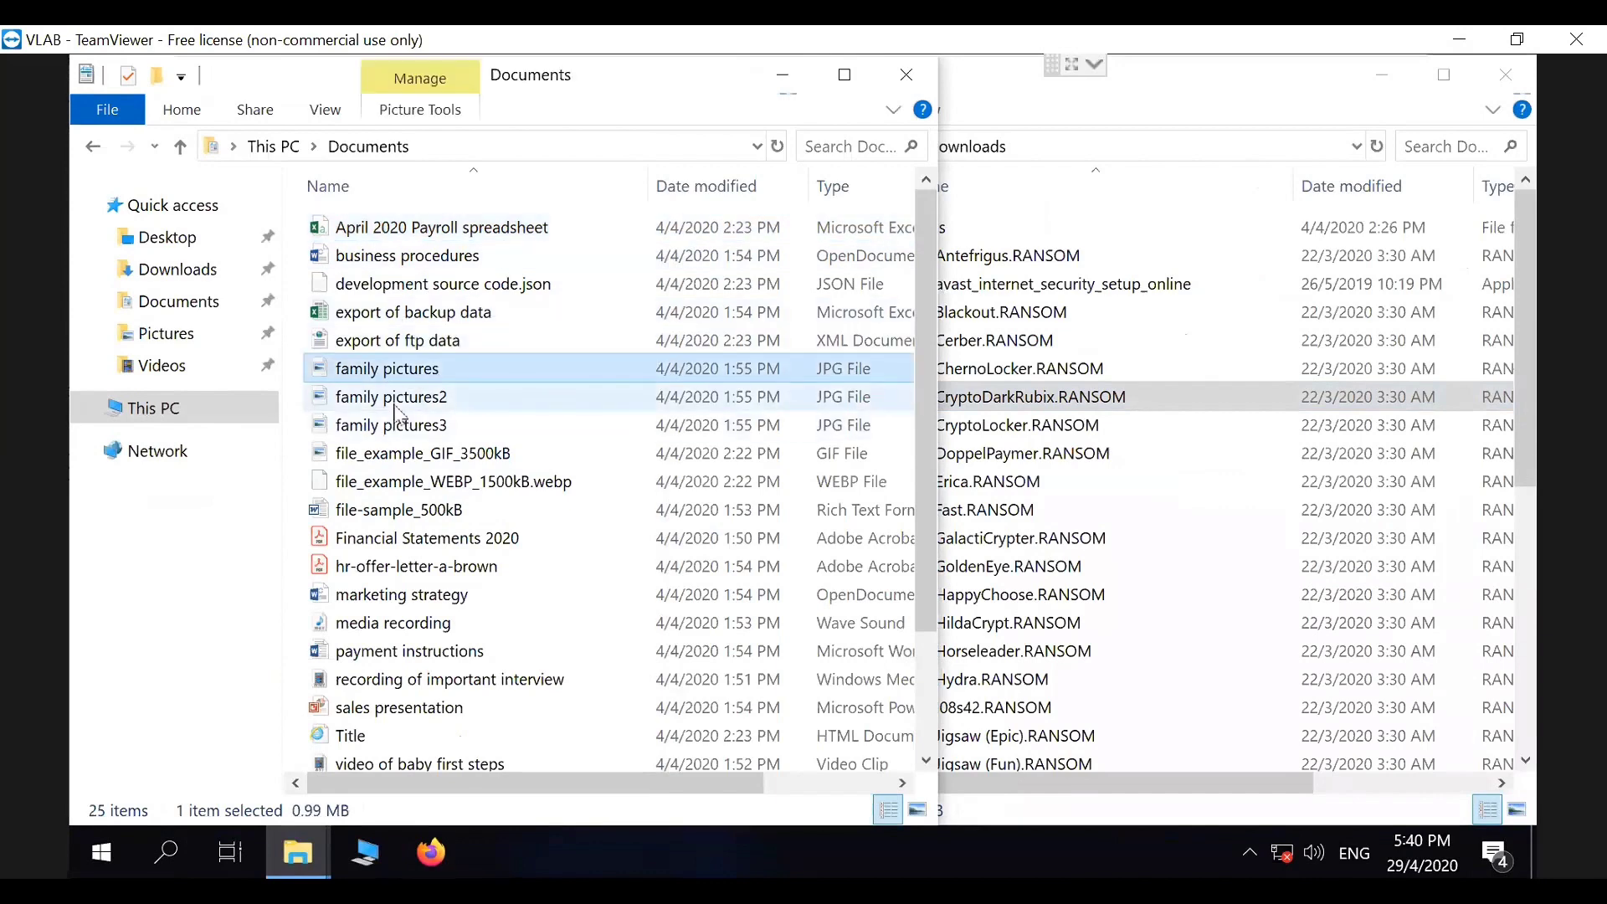
scroll(down, 3)
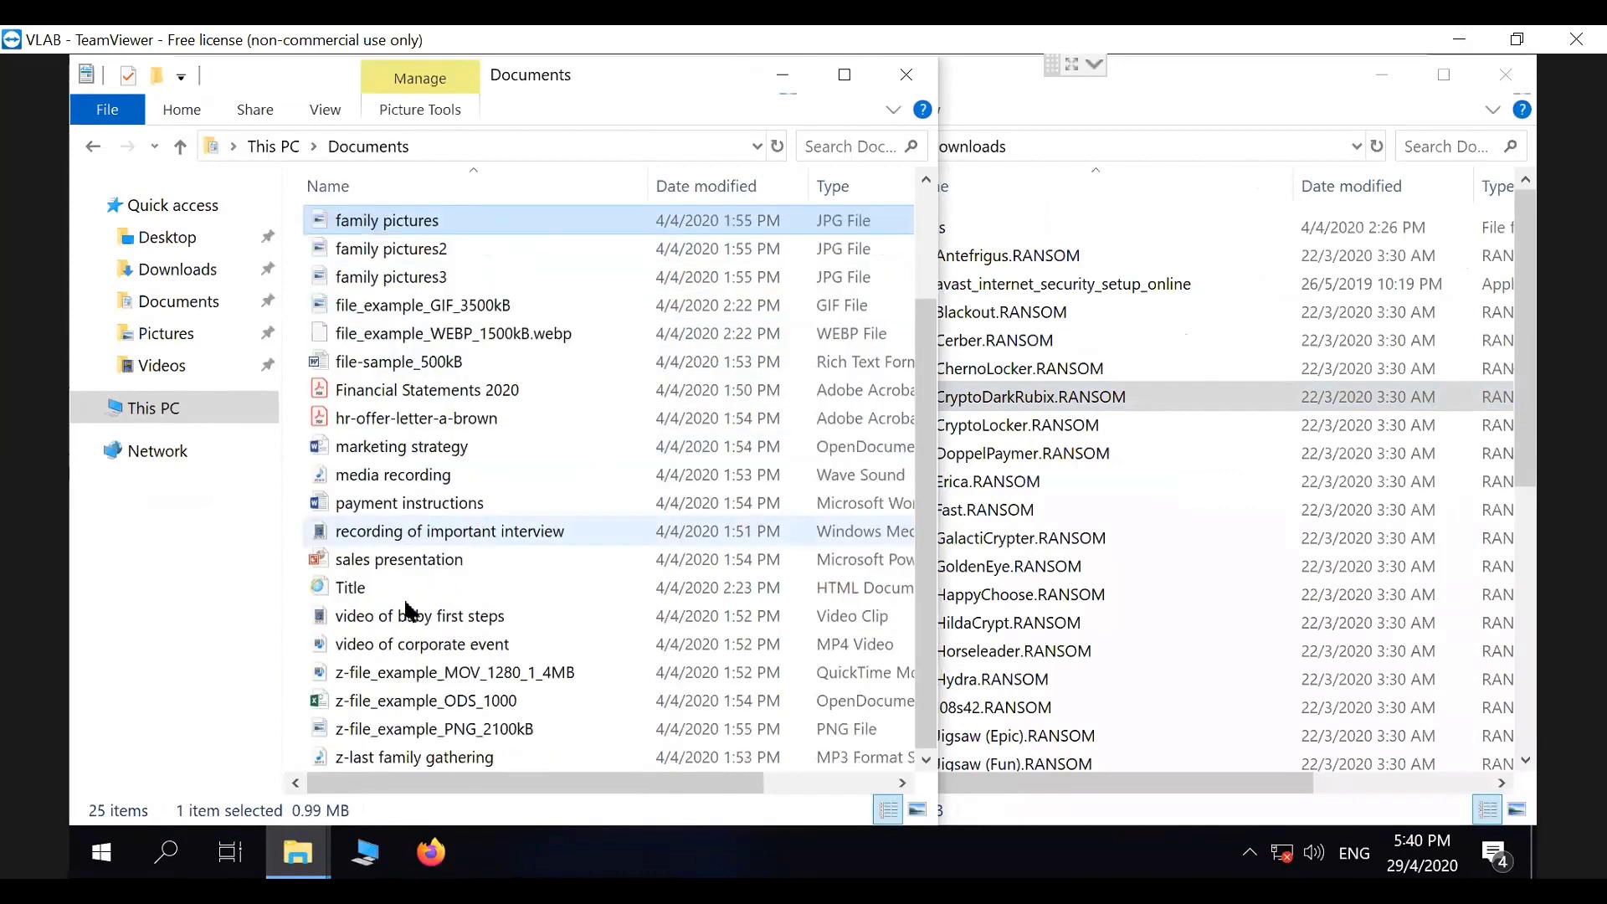
mouse_move(420, 567)
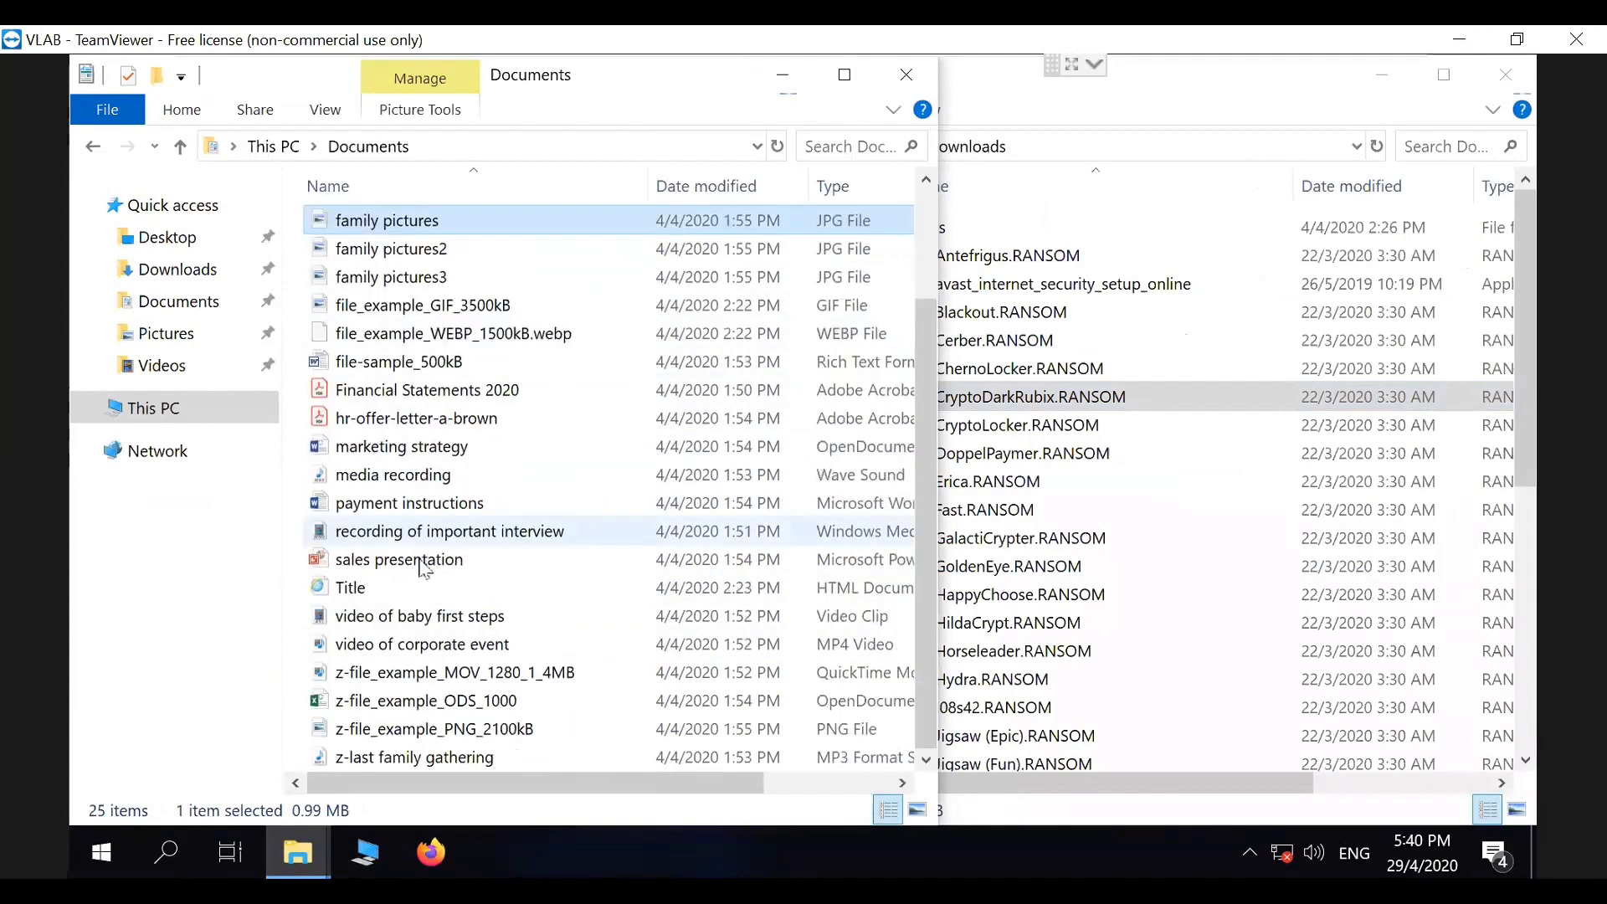
mouse_move(441, 616)
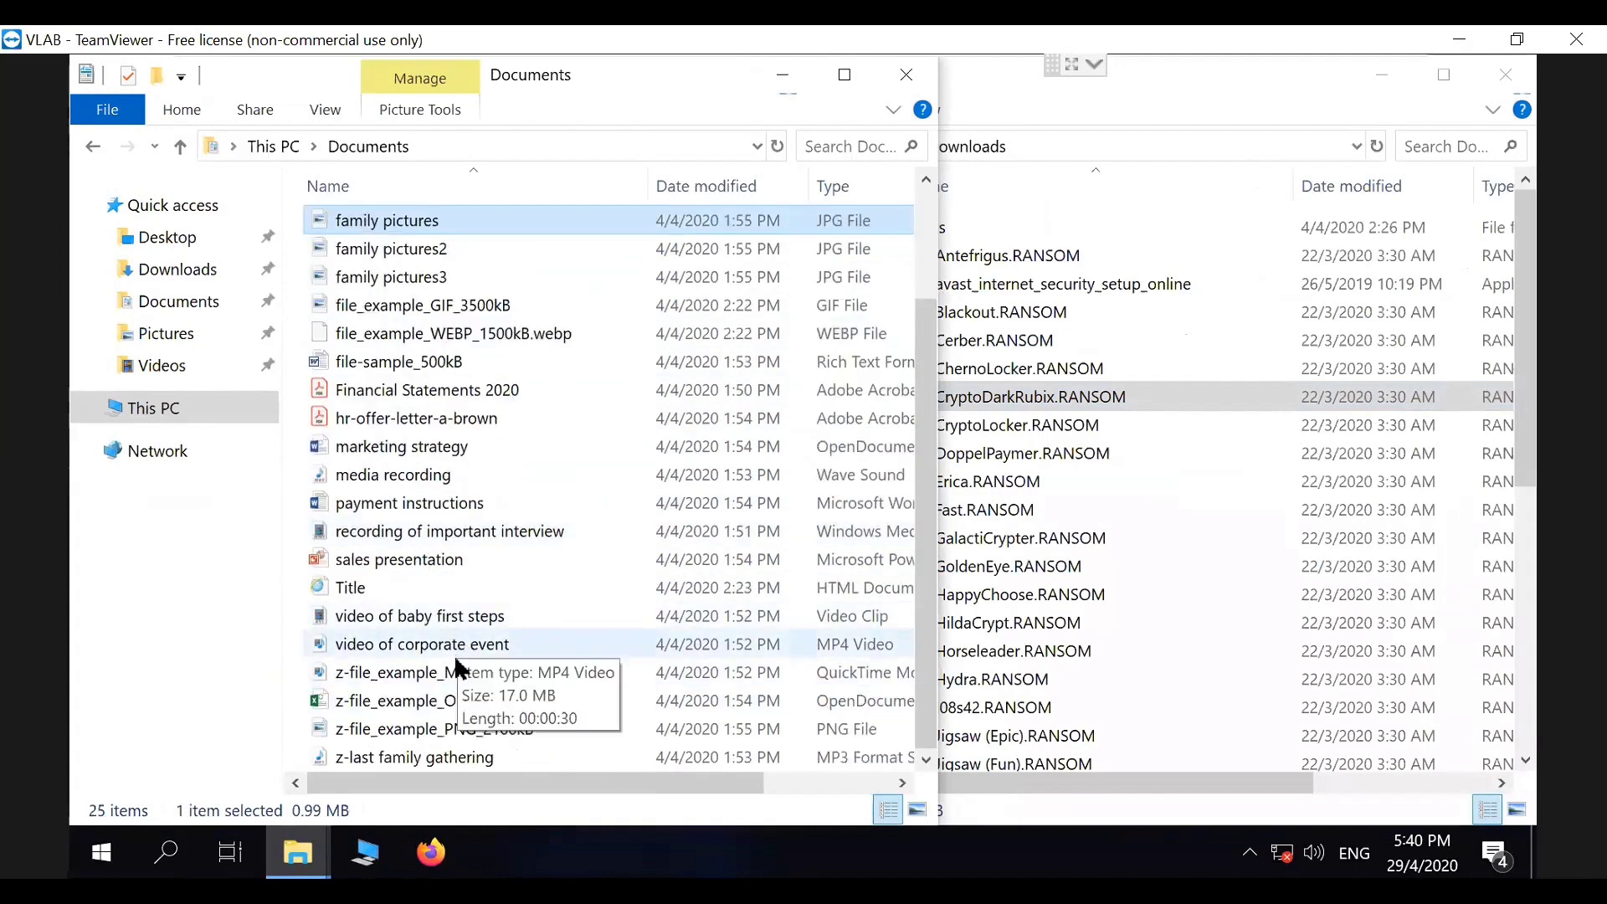
mouse_move(441, 418)
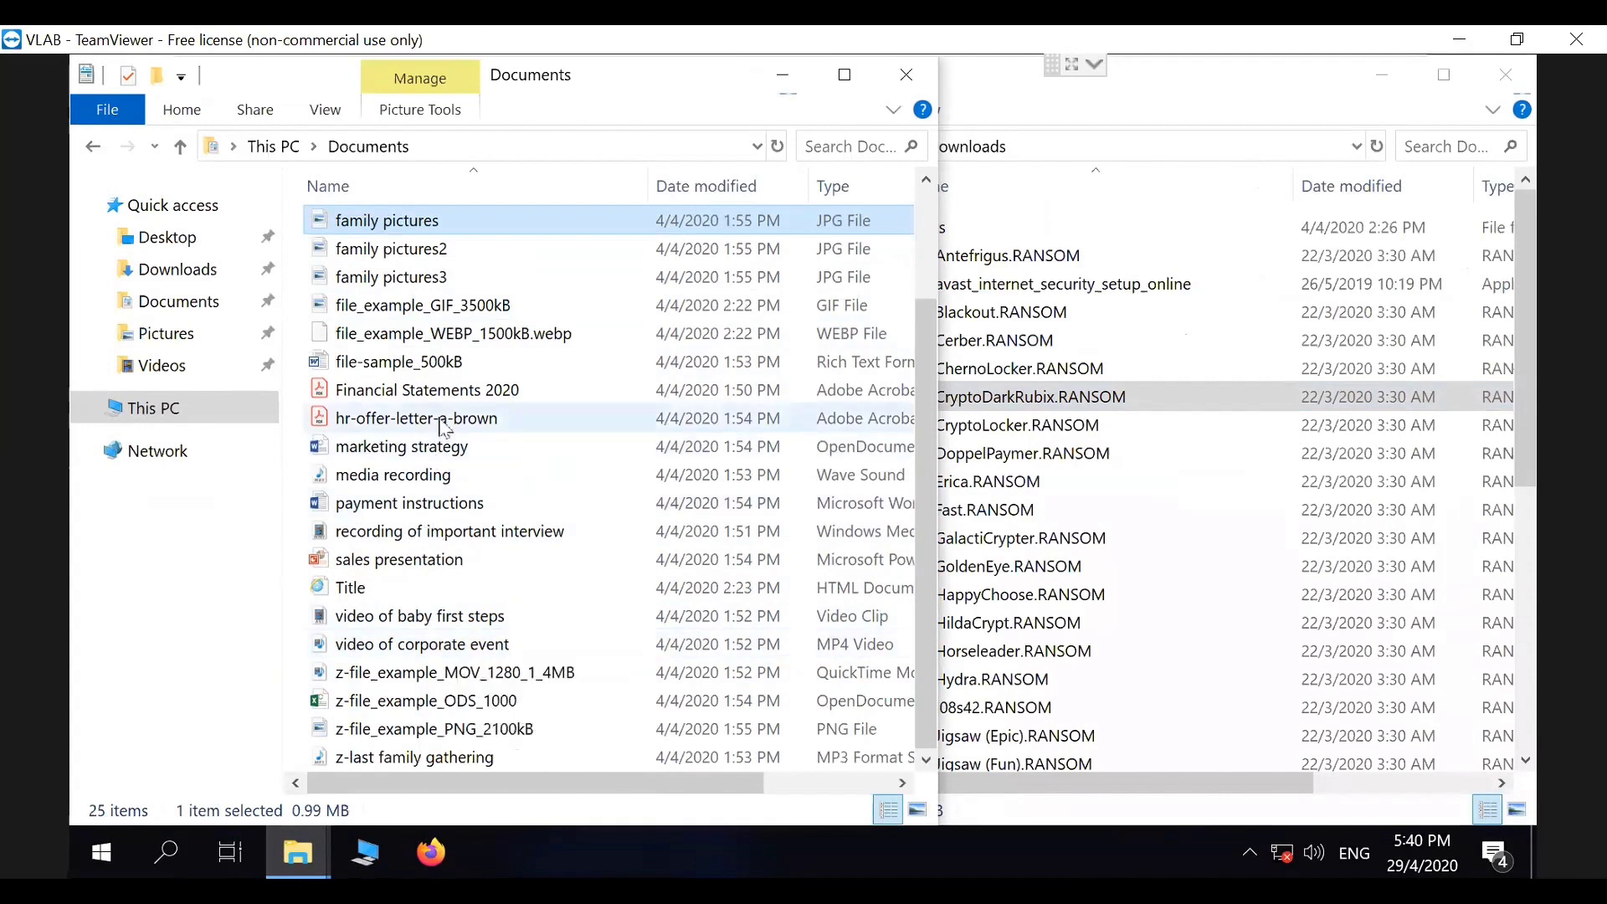
mouse_move(487, 453)
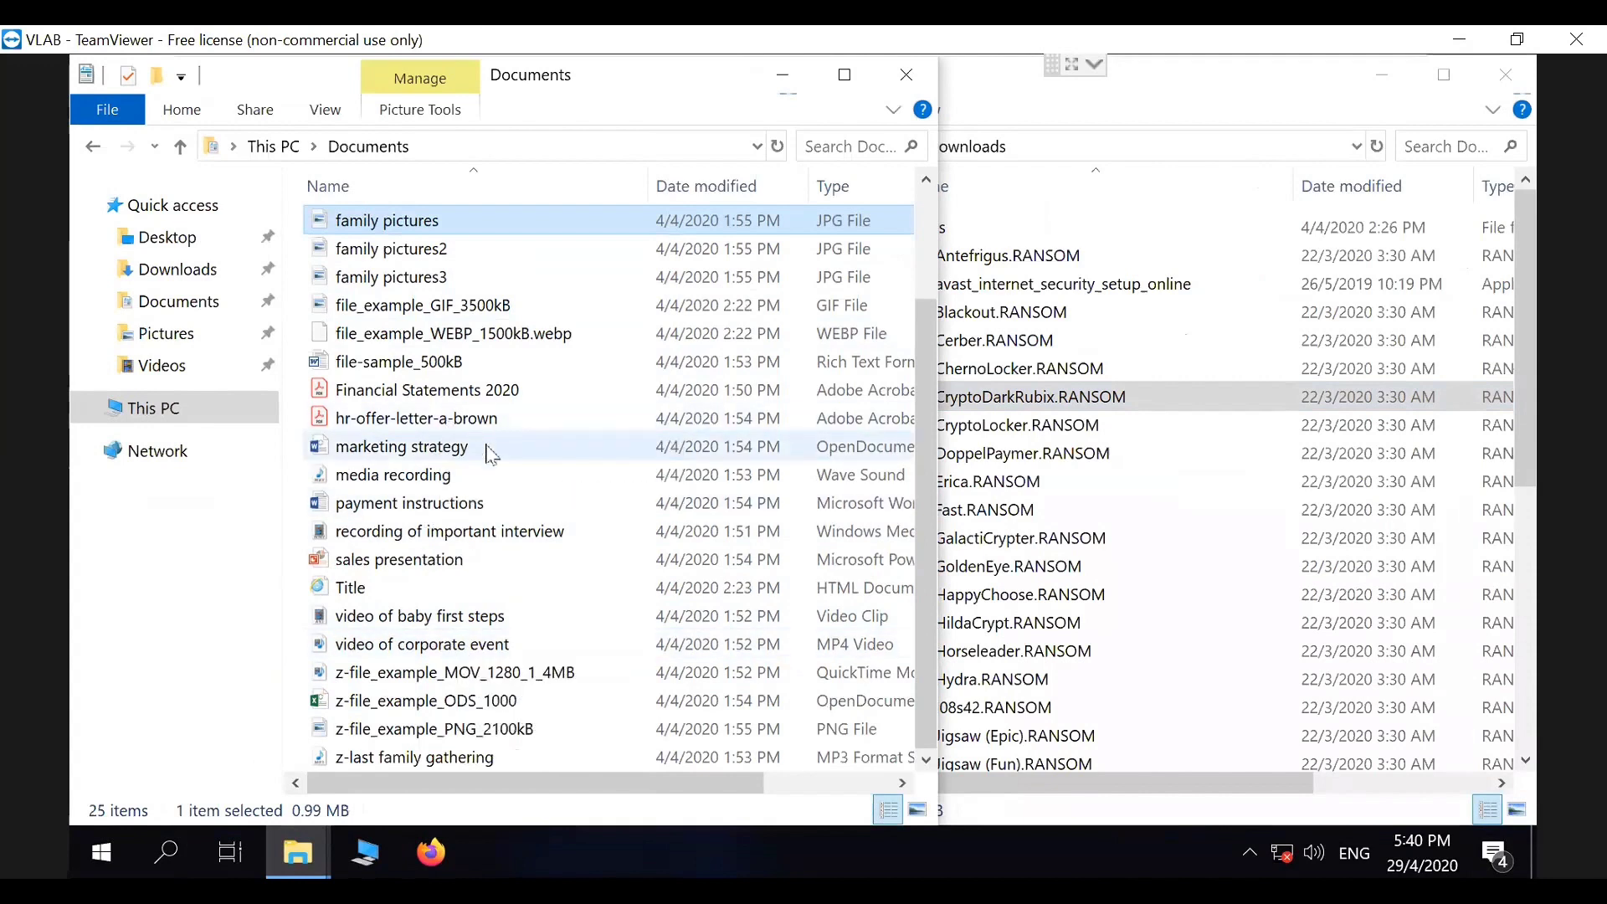
click(1018, 425)
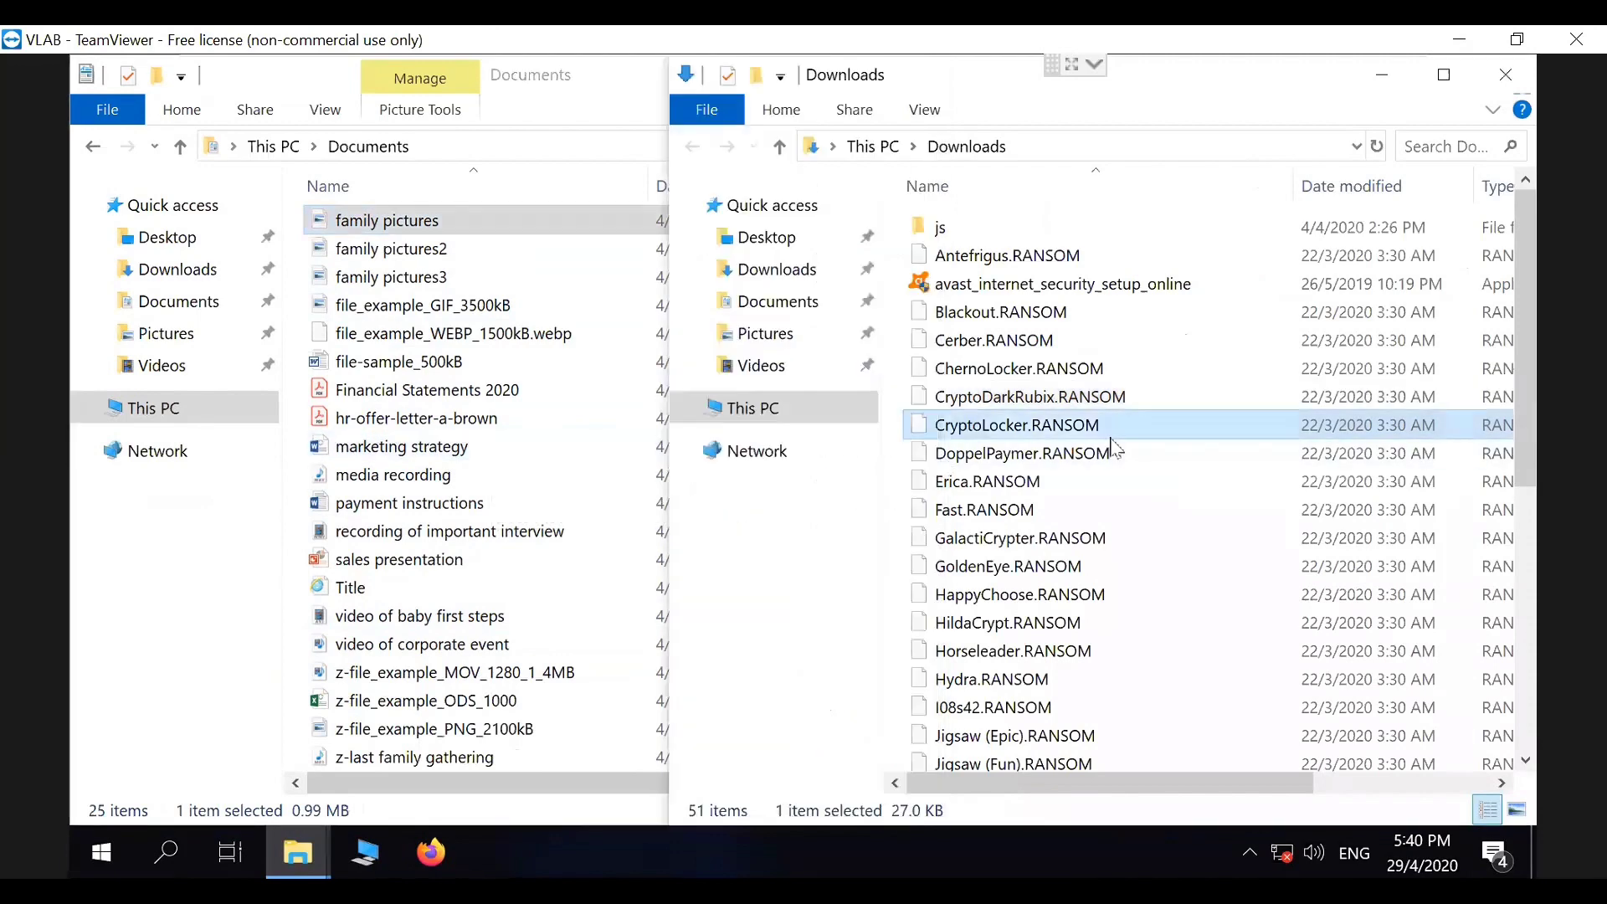
Step: Select the Ragnarok executable sample in Downloads
click(1019, 538)
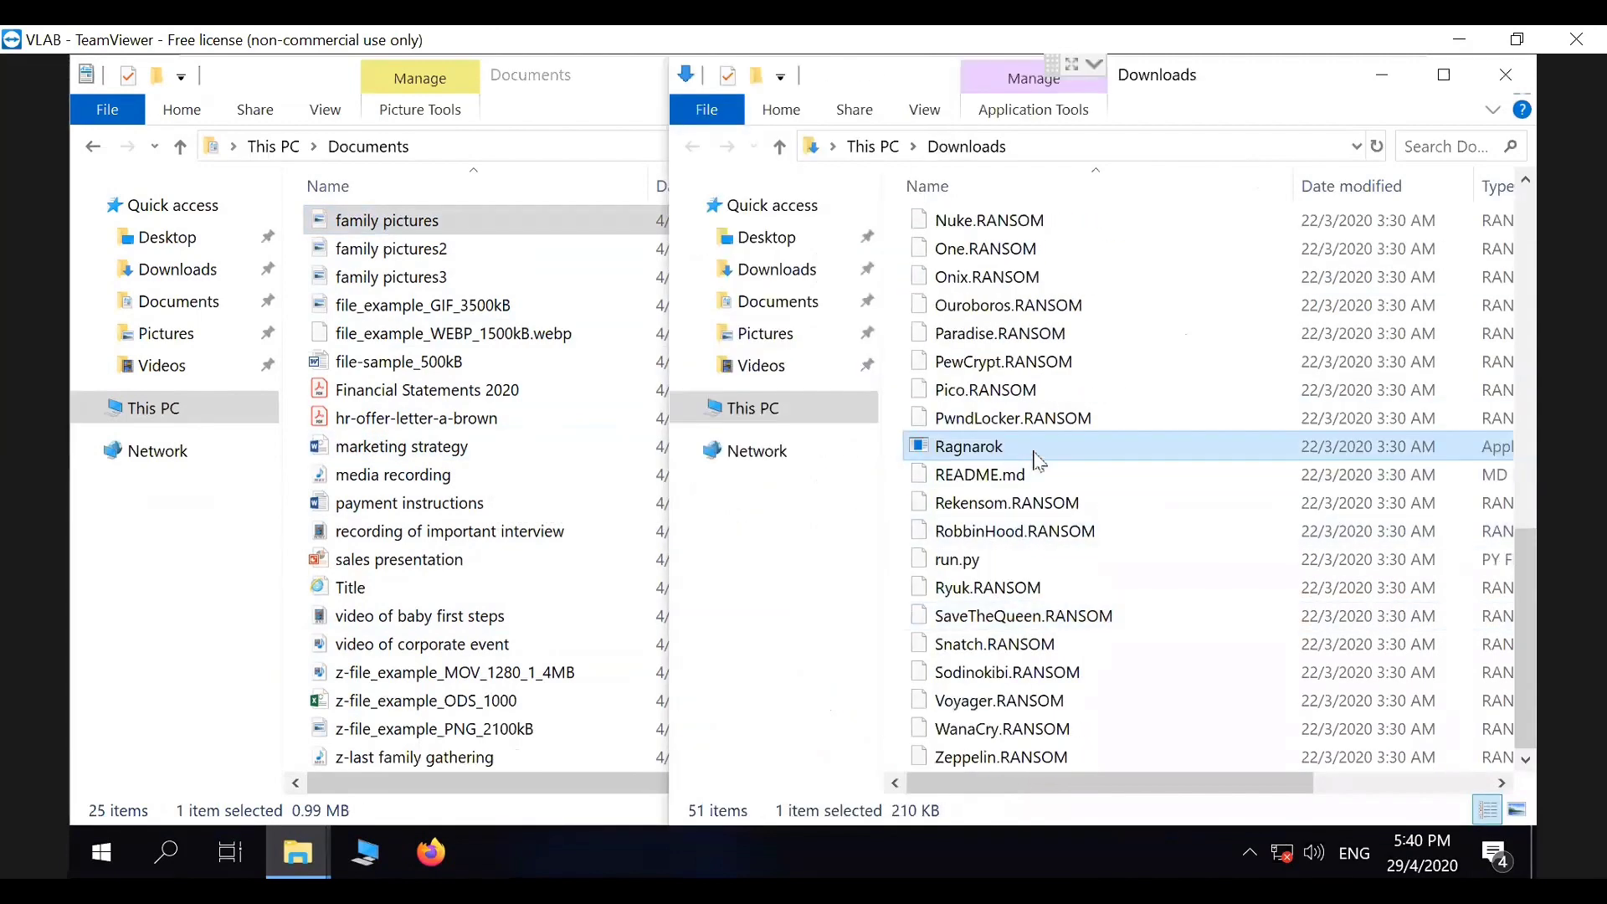
mouse_move(1005, 451)
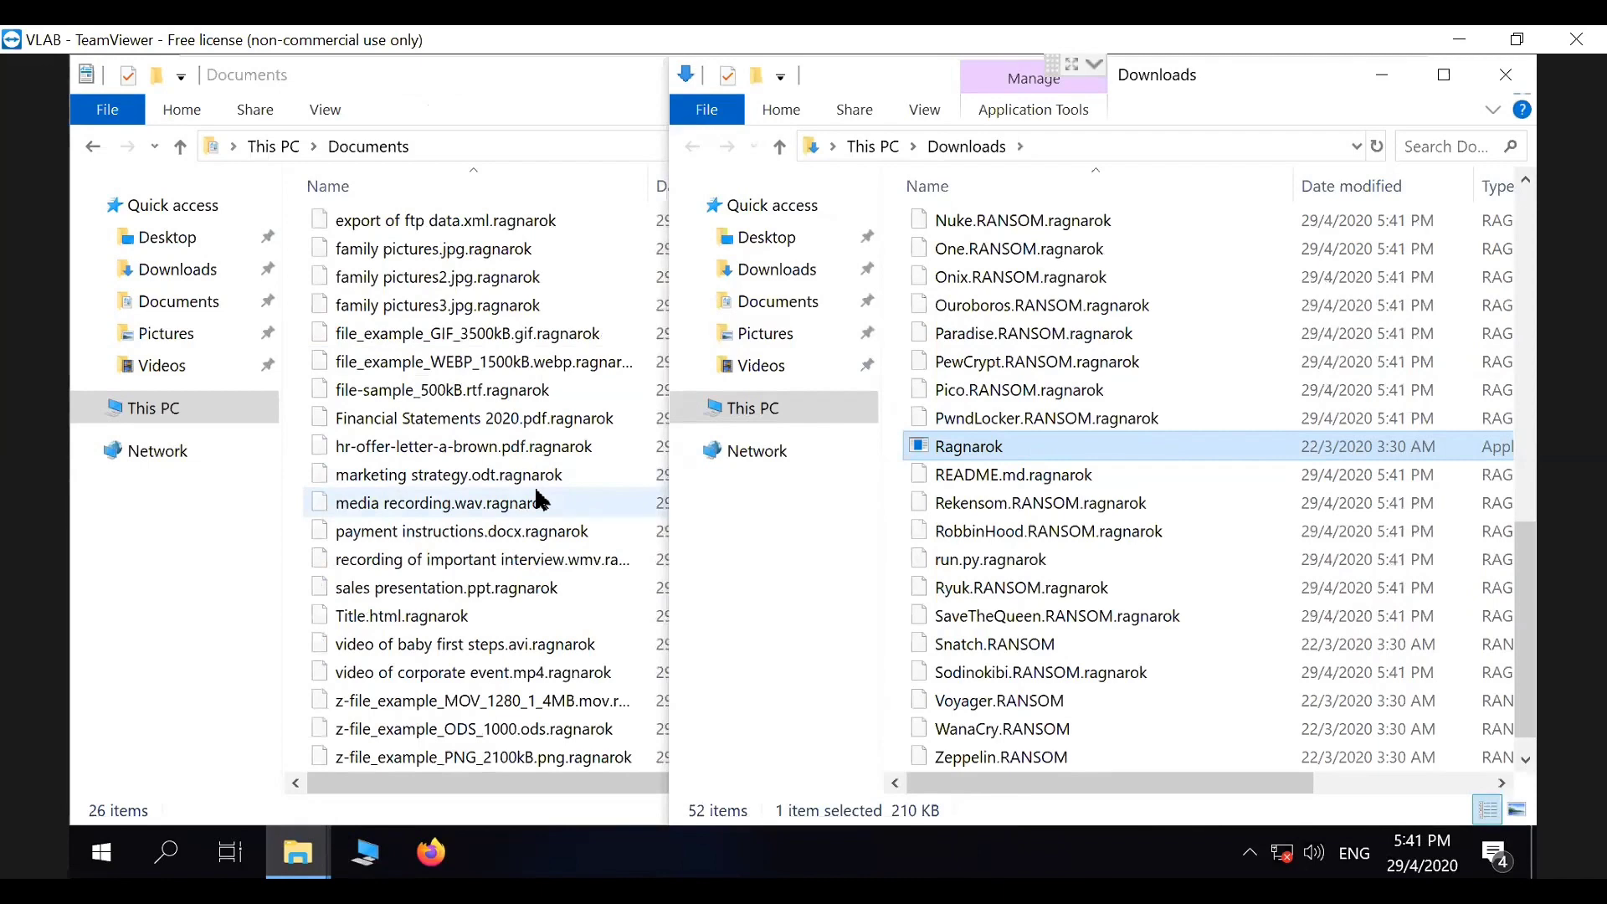
Step: Bring Documents forward and scroll up to !!ReadMe_To_Decrypt_My_Files
click(462, 446)
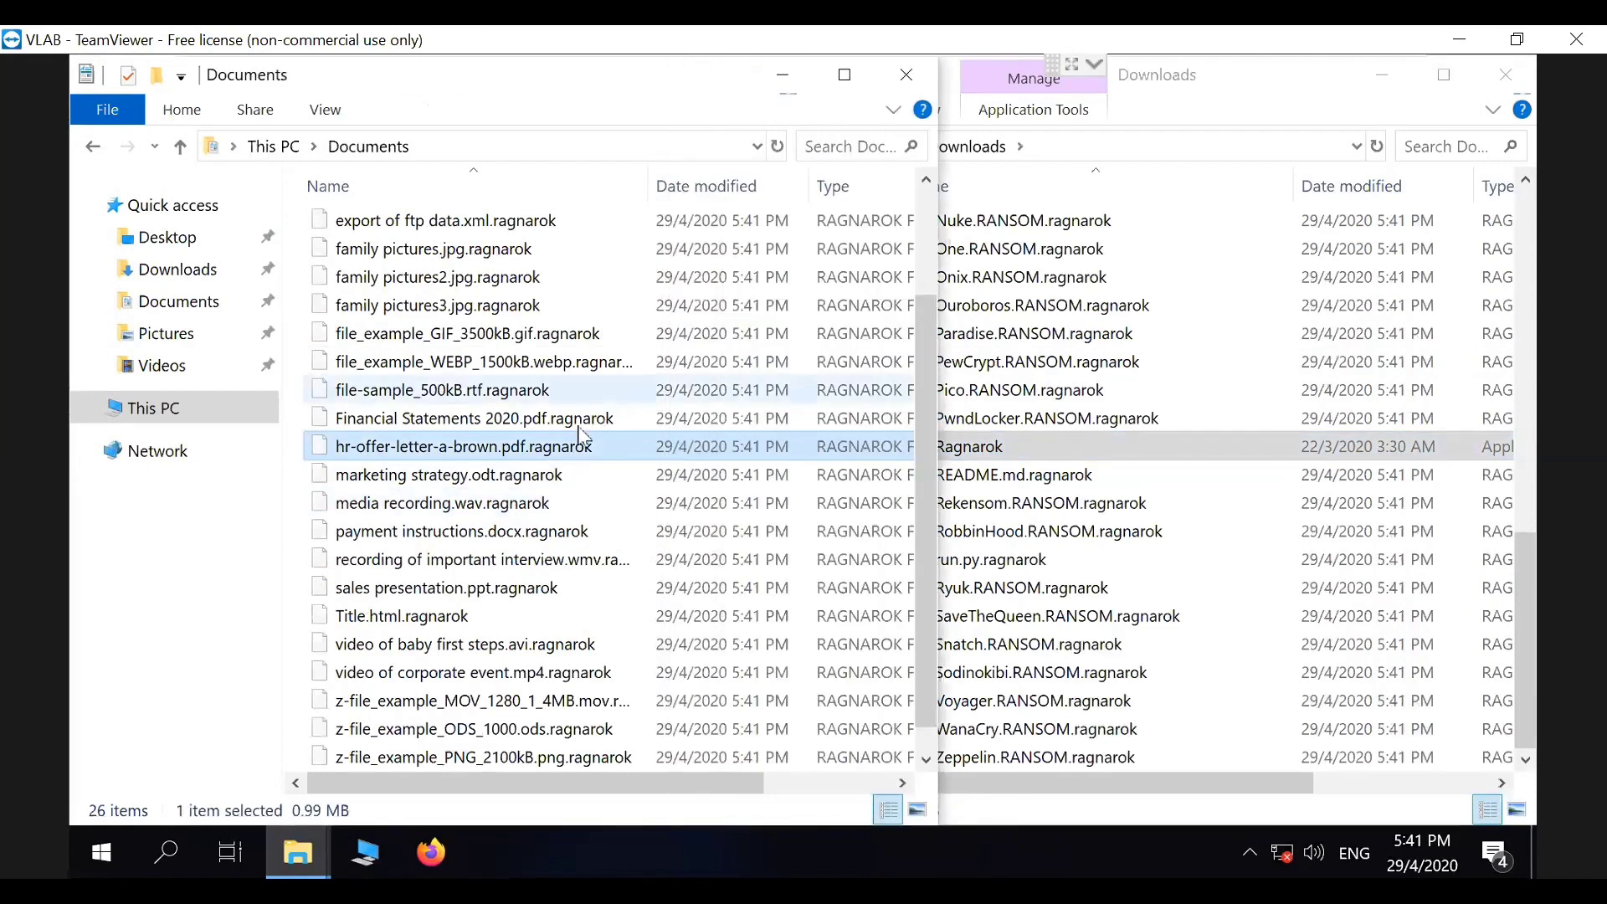
scroll(up, 3)
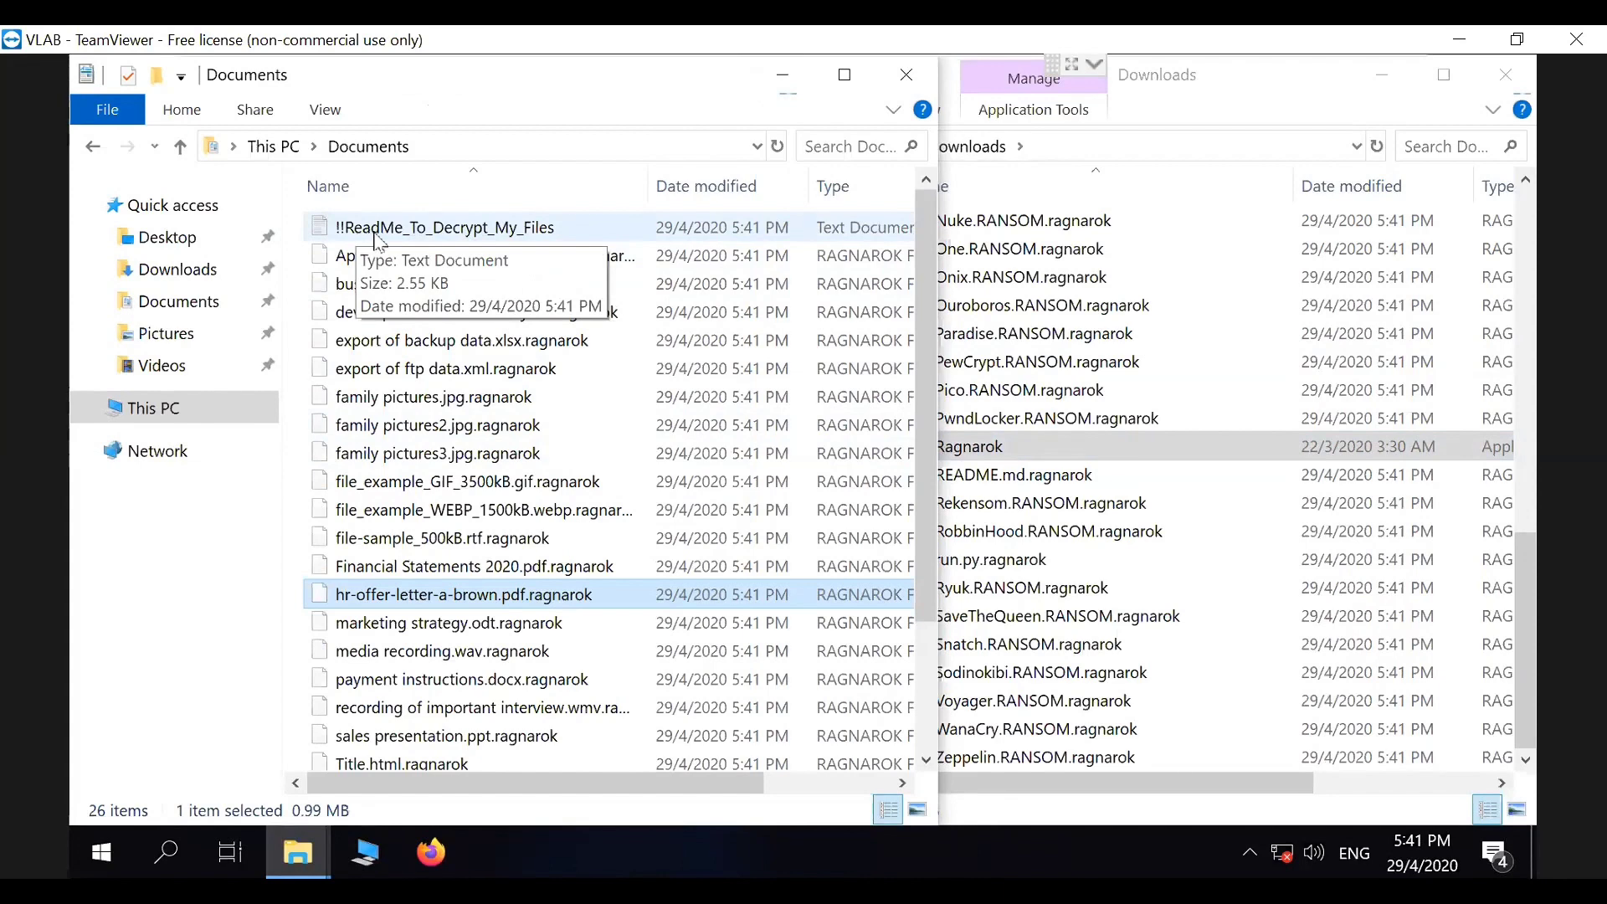
Step: Open the !!ReadMe ransom note in Notepad full-screen and scroll through it
double_click(444, 227)
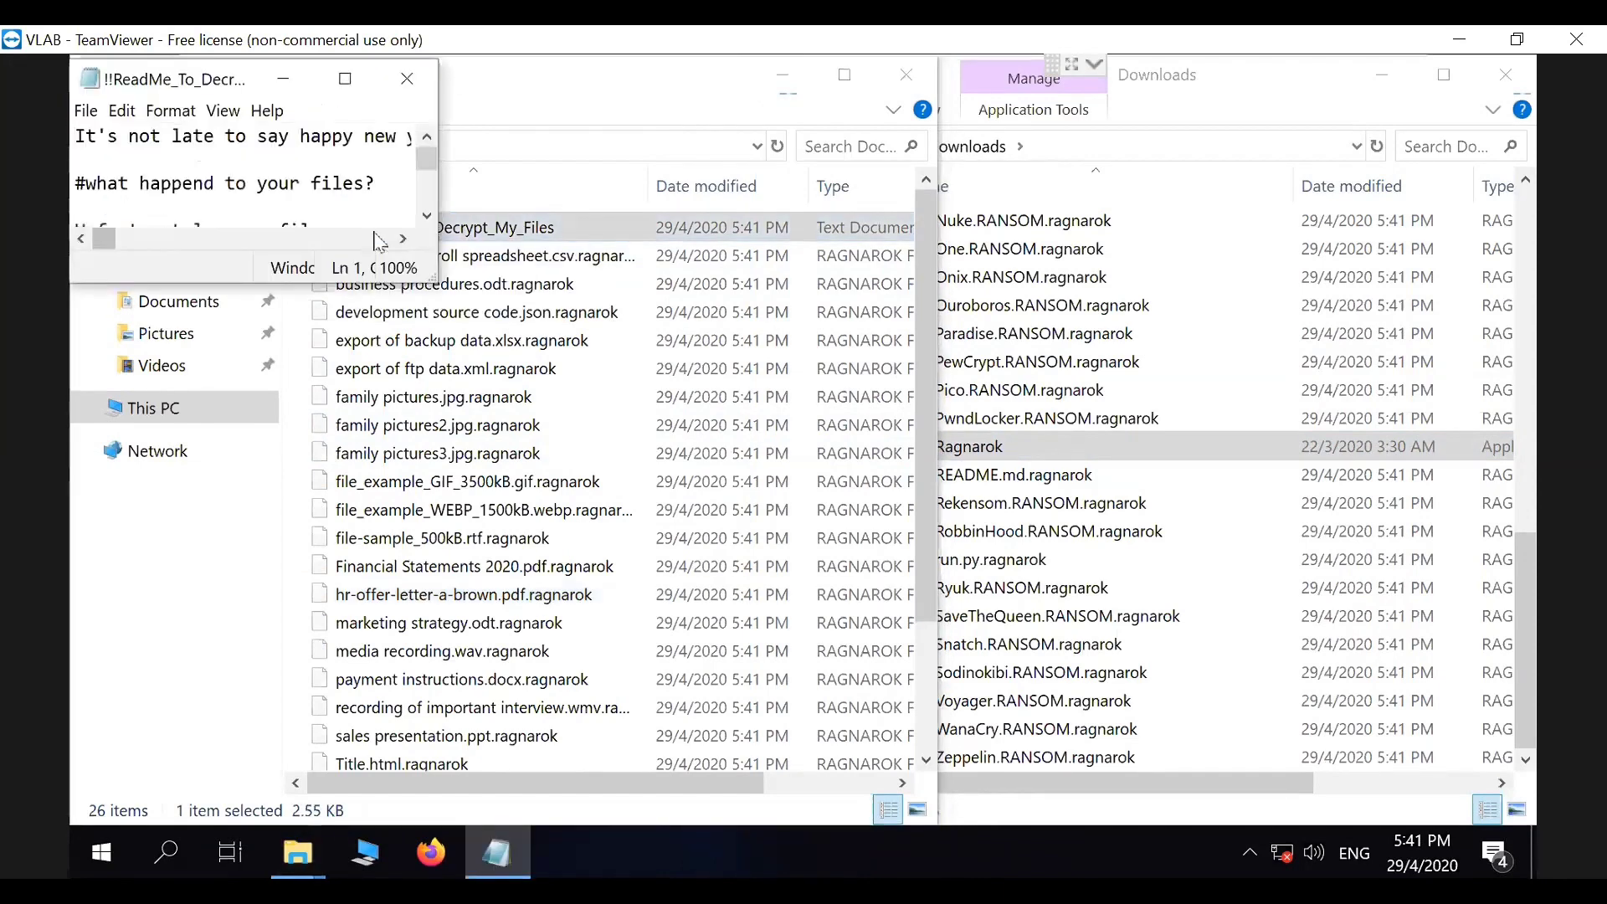
click(344, 78)
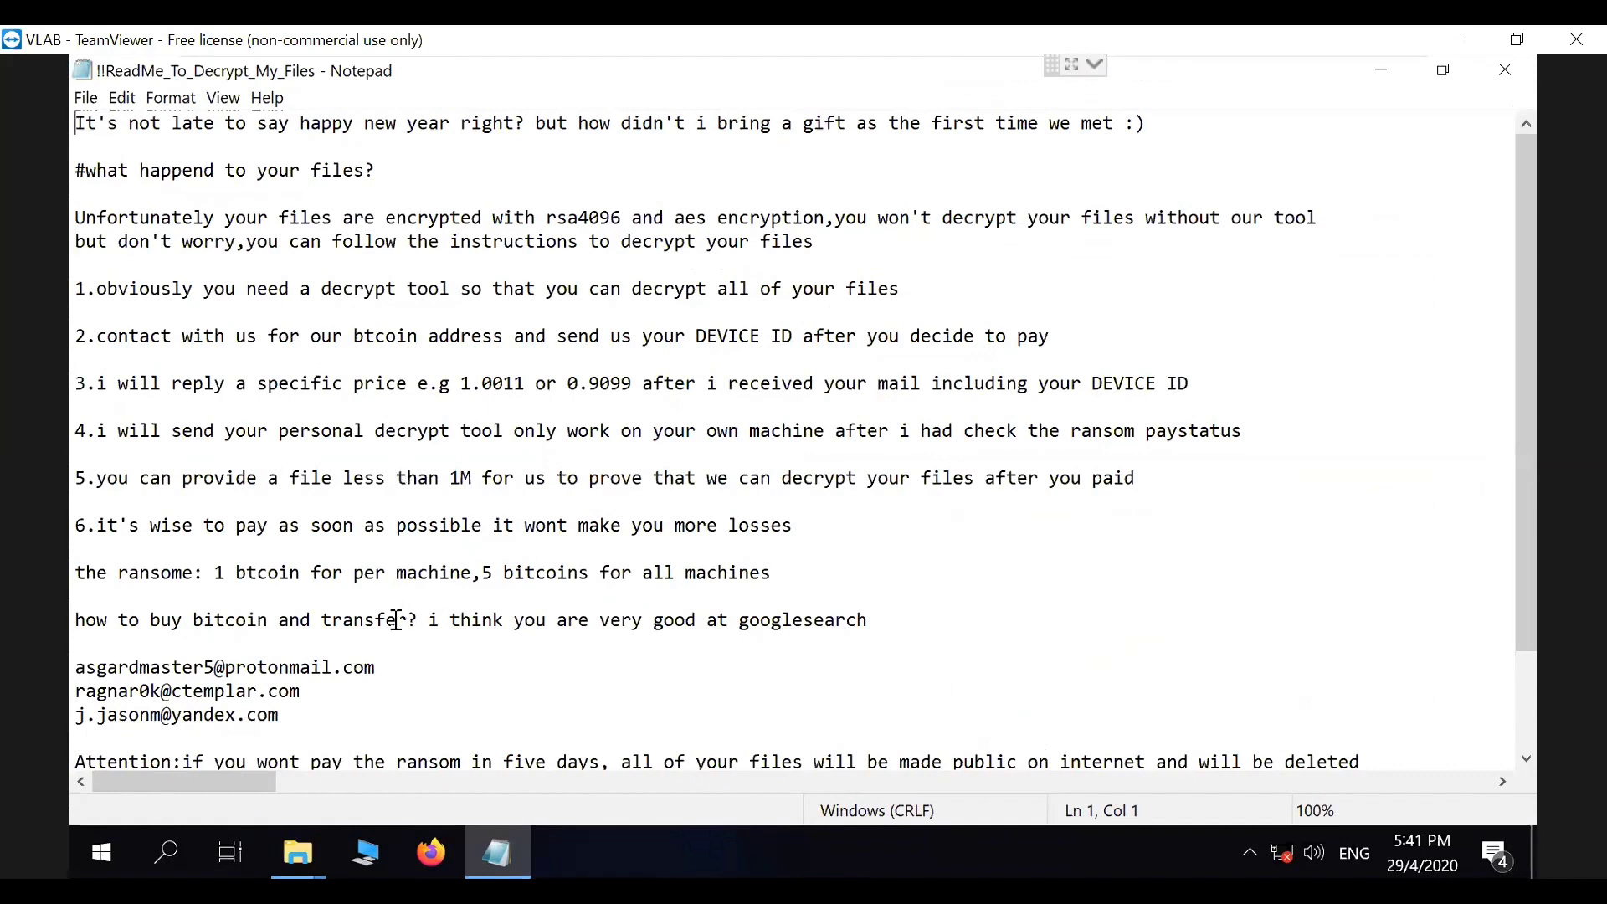
mouse_move(344, 690)
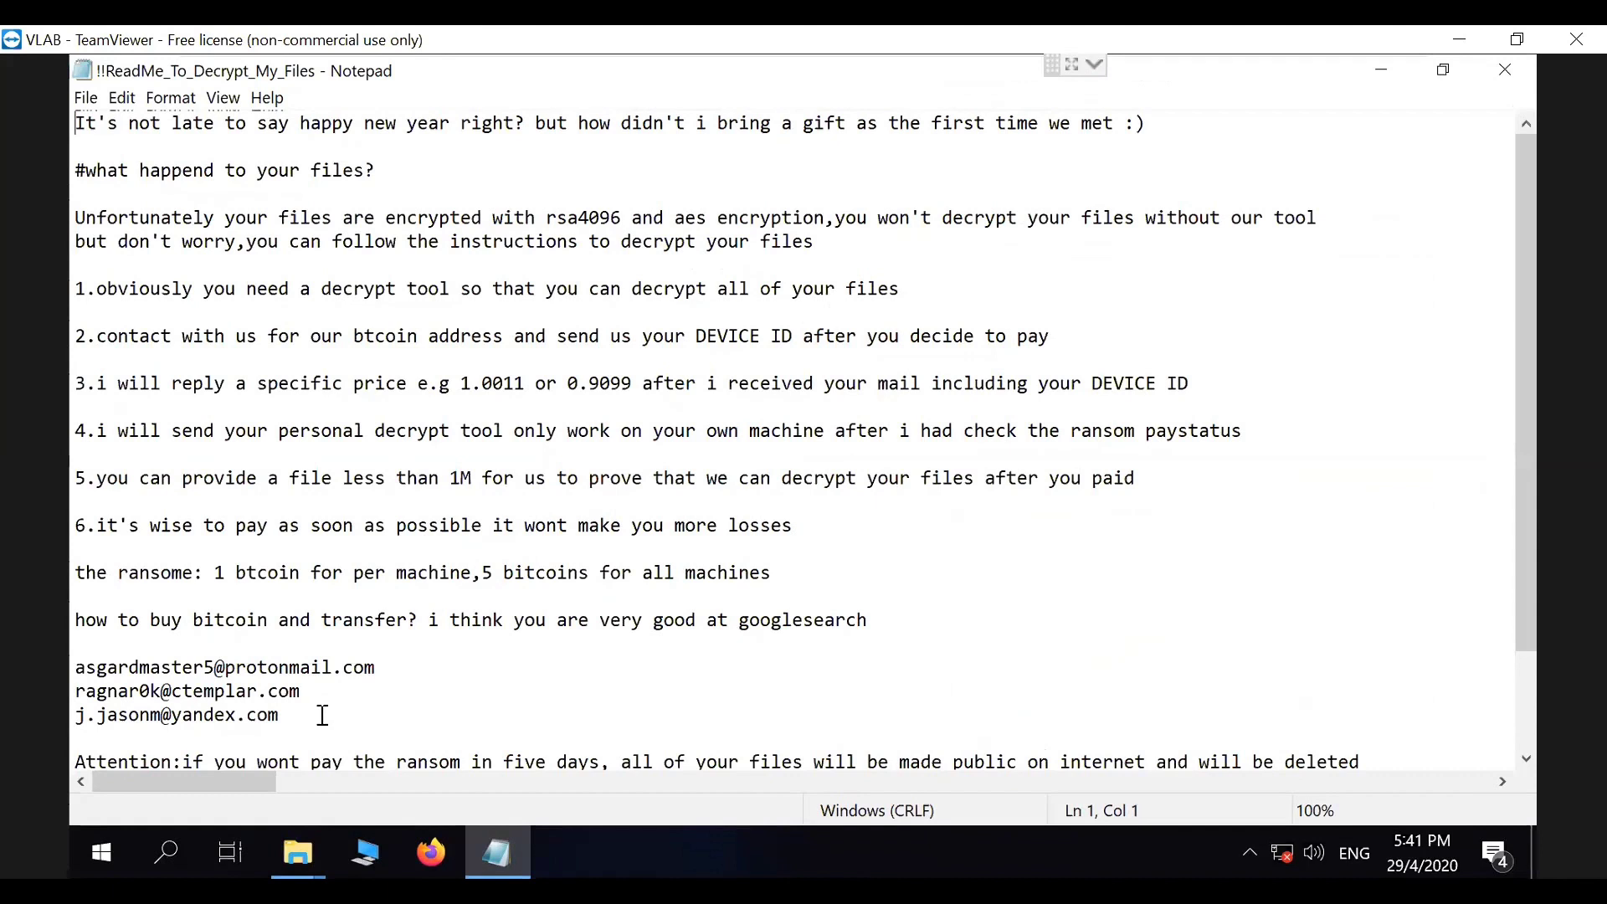
mouse_move(511, 311)
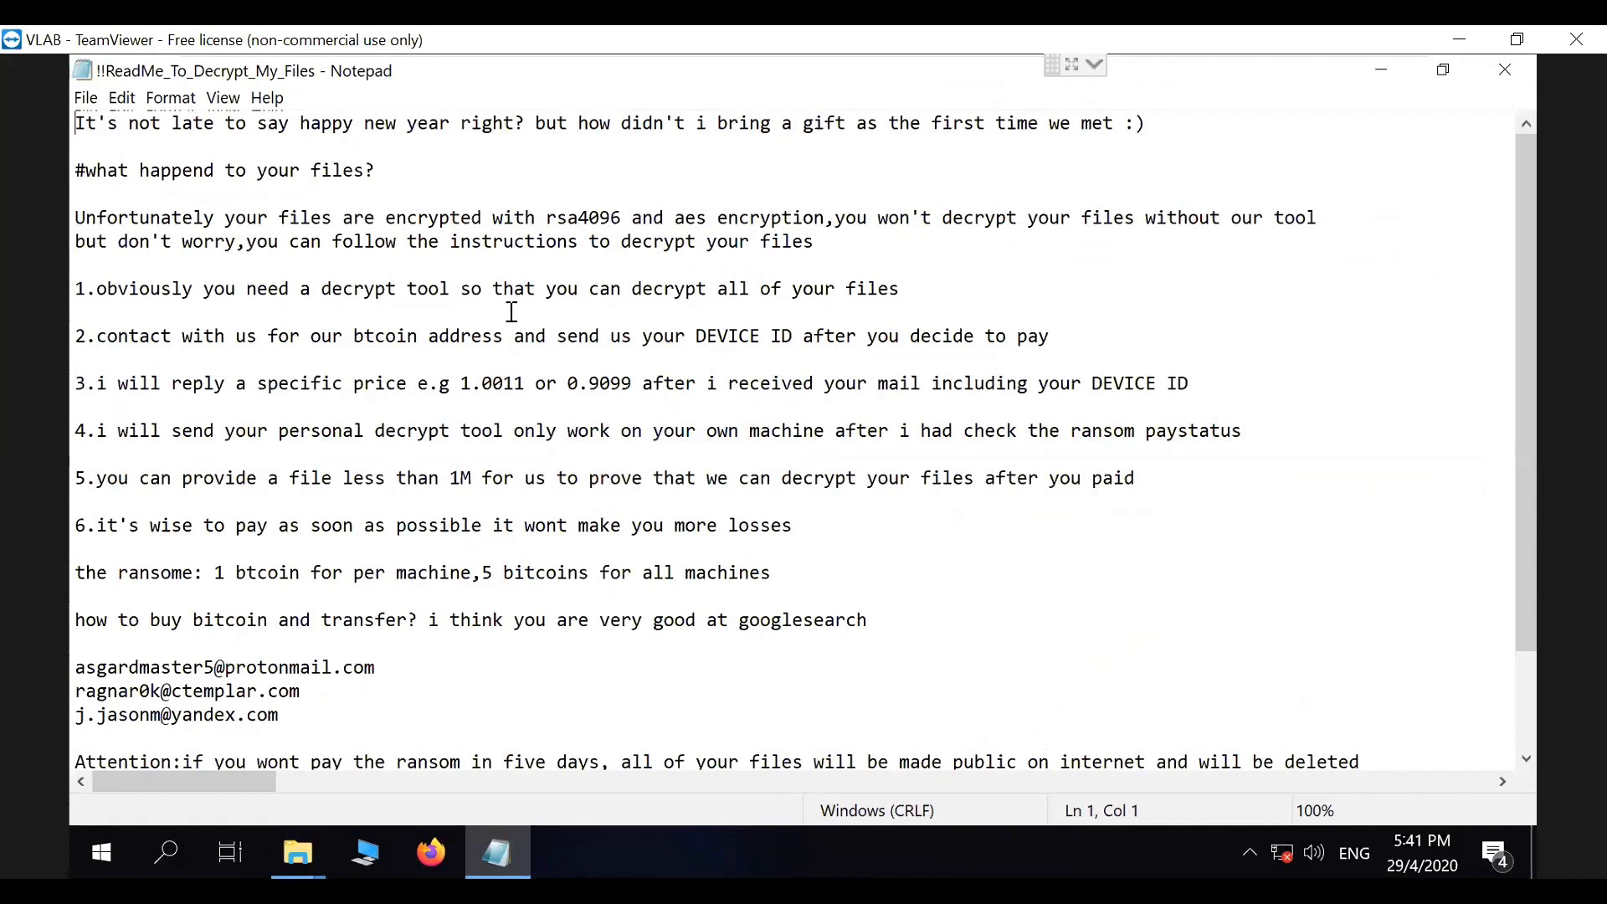
mouse_move(623, 384)
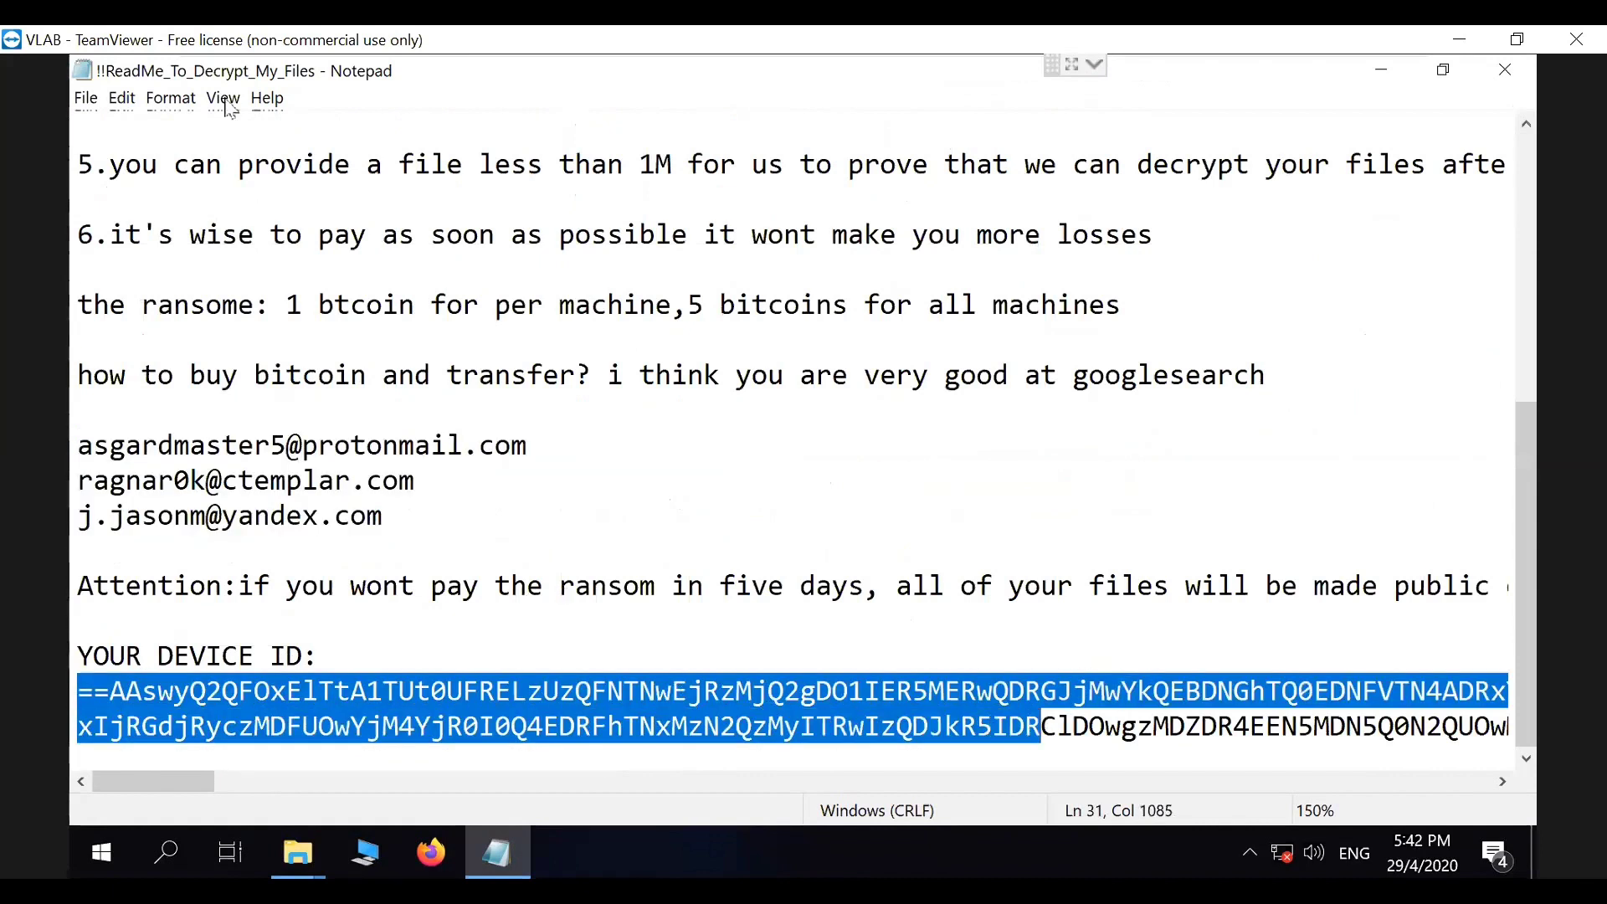
scroll(up, 3)
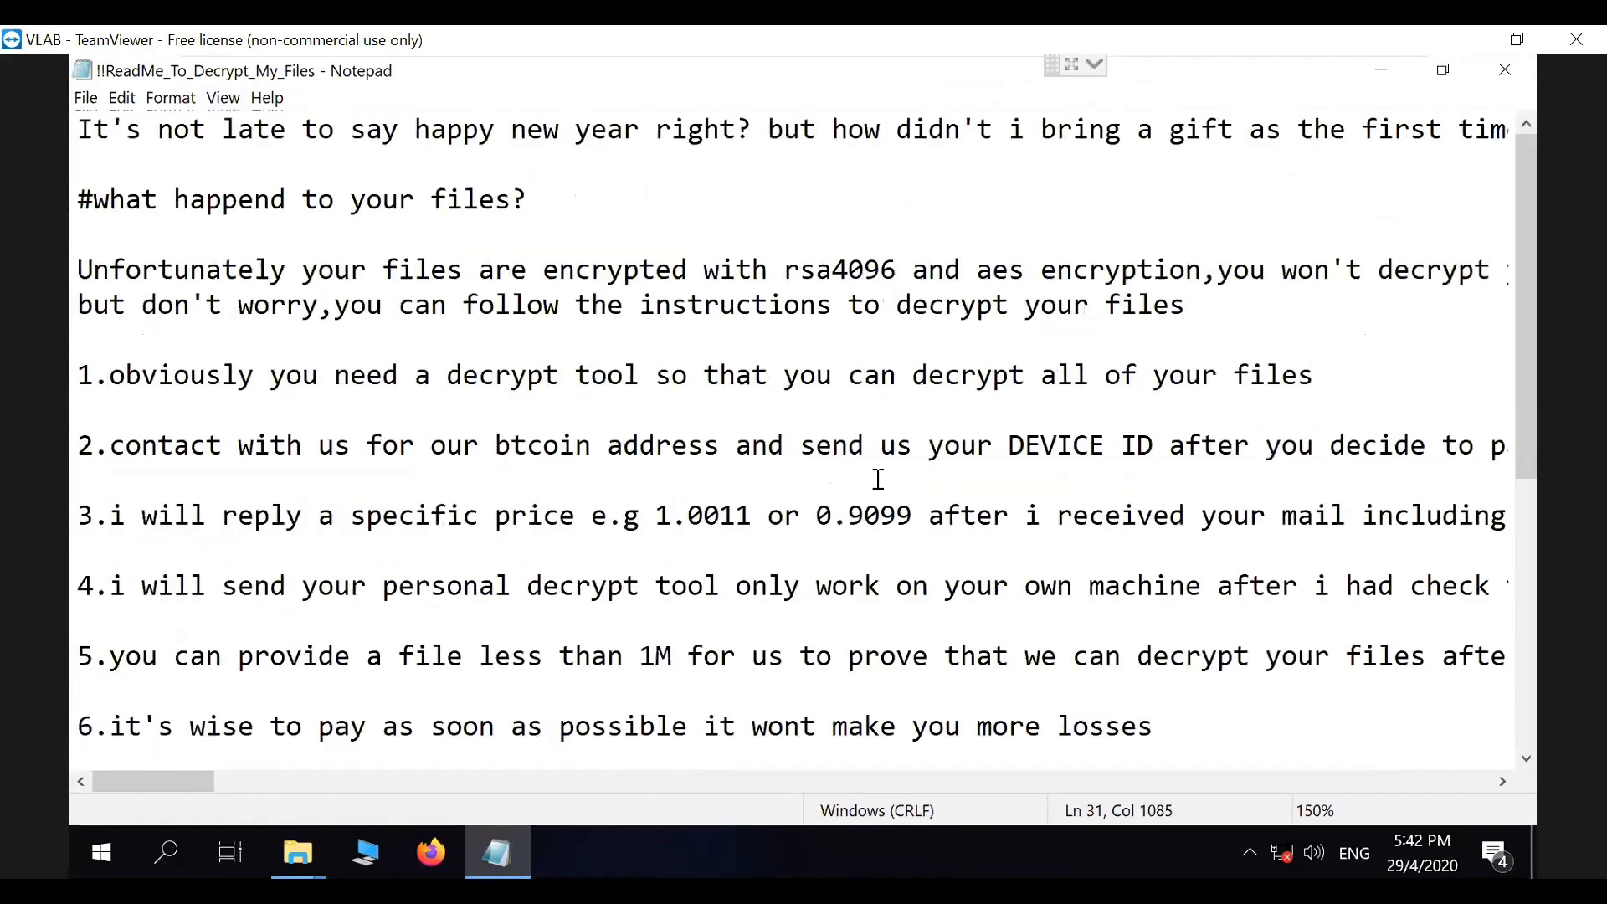
mouse_move(809, 465)
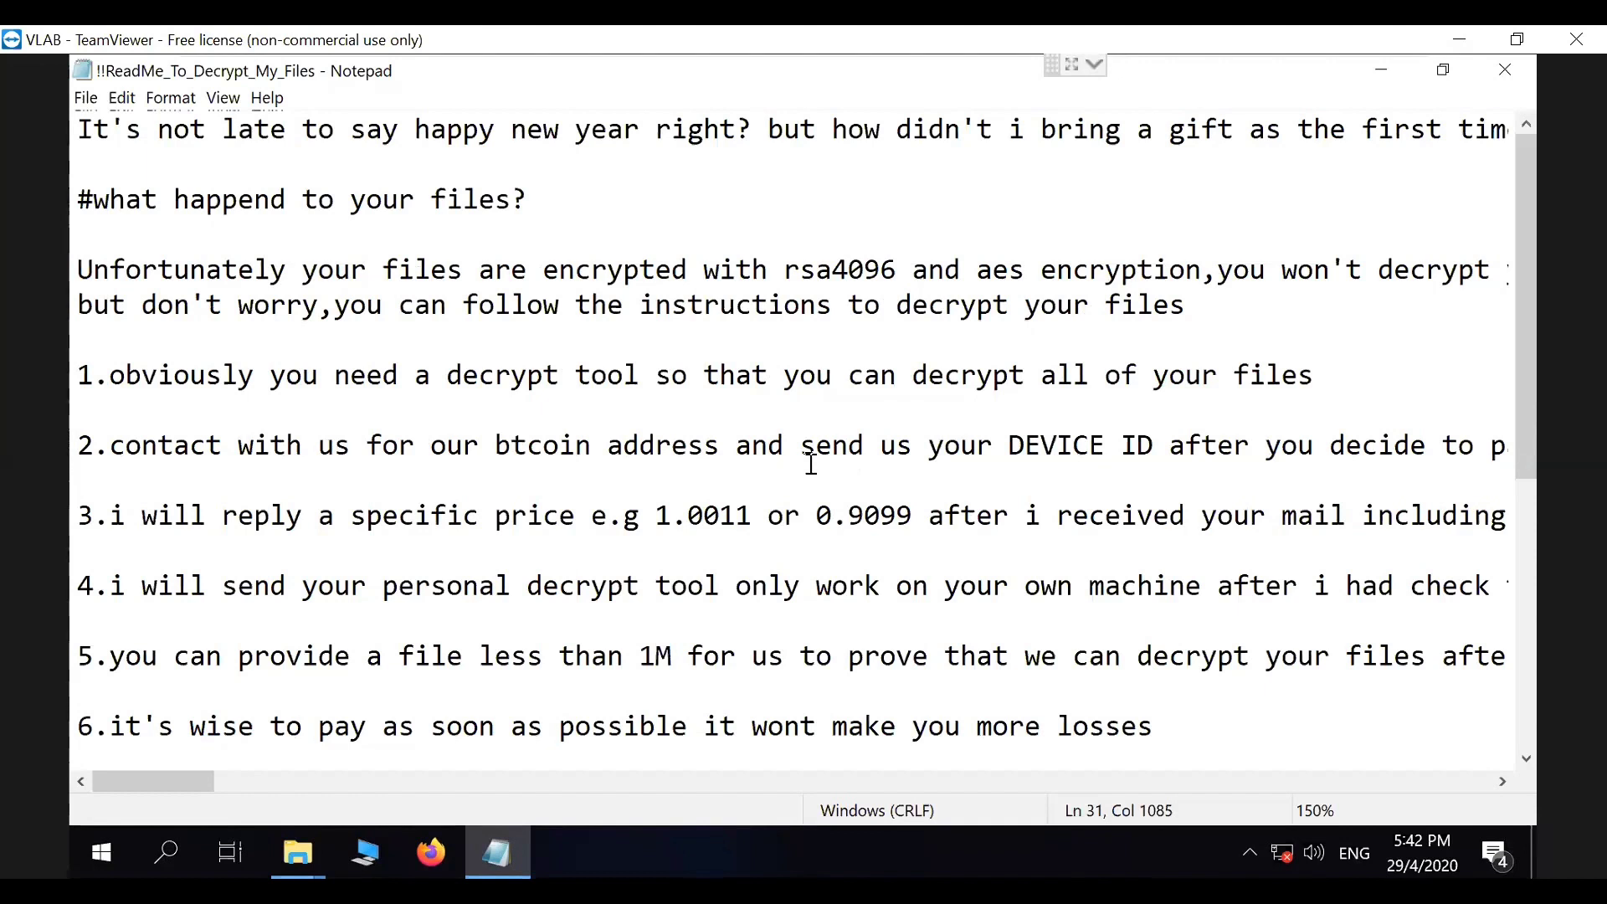
mouse_move(1523, 70)
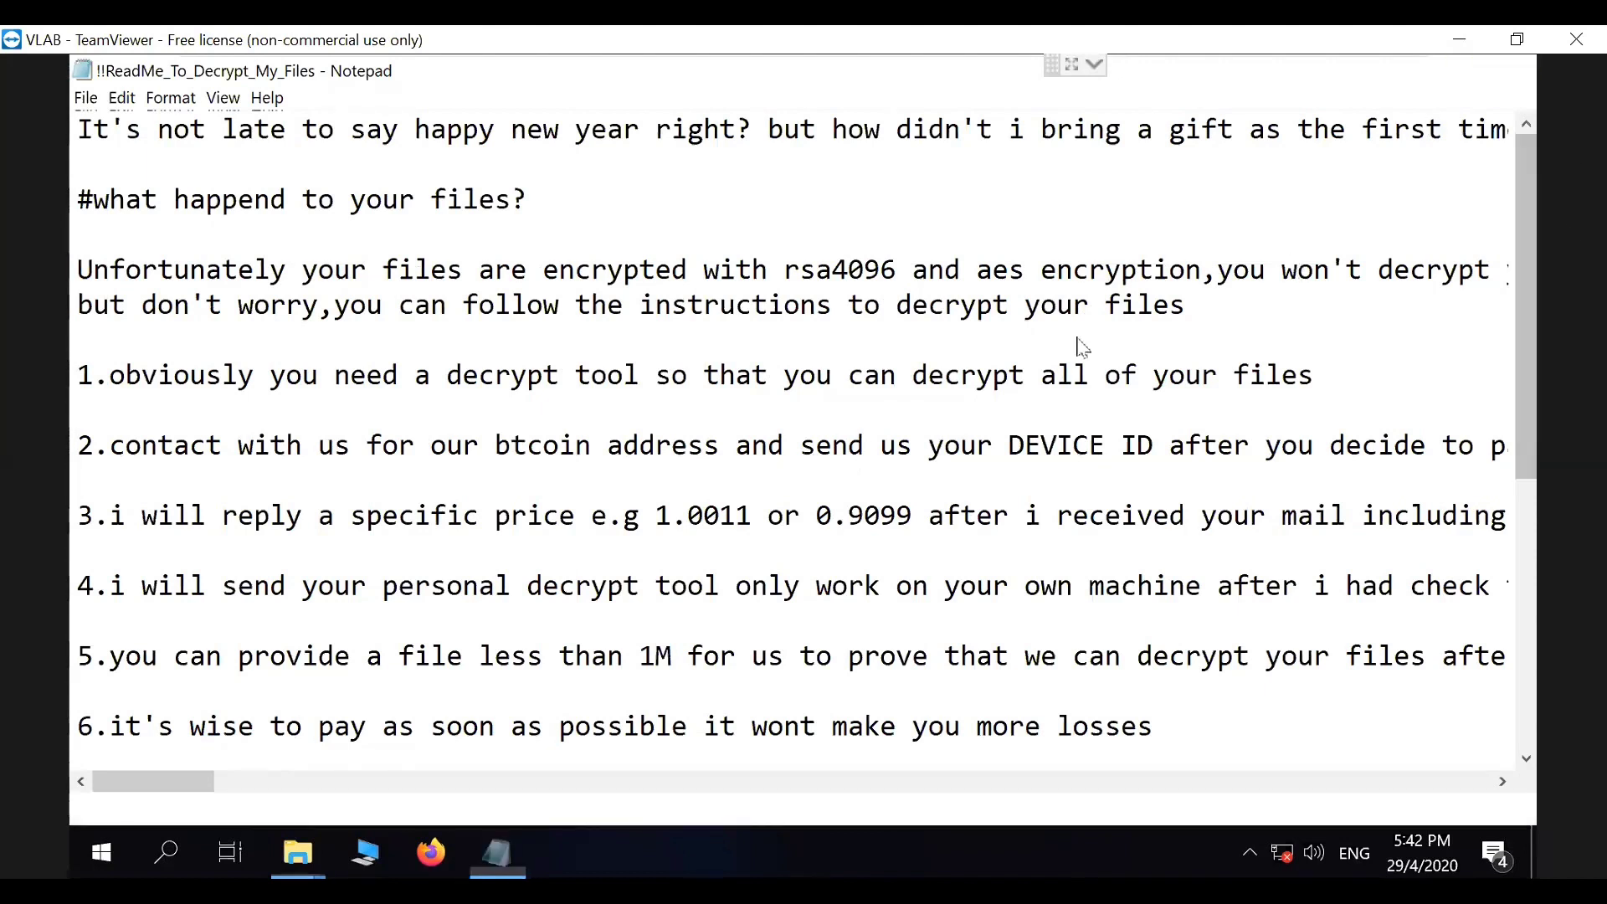
Step: Close the ransom note and select the Avast installer at the top of Downloads
click(297, 852)
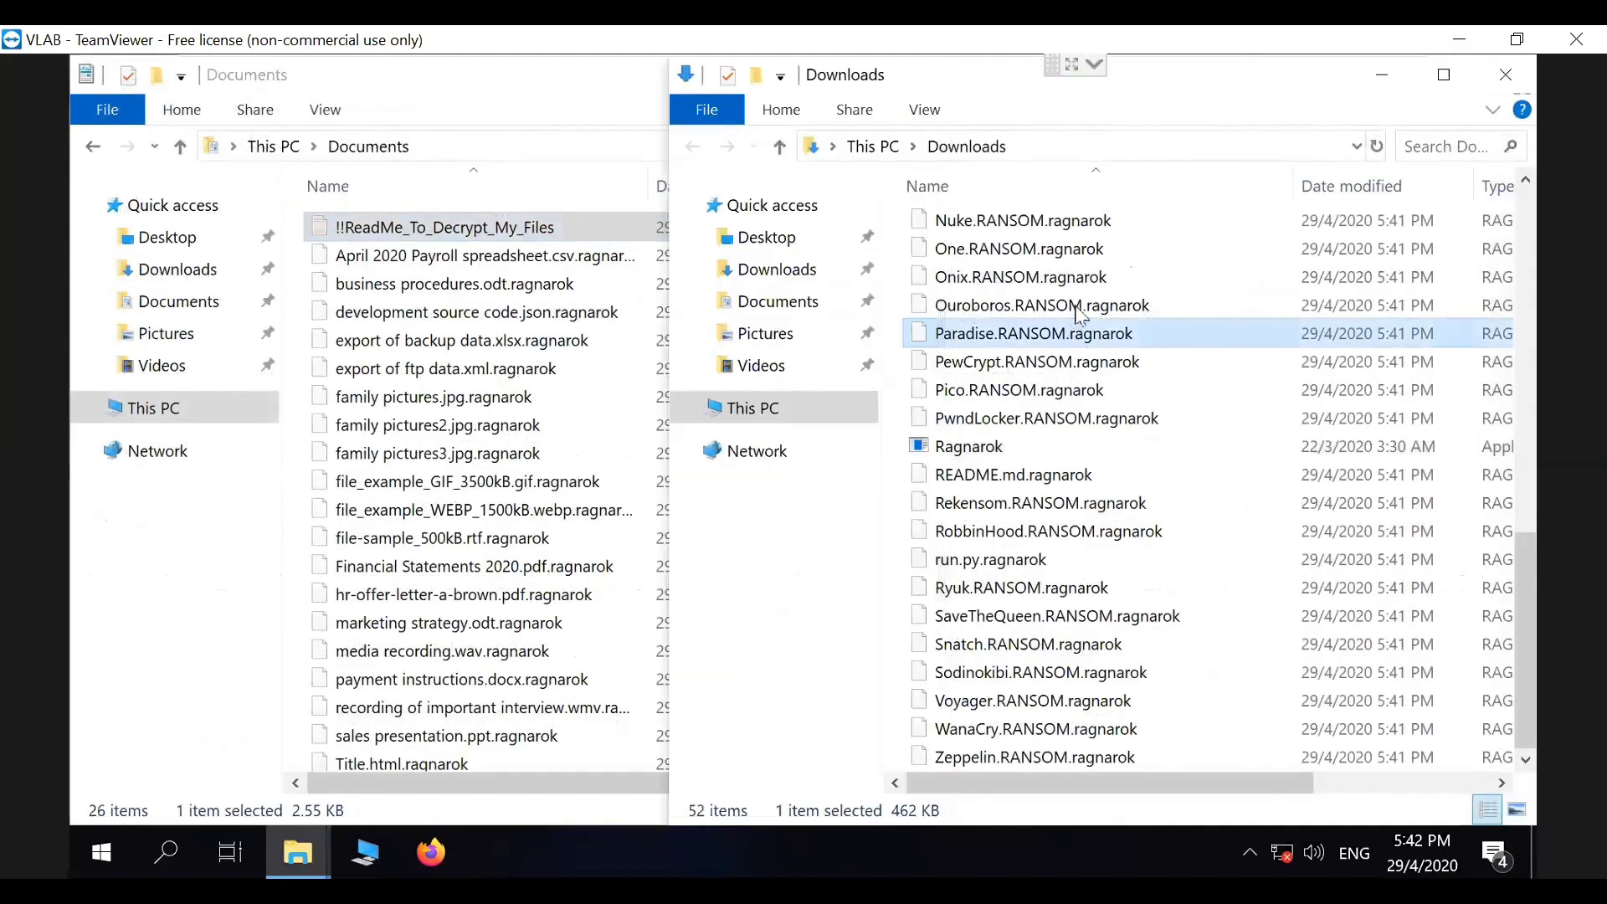
scroll(up, 3)
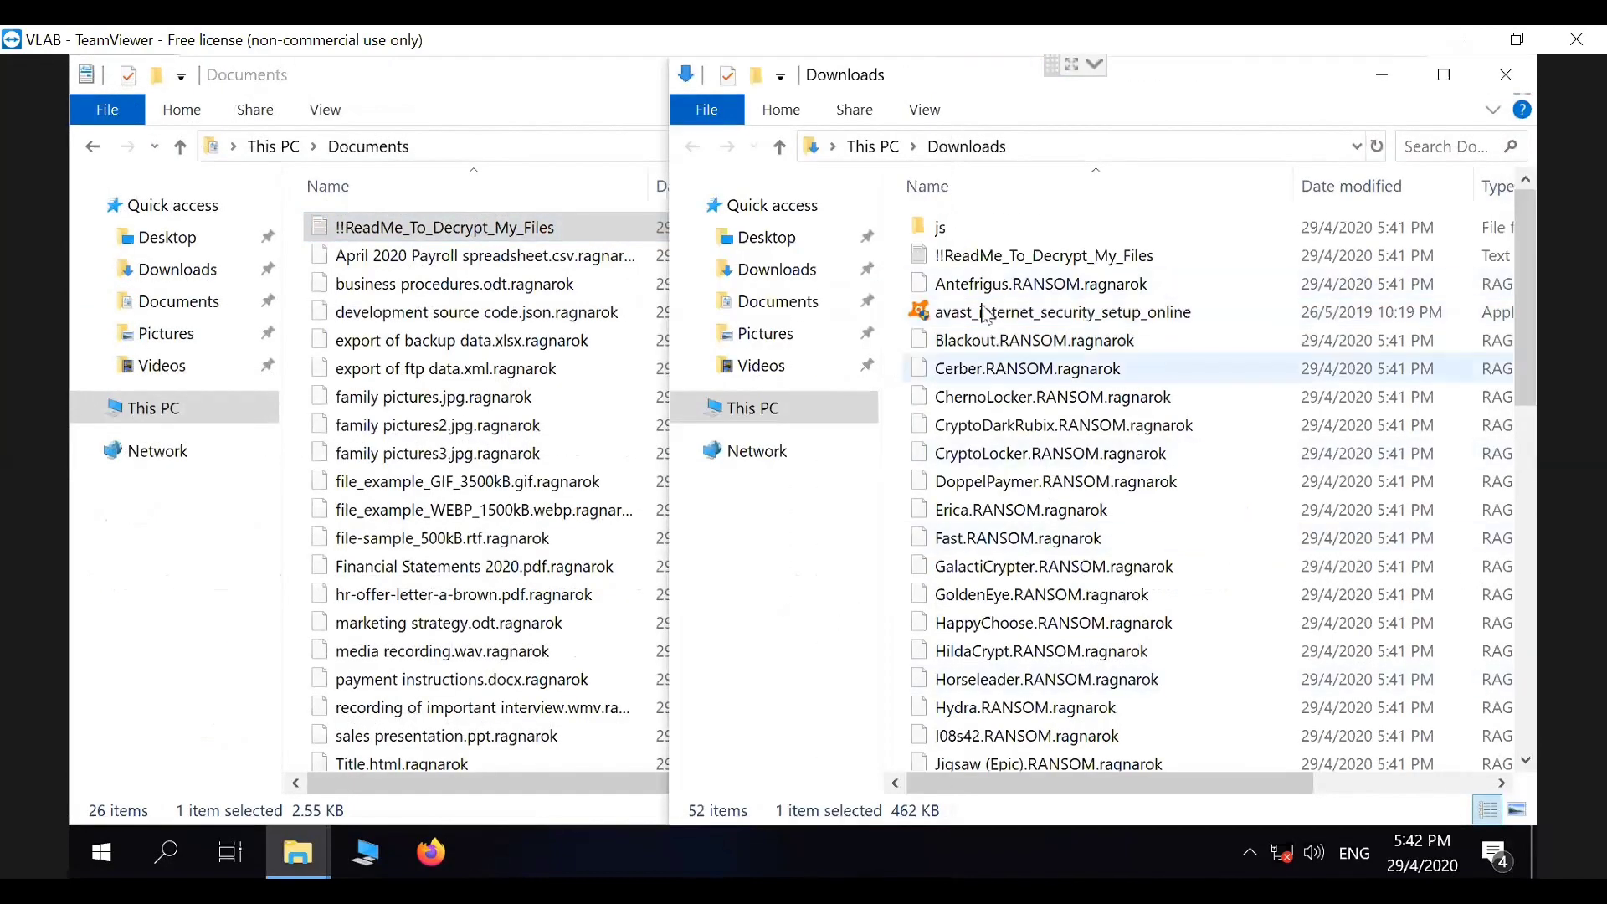
click(1041, 312)
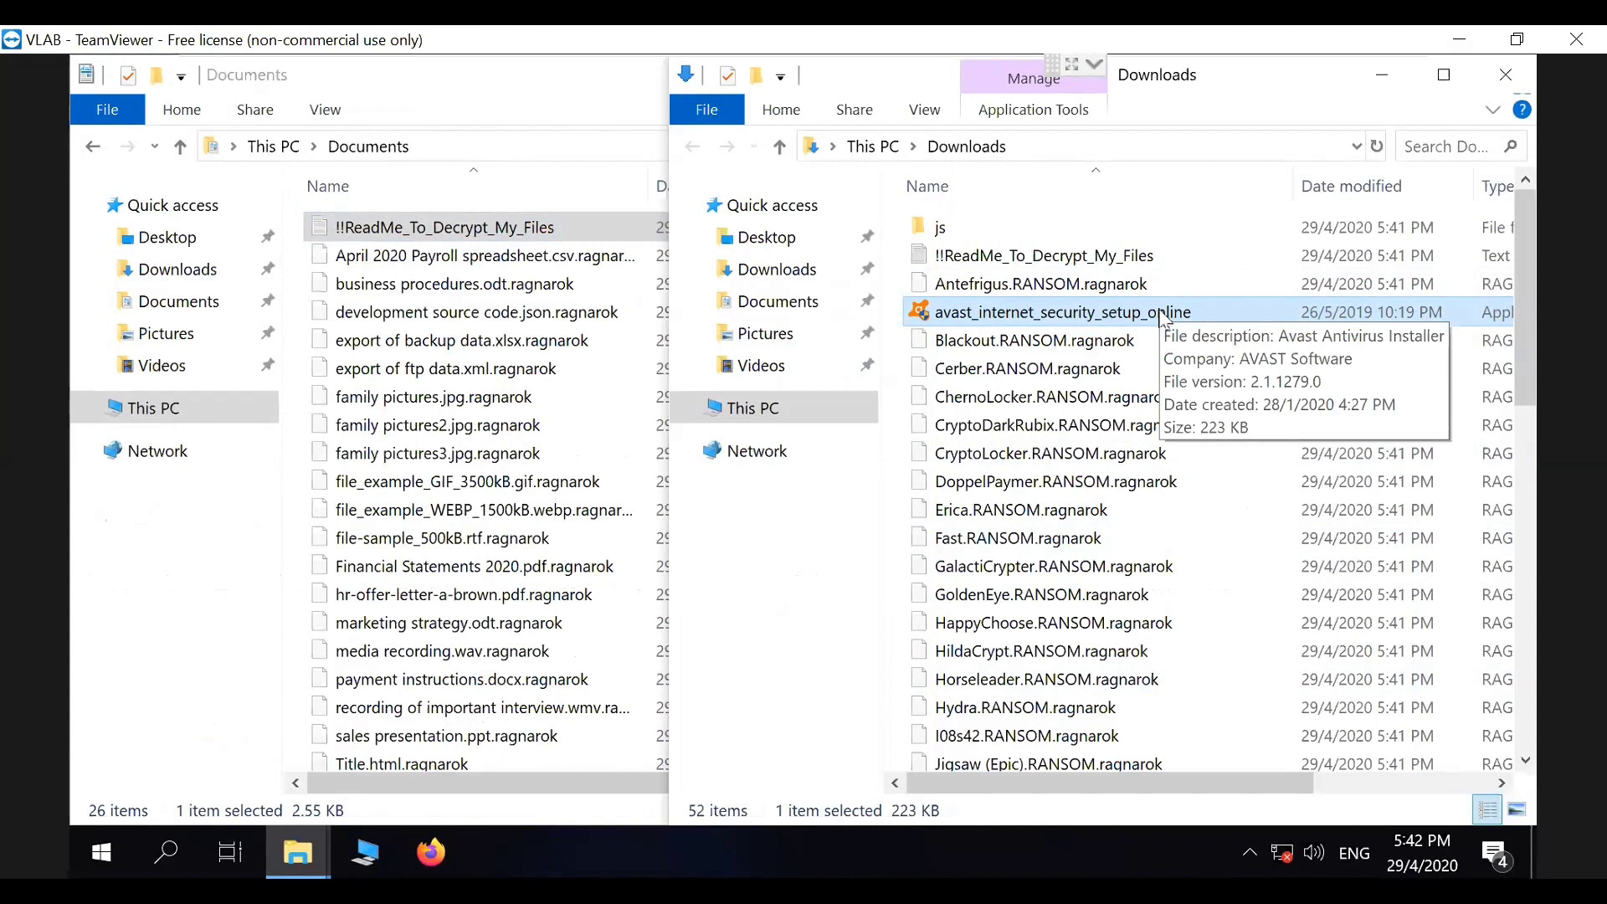
mouse_move(718, 217)
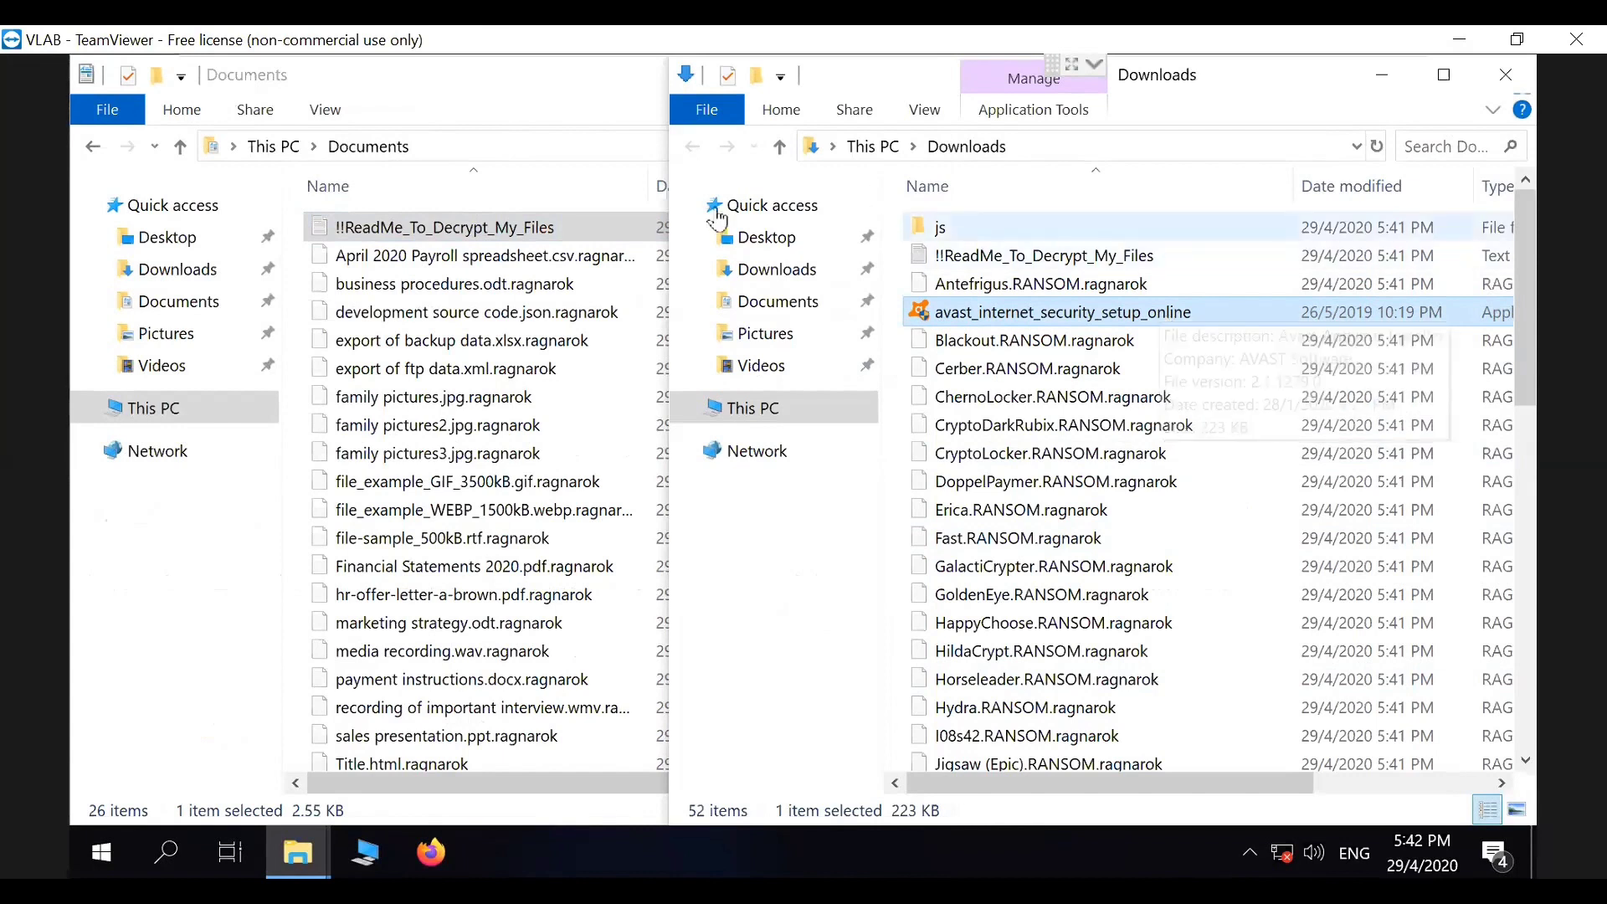
click(444, 226)
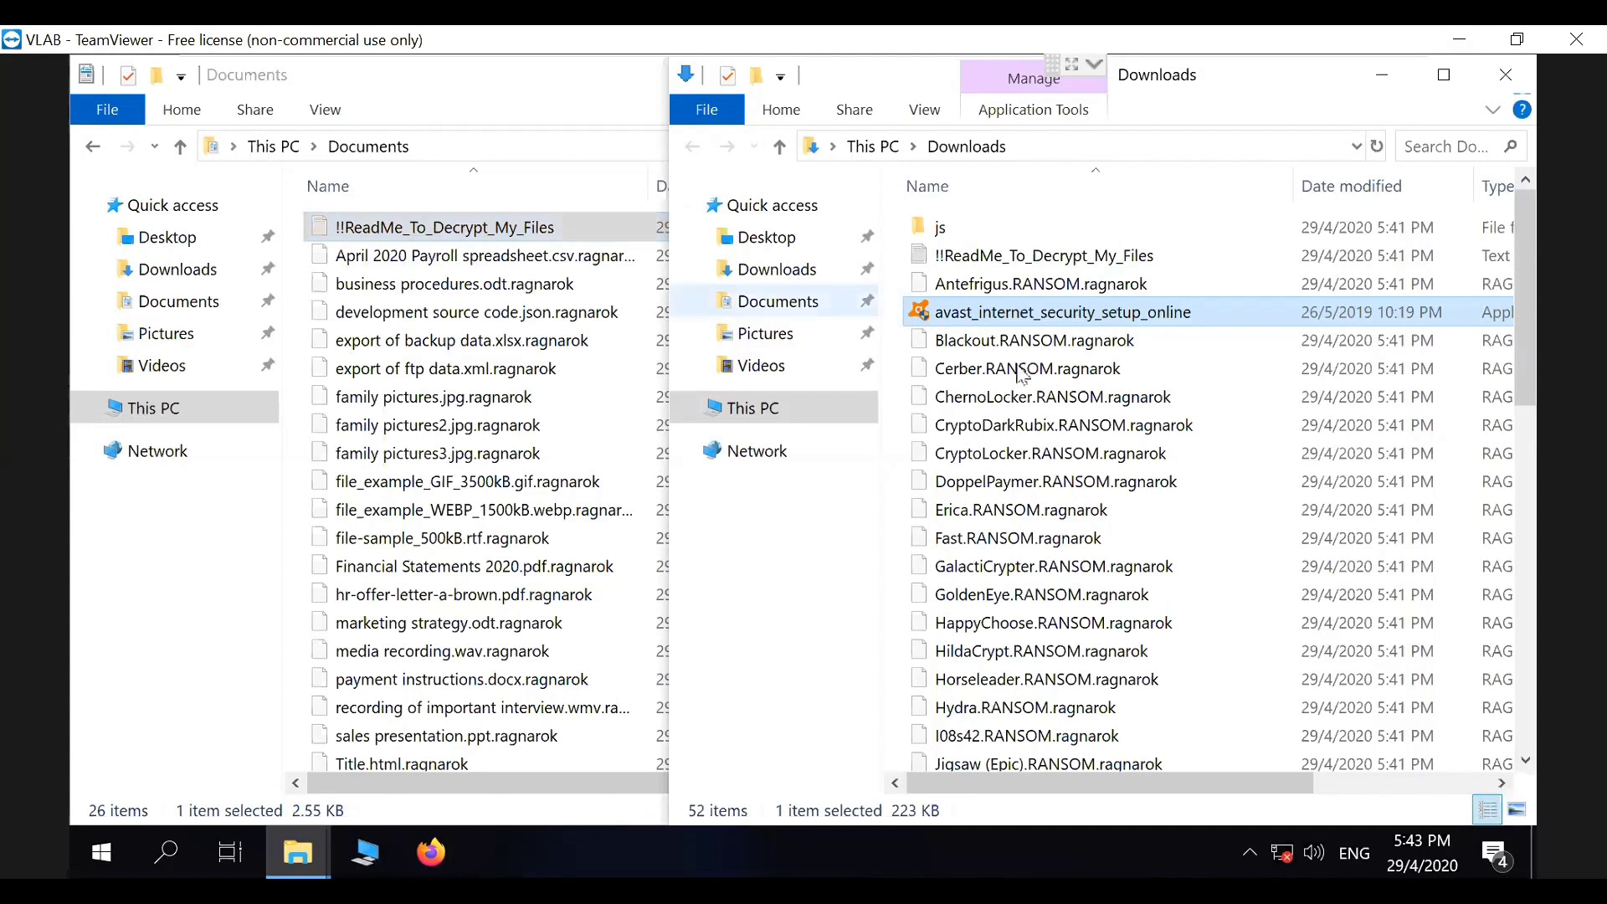
mouse_move(1159, 312)
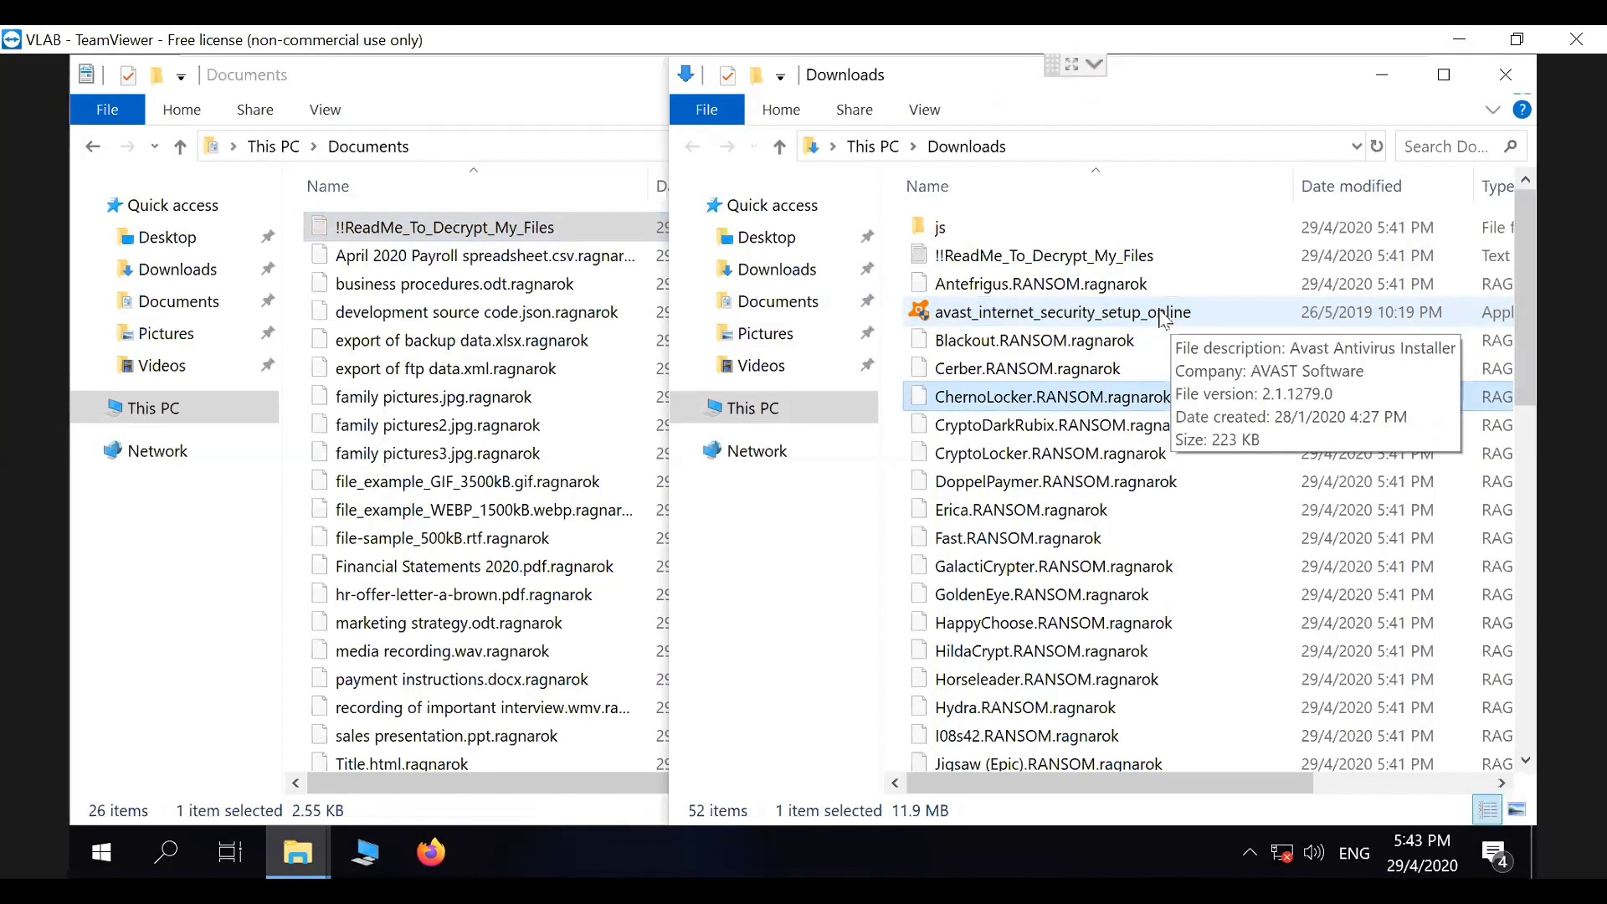
mouse_move(1077, 370)
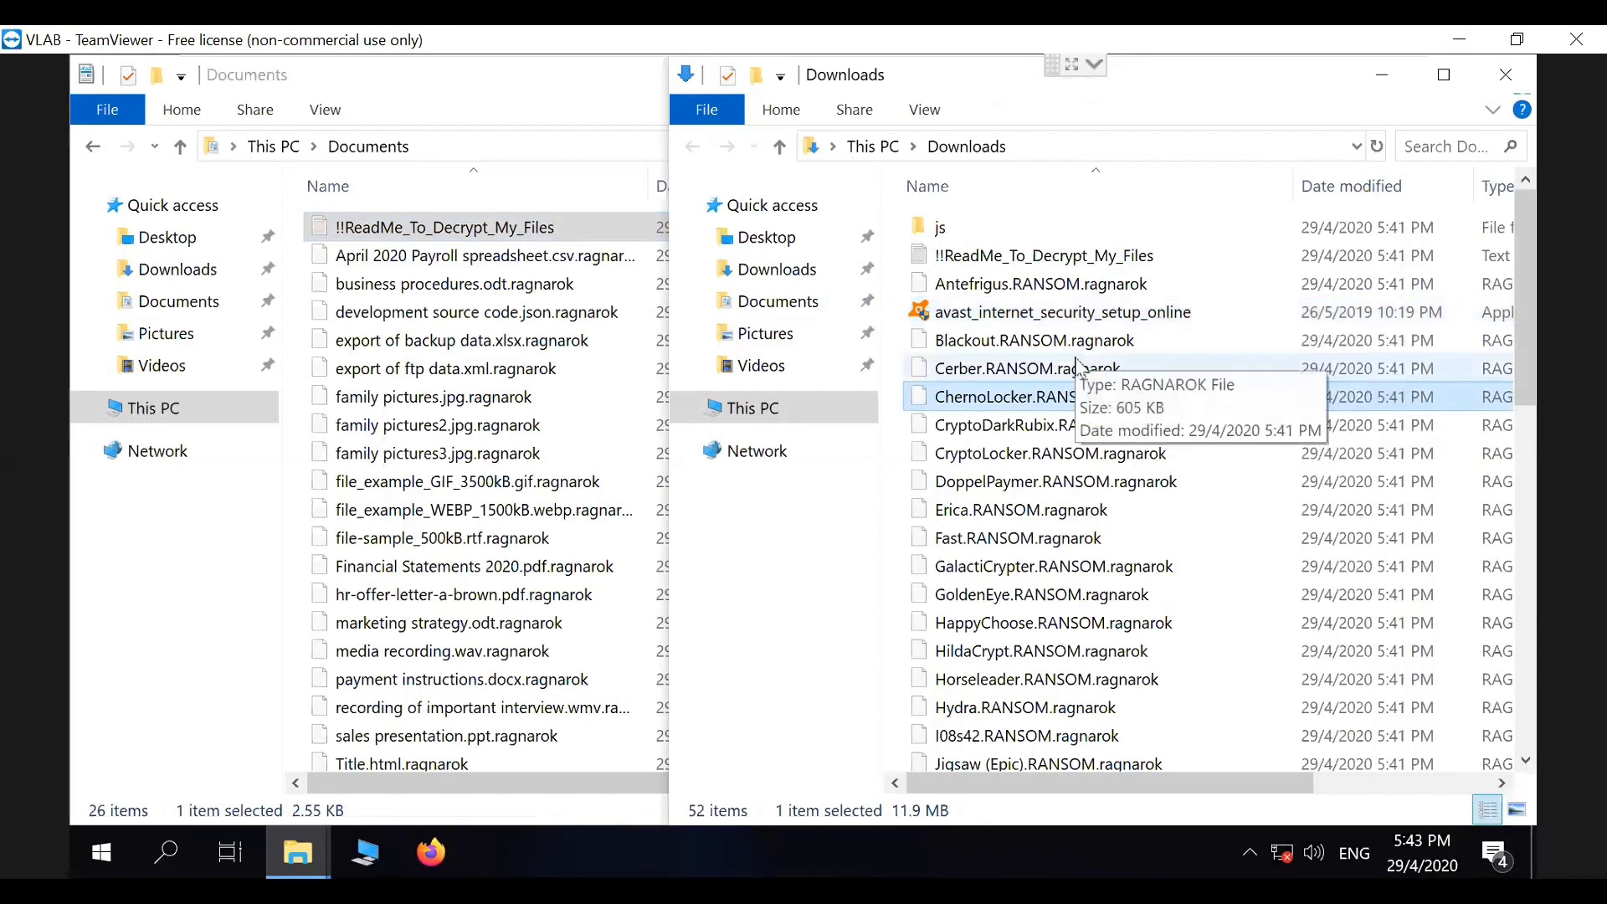
mouse_move(610, 376)
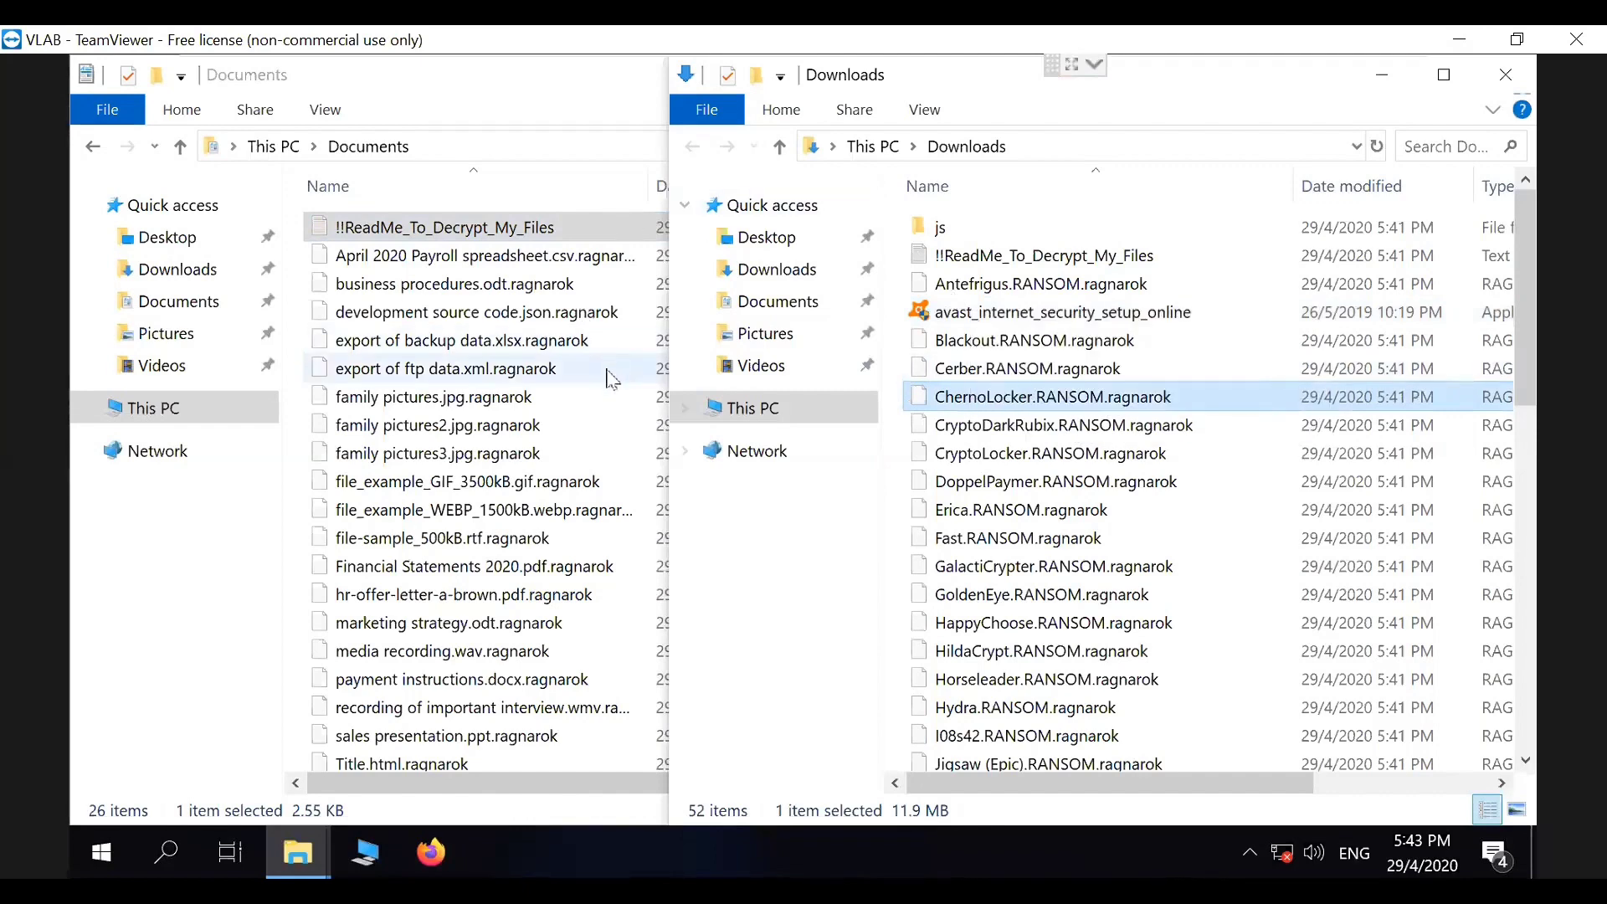
mouse_move(616, 400)
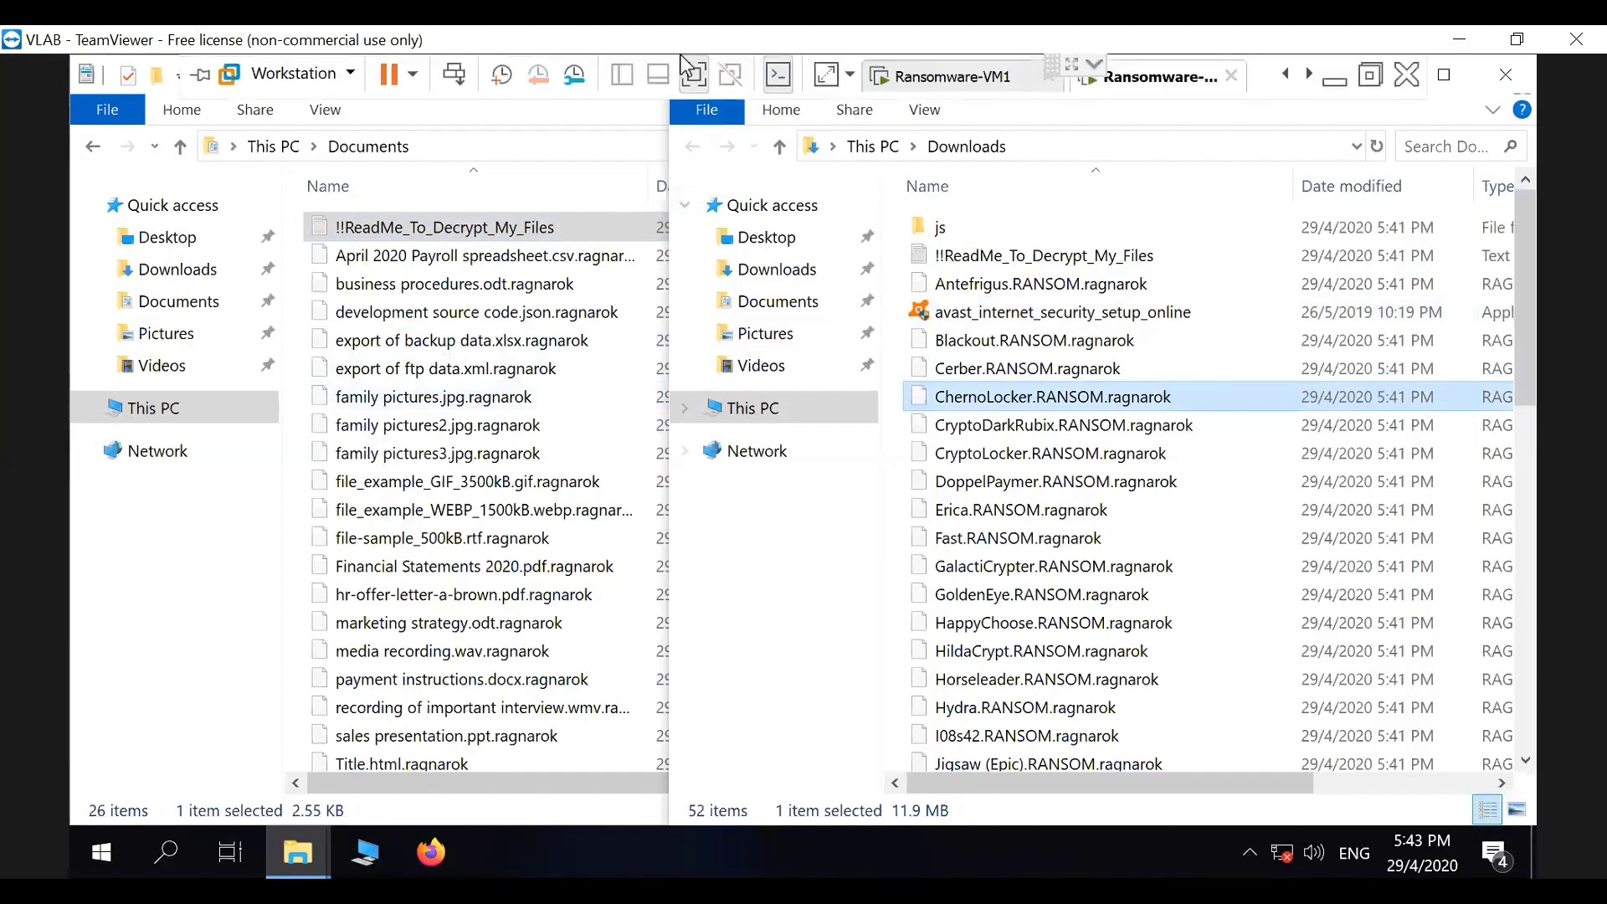
Step: Show SS-demo-1 full-screen in VMware and dismiss the blurry apps suggestion
click(429, 853)
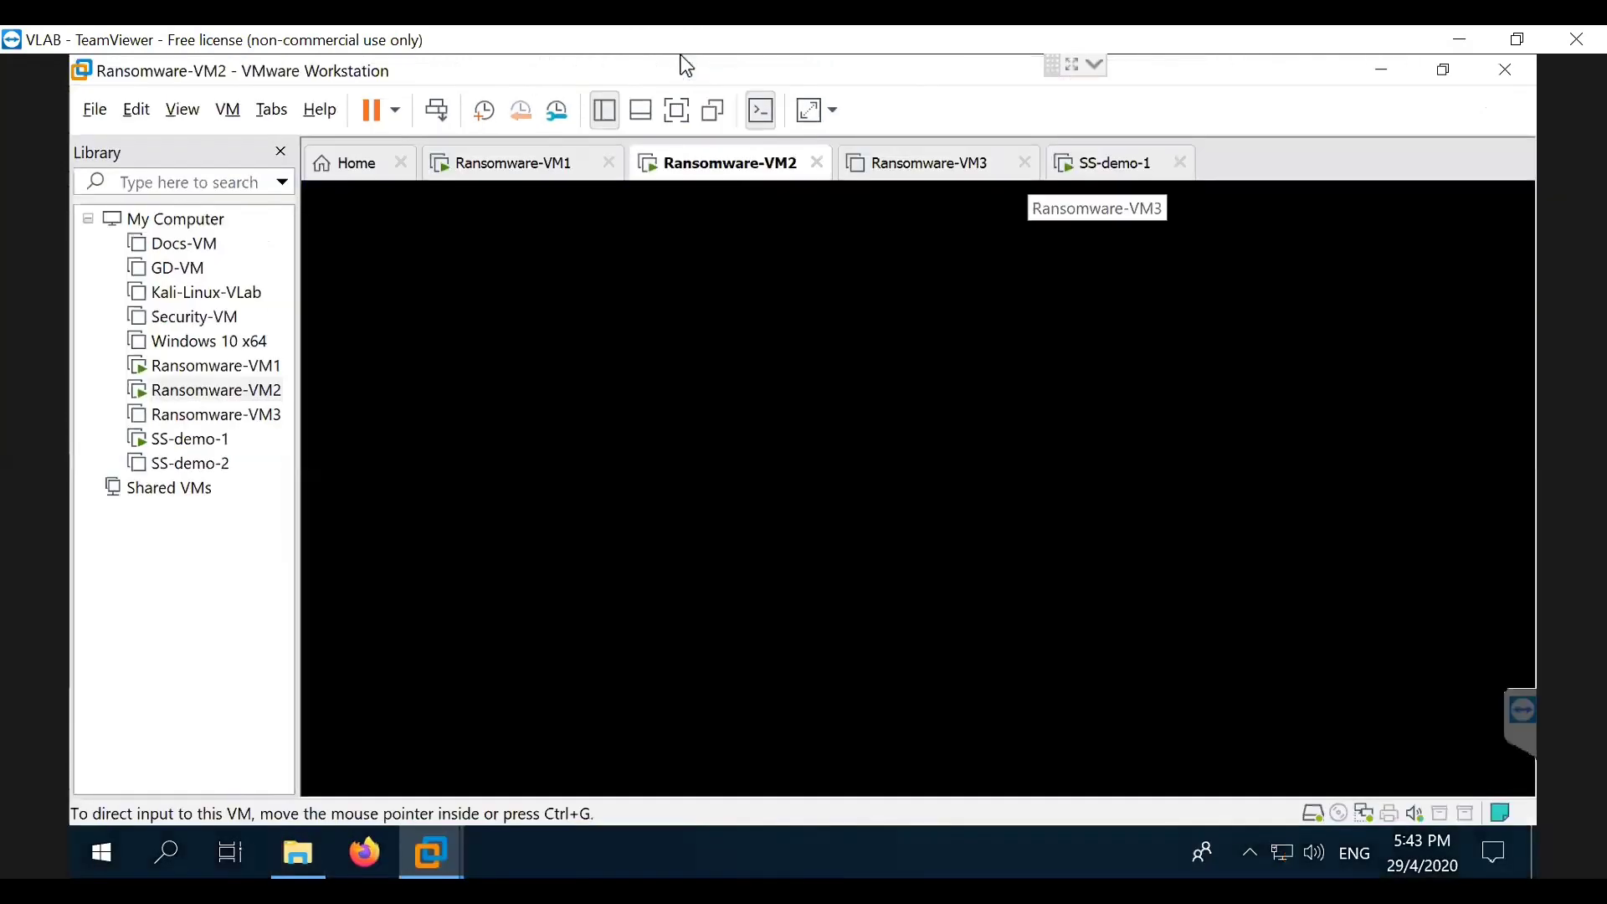
click(1113, 161)
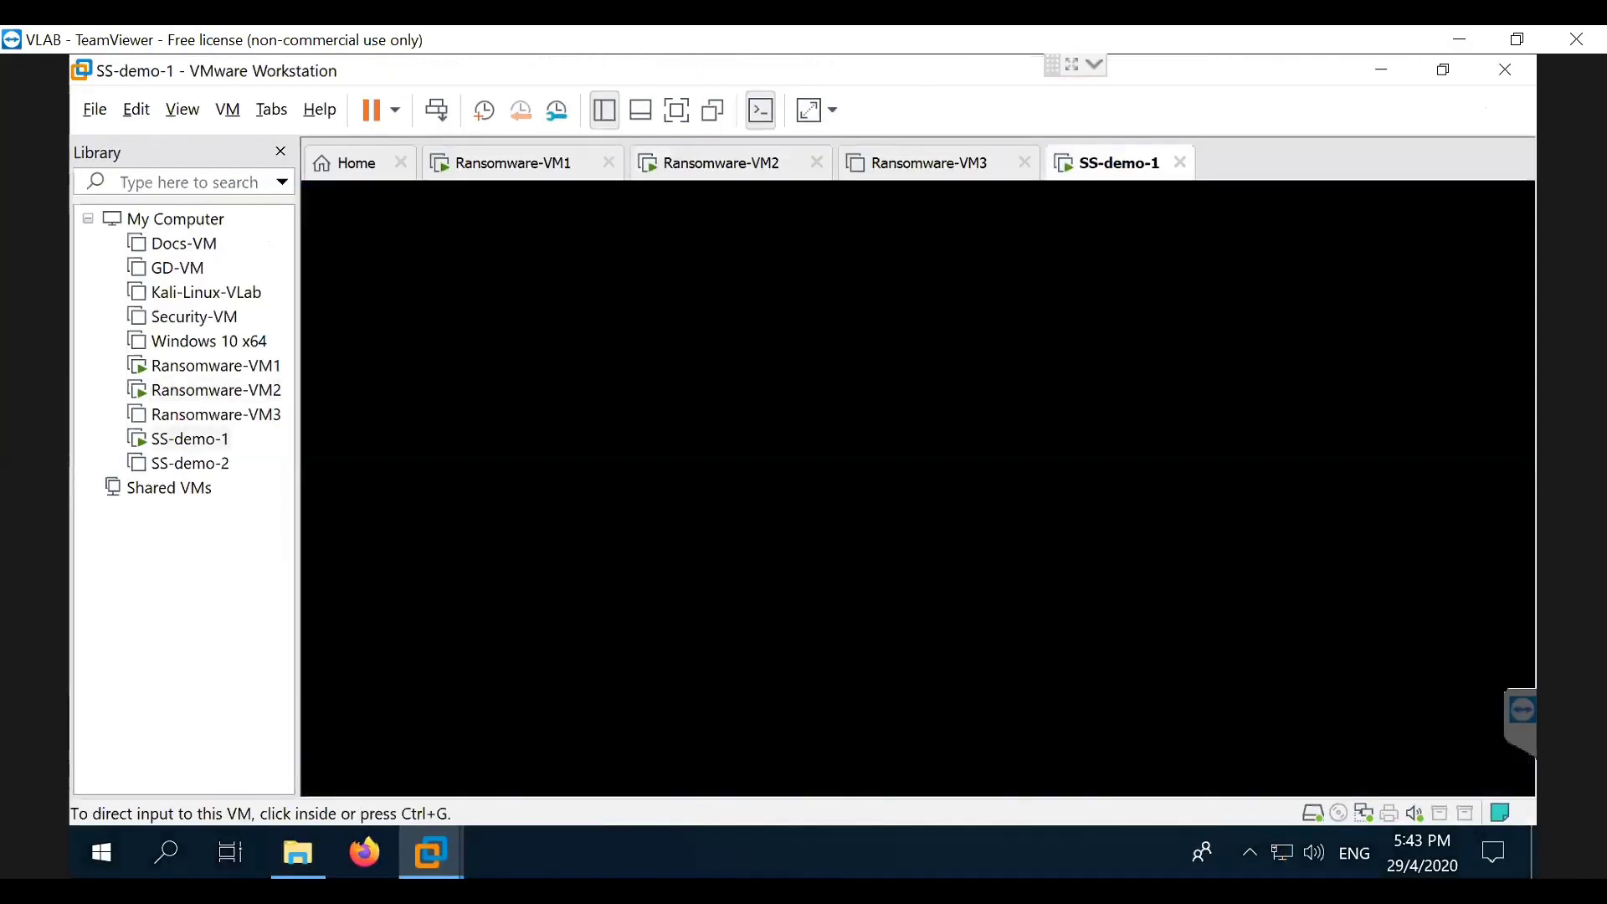
click(922, 461)
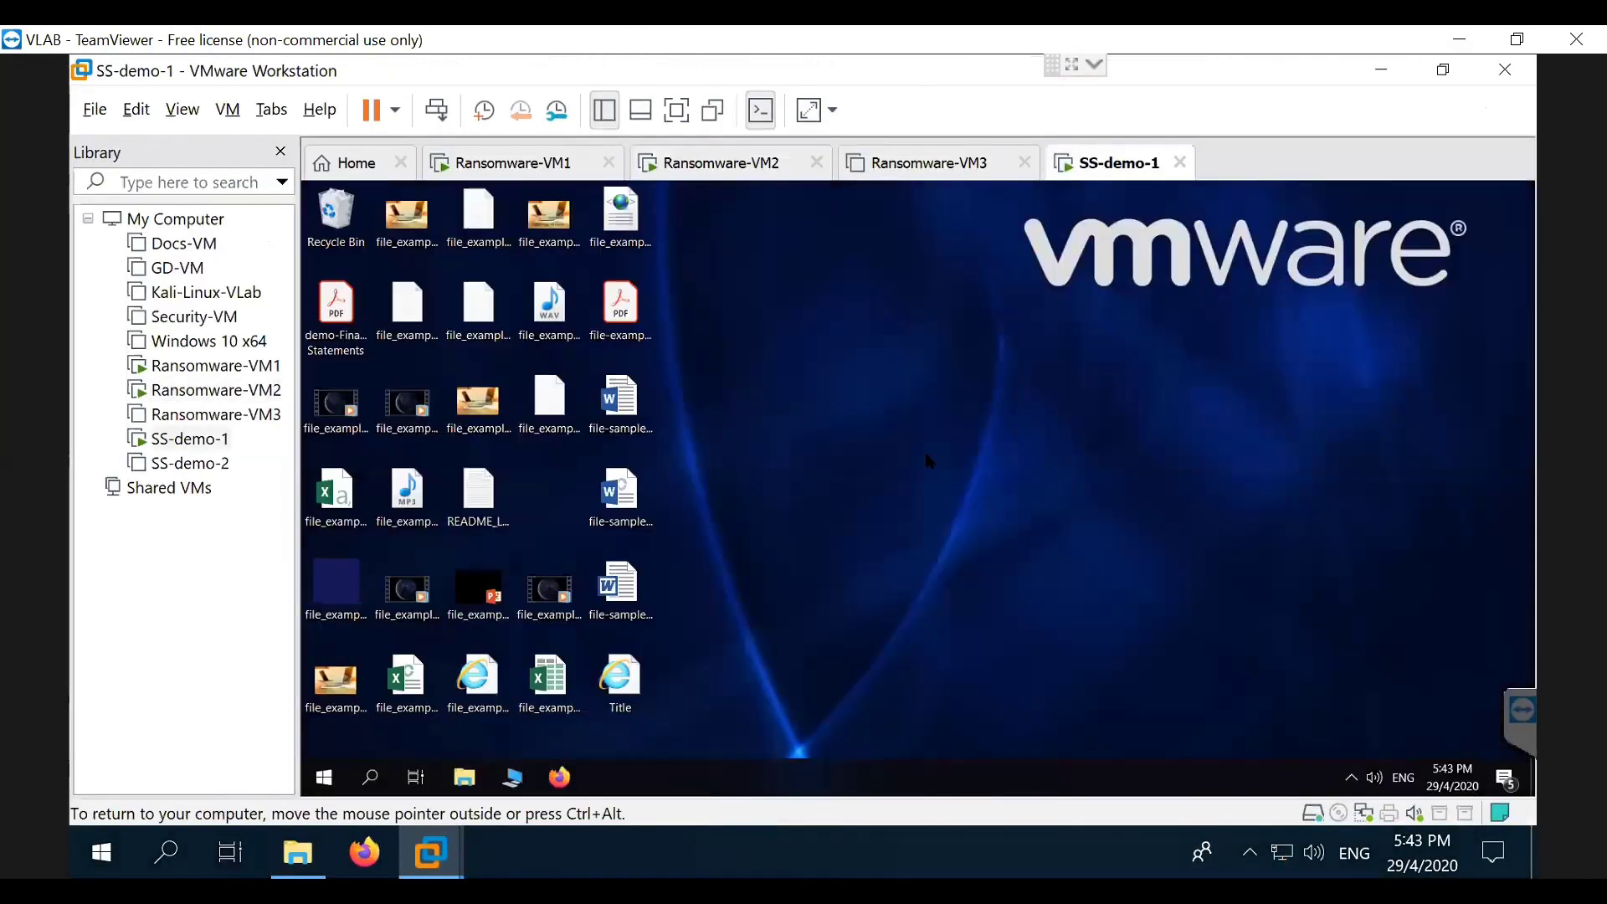
mouse_move(746, 233)
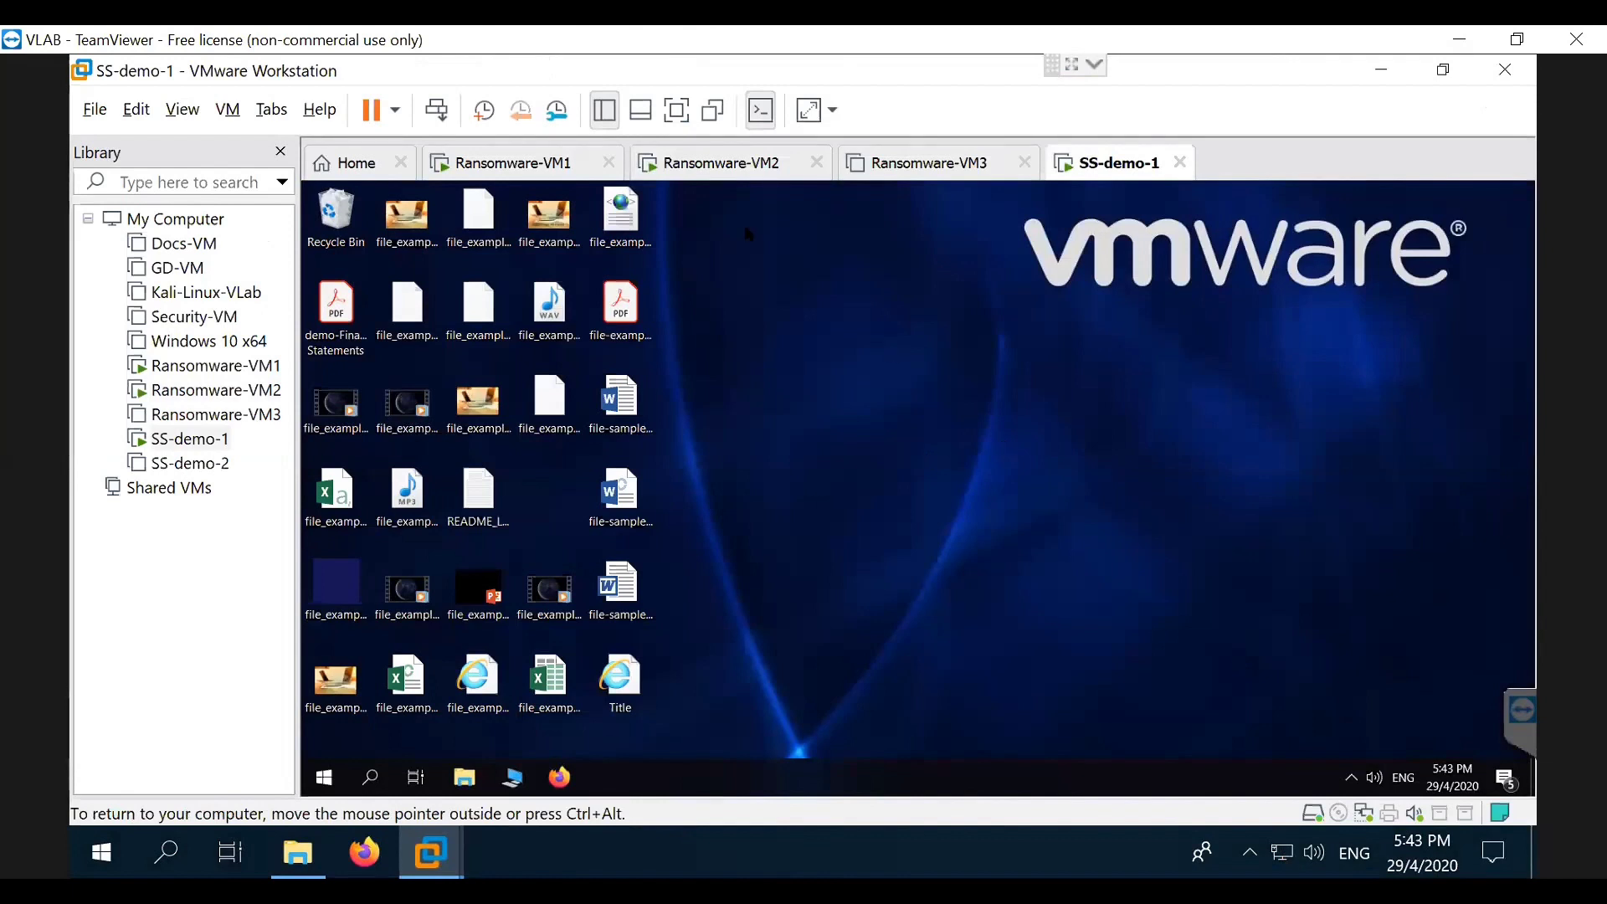
mouse_move(753, 254)
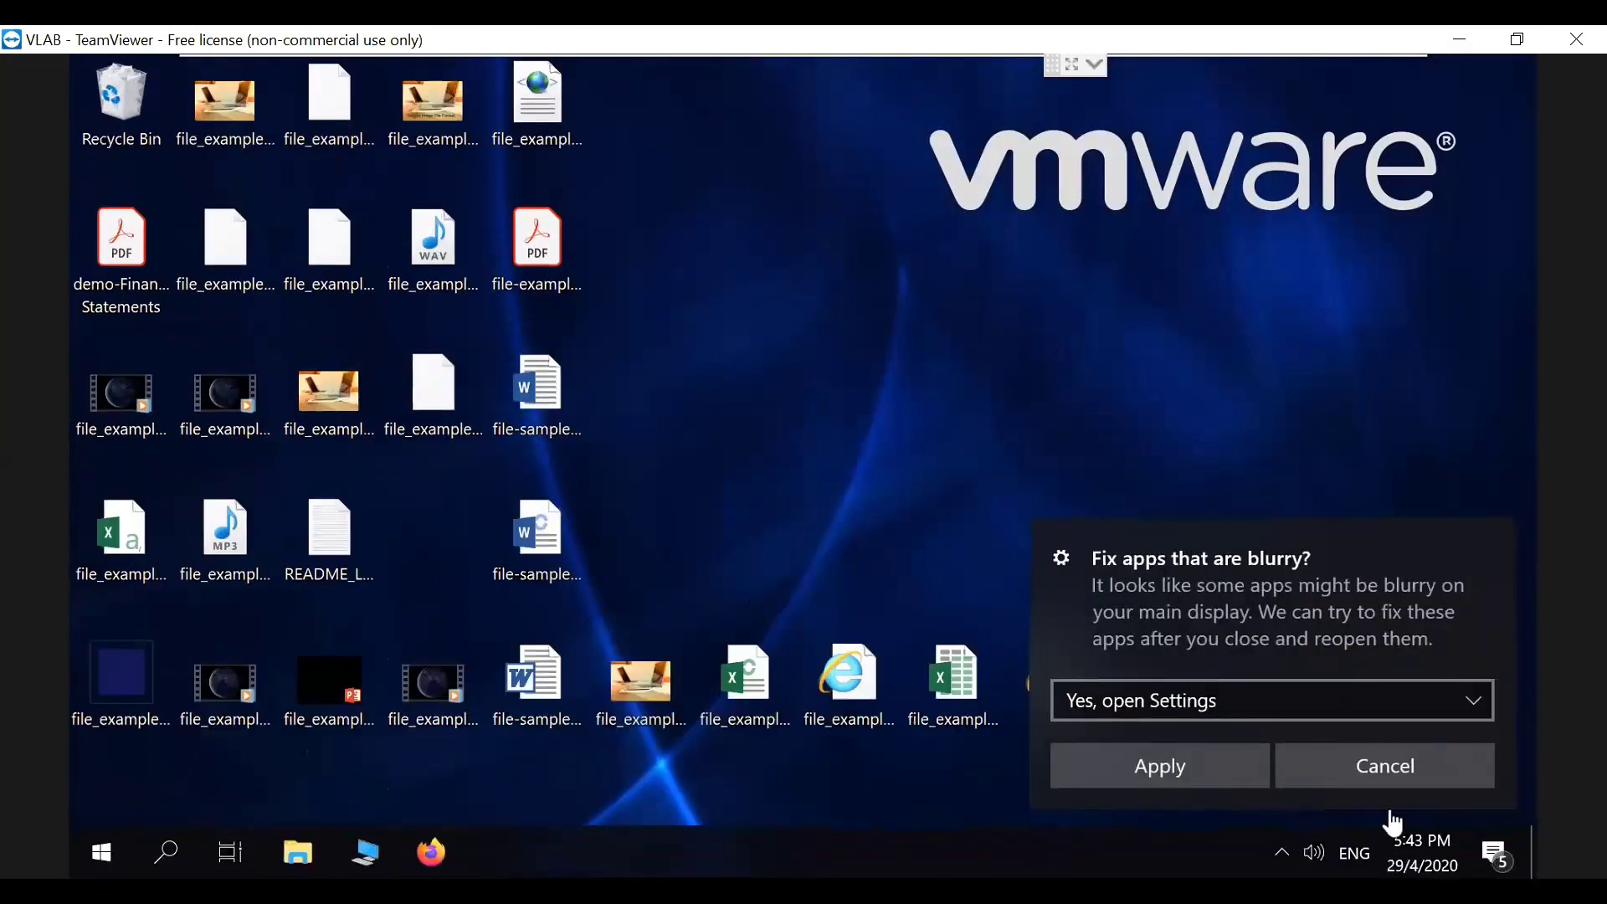
click(1383, 766)
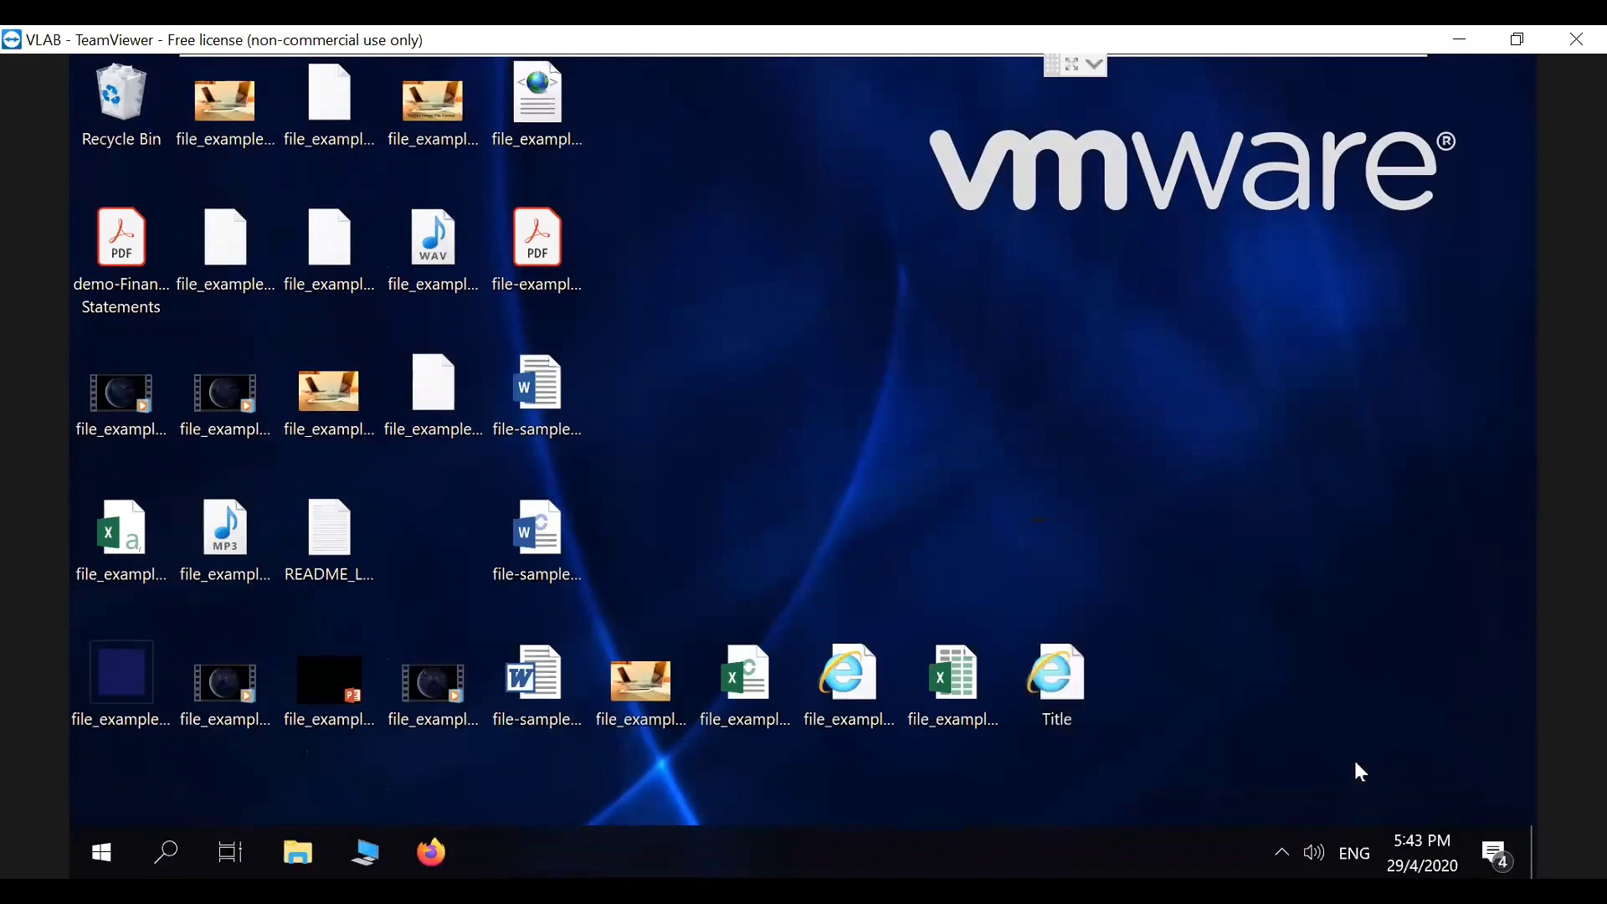
mouse_move(949, 549)
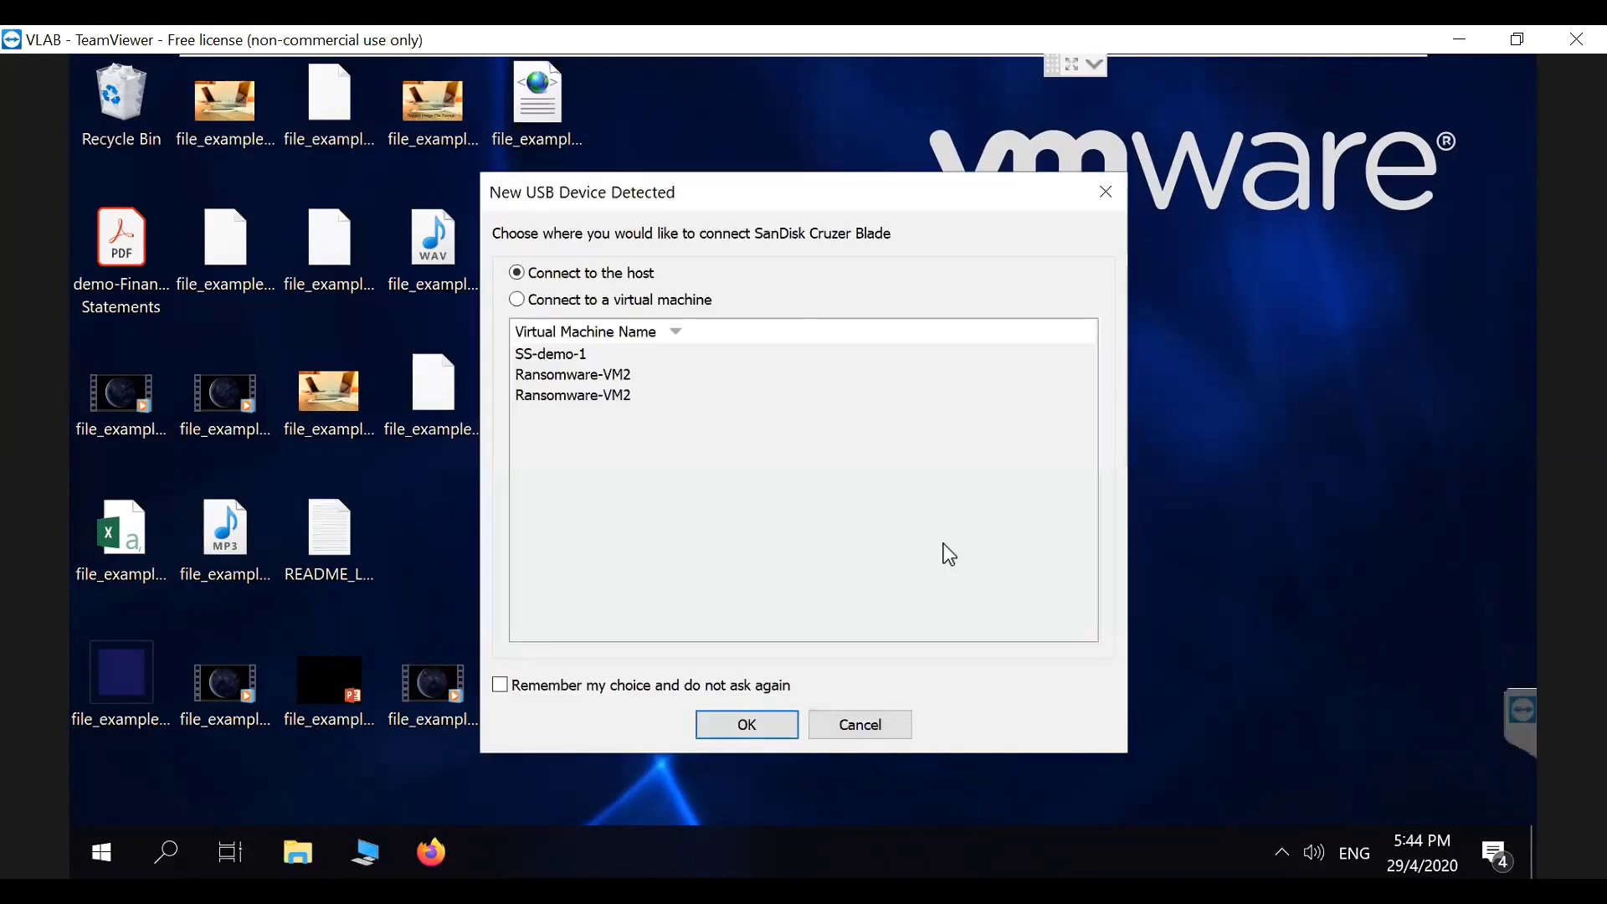
mouse_move(897, 548)
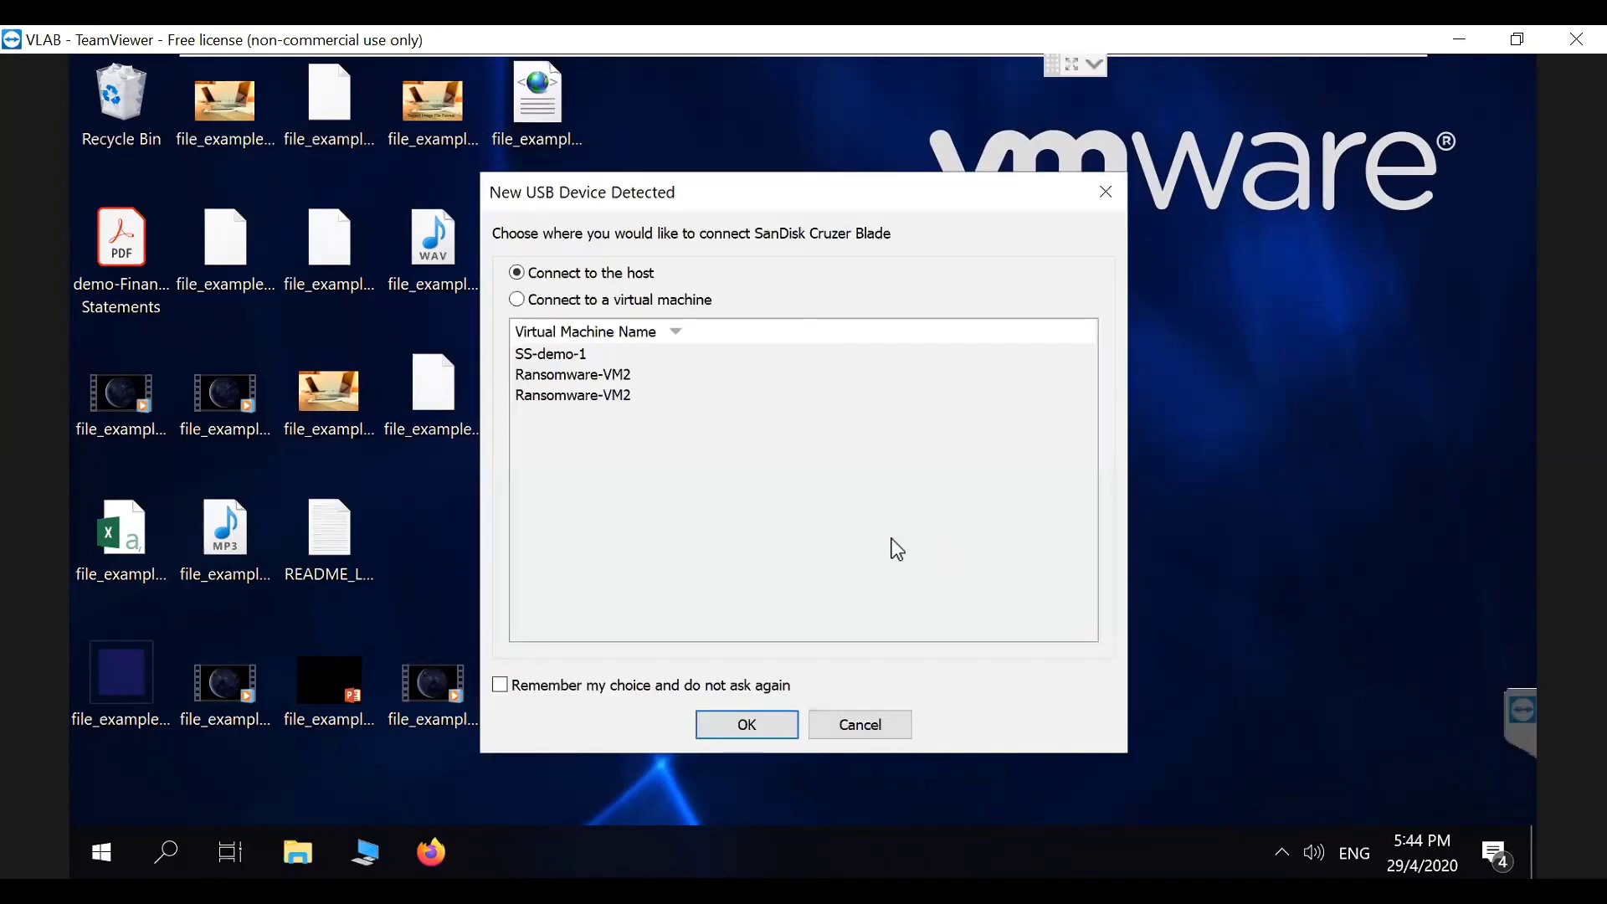
mouse_move(605, 305)
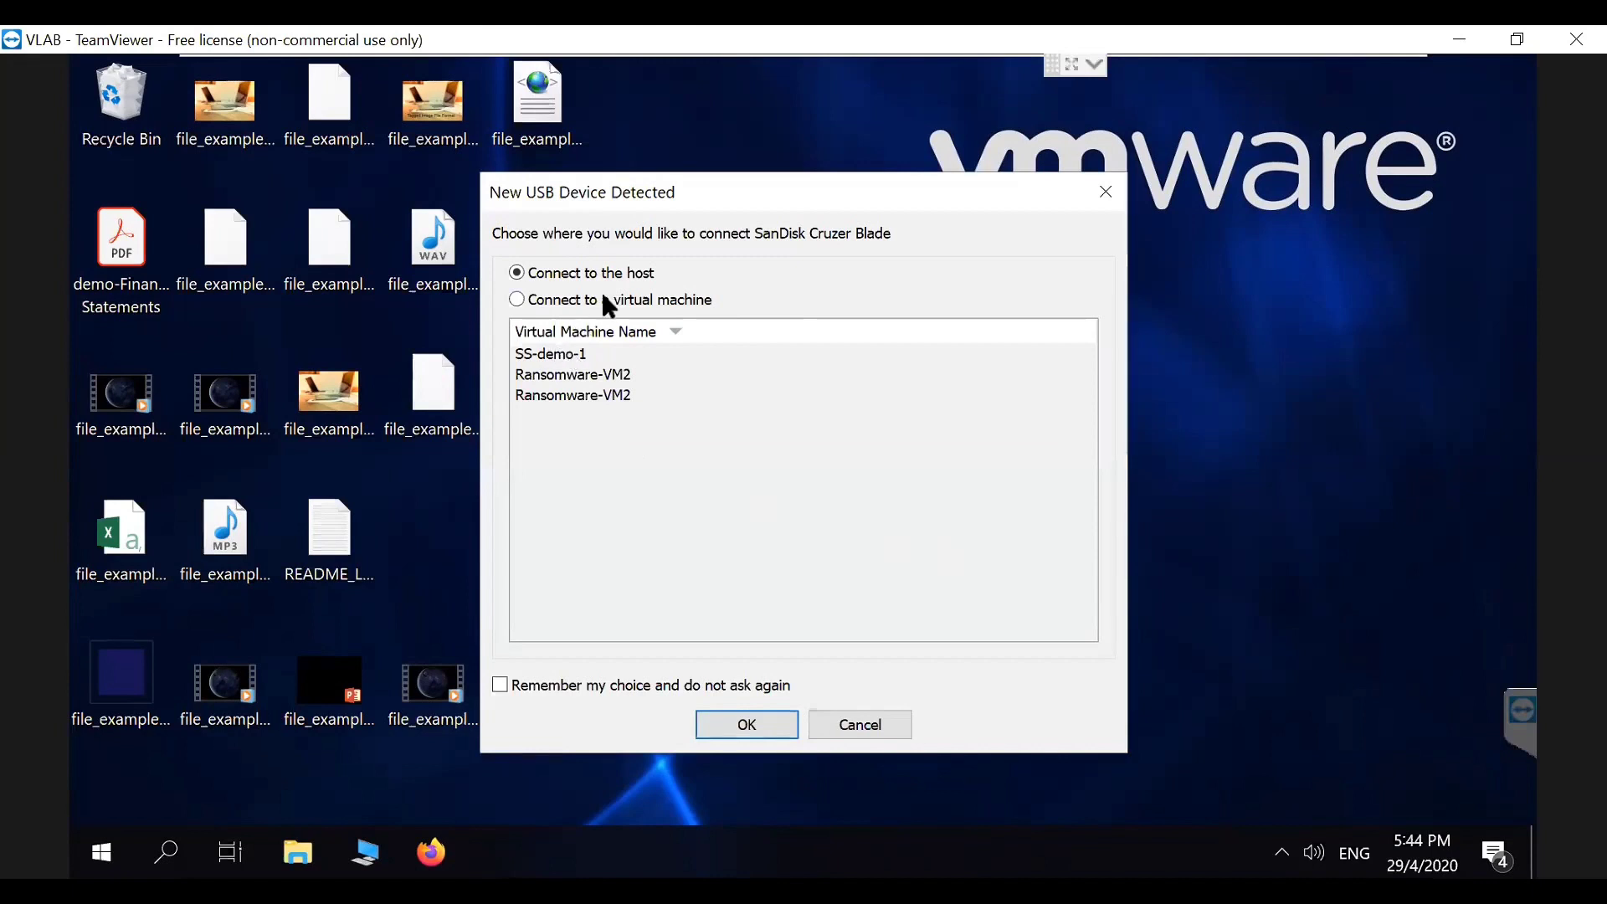
mouse_move(565, 380)
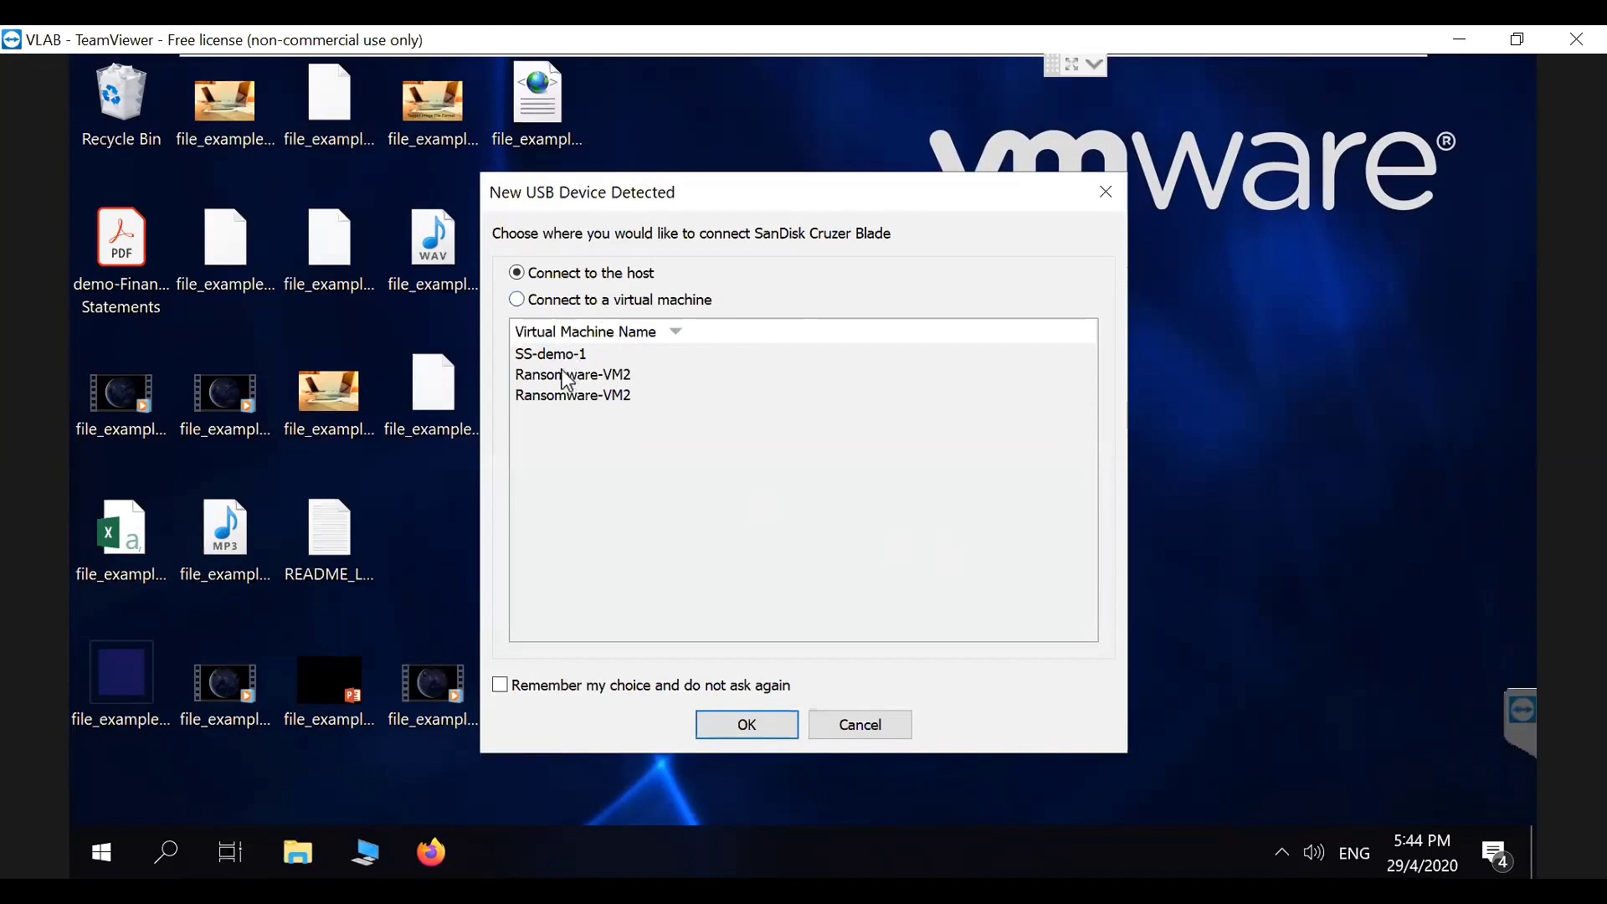
mouse_move(562, 361)
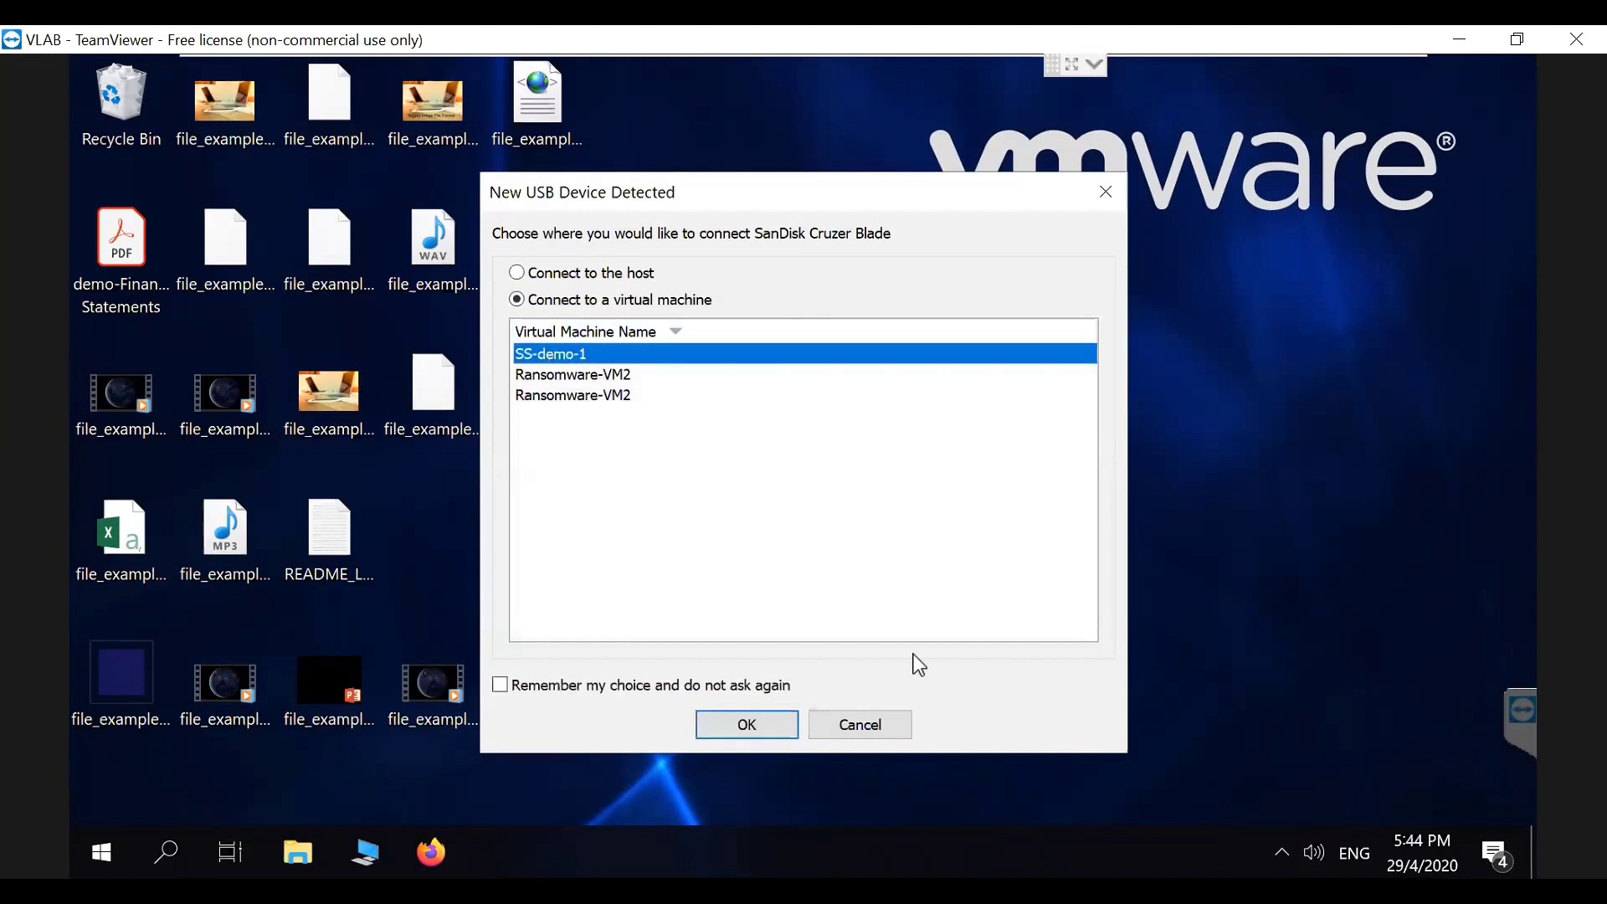
Step: Attach the SanDisk USB drive to SS-demo-1 and bring up File Explorer
click(745, 724)
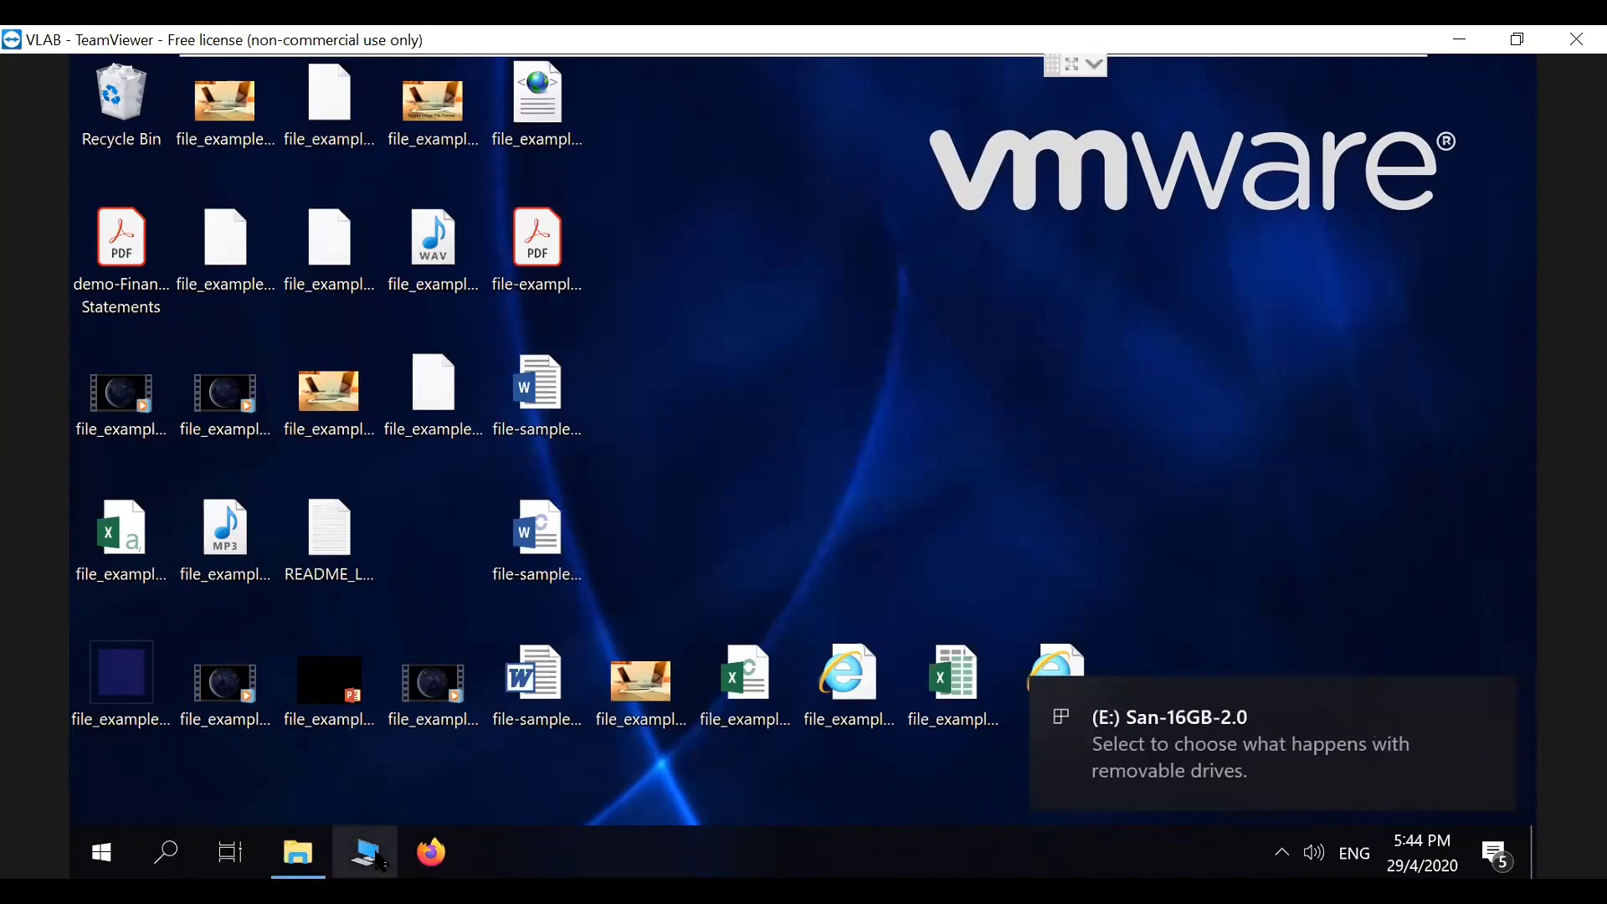
click(297, 852)
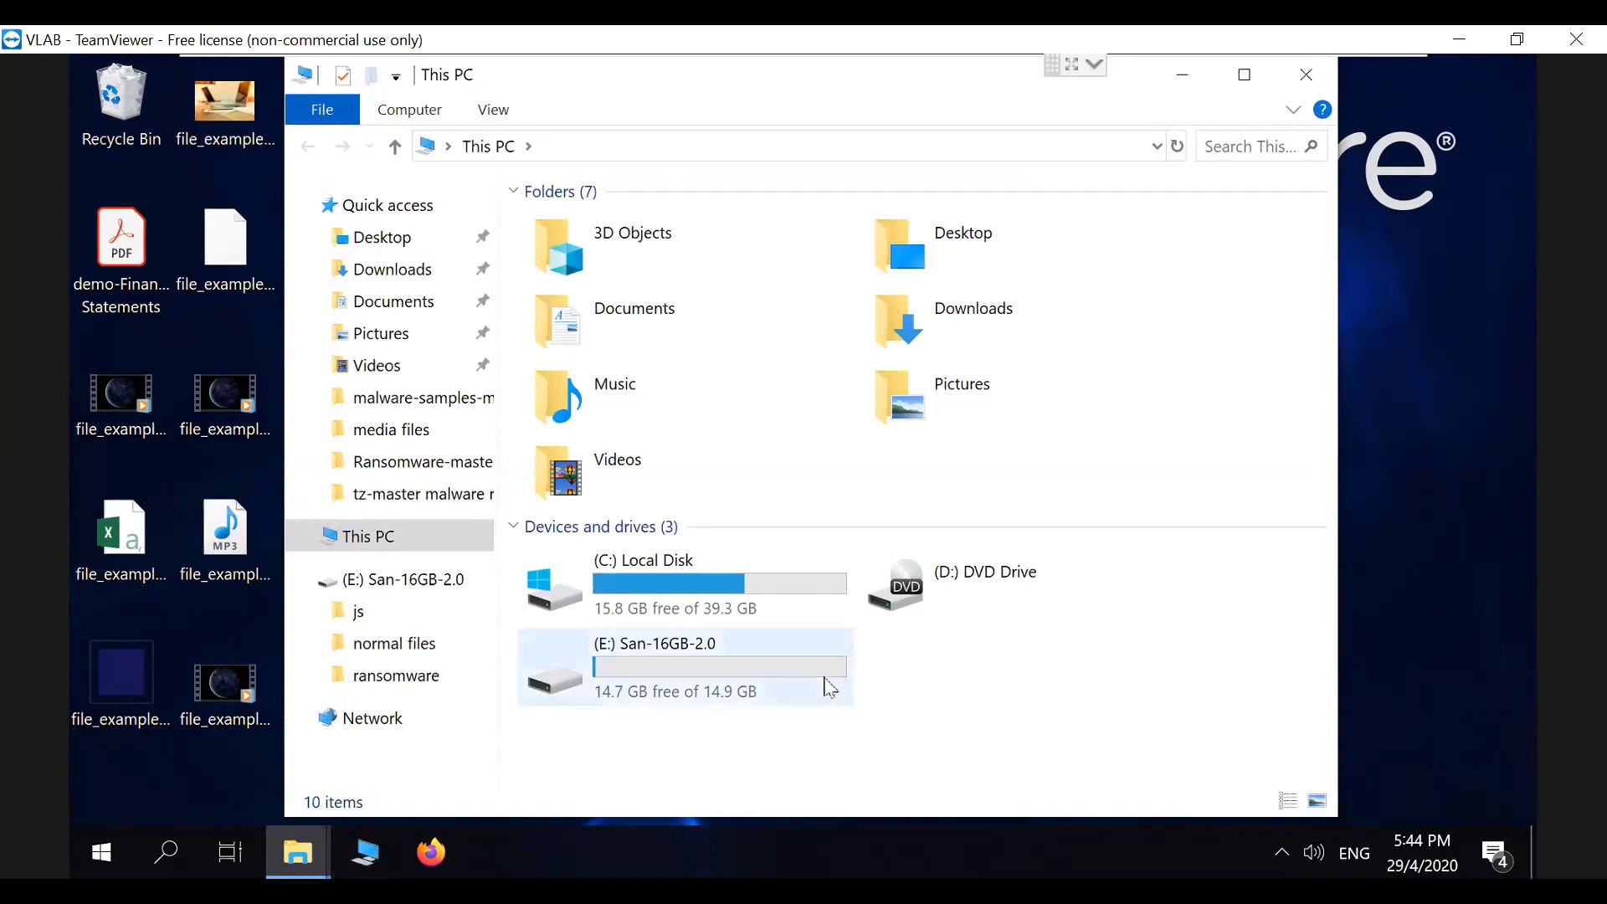
Step: Open drive (E:) San-16GB-2.0 and select all 43 sample files
double_click(656, 667)
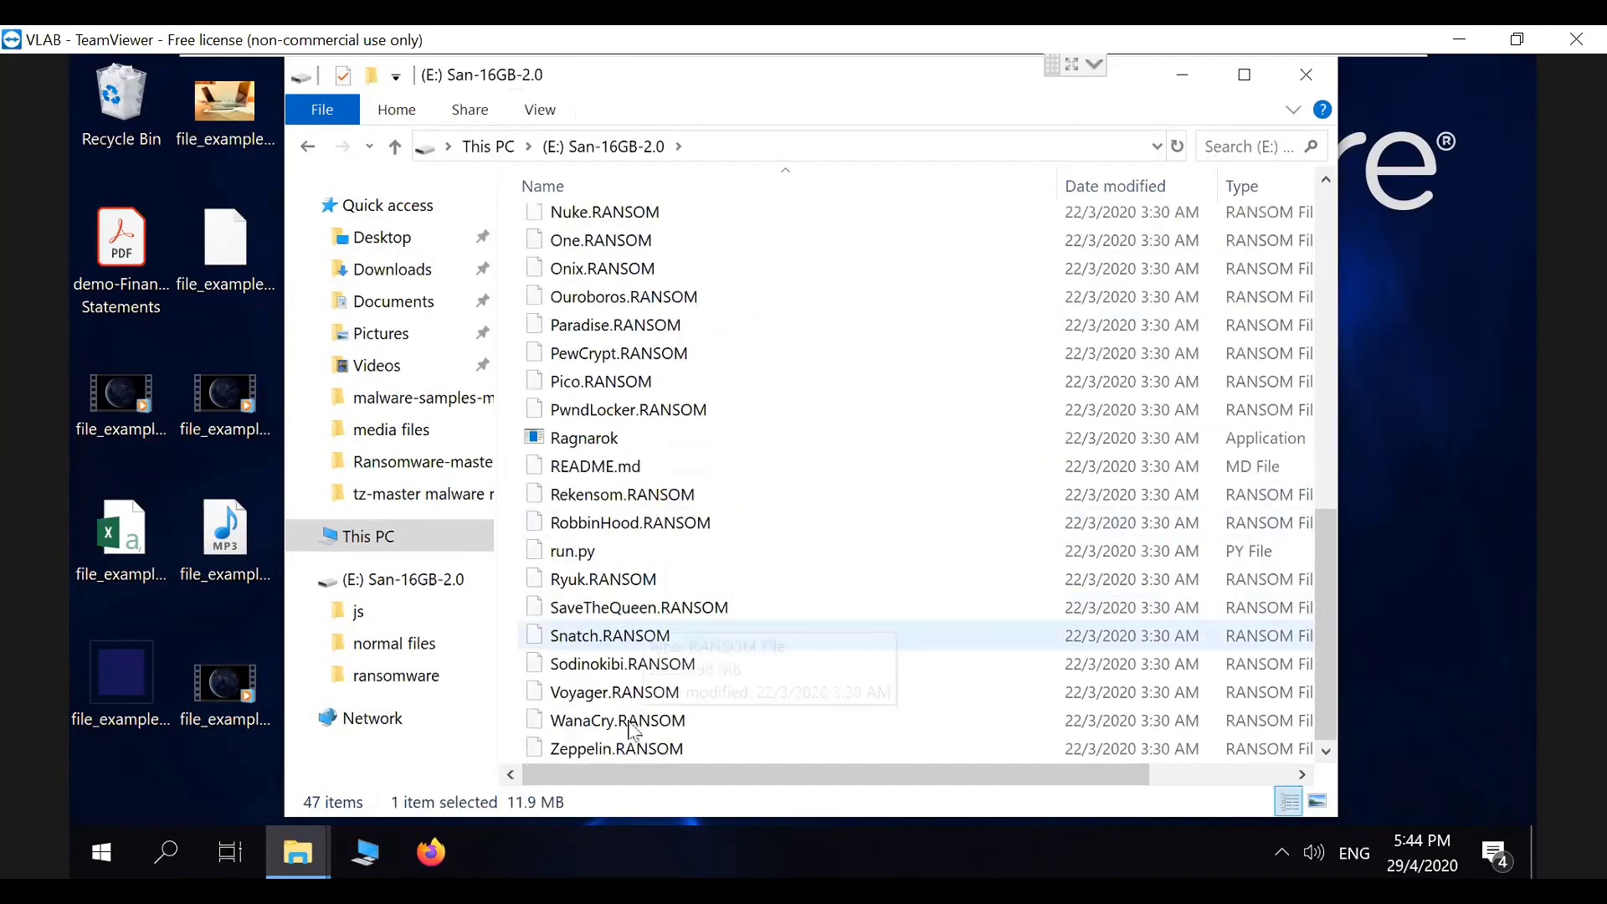
key(ctrl+a)
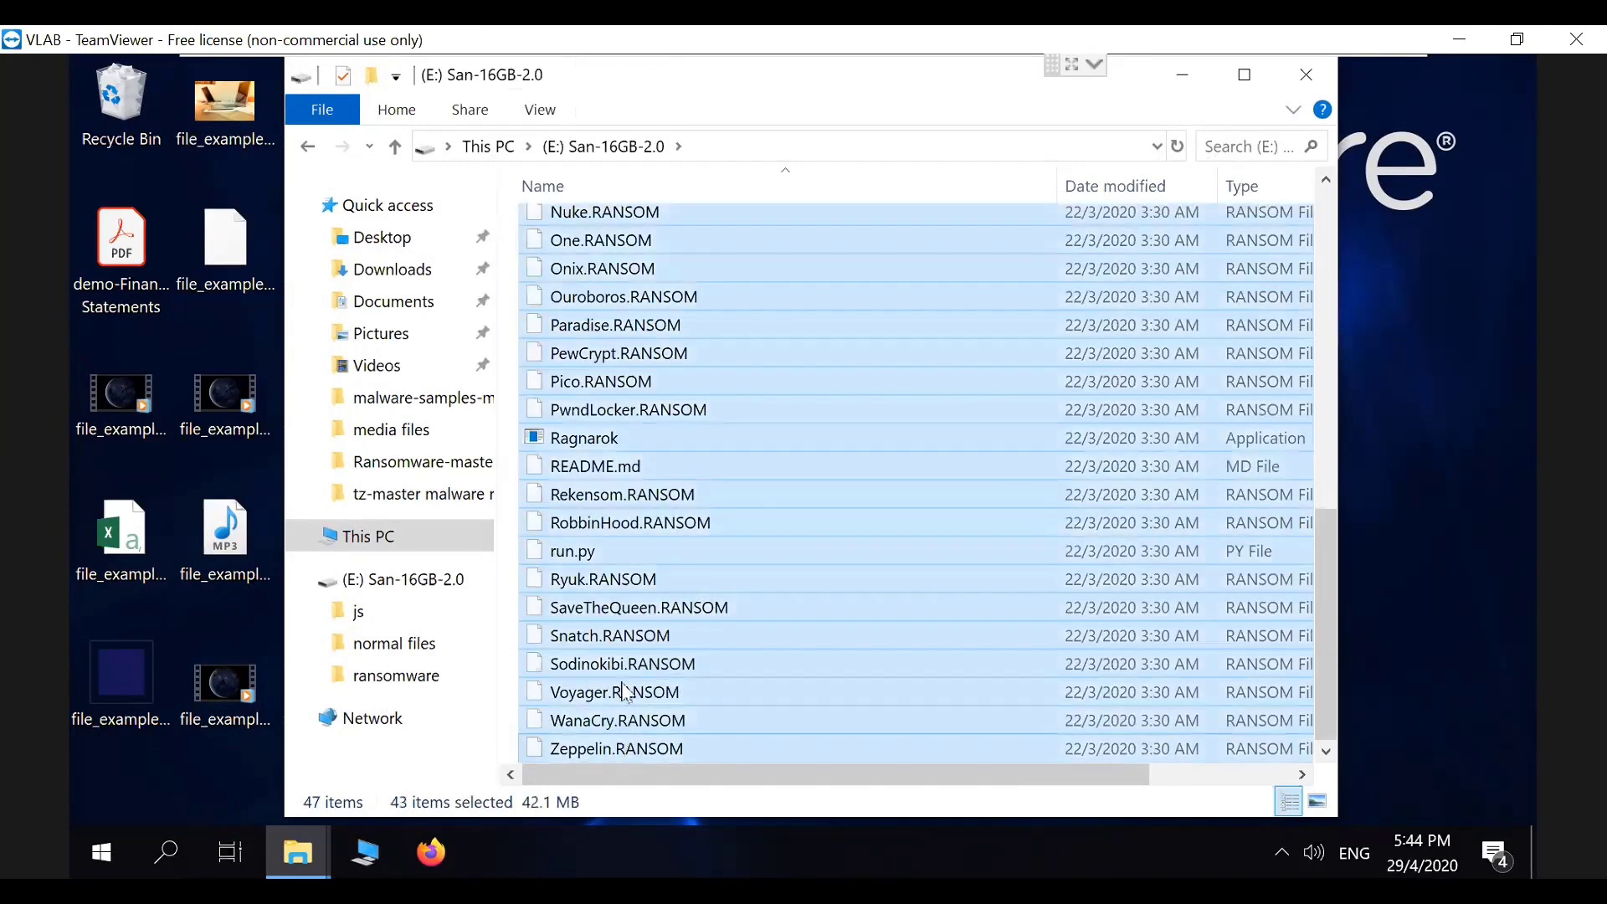
click(392, 268)
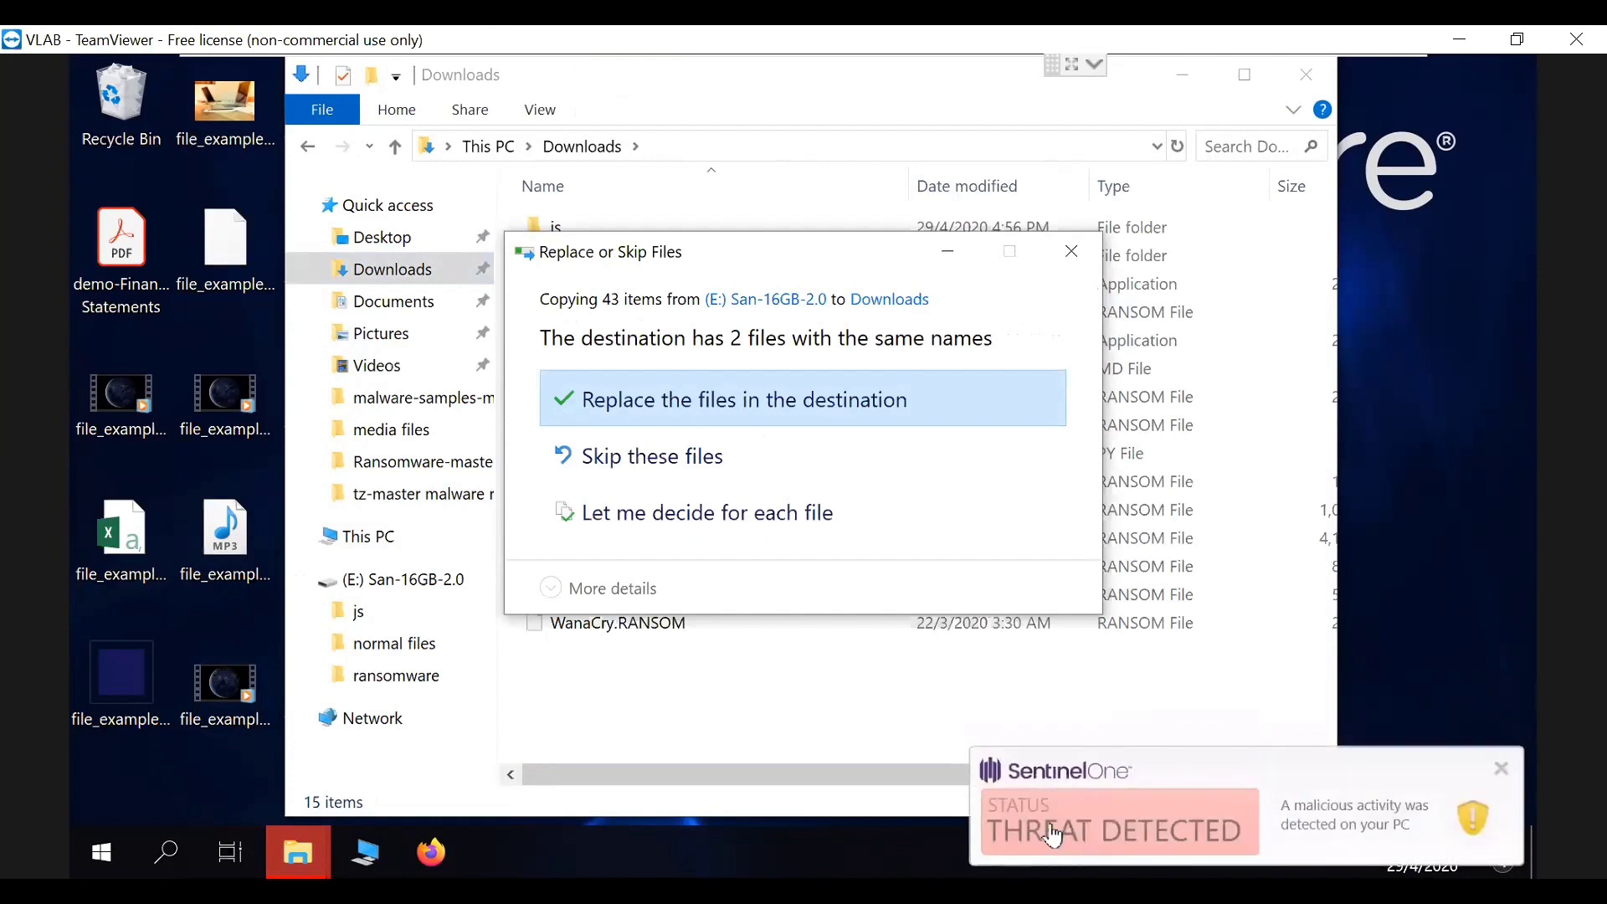
mouse_move(1502, 769)
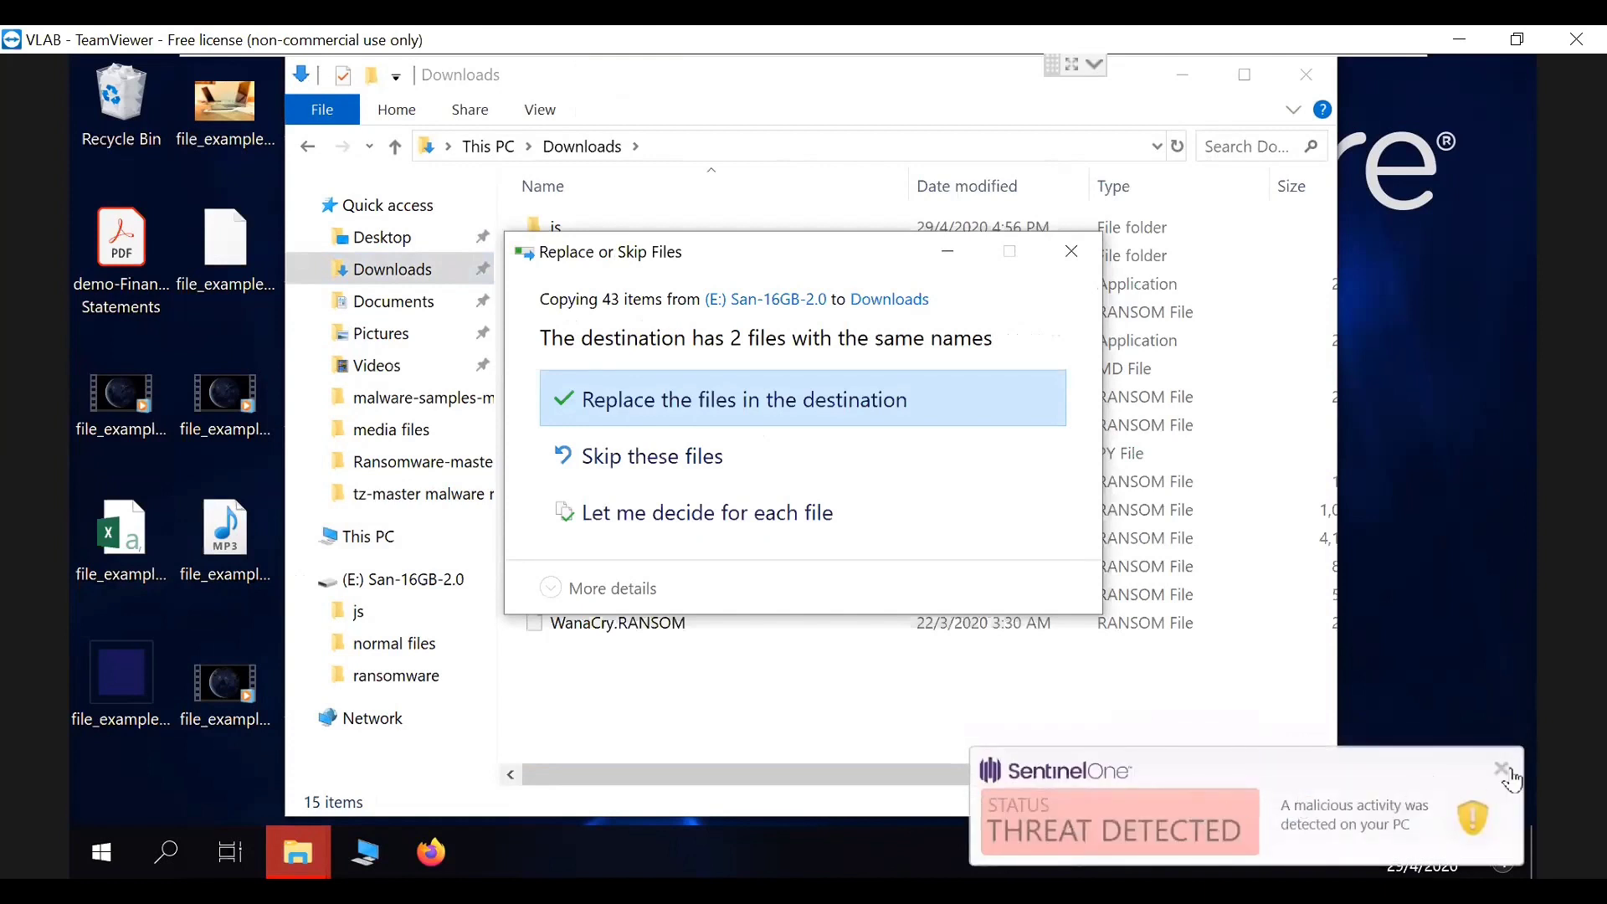
Step: Try to dismiss the SentinelOne THREAT DETECTED alert
click(742, 400)
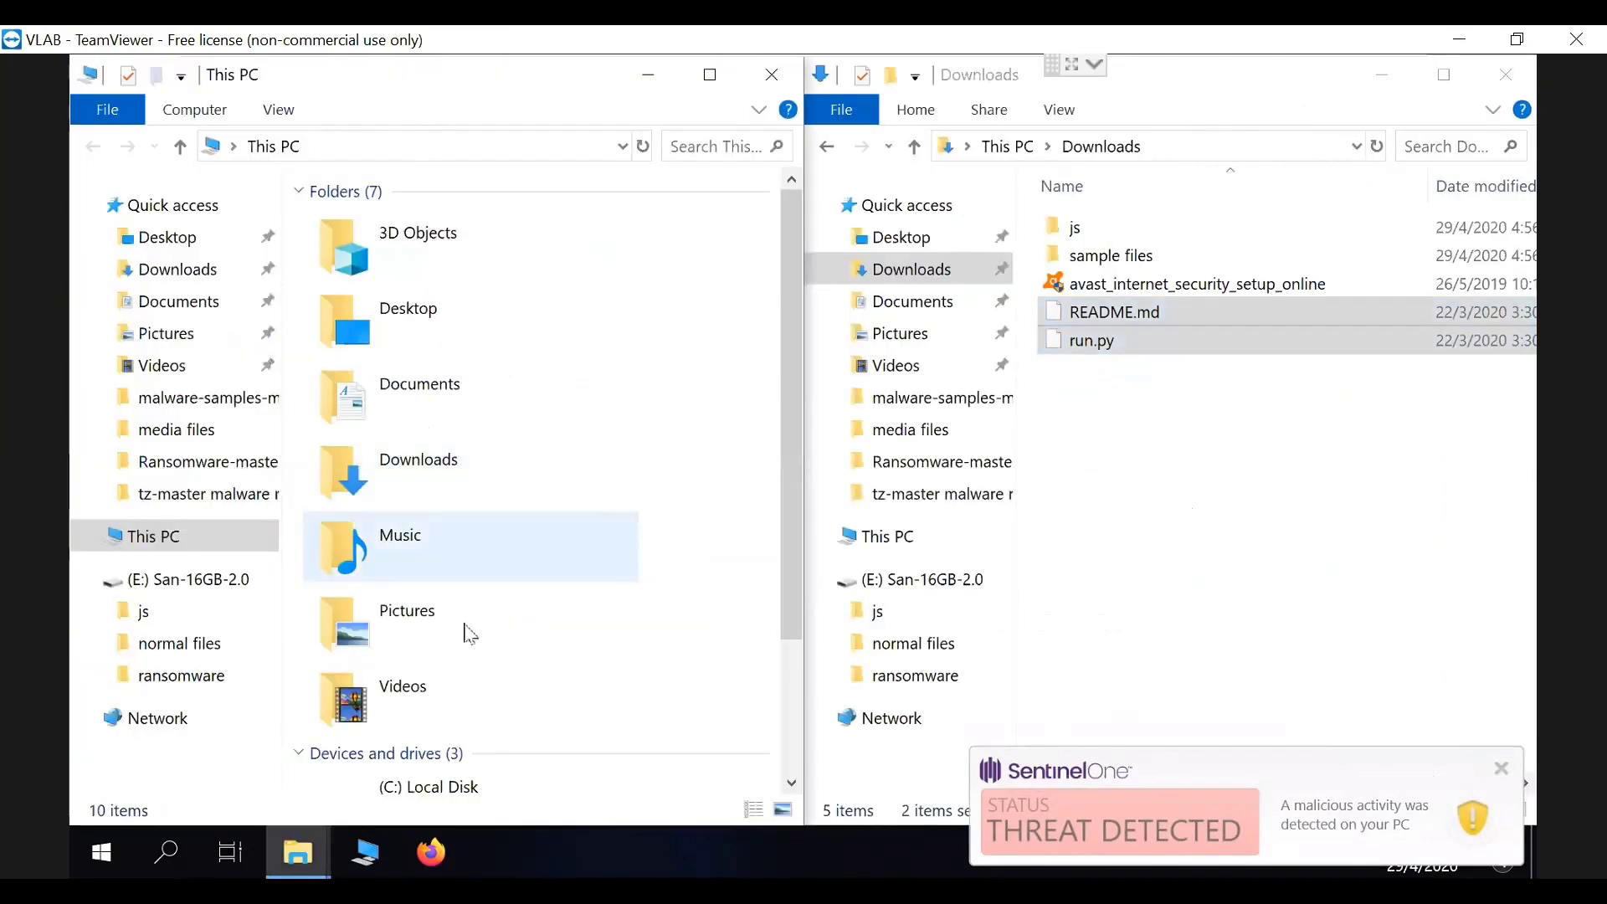
Step: Select the sample files on drive E: and paste them into Downloads
click(191, 580)
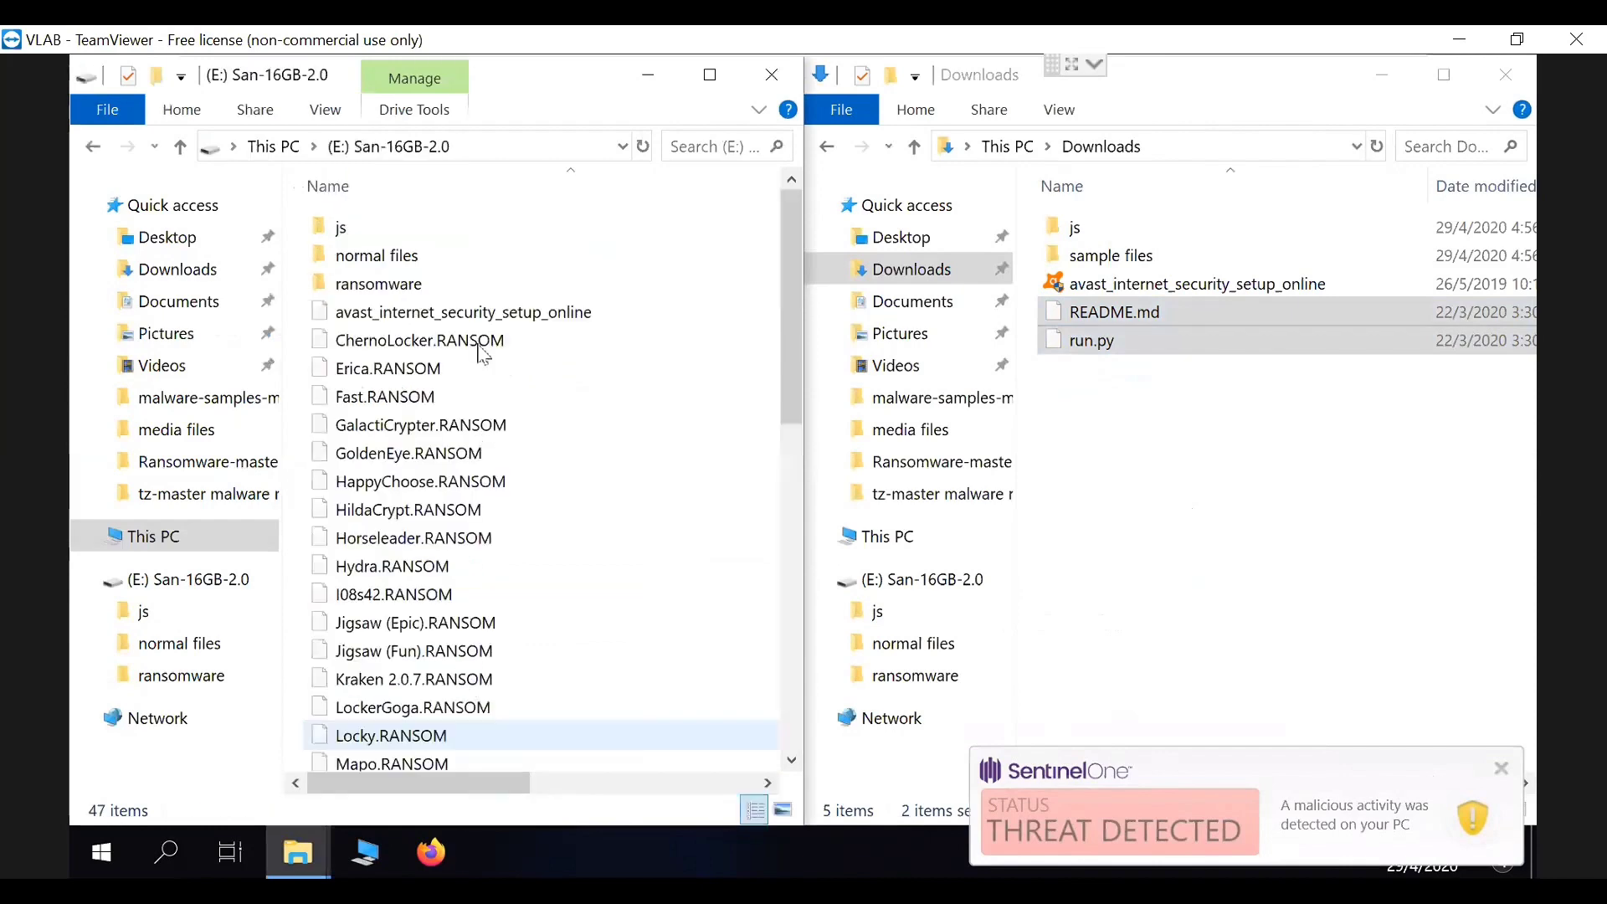
click(421, 339)
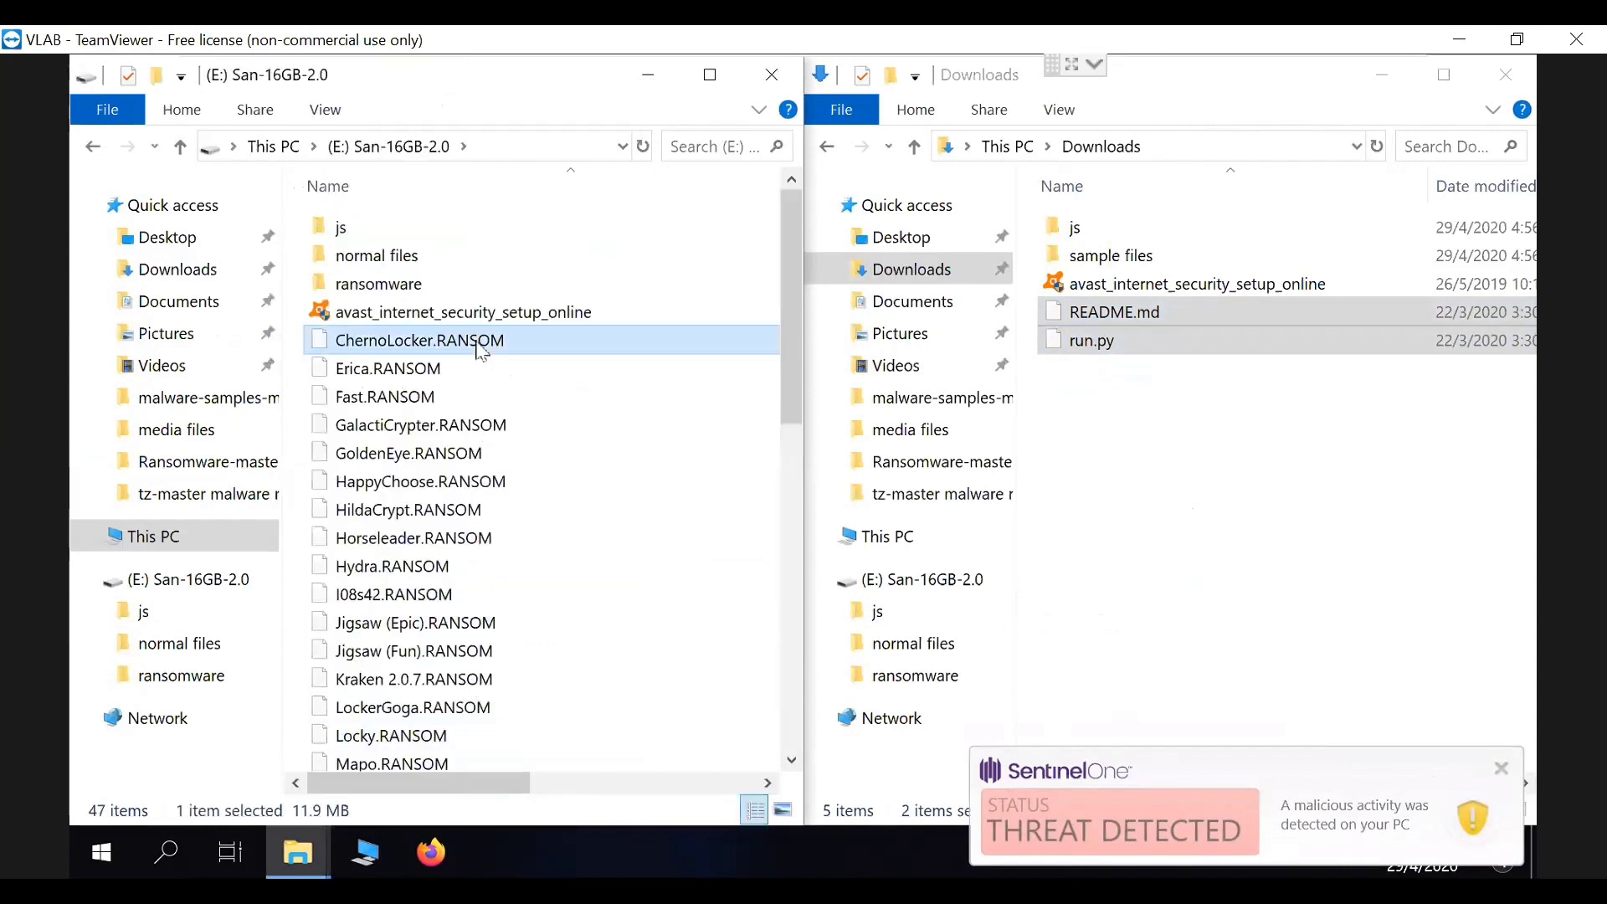
scroll(down, 3)
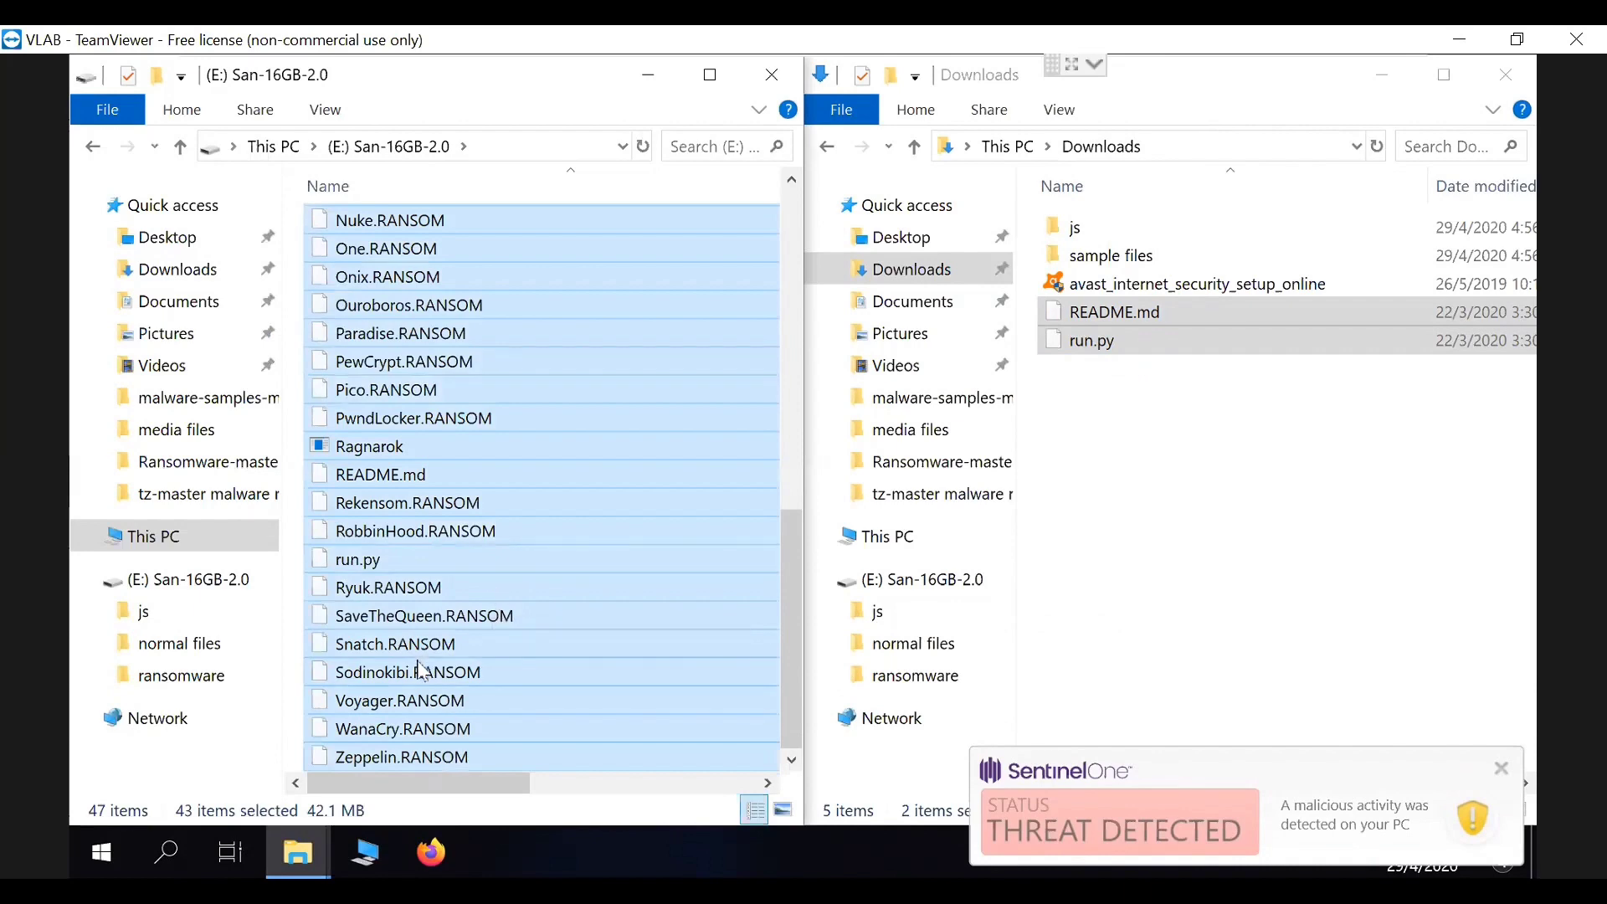
scroll(up, 3)
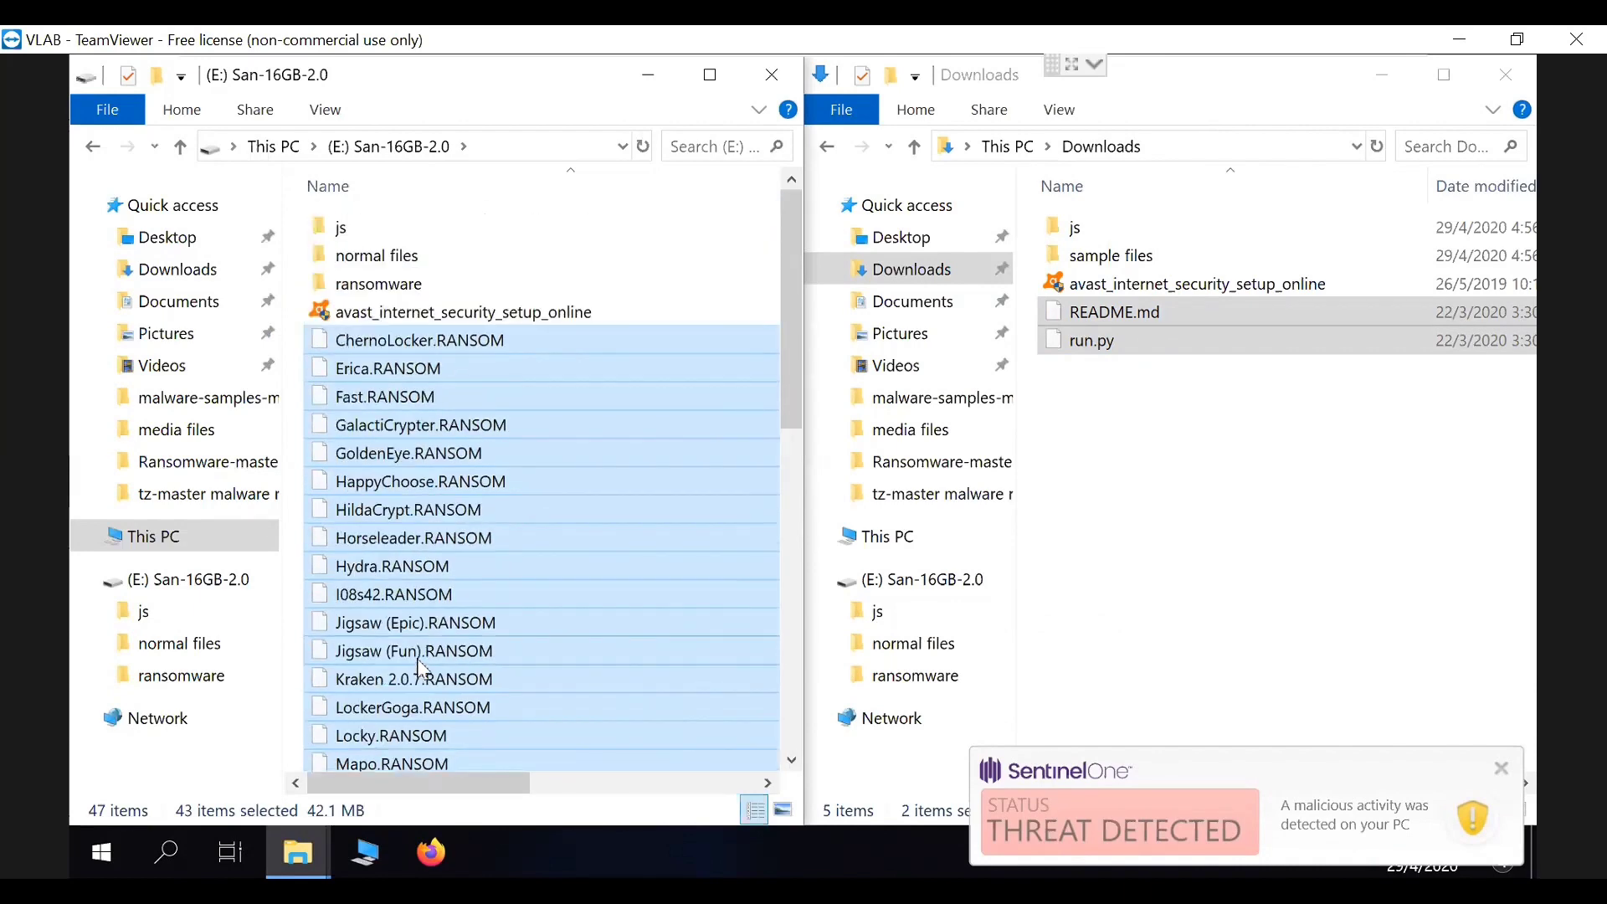
mouse_move(416, 584)
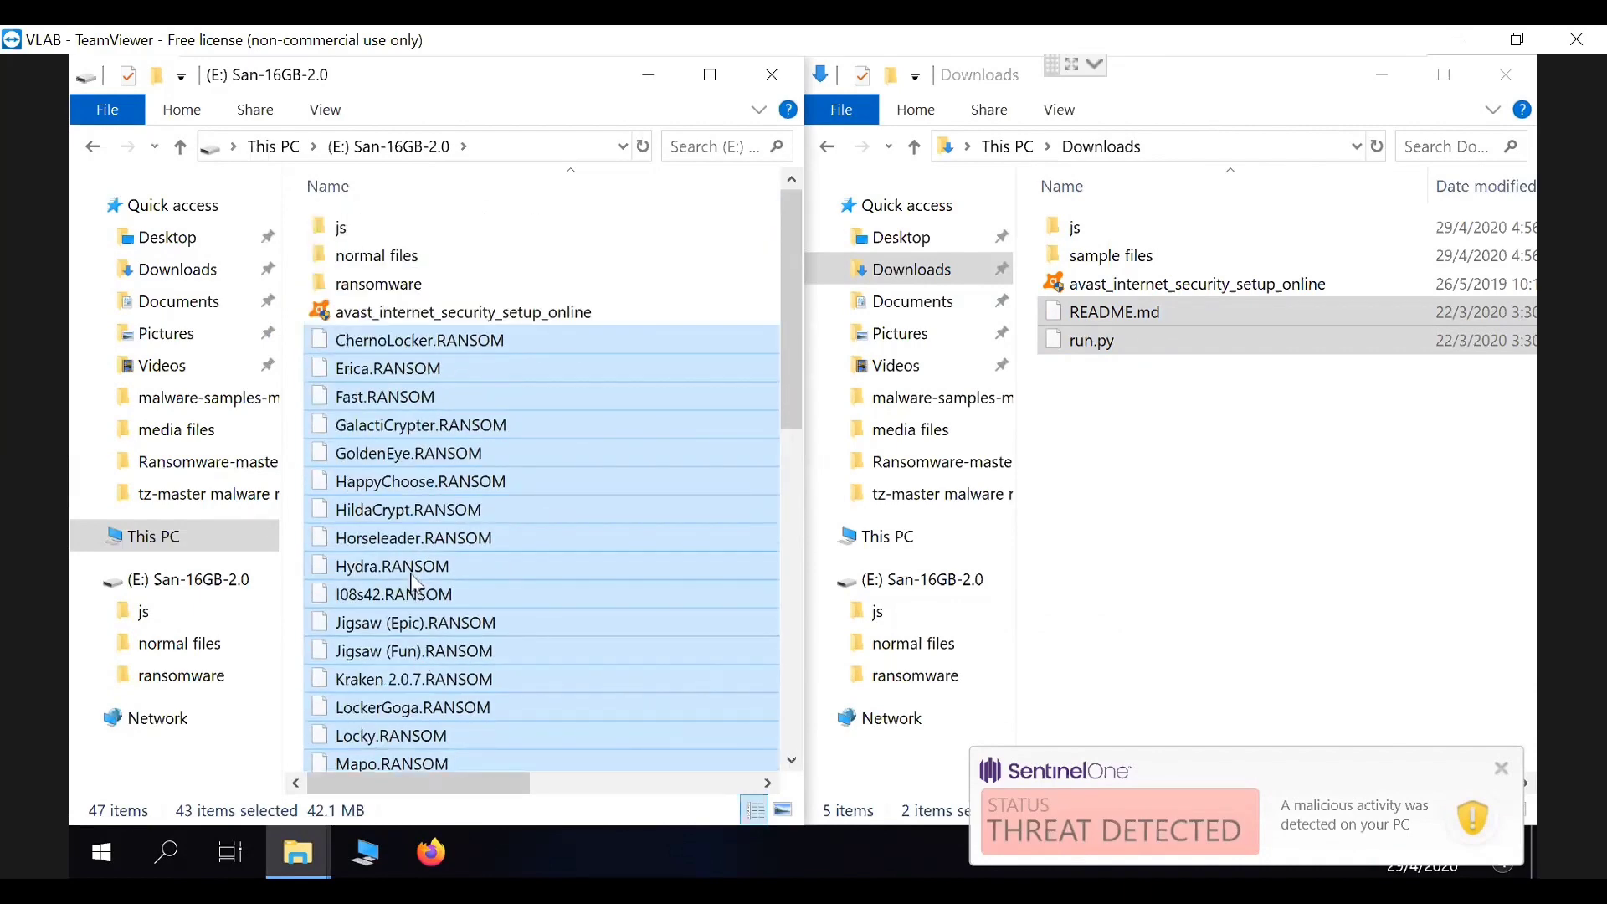
mouse_move(497, 543)
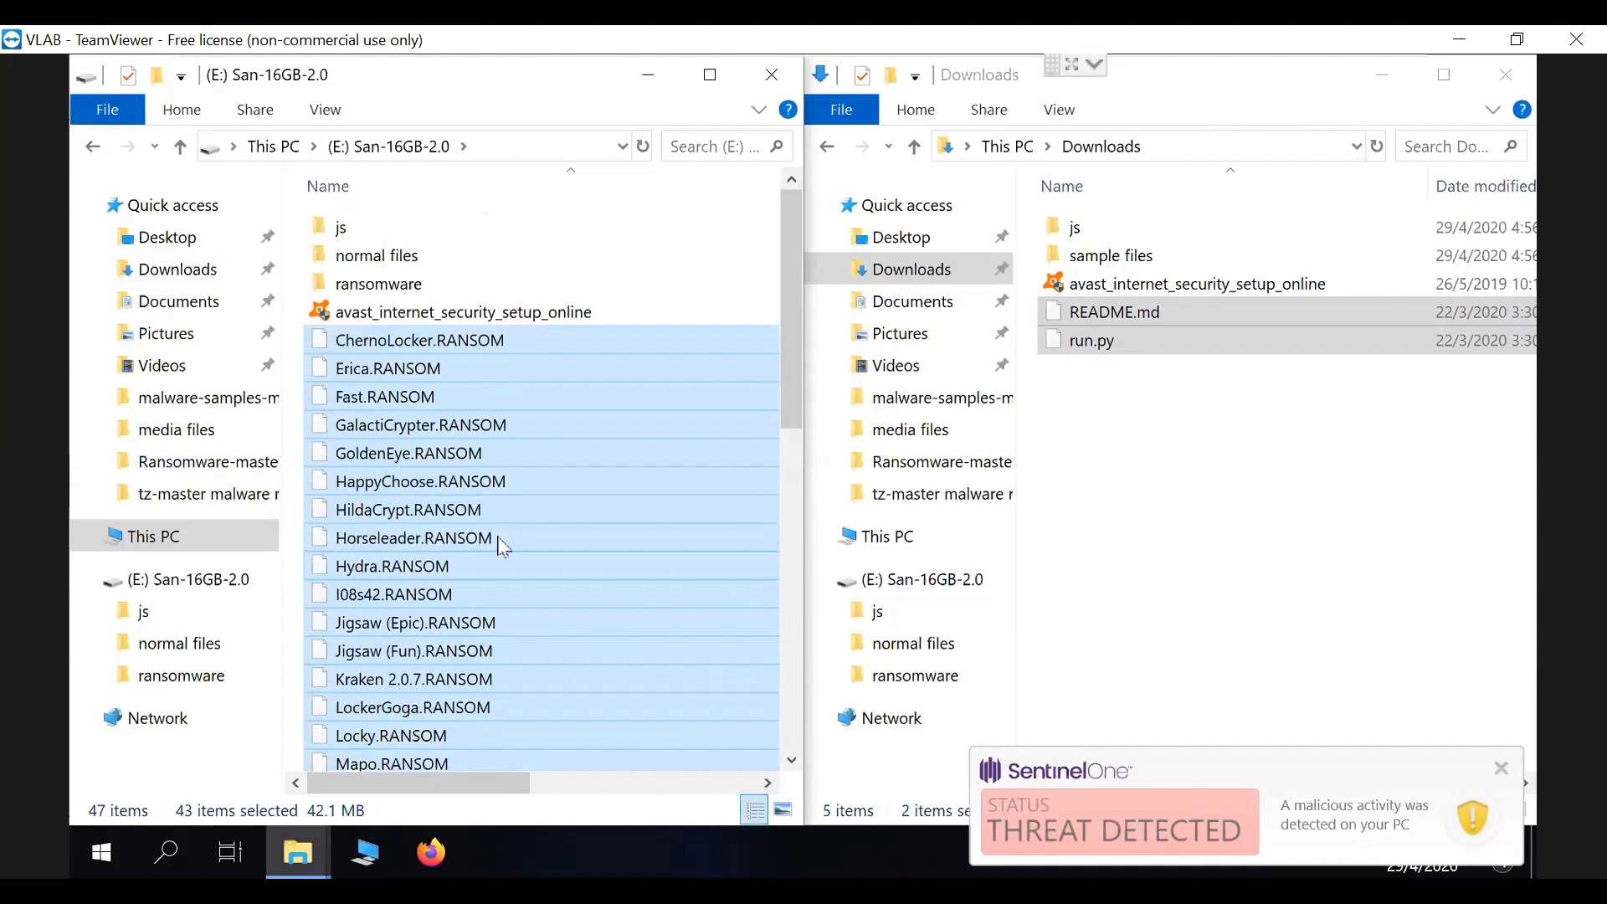
click(1141, 447)
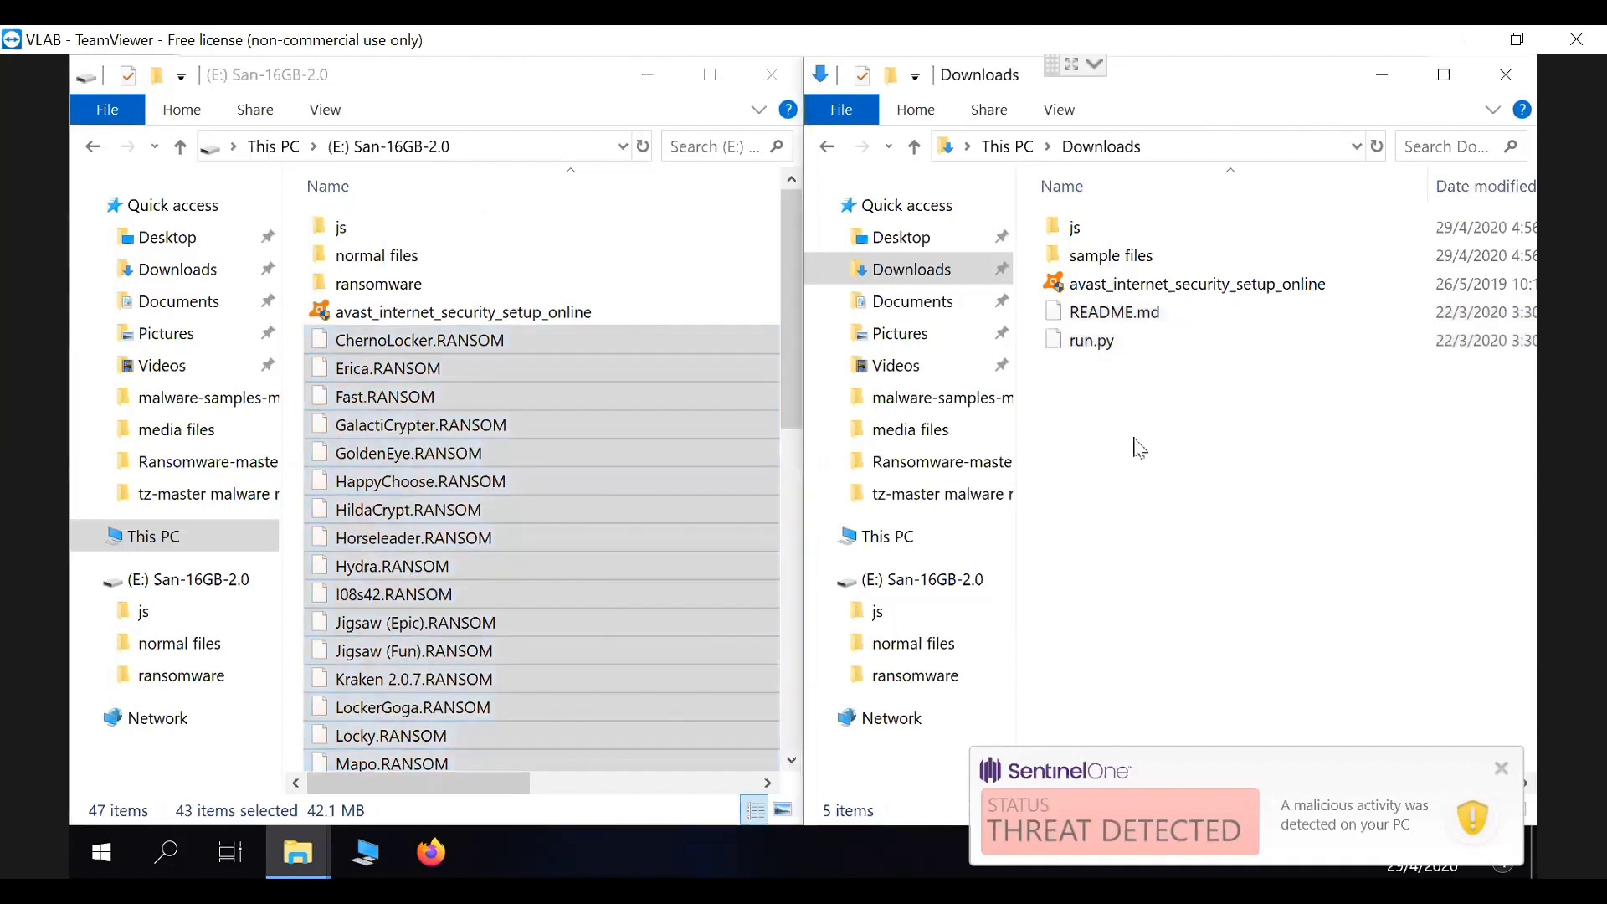
scroll(down, 3)
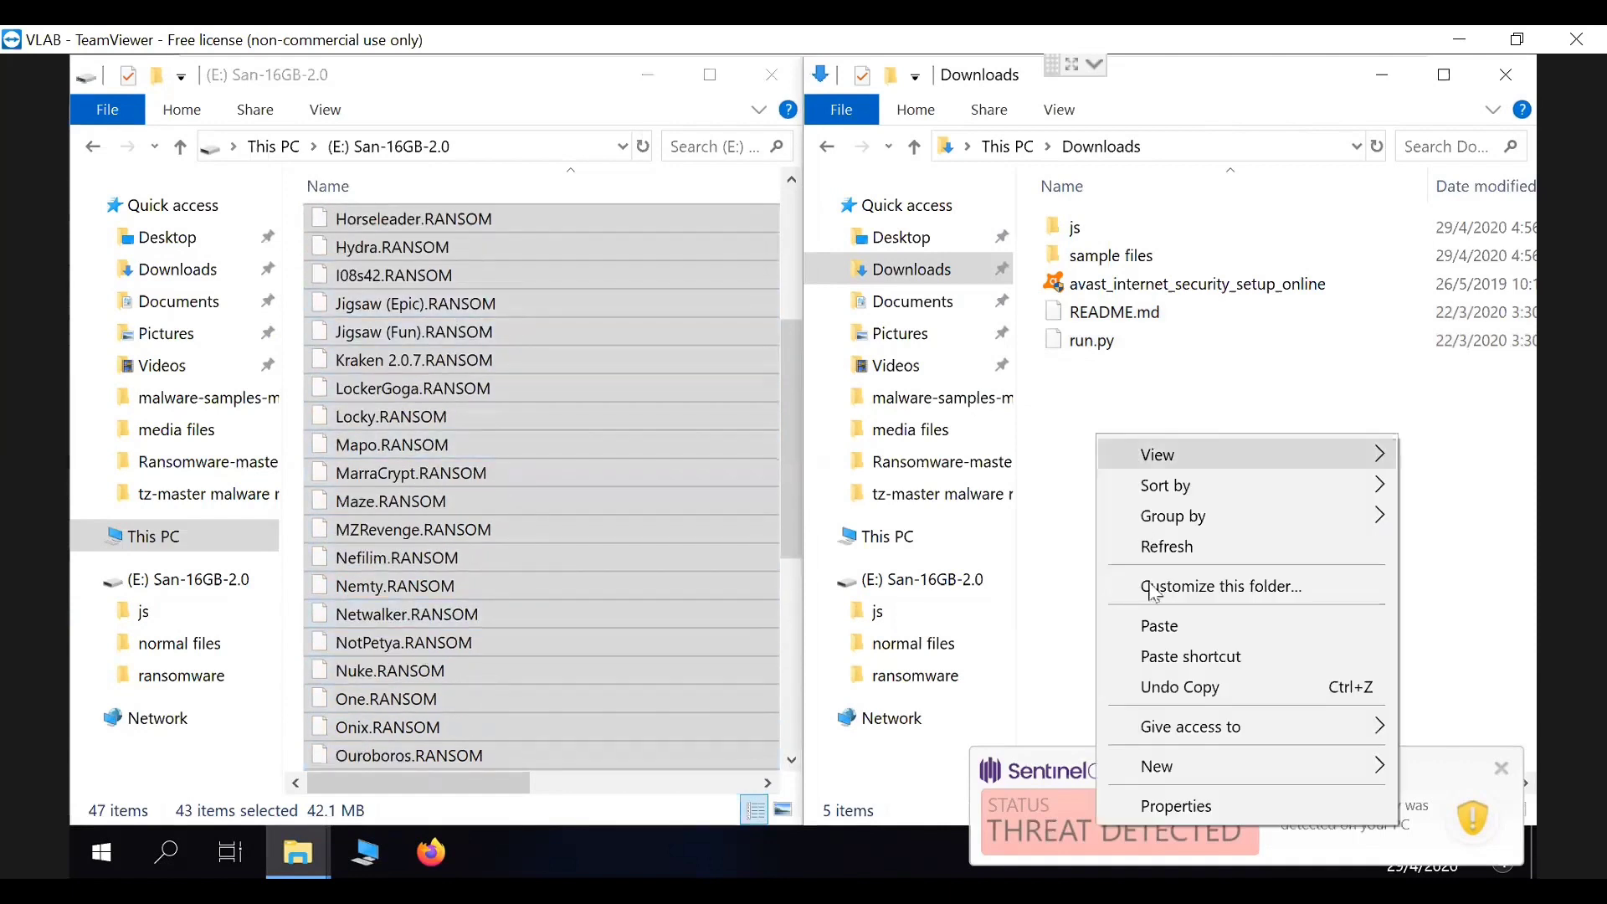
click(1159, 628)
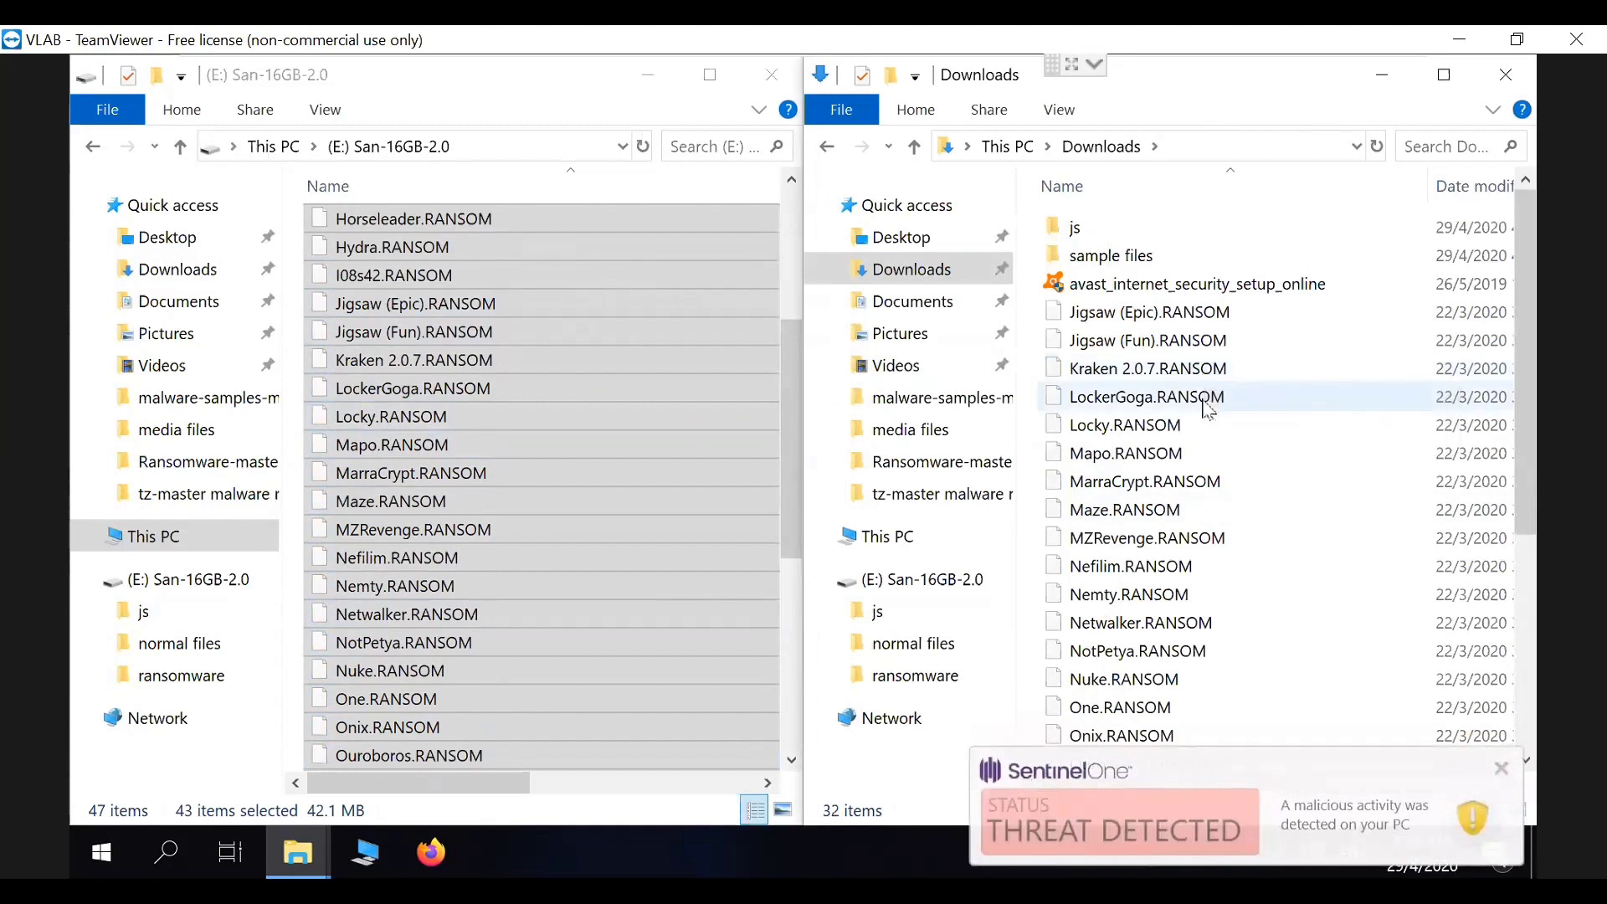
Step: Confirm Downloads is back to 5 benign items after SentinelOne removes the samples
click(1123, 424)
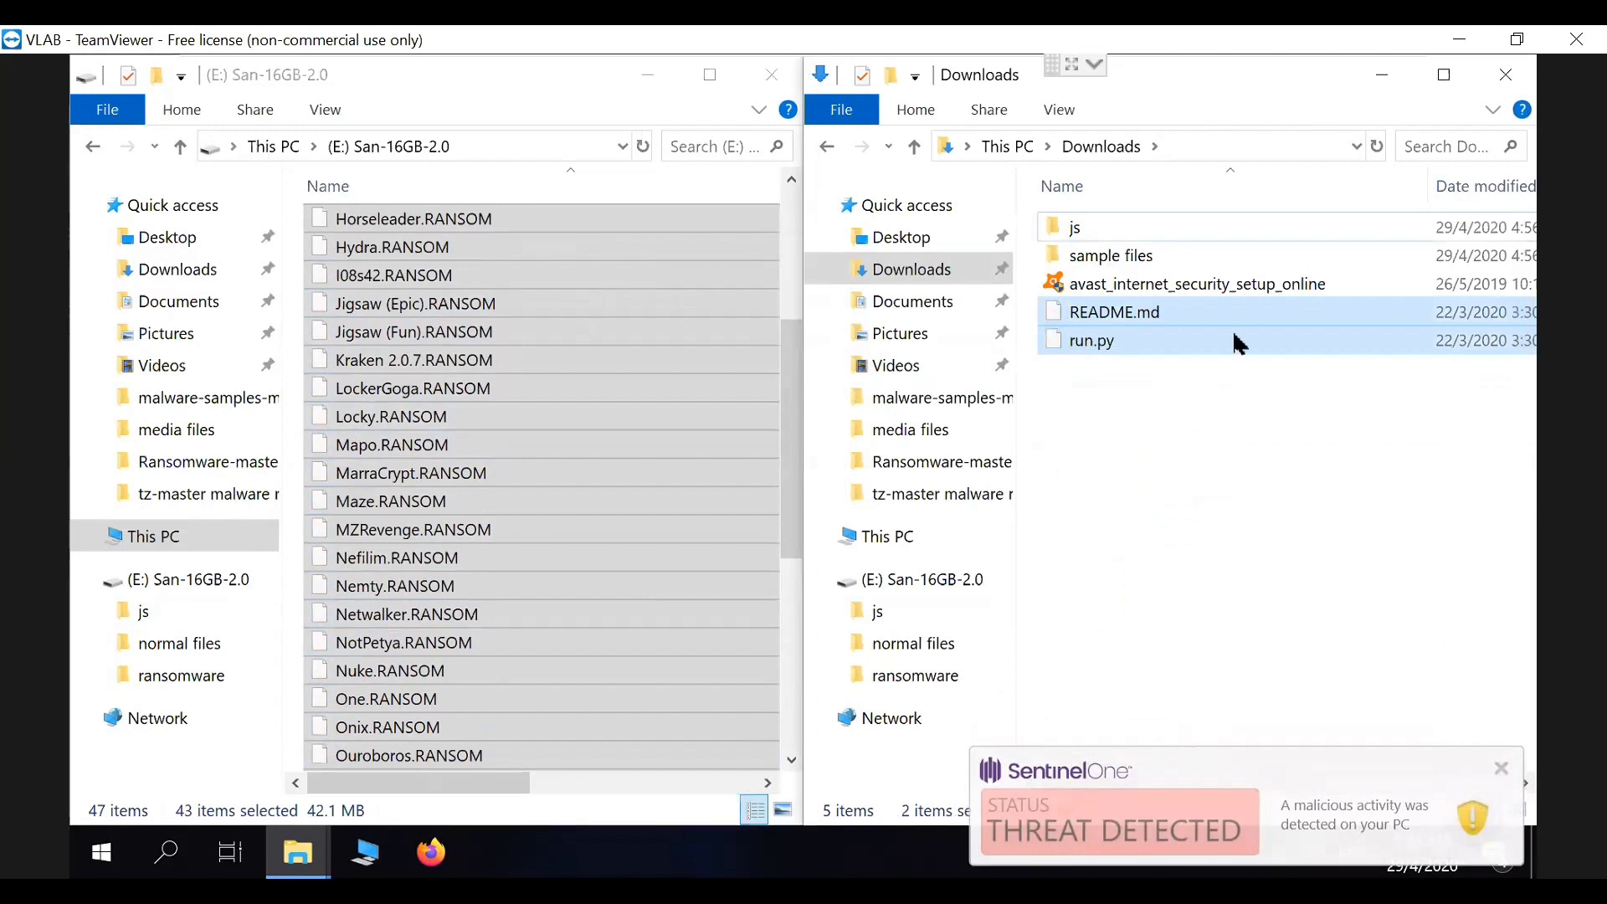
mouse_move(1220, 353)
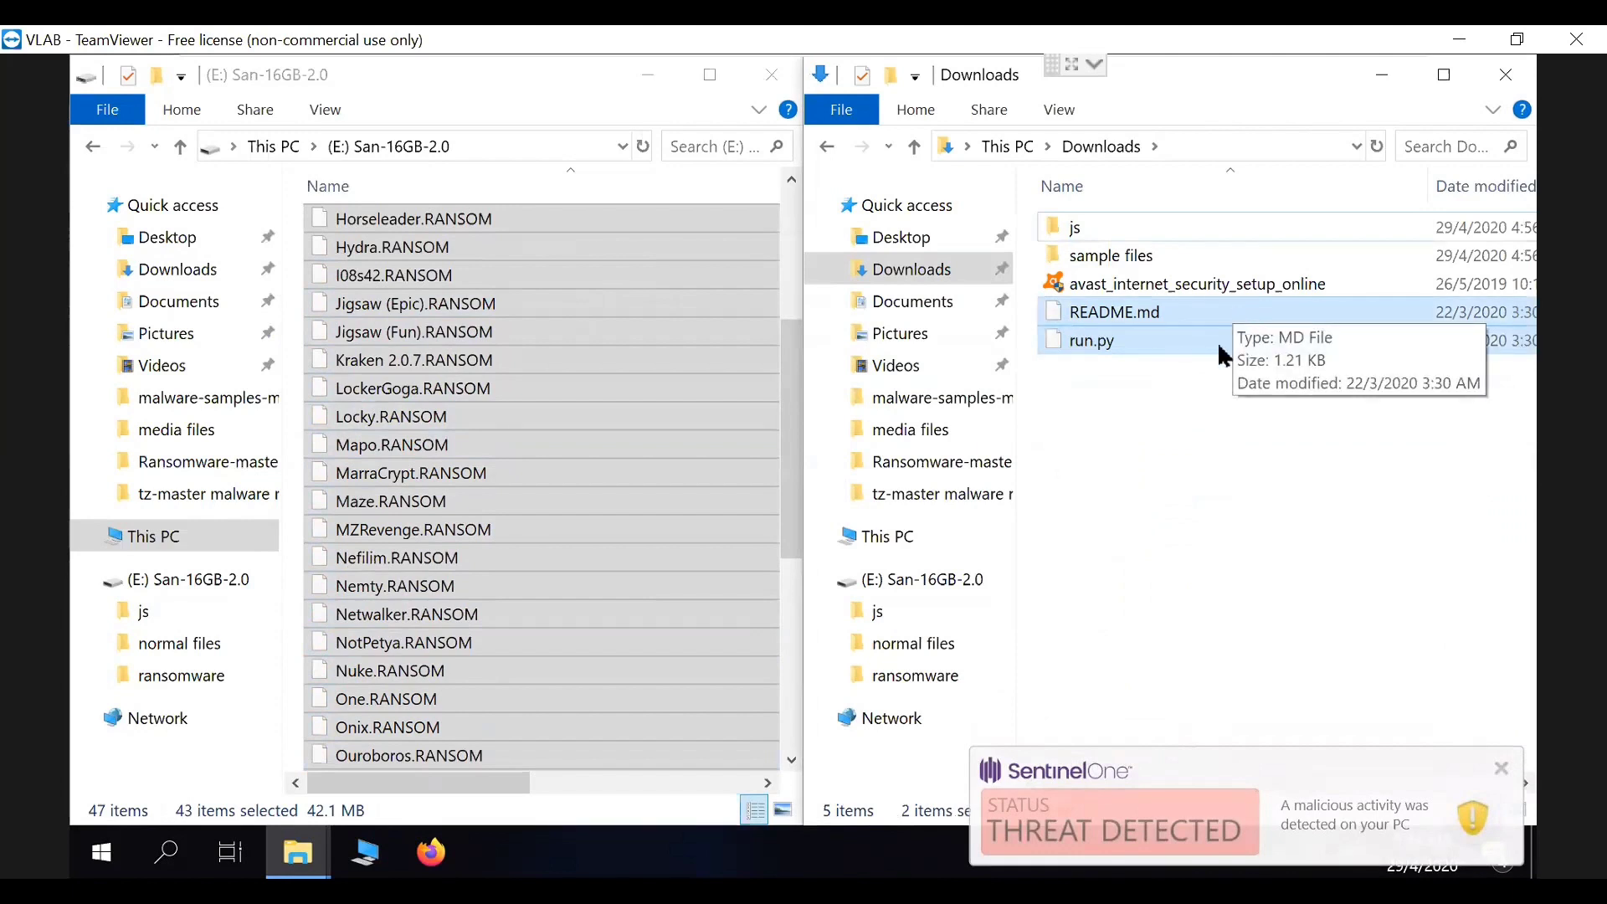
mouse_move(1173, 820)
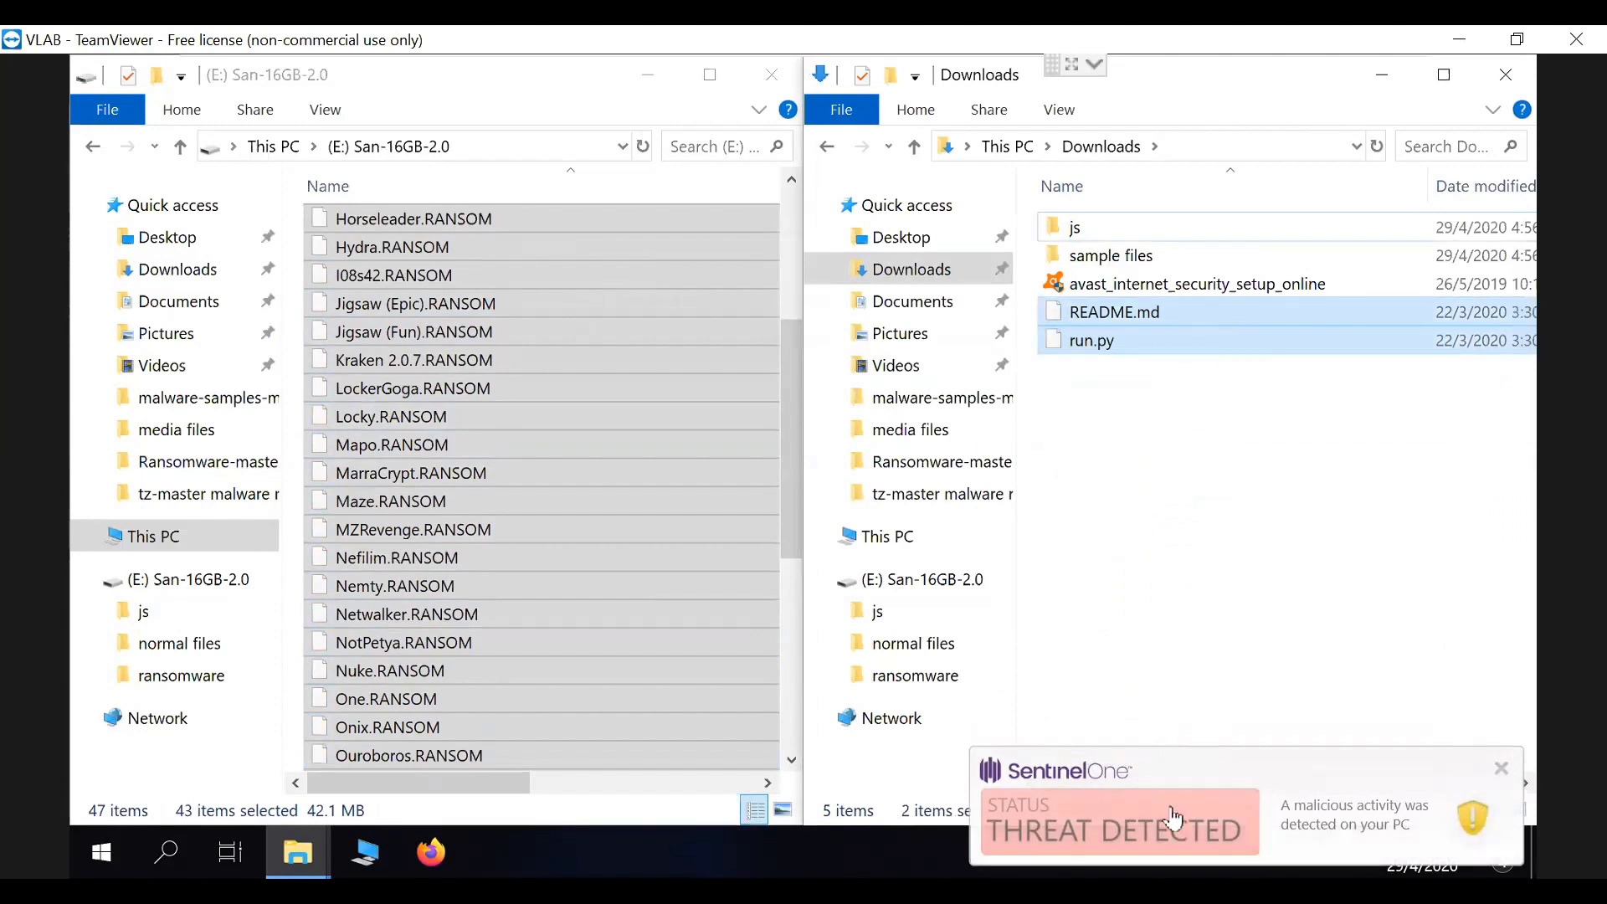
mouse_move(1240, 771)
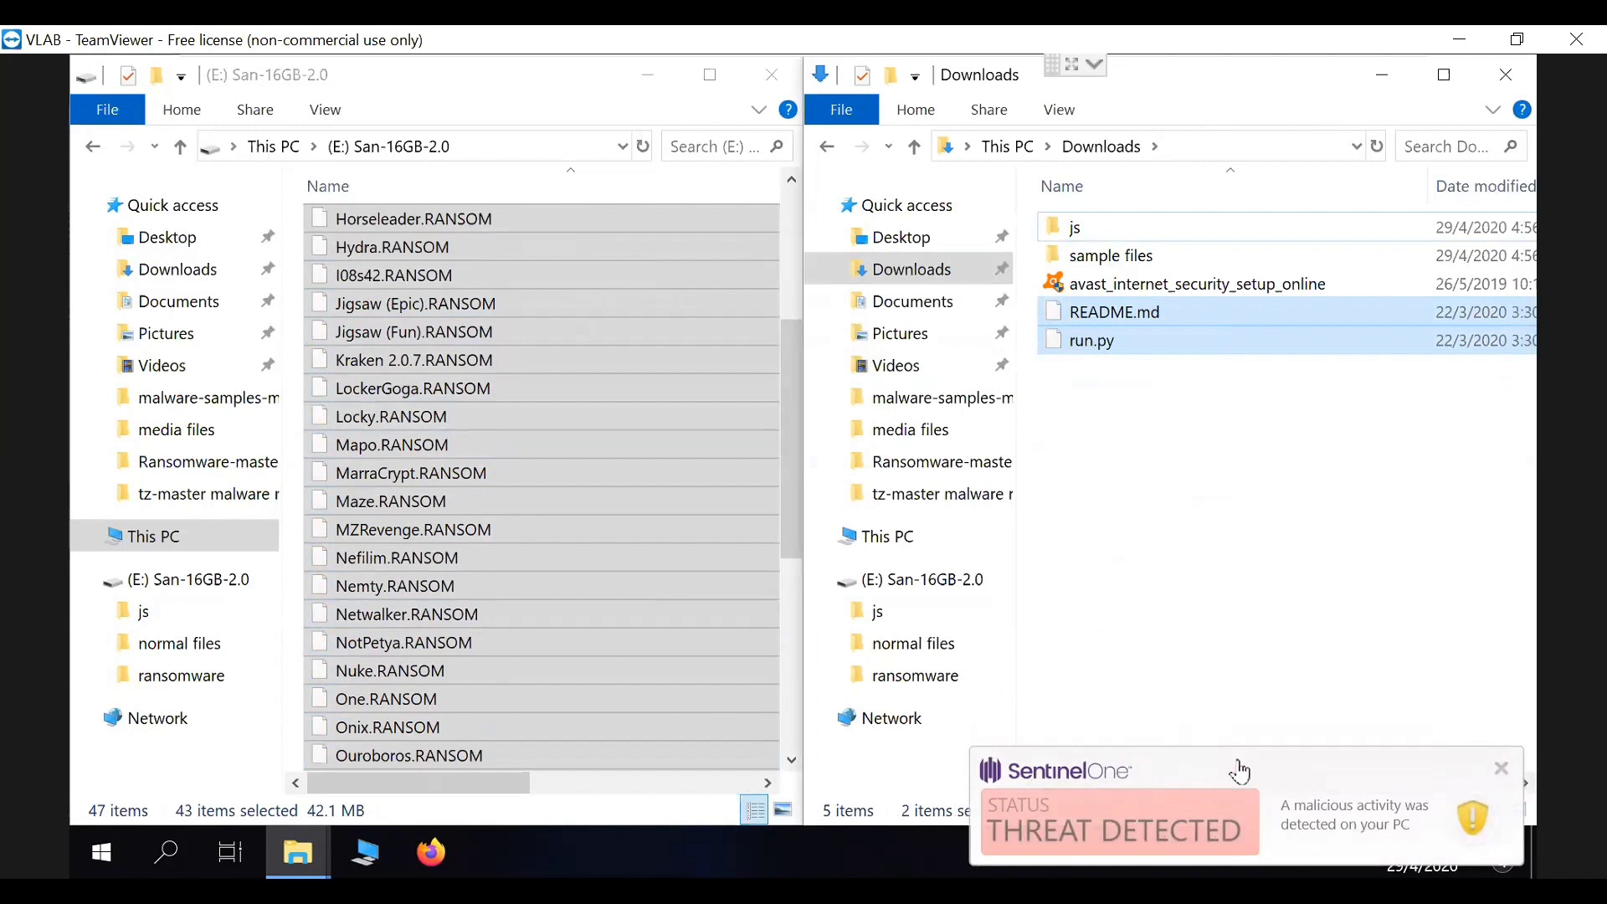
mouse_move(1239, 777)
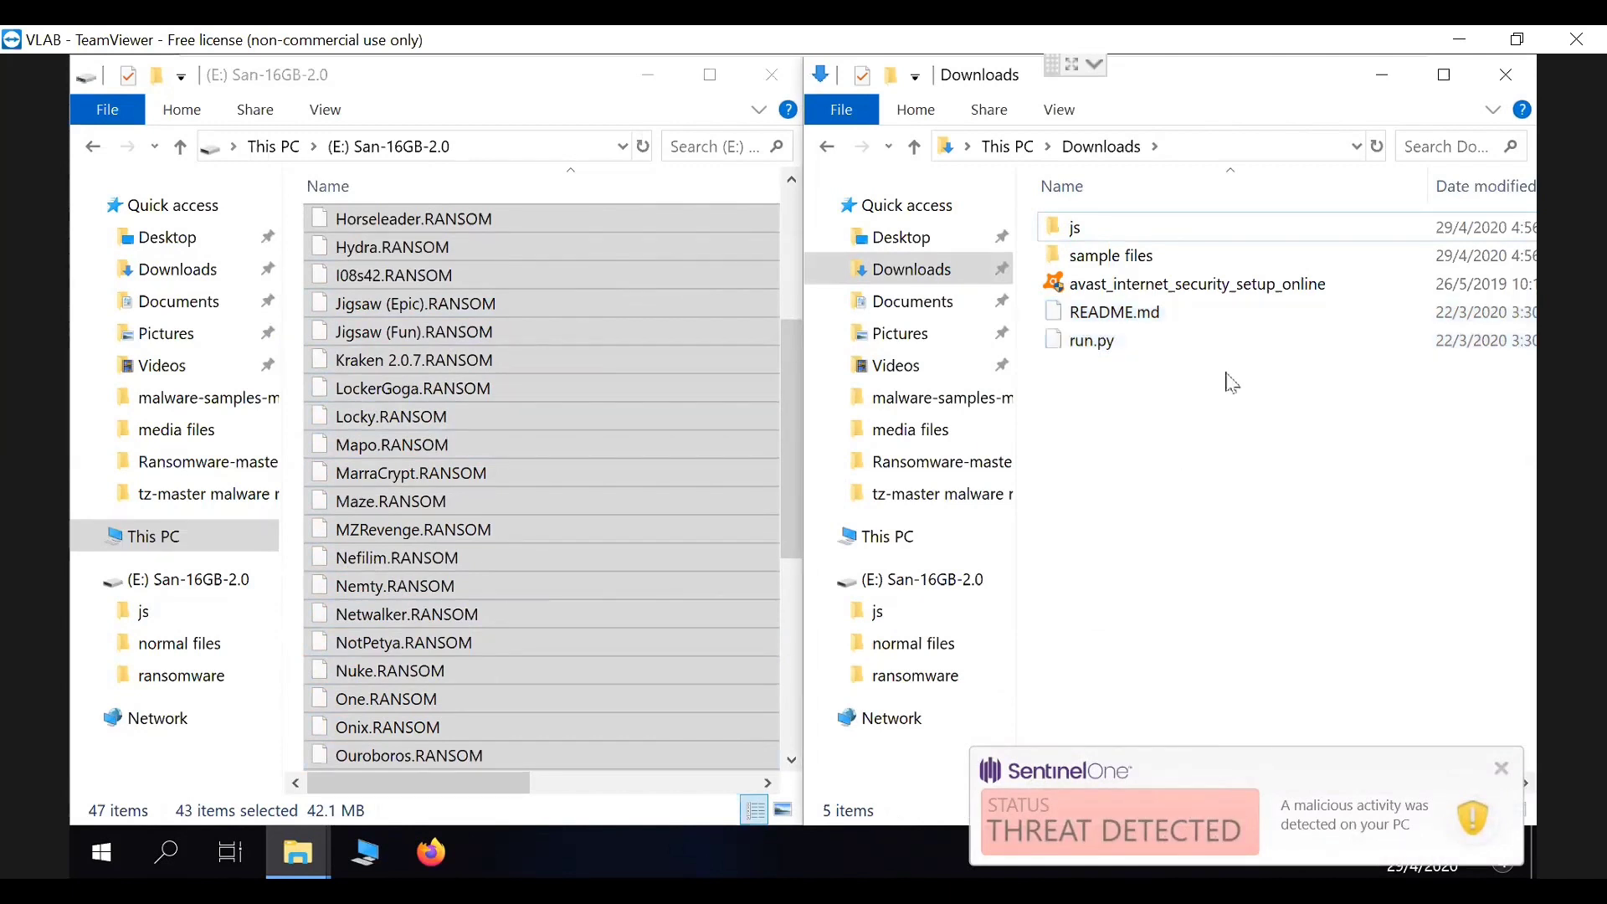
mouse_move(1202, 400)
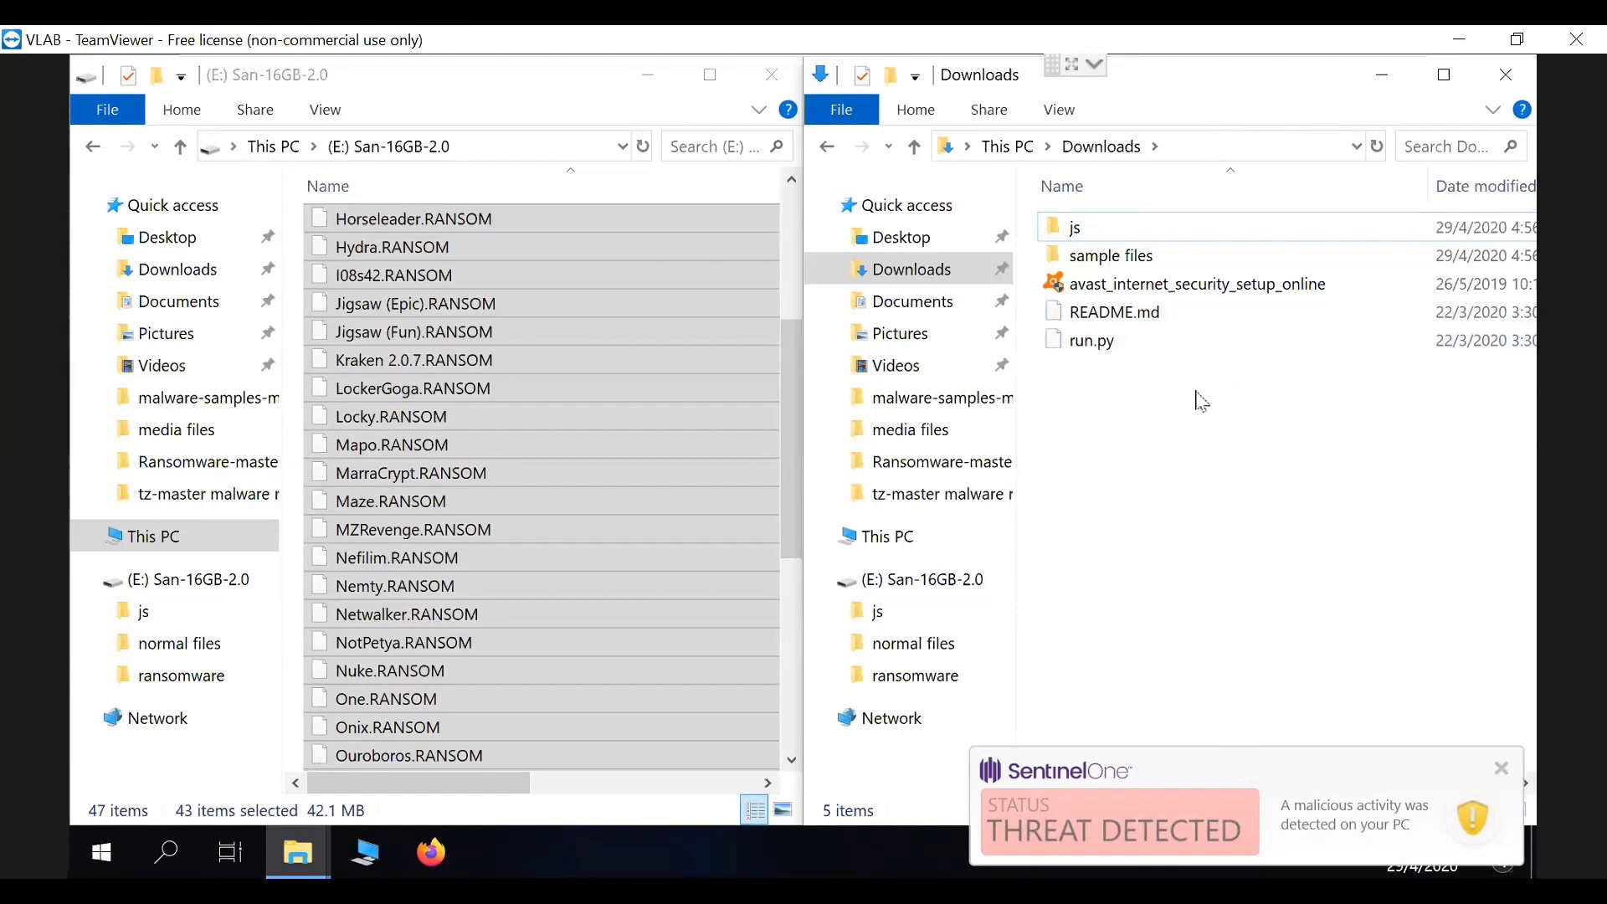
mouse_move(1207, 571)
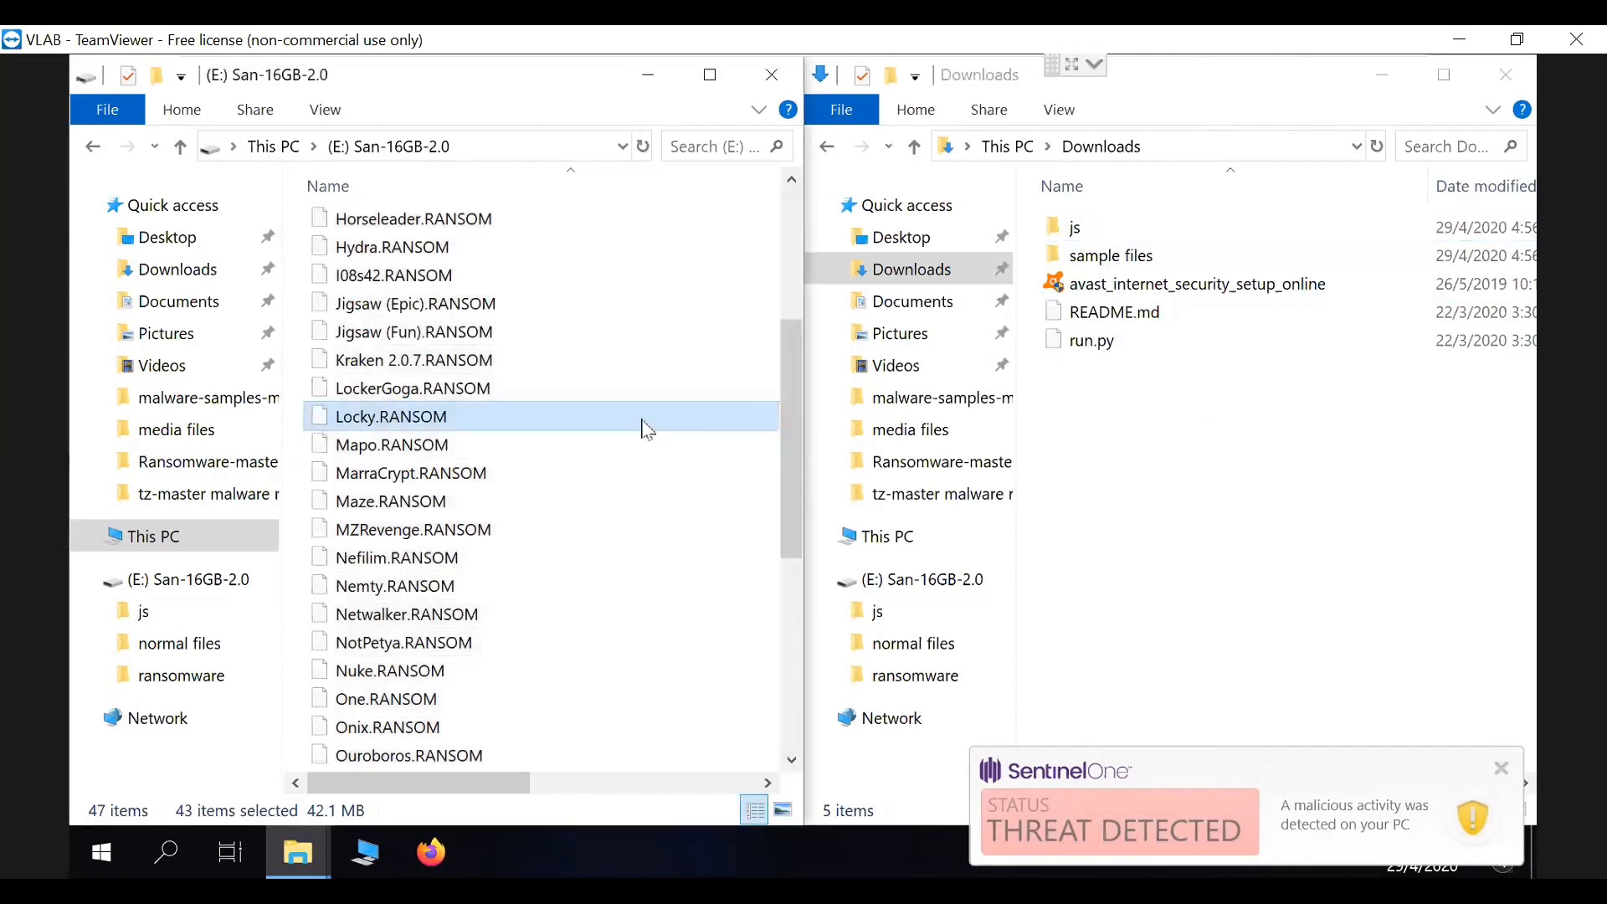
click(391, 416)
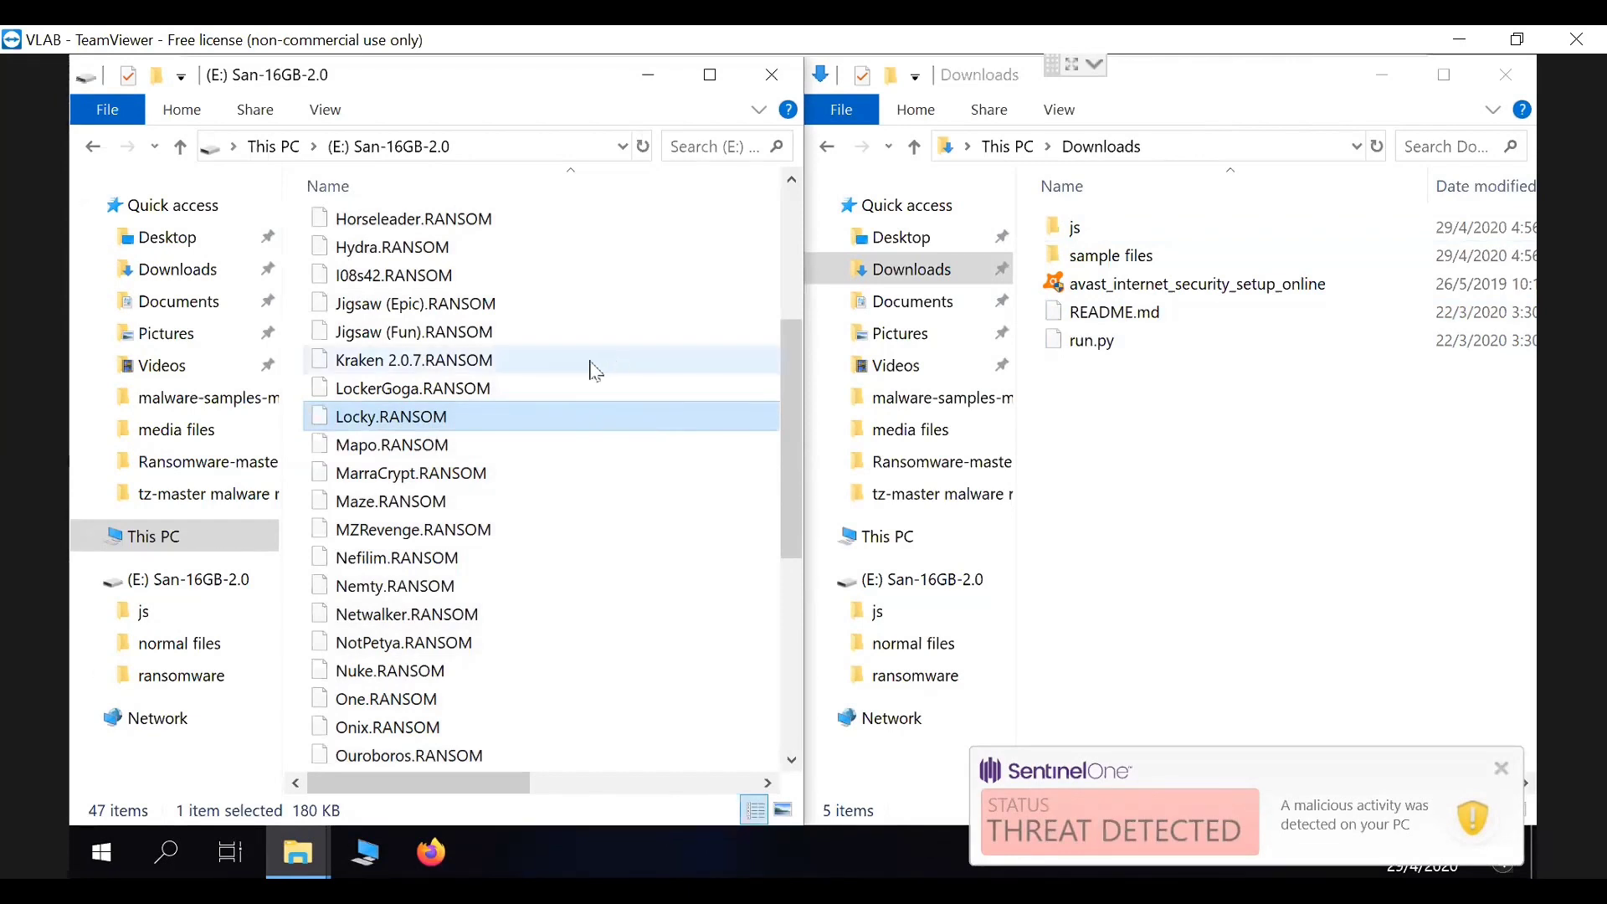
click(415, 360)
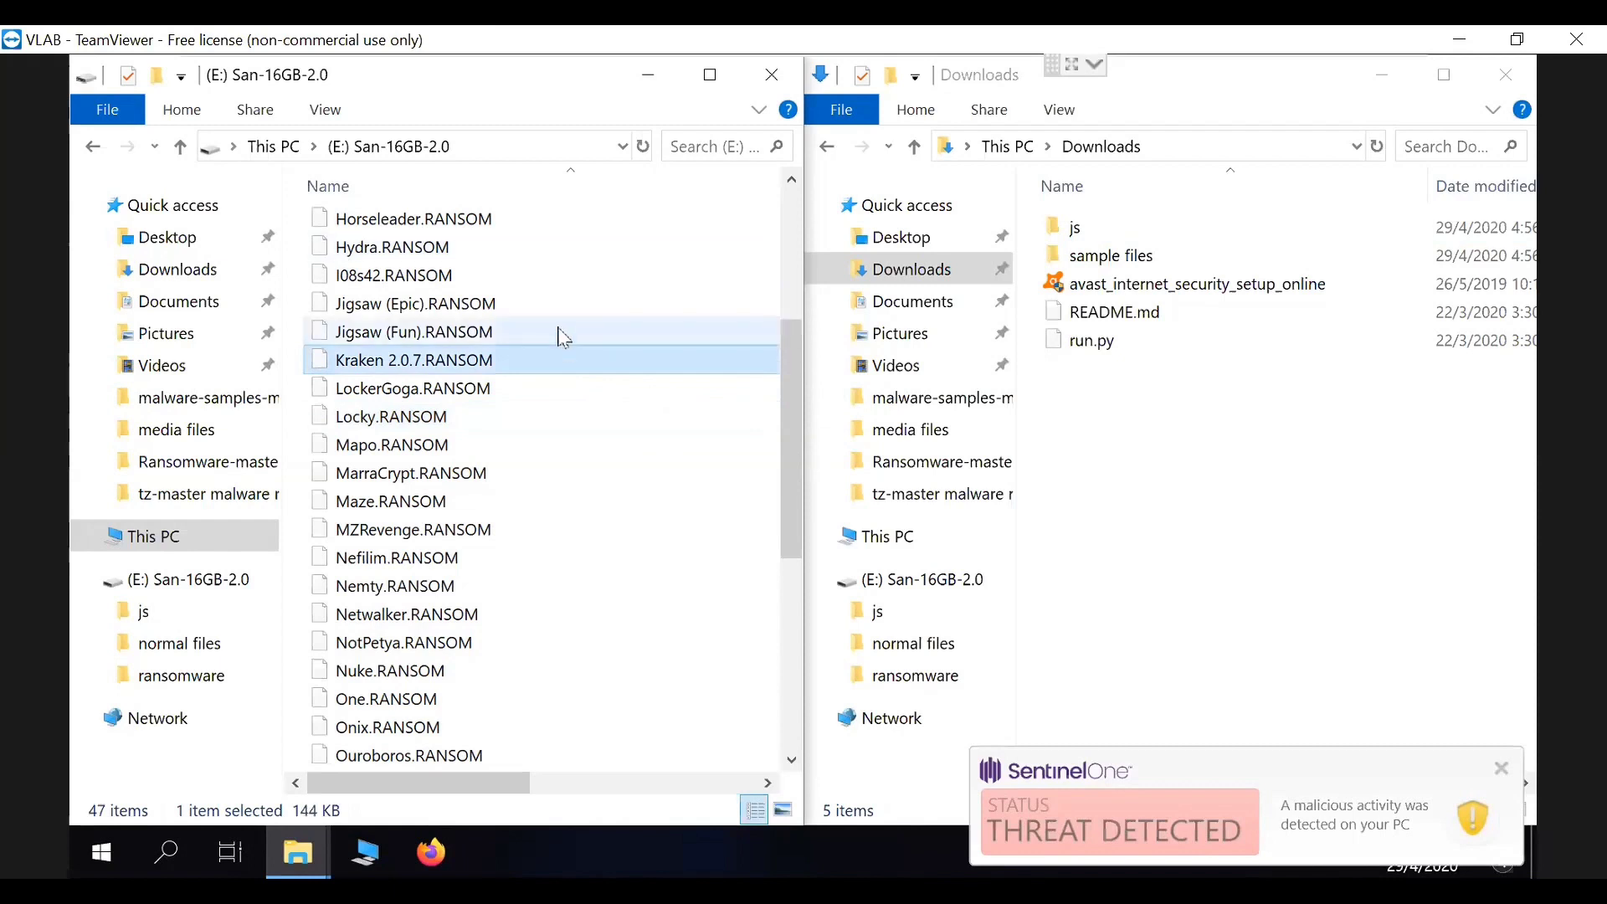
mouse_move(513, 365)
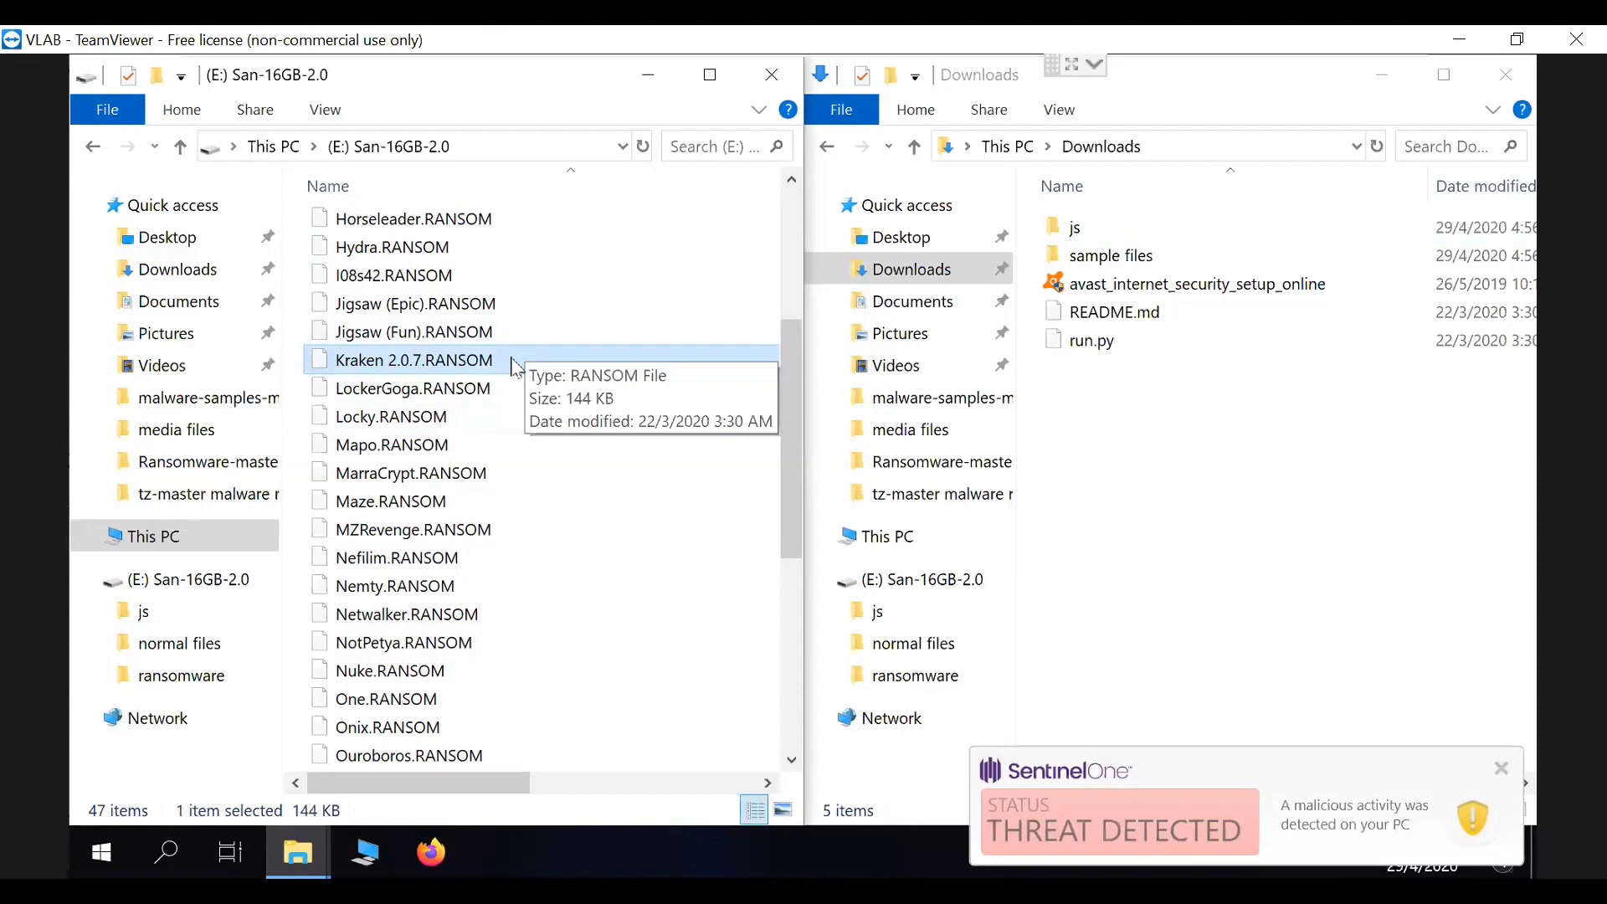
scroll(down, 3)
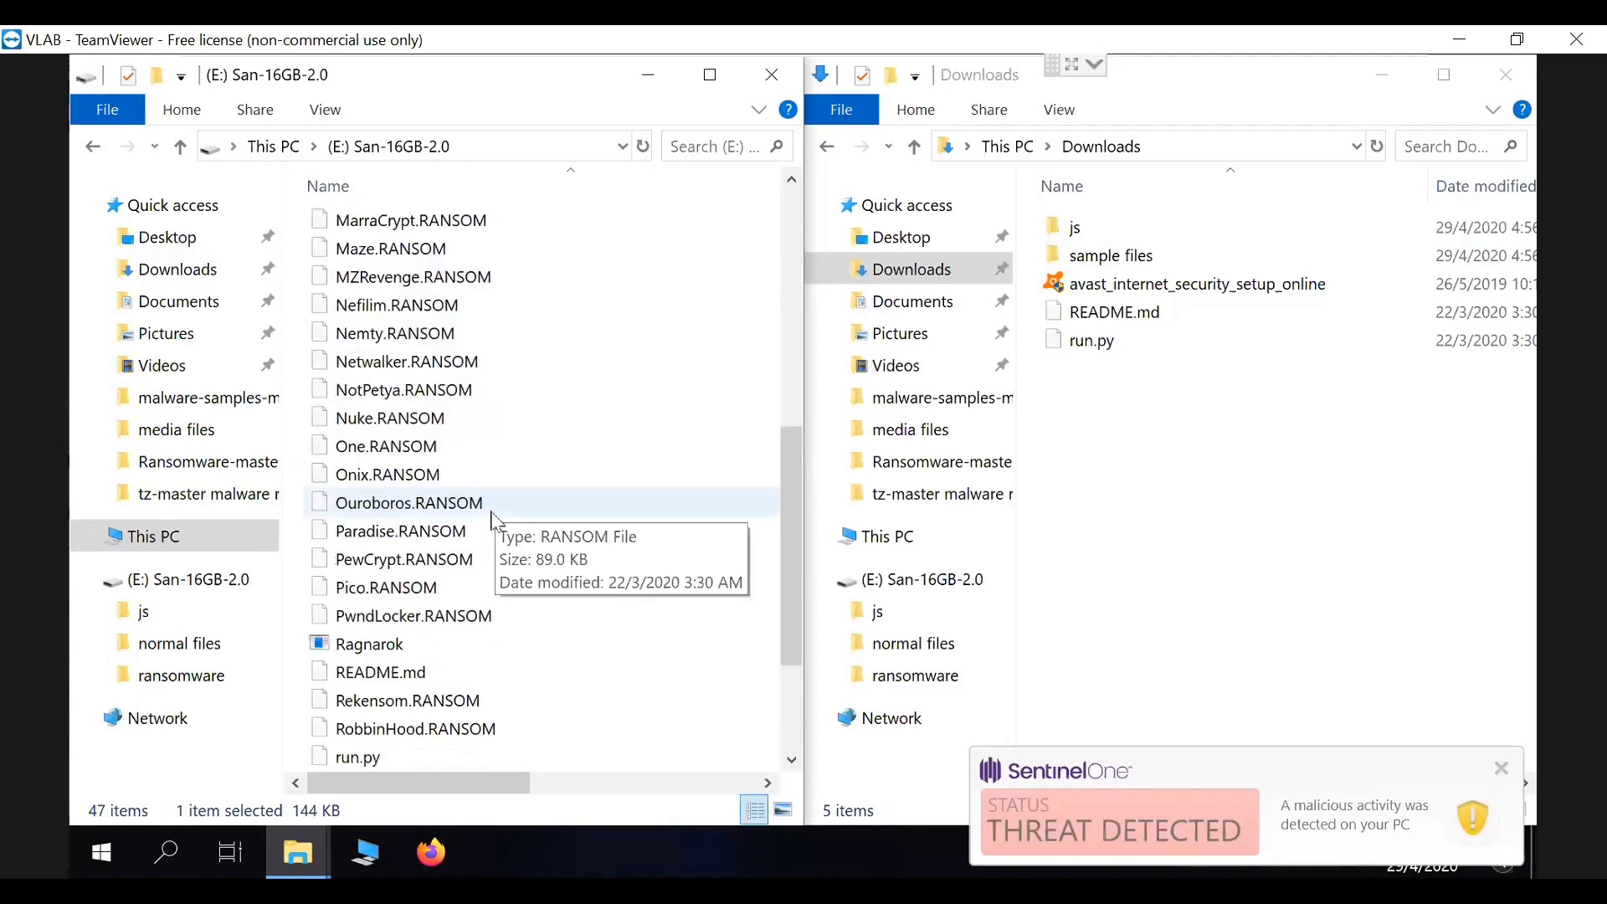
scroll(down, 3)
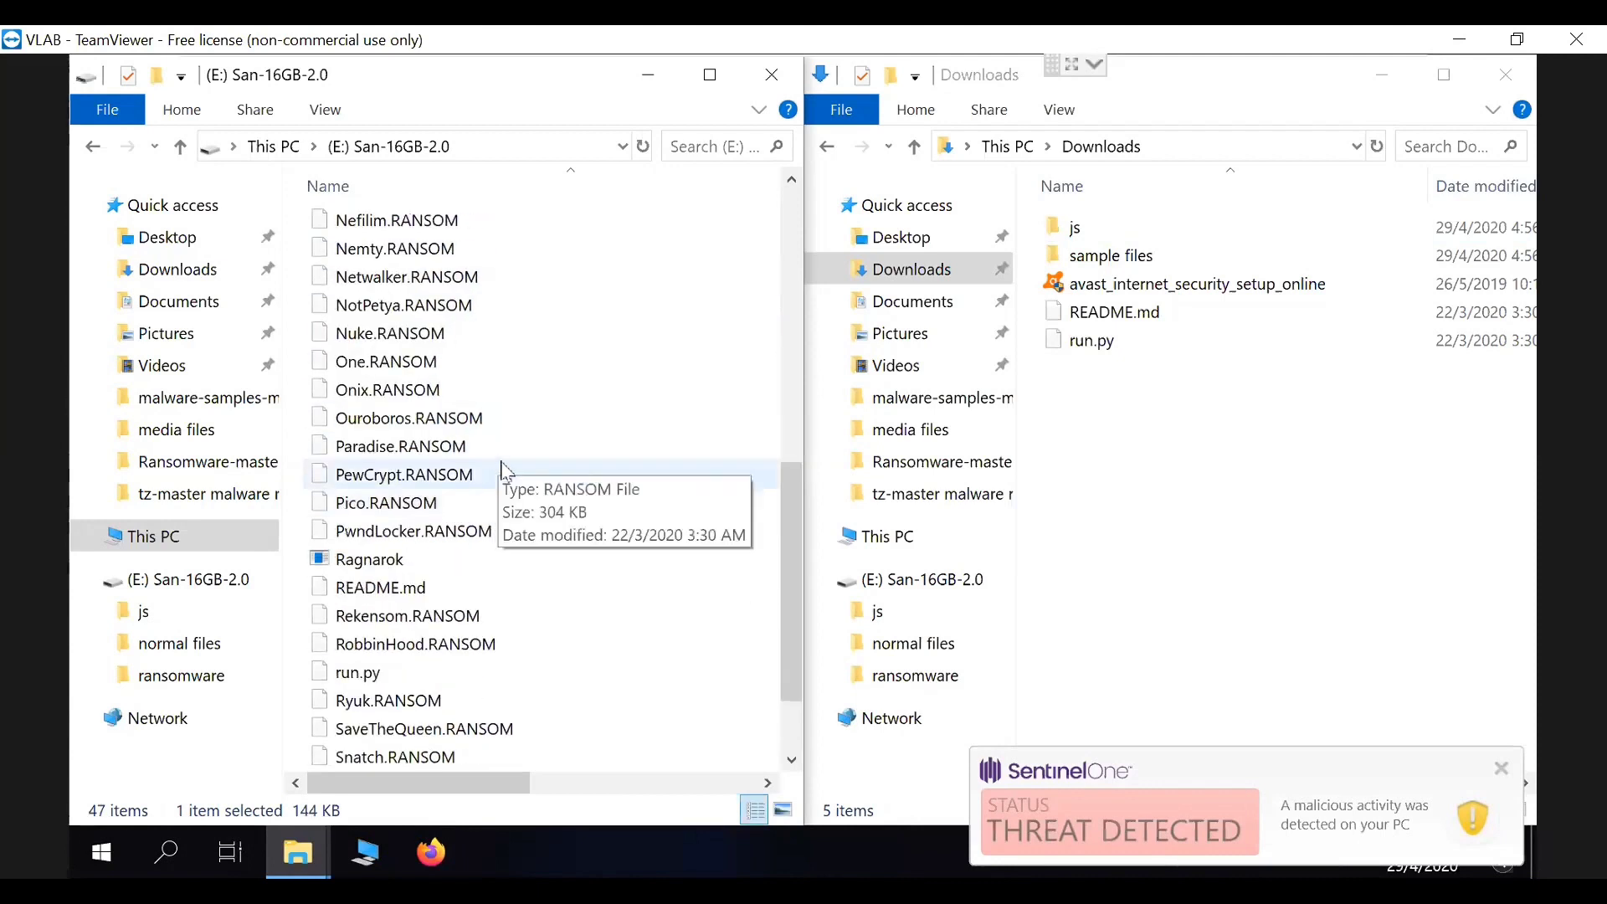
click(403, 475)
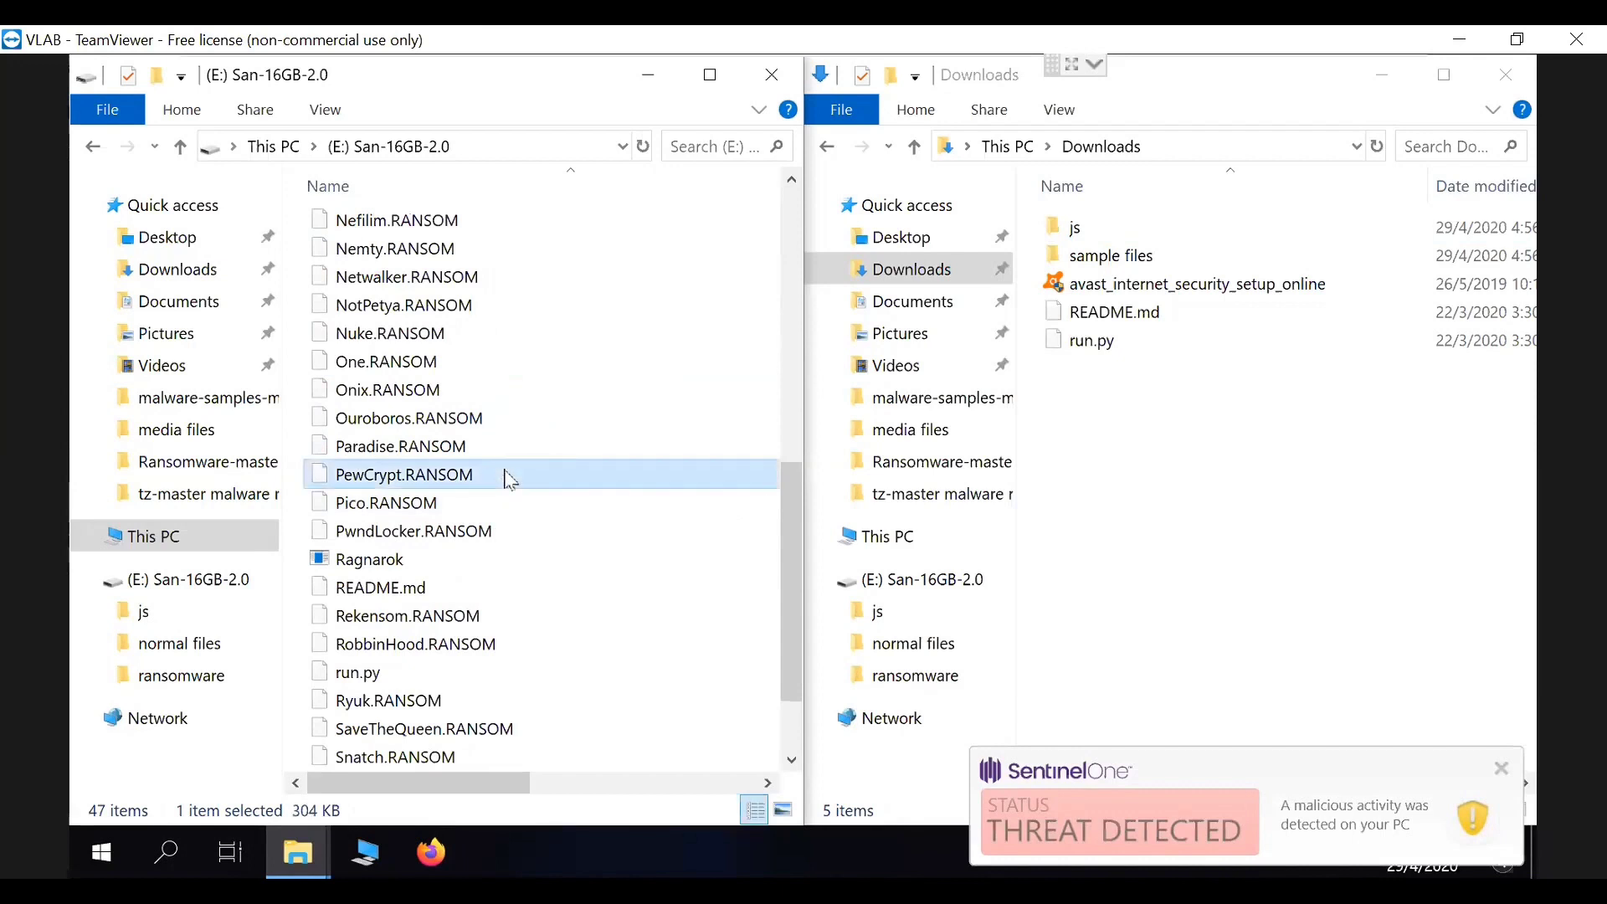